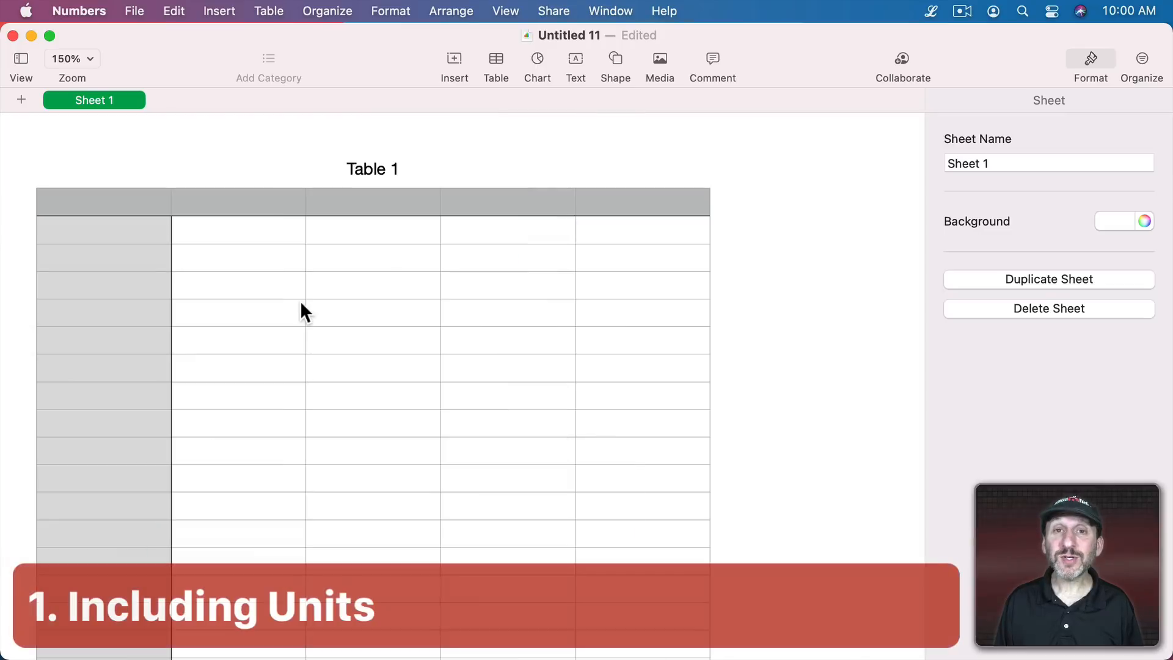
{"action": "mouse_move", "coordinate": [247, 408]}
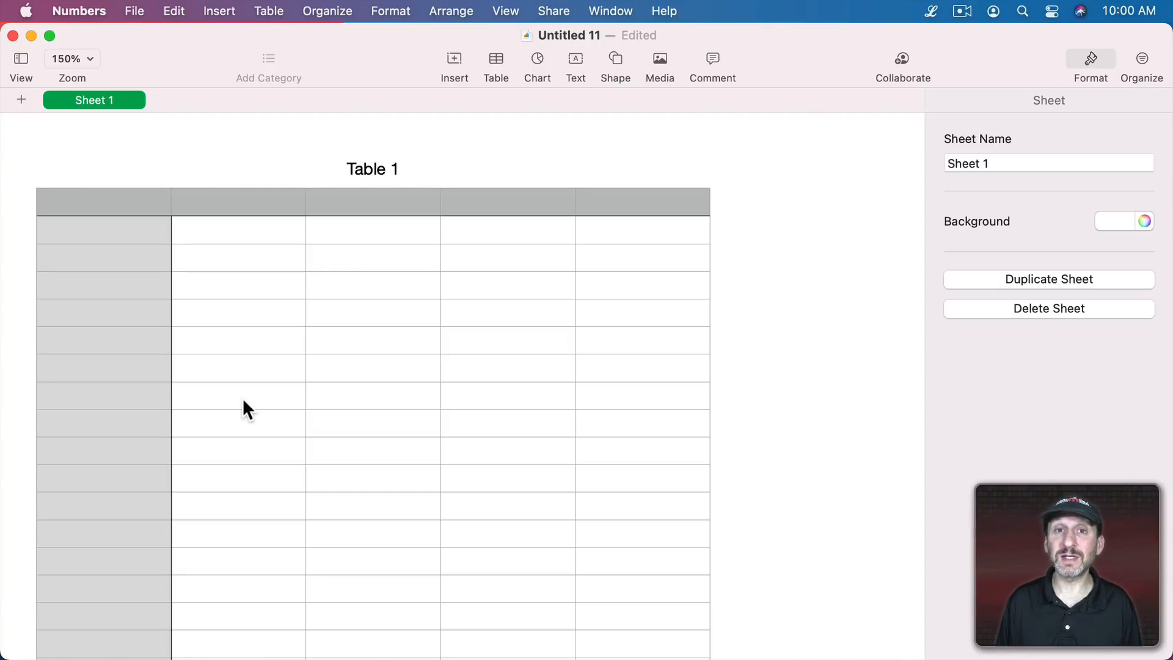
Title column B 'Distance', dropping the '(Meters)' unit from the header
{"action": "left_click", "coordinate": [237, 202]}
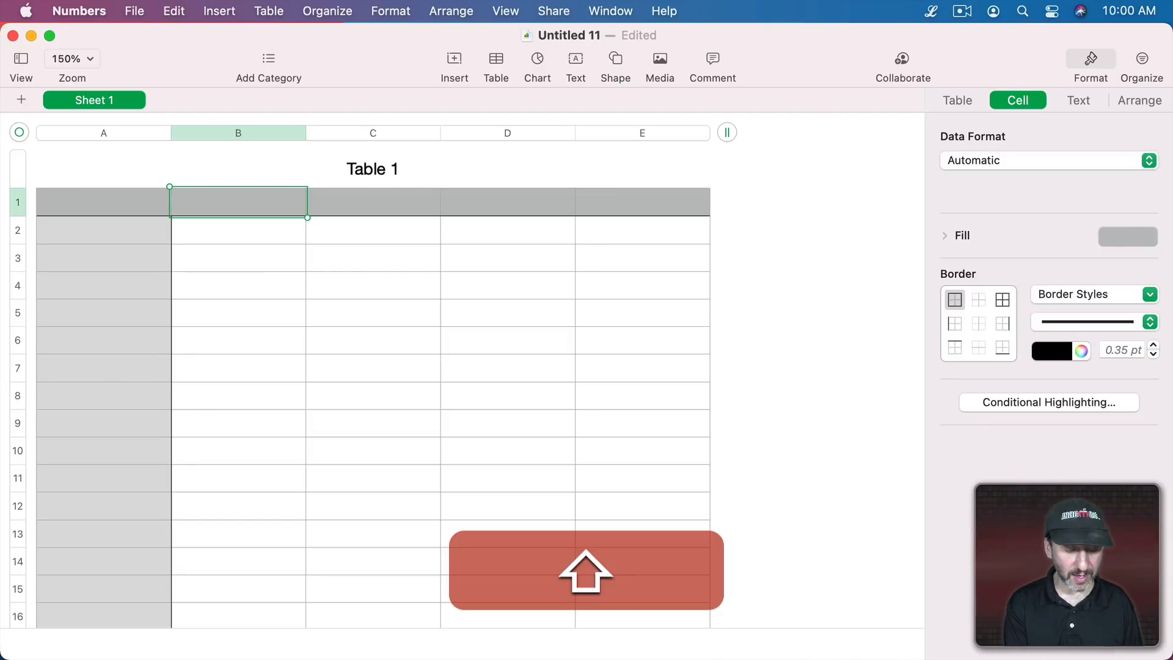
{"action": "type", "text": "Distance"}
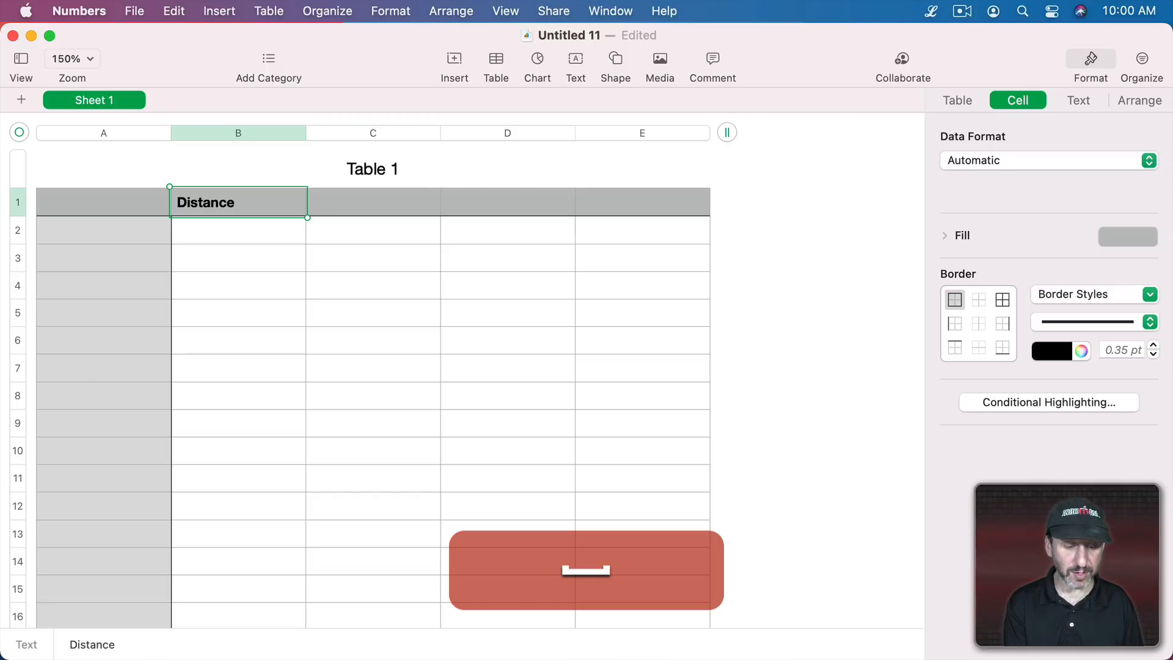
{"action": "type", "text": "(Meters)"}
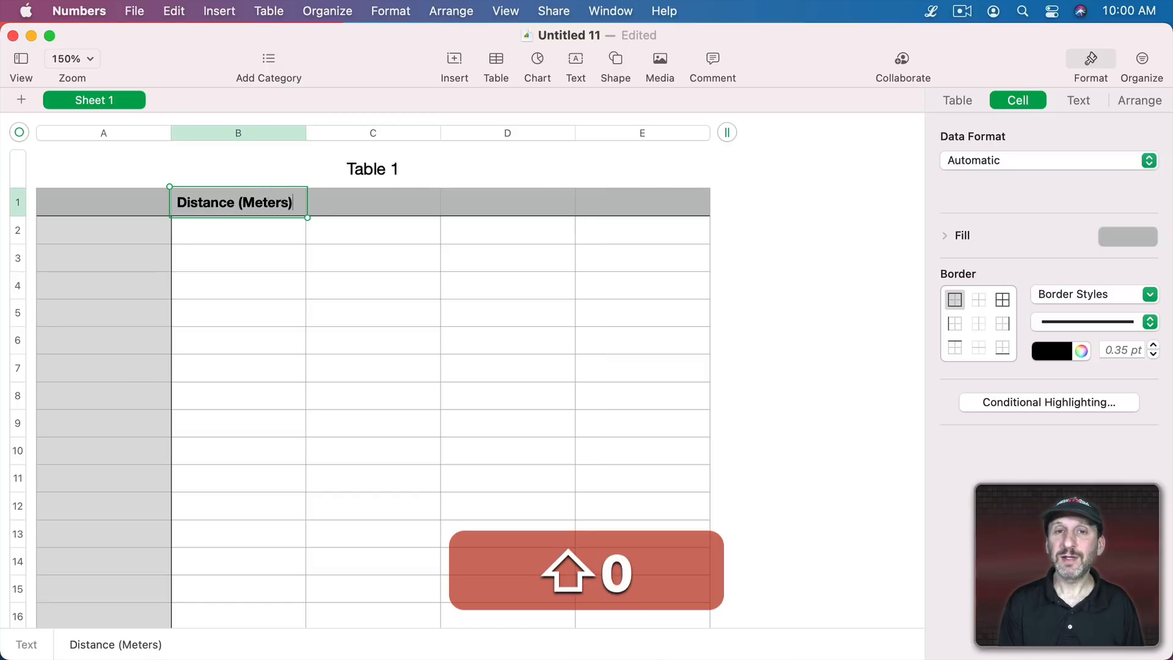
{"action": "key", "text": "Backspace"}
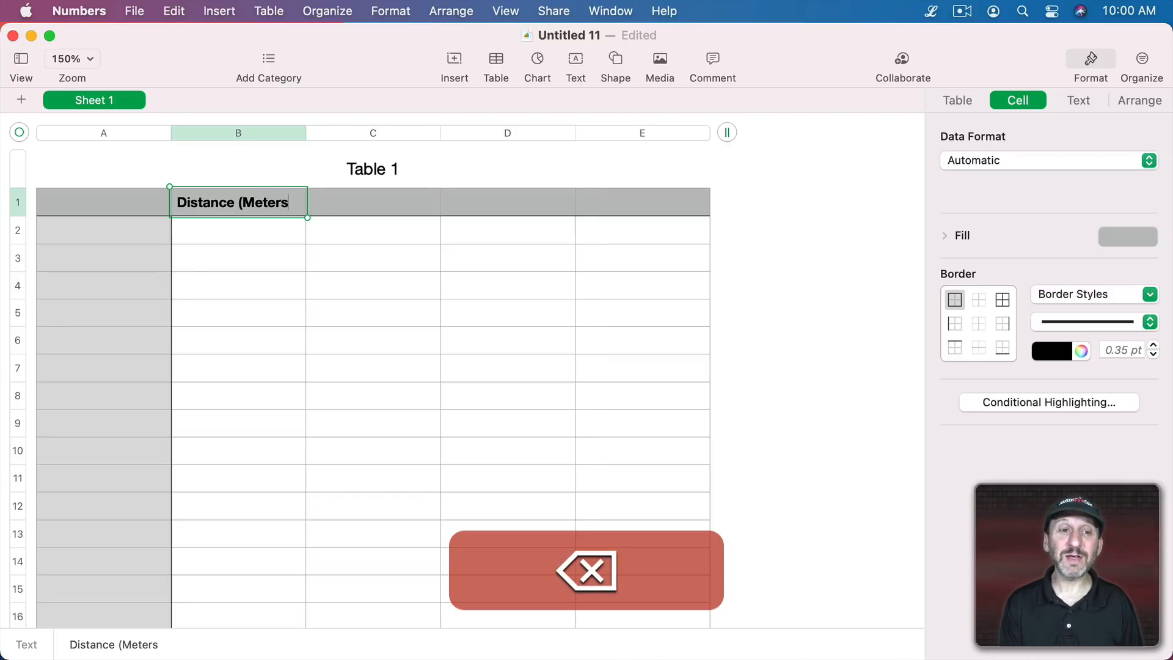
{"action": "key", "text": "backspace"}
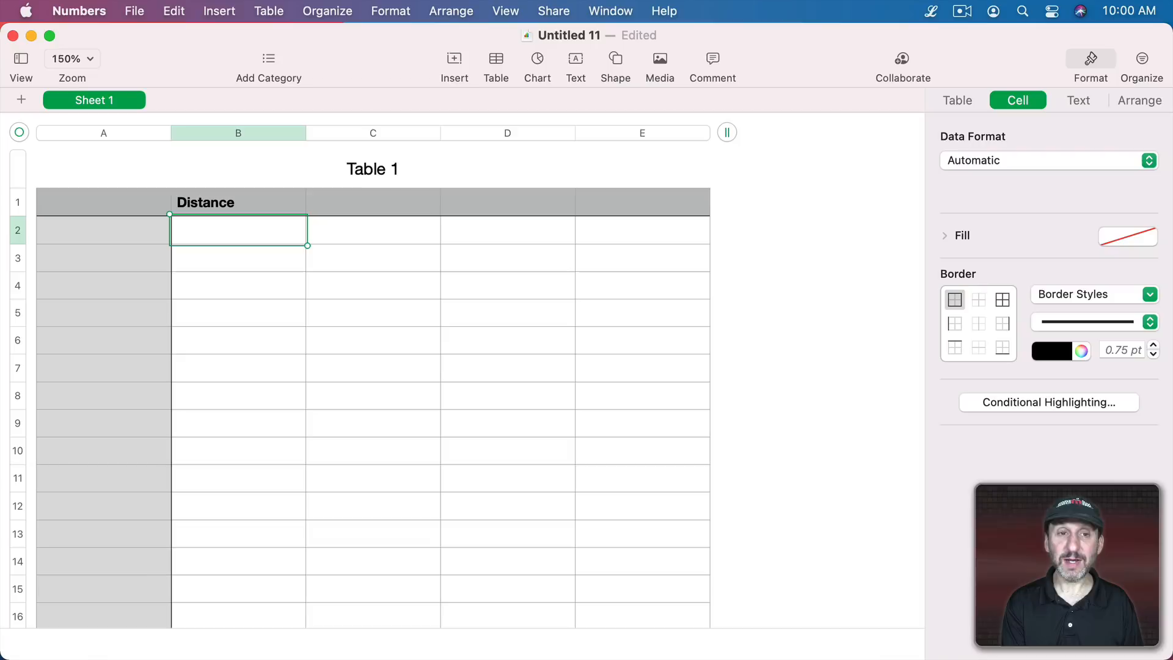
Enter the distances 10, 20 and 45.3 in the rows beneath the header
{"action": "type", "text": "10"}
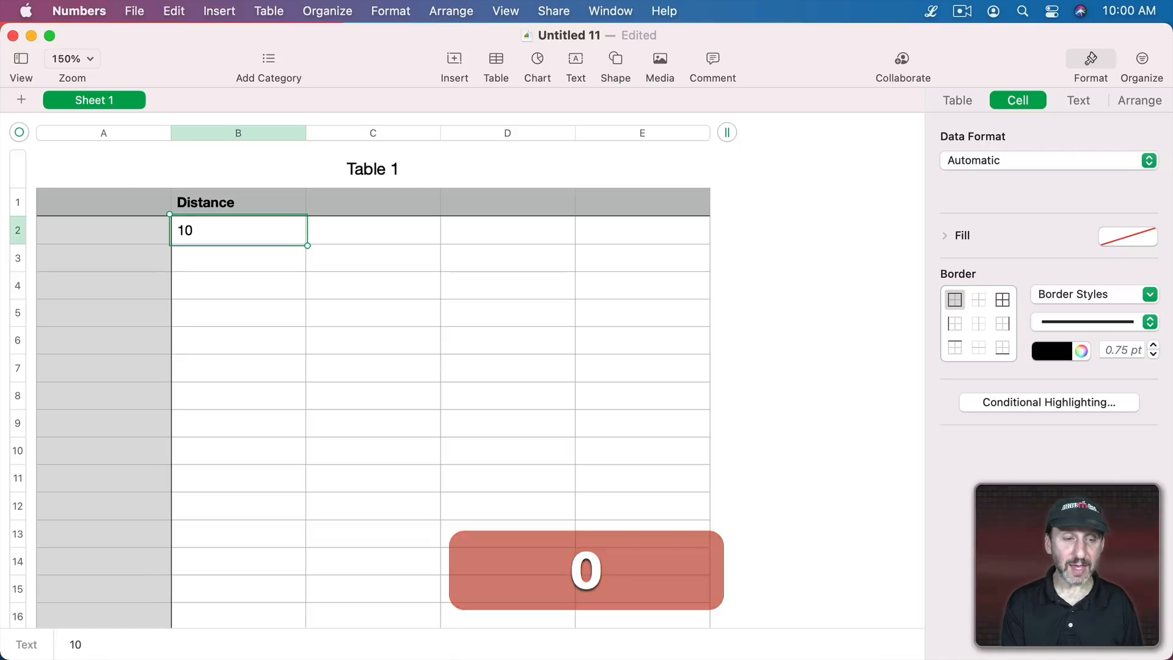
{"action": "key", "text": "Delete"}
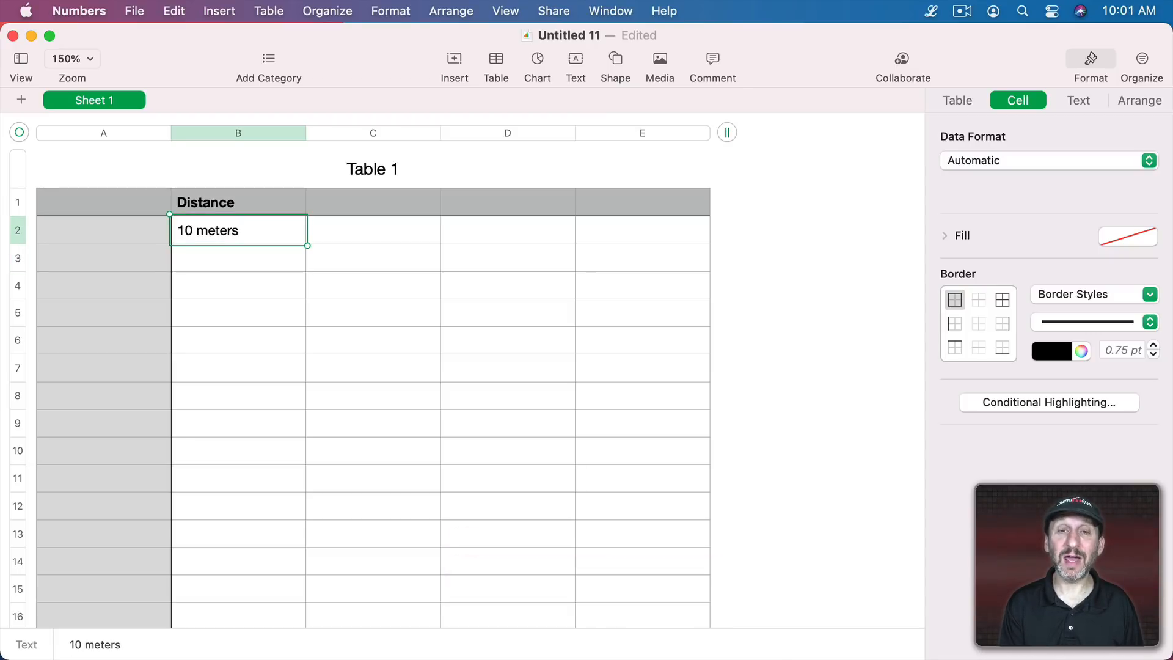
{"action": "key", "text": "Delete"}
{"action": "type", "text": "10"}
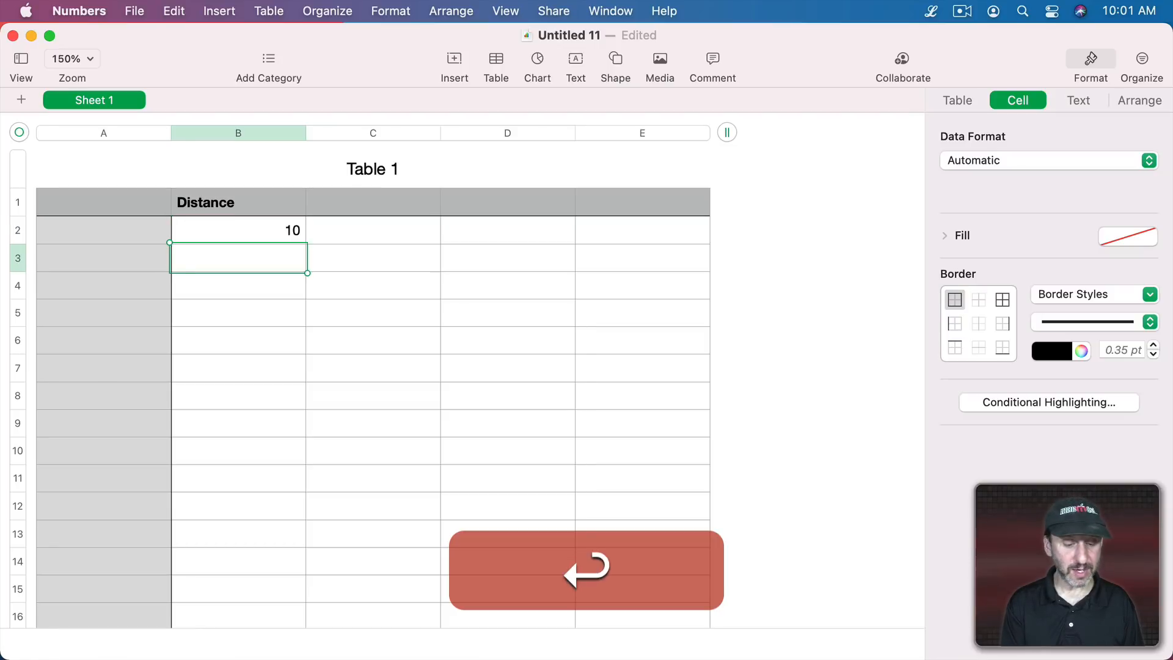
{"action": "type", "text": "45.3"}
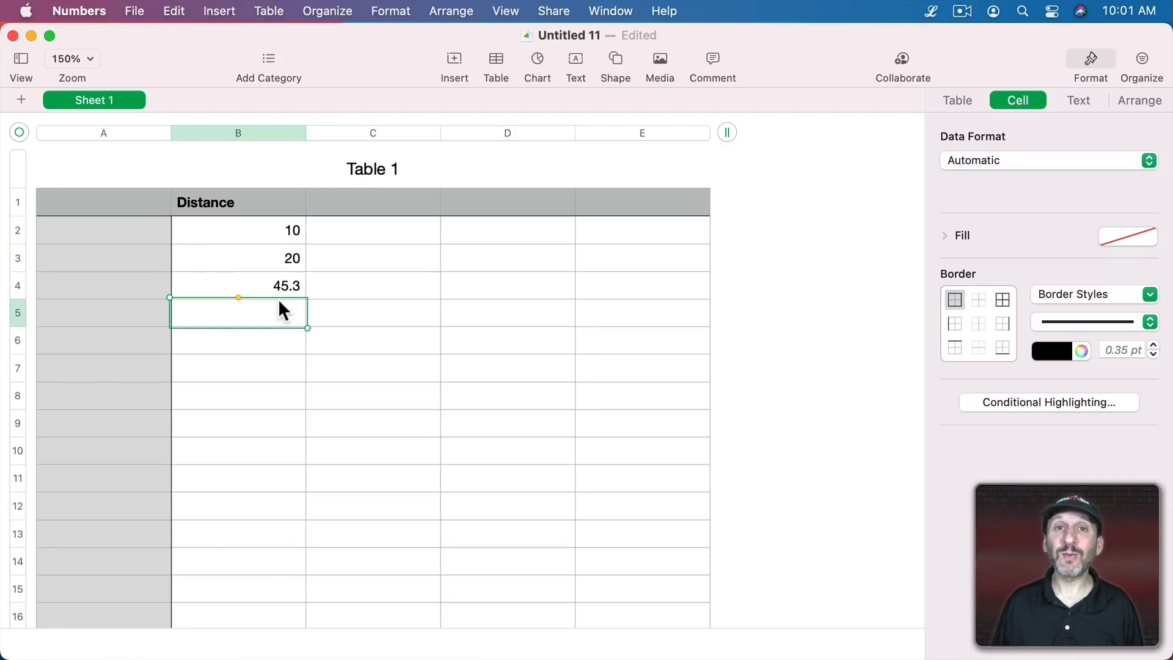
{"action": "mouse_move", "coordinate": [270, 194]}
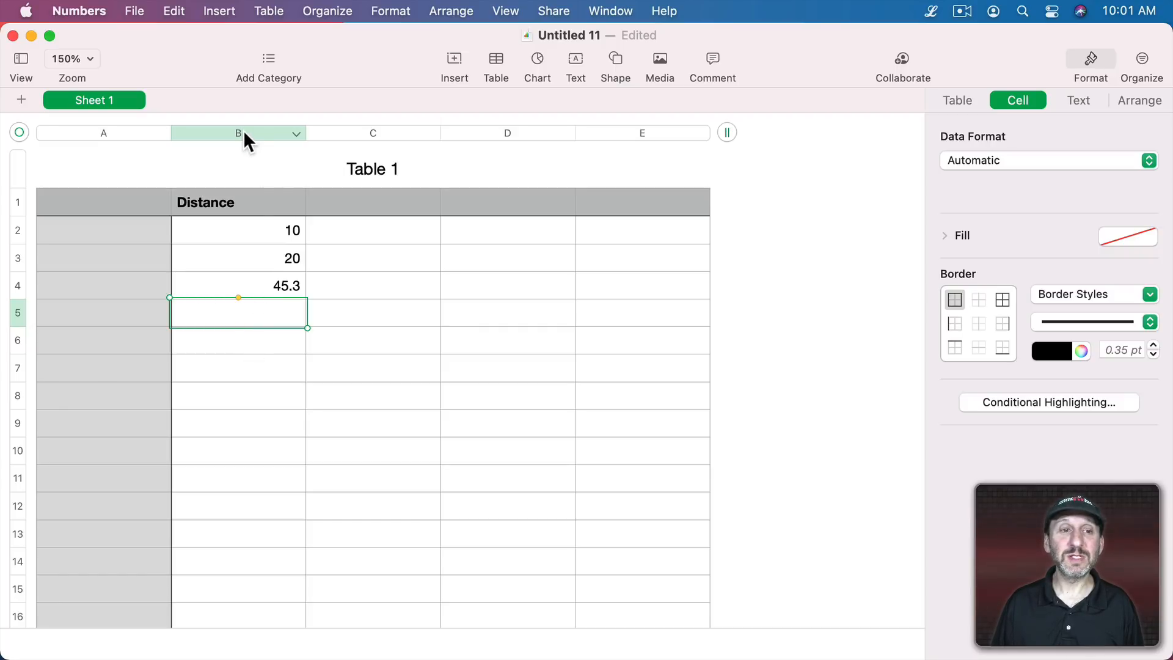
Select the whole Distance column to reach its data format options
{"action": "left_click", "coordinate": [238, 133]}
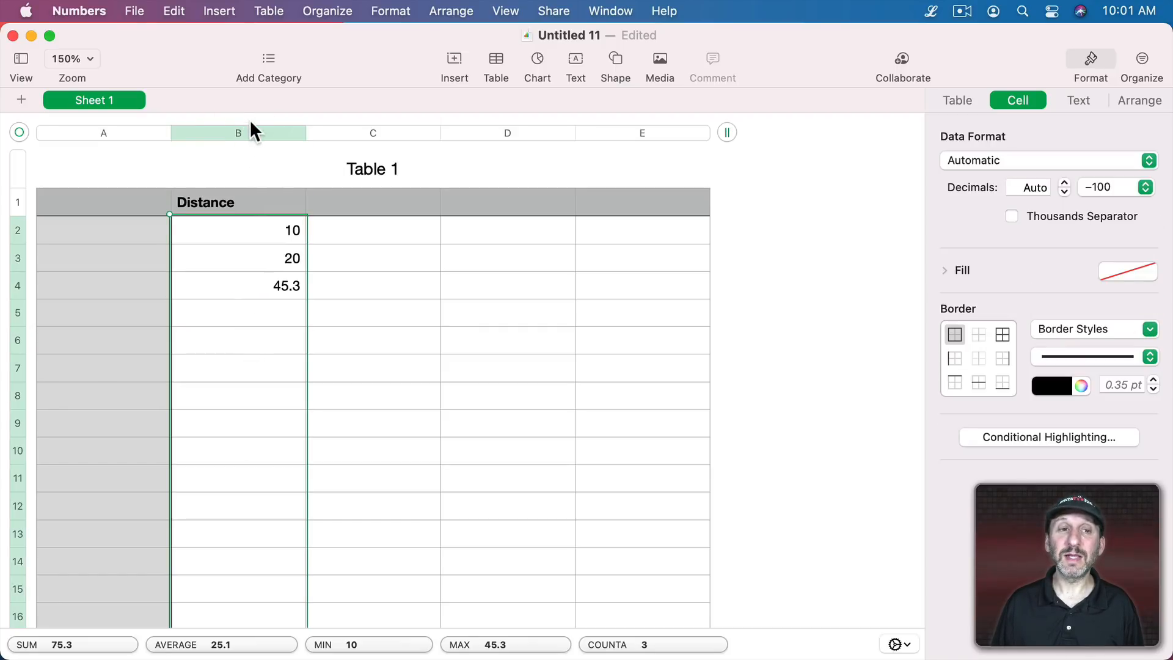
{"action": "mouse_move", "coordinate": [258, 281]}
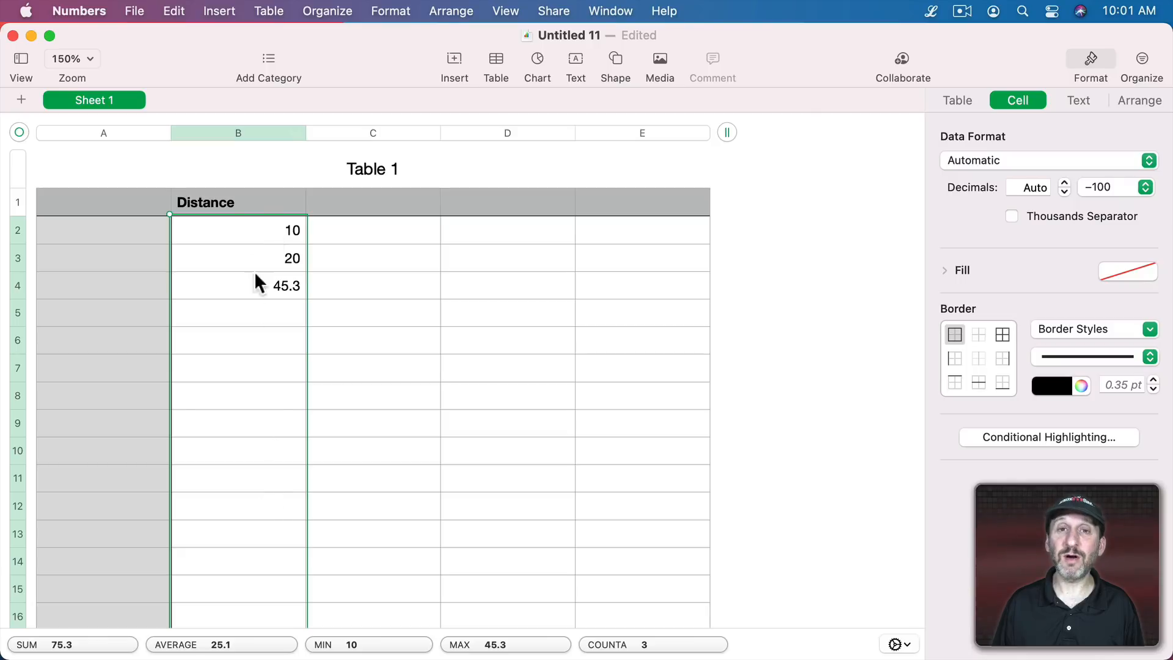
{"action": "mouse_move", "coordinate": [252, 214]}
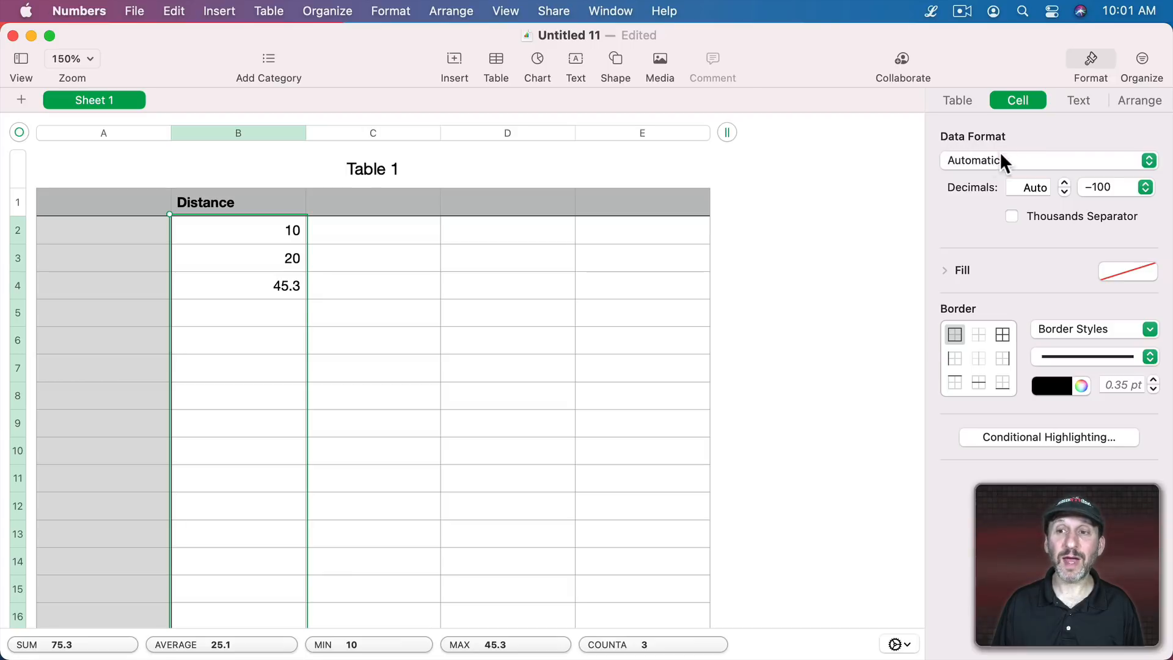
{"action": "mouse_move", "coordinate": [987, 170]}
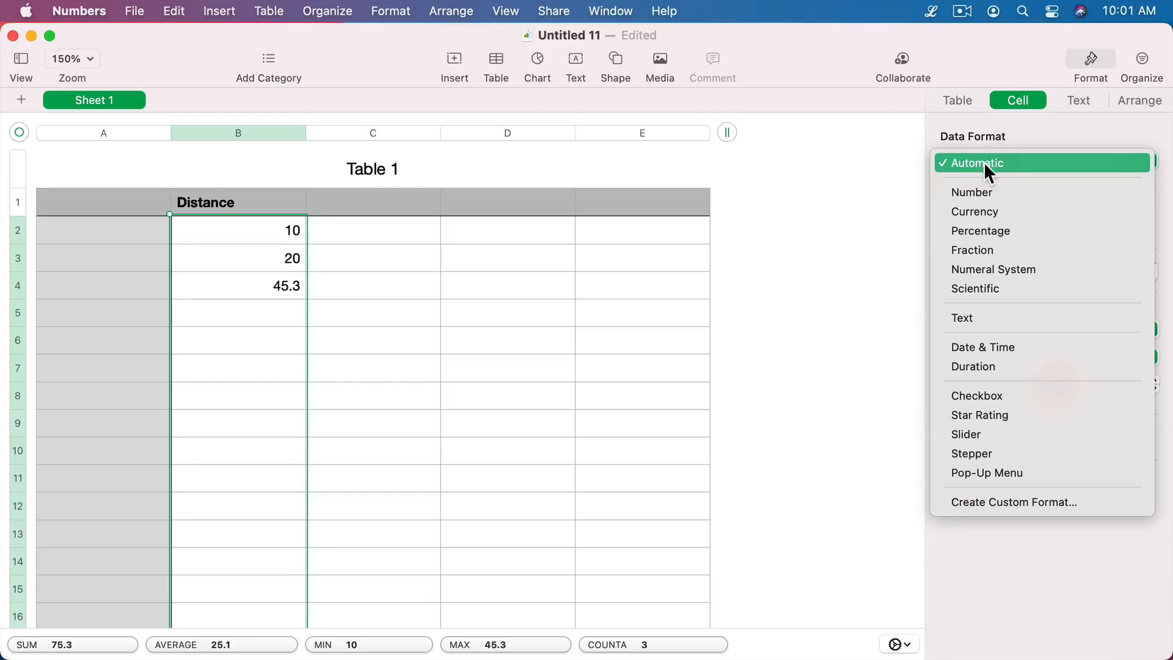
Start a custom format named Meters with a decimal token
{"action": "left_click", "coordinate": [1014, 502]}
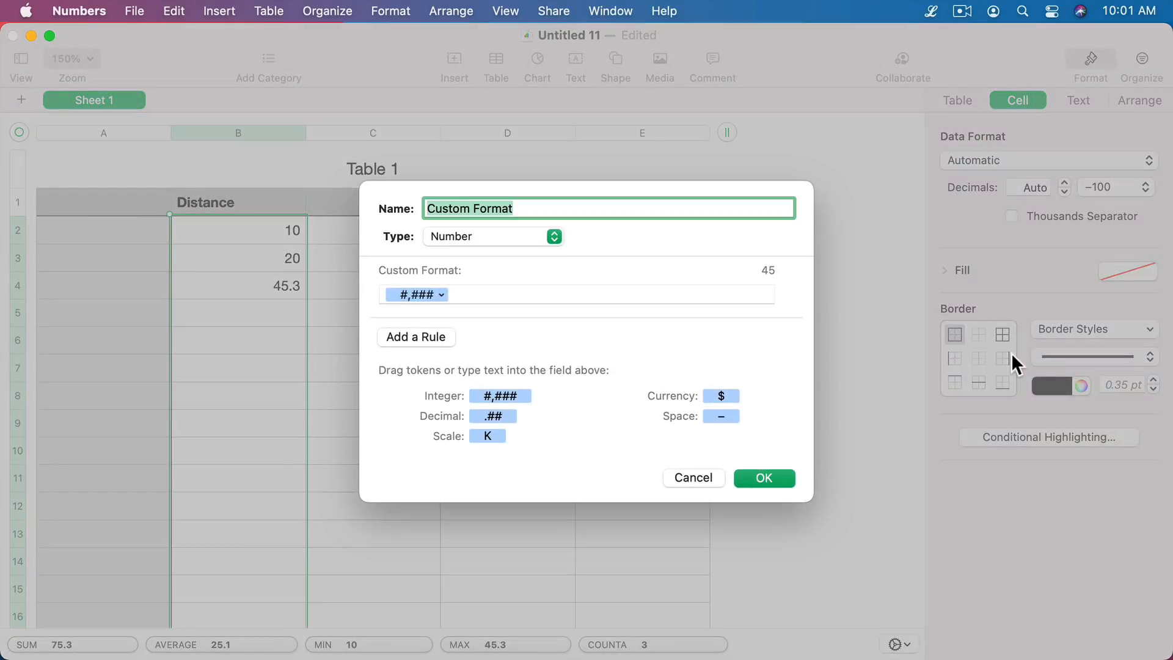
{"action": "type", "text": "Meters"}
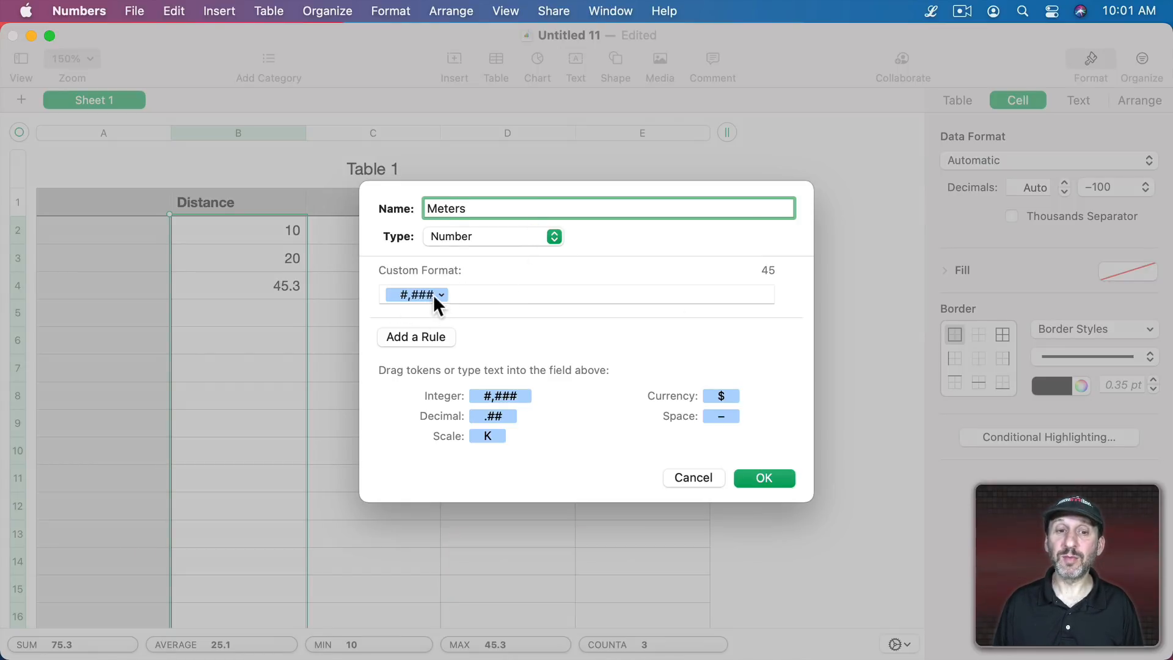
{"action": "left_click", "coordinate": [440, 295]}
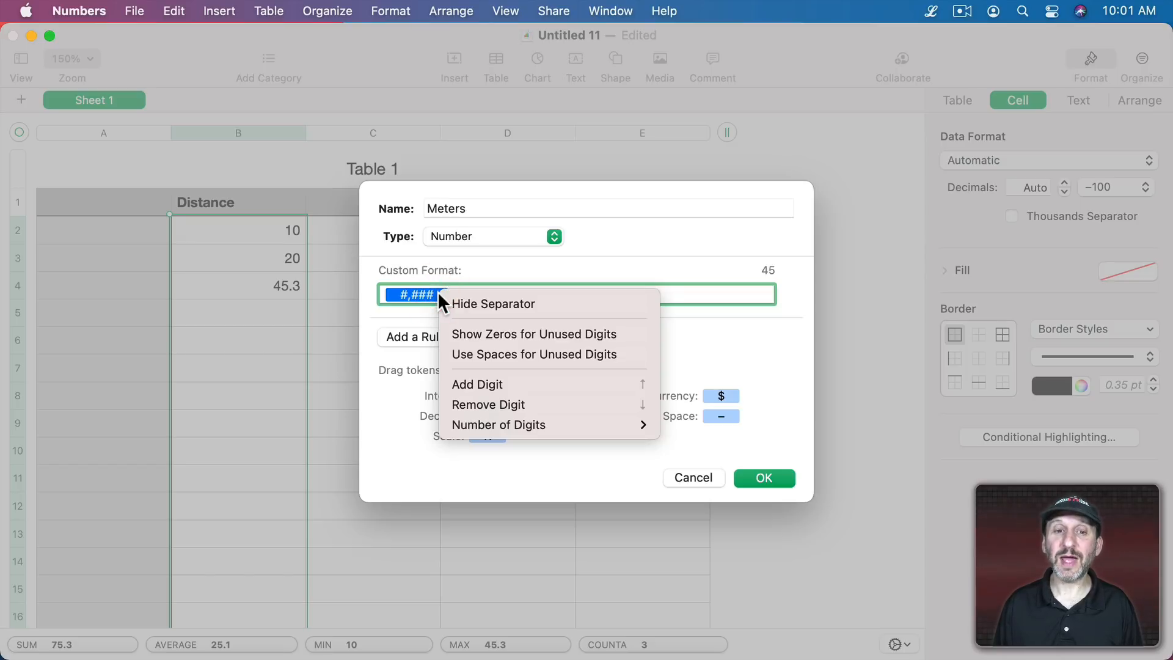
{"action": "mouse_move", "coordinate": [418, 315]}
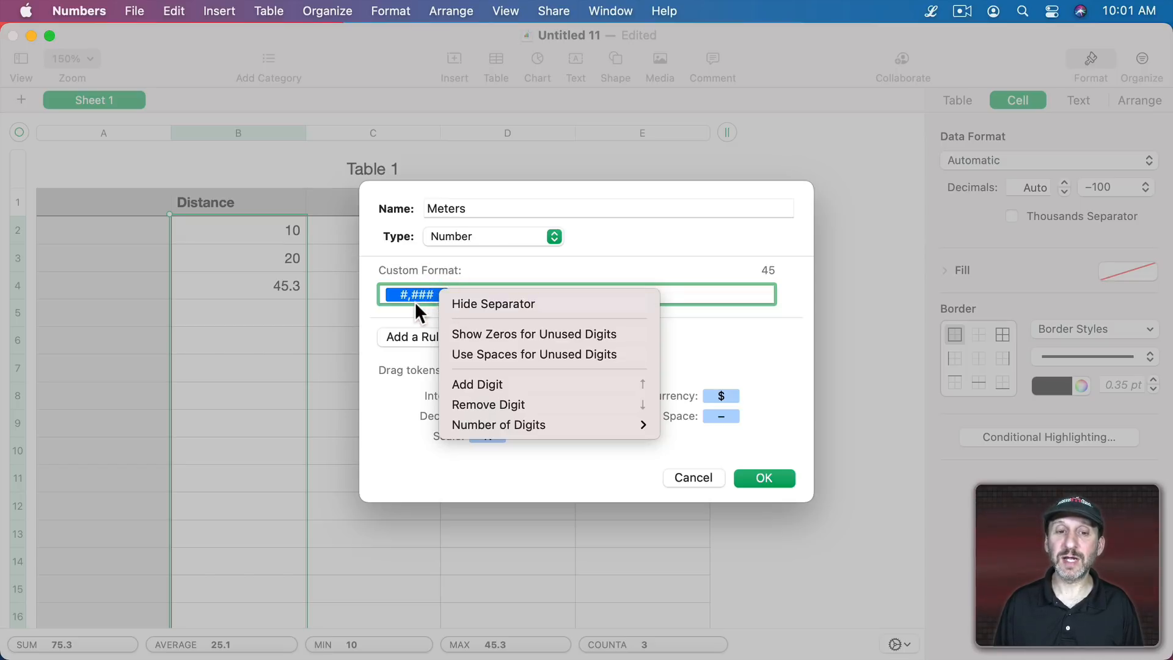
{"action": "mouse_move", "coordinate": [560, 379]}
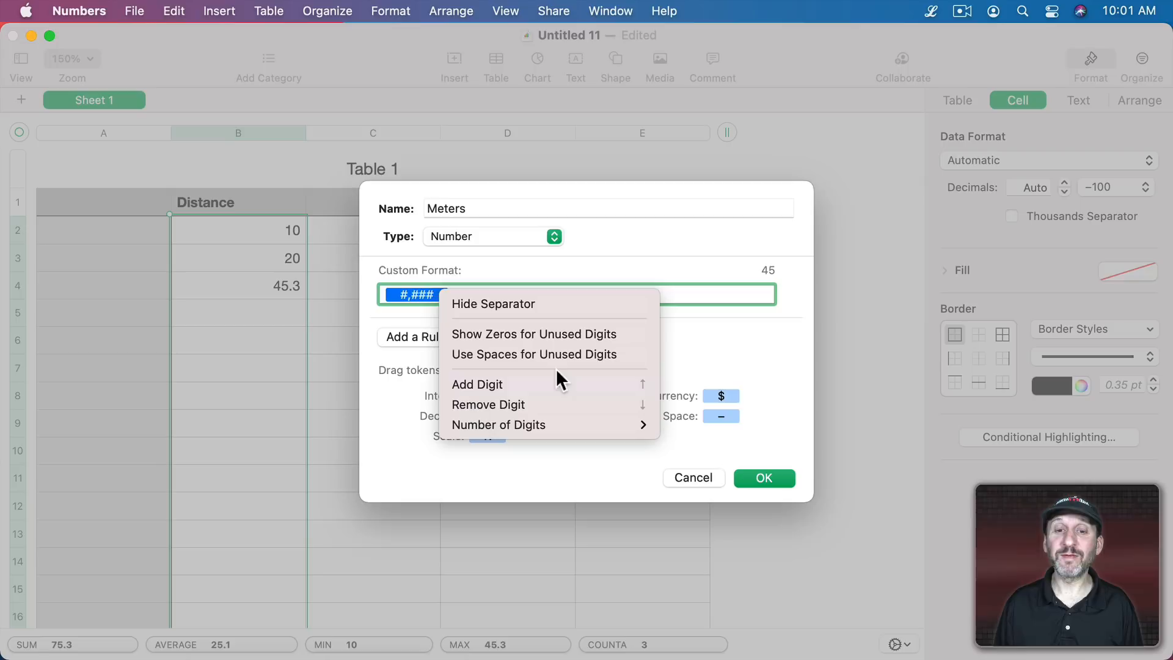
{"action": "mouse_move", "coordinate": [617, 278]}
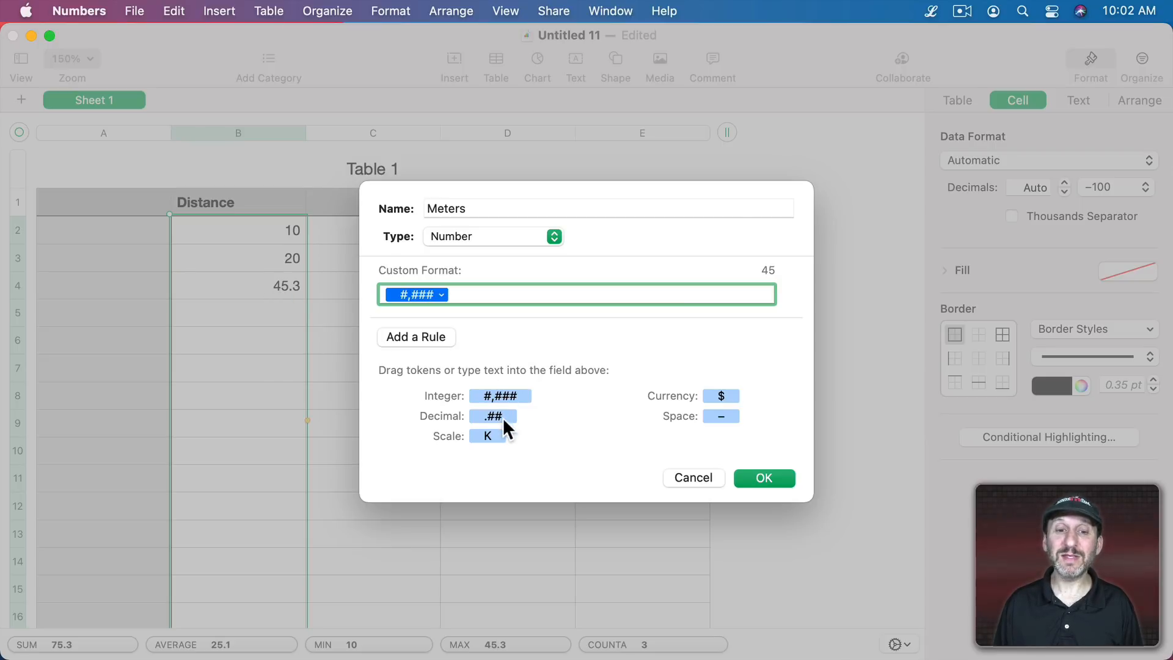
{"action": "left_click_drag", "start_coordinate": [492, 415], "coordinate": [478, 294]}
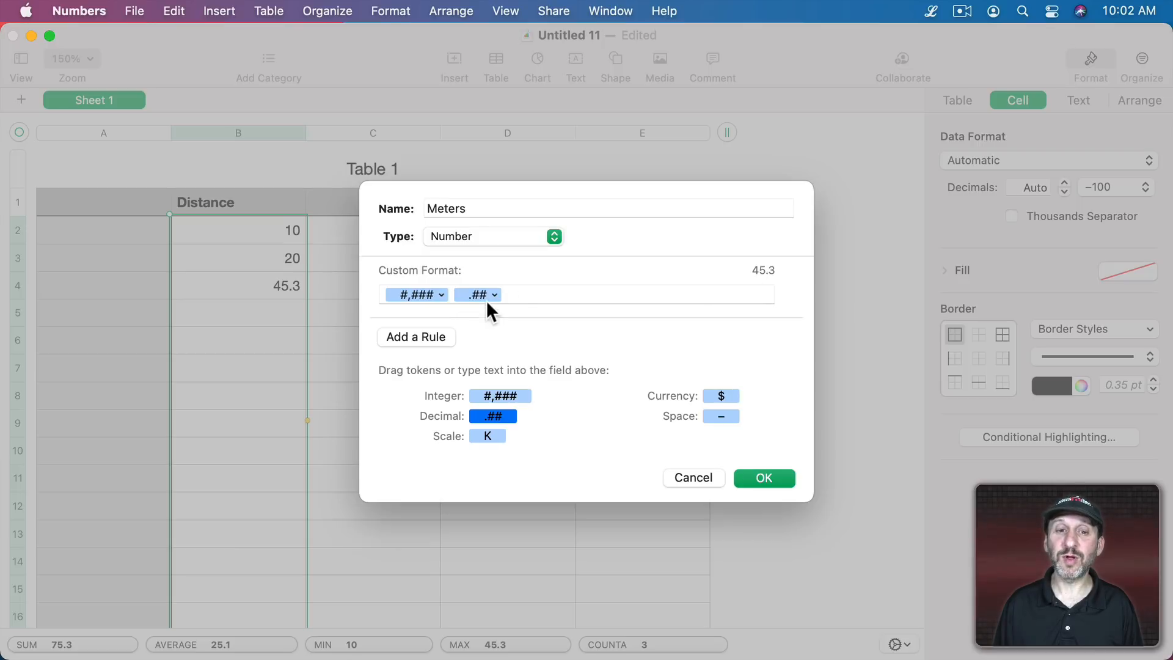
Append the word 'meters' after the decimals and apply the Meters format
{"action": "left_click", "coordinate": [494, 294]}
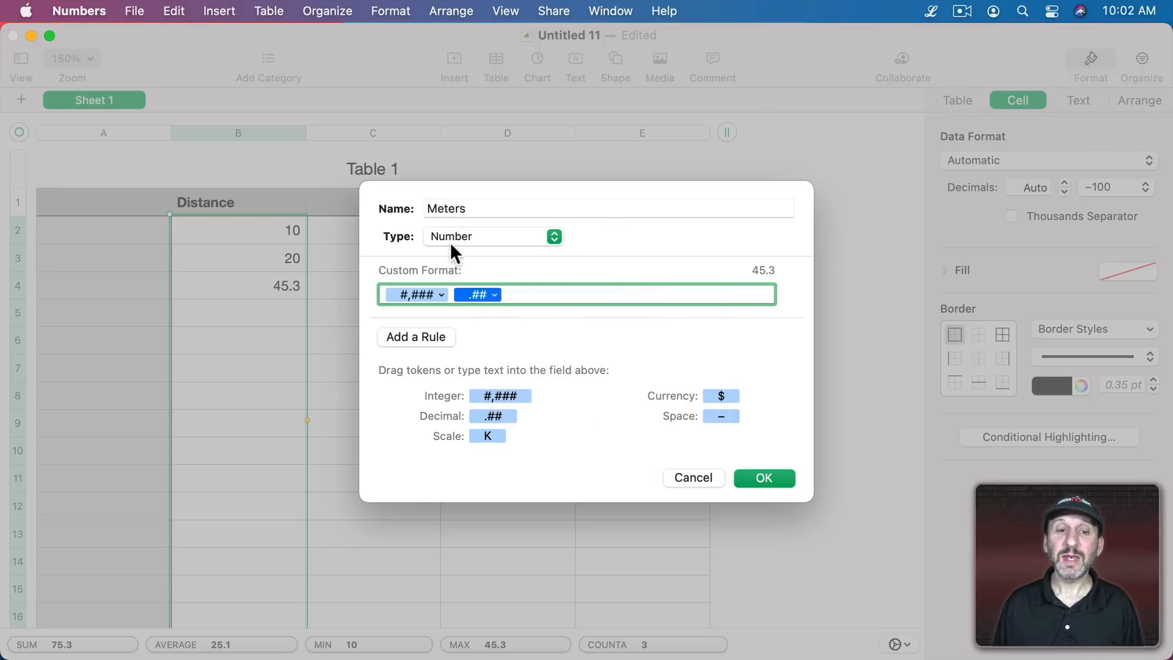
{"action": "mouse_move", "coordinate": [445, 290]}
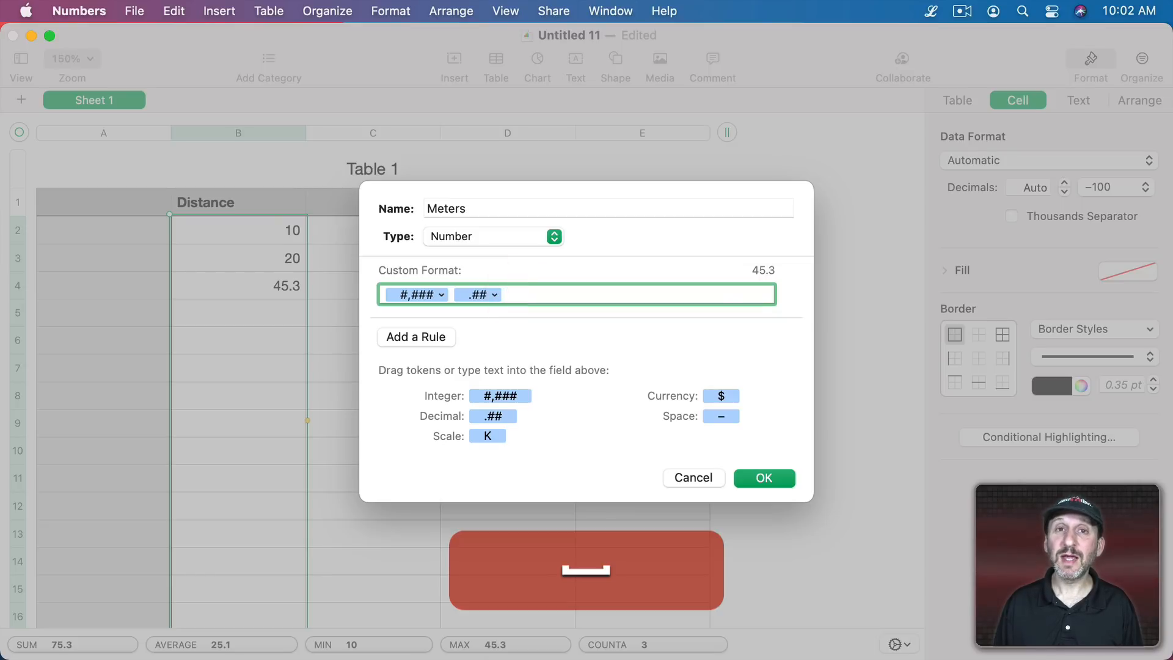
{"action": "type", "text": "m"}
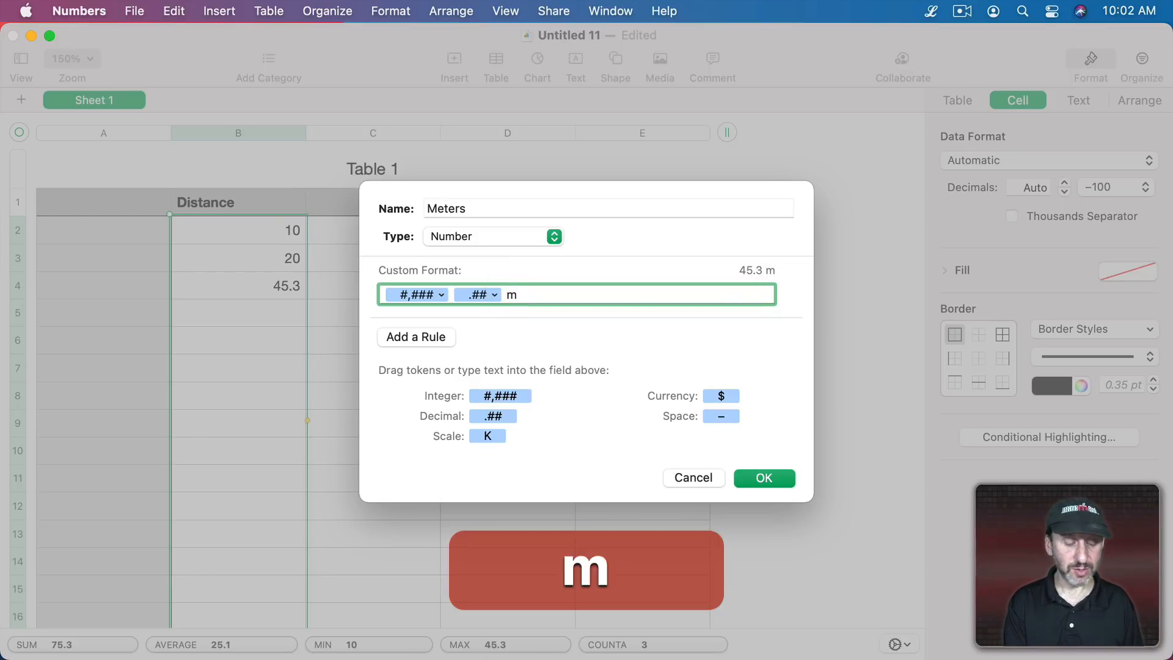
{"action": "type", "text": "eters"}
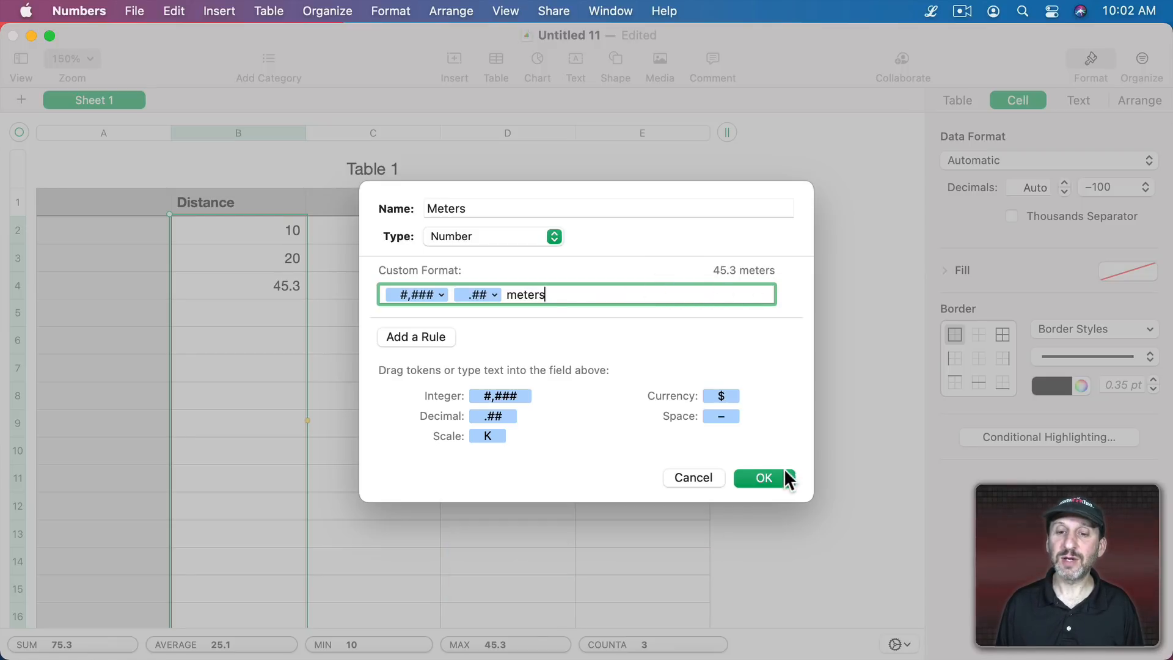
{"action": "left_click", "coordinate": [763, 478]}
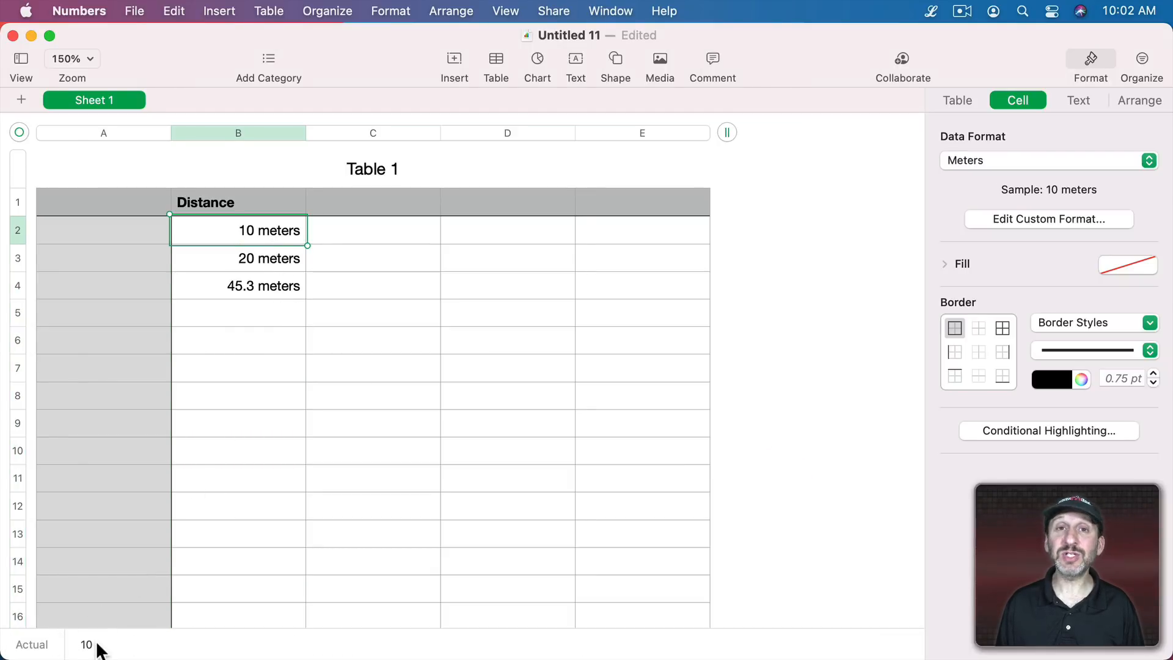
Select the Distance cells and clear the header and meter-formatted values
{"action": "left_click", "coordinate": [247, 285]}
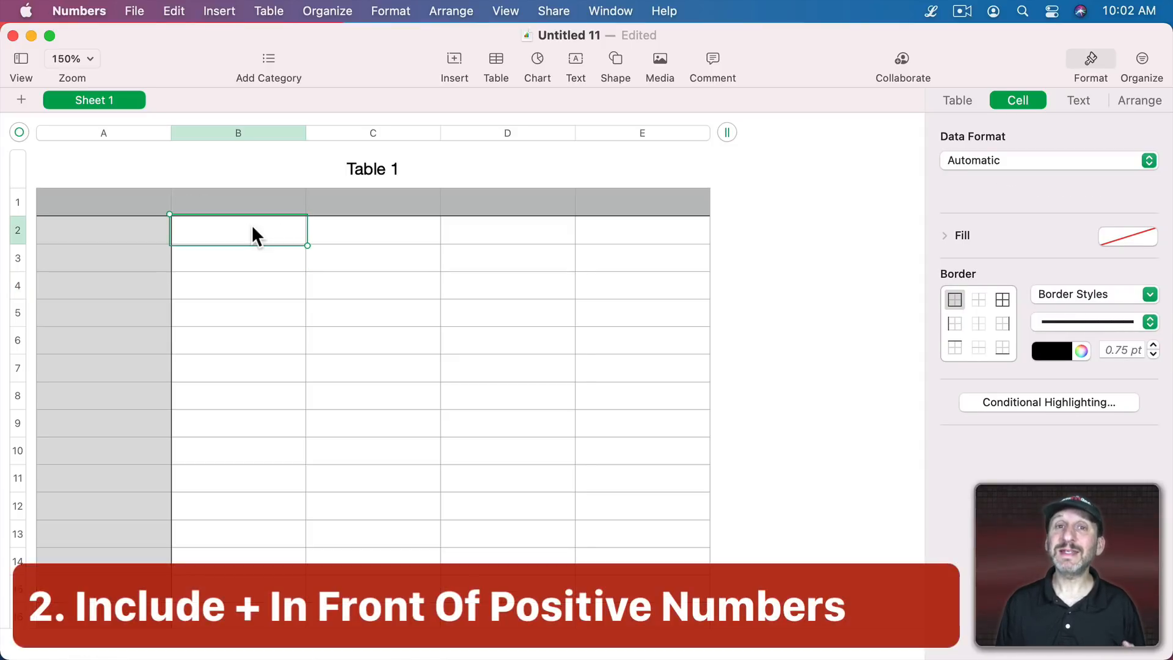
Enter 10, -12 and 30 down column B
{"action": "type", "text": "10"}
{"action": "left_click", "coordinate": [238, 285]}
{"action": "type", "text": "30"}
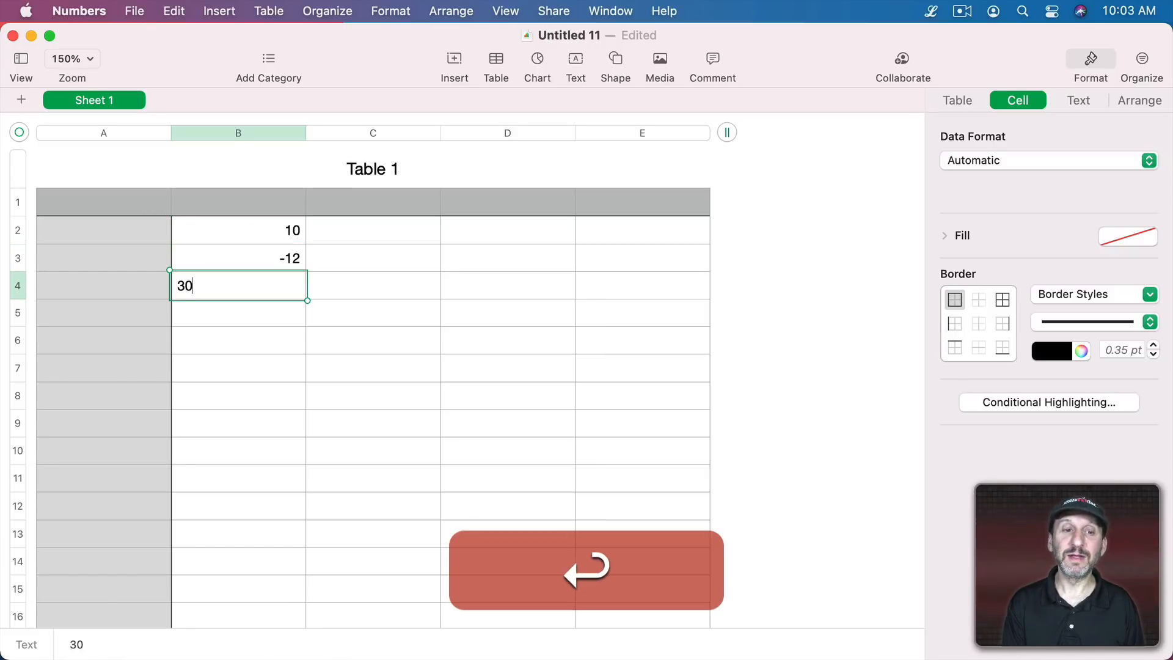
{"action": "key", "text": "Return"}
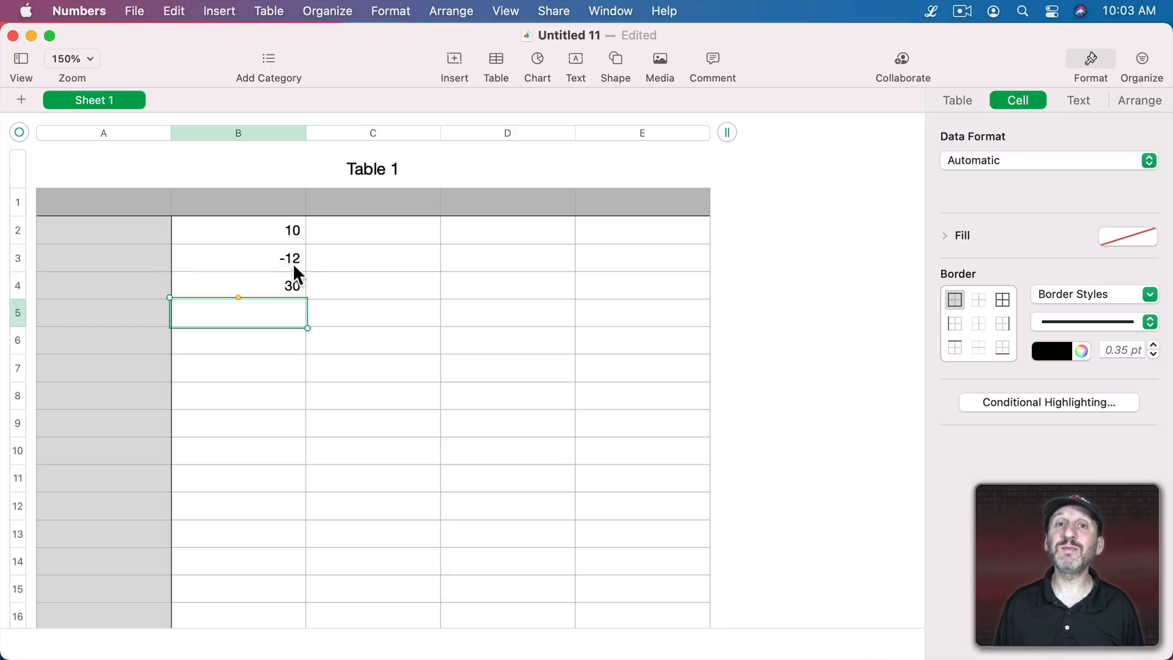
{"action": "mouse_move", "coordinate": [269, 268]}
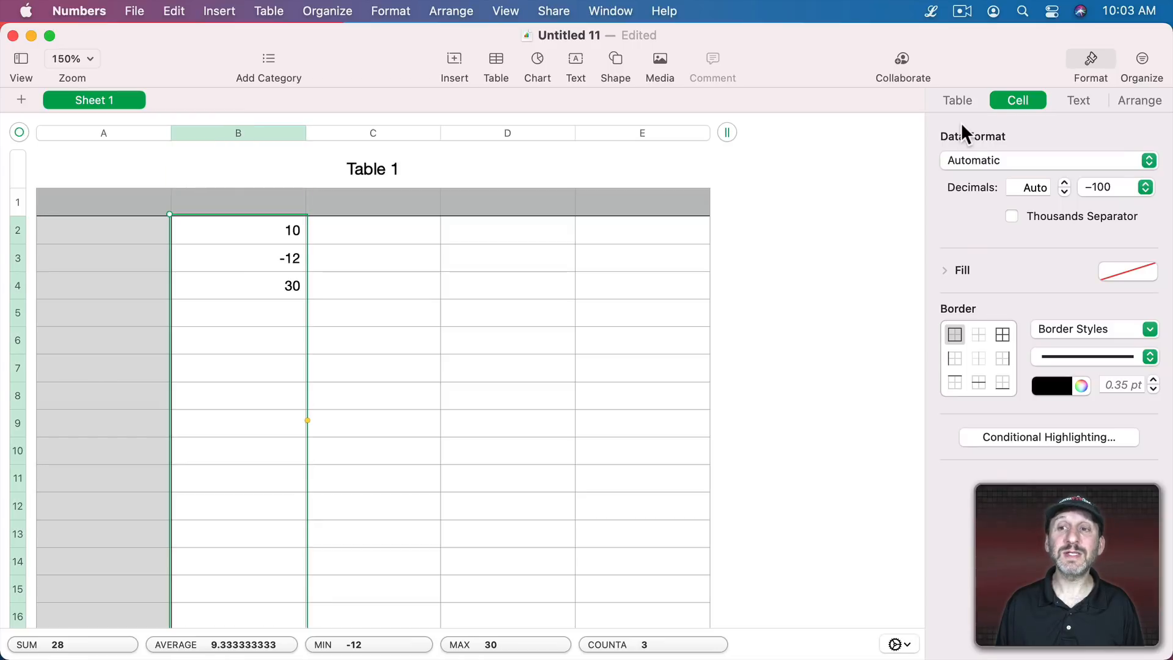
Create a custom format 'Always Include Sign' with an If-greater-than-0 rule adding a plus sign
{"action": "left_click", "coordinate": [1048, 162]}
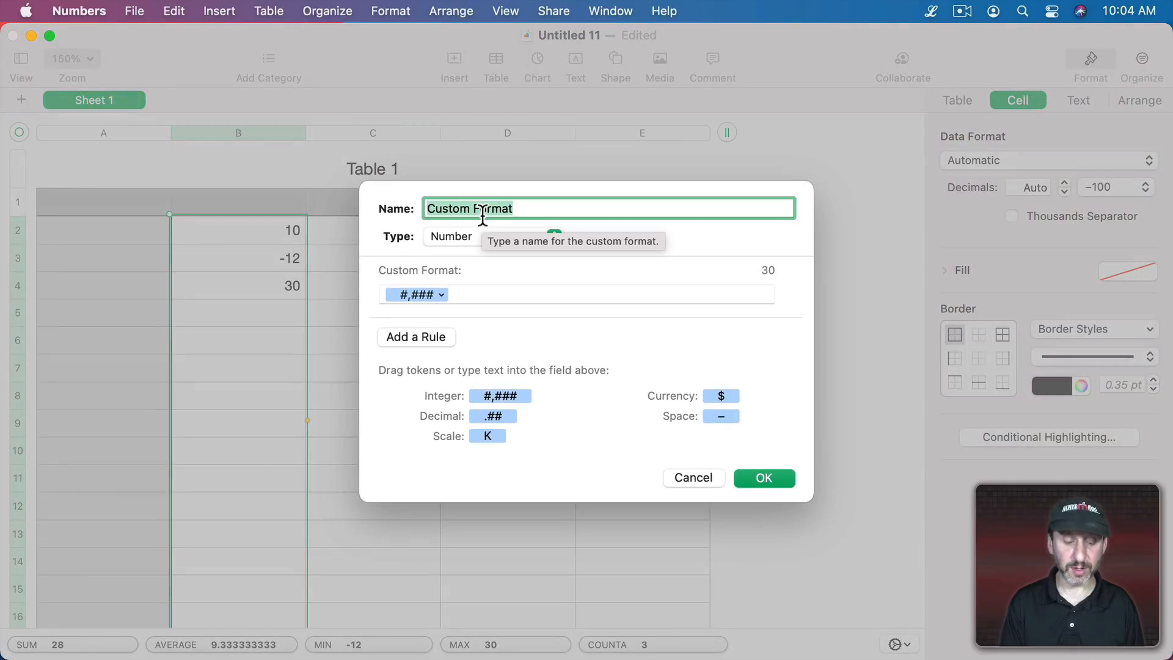
{"action": "type", "text": "Always Include Sign"}
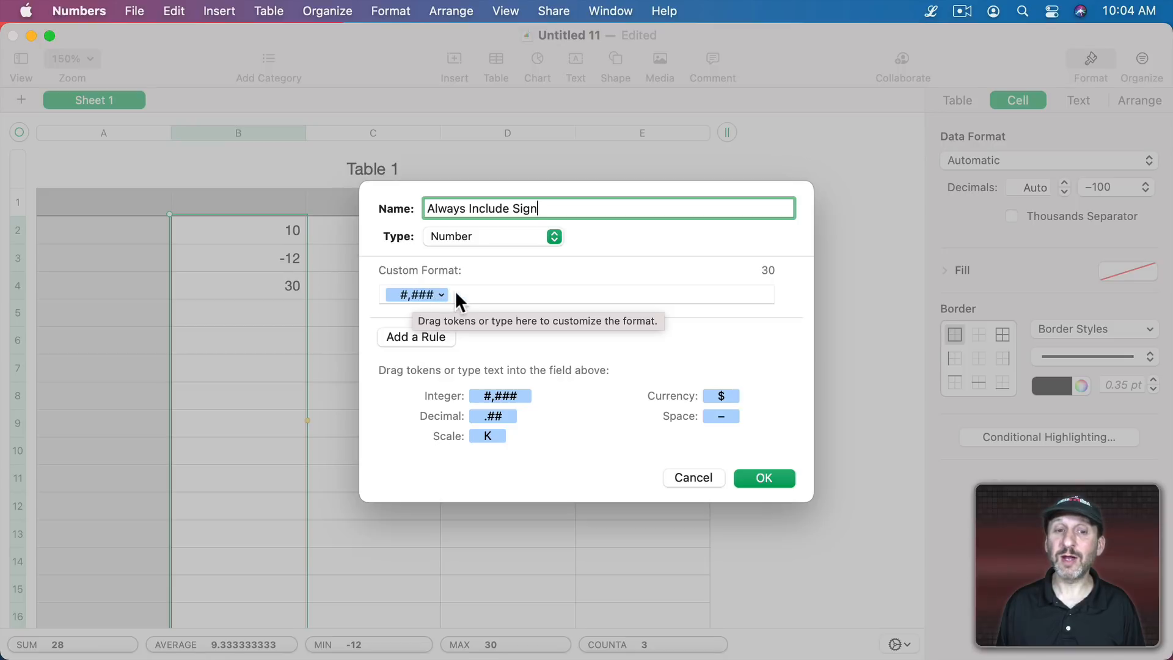
{"action": "mouse_move", "coordinate": [284, 245]}
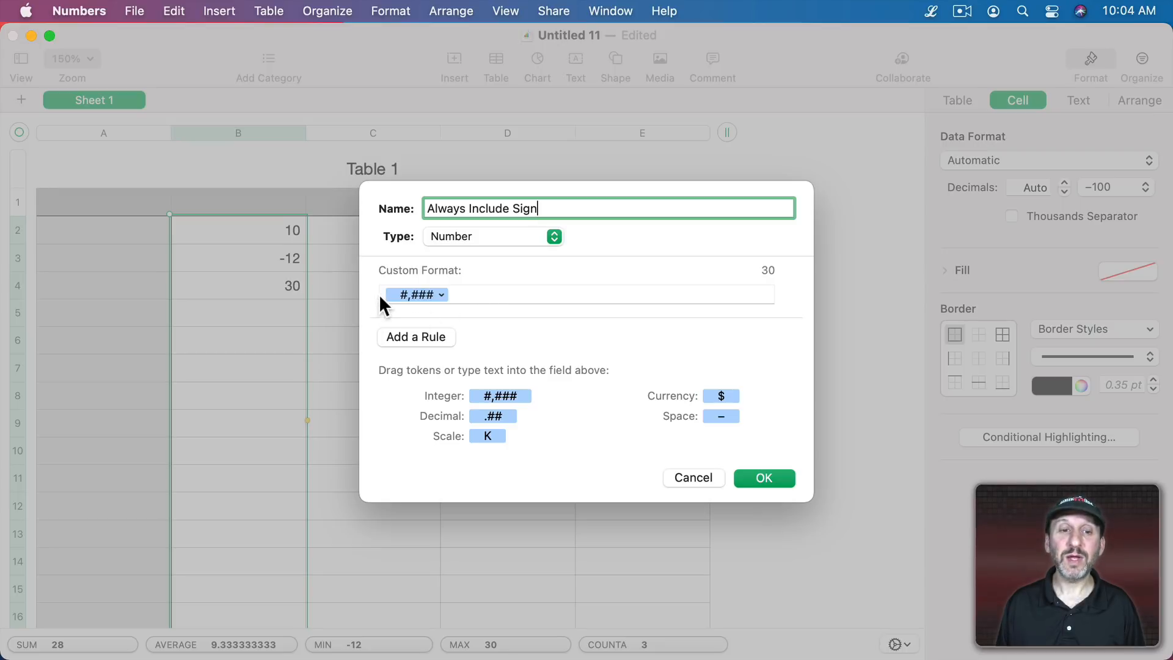
{"action": "left_click", "coordinate": [416, 337]}
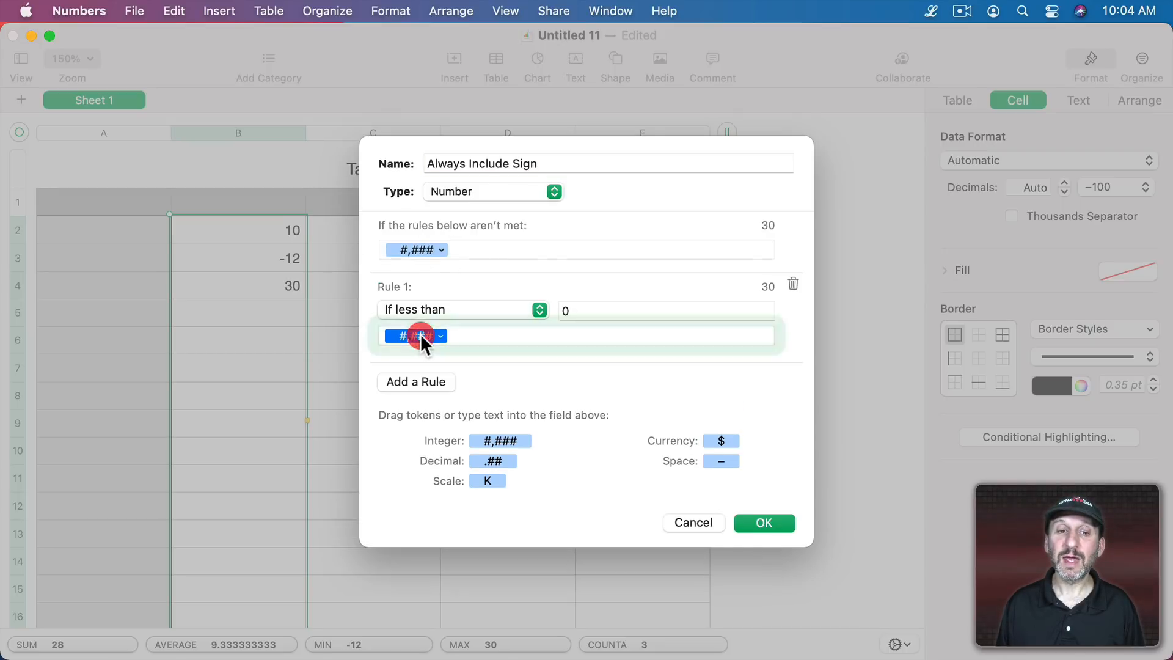
{"action": "left_click", "coordinate": [461, 309]}
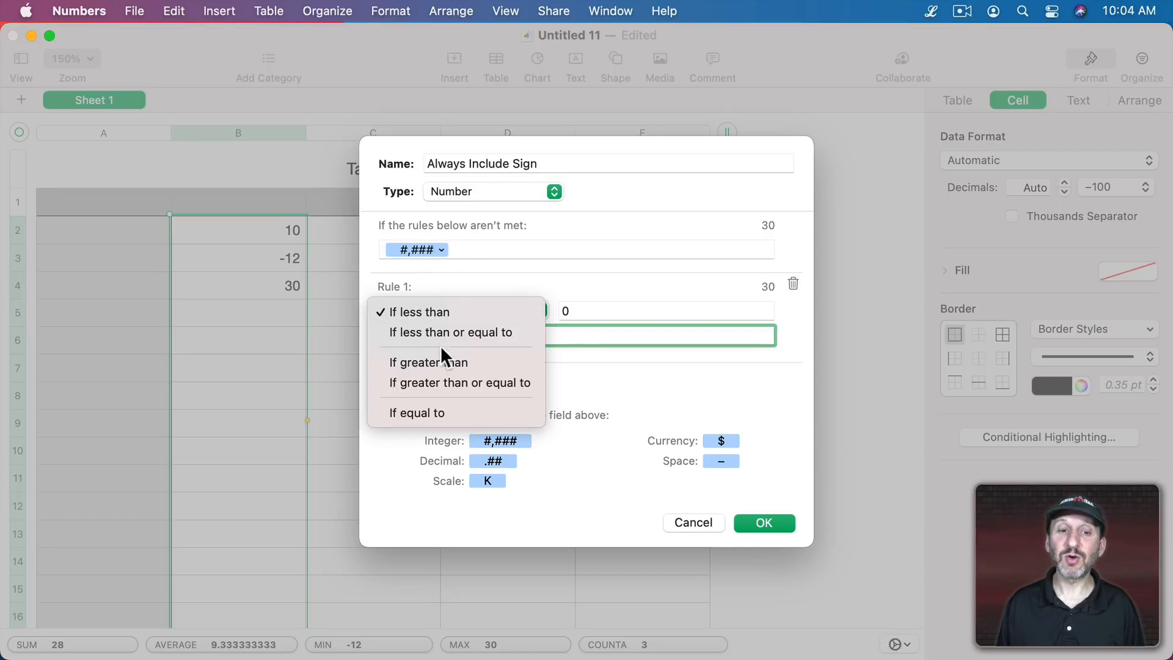
{"action": "left_click", "coordinate": [427, 362]}
{"action": "type", "text": "+"}
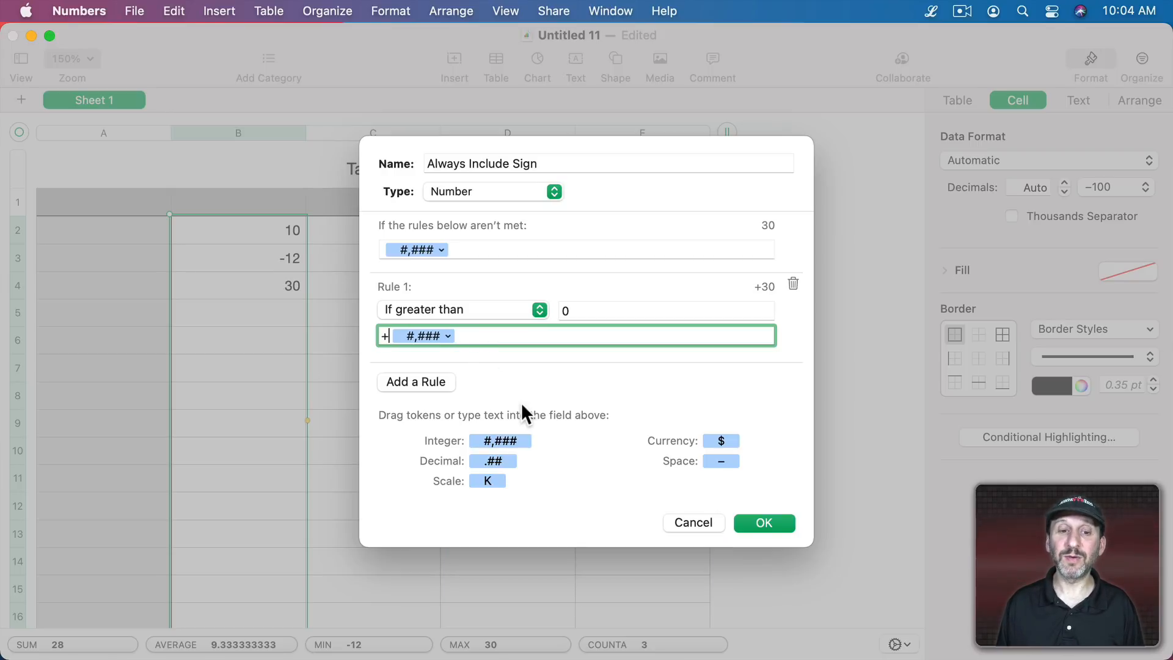
{"action": "mouse_move", "coordinate": [772, 323]}
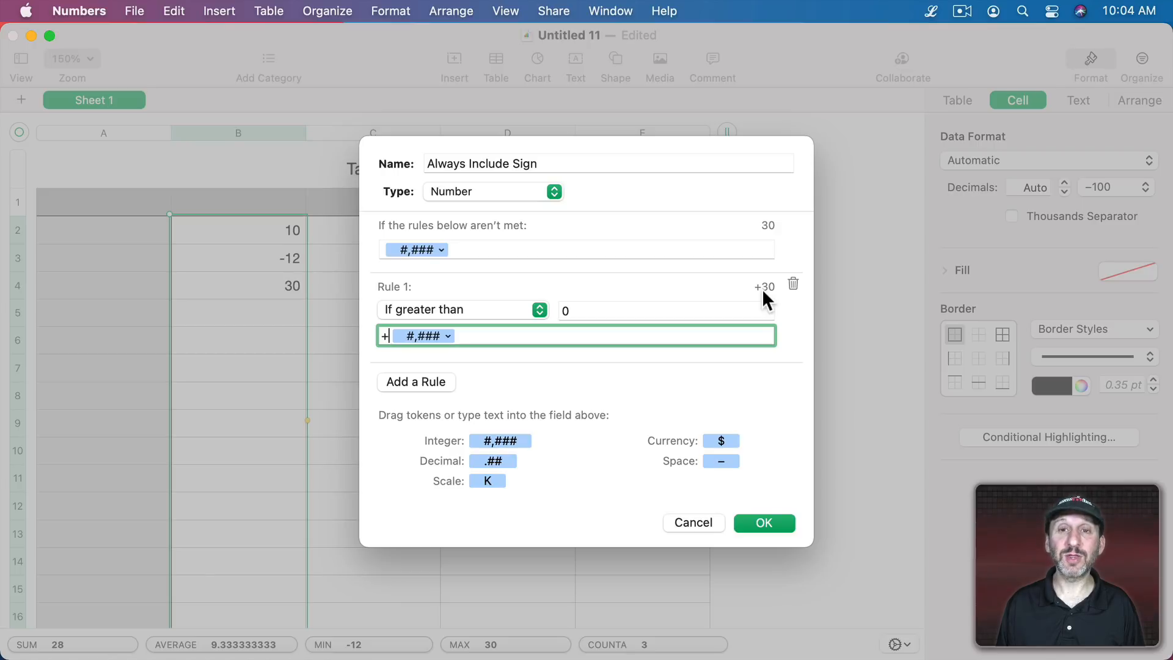
Apply the sign format, then refill column B with zeros plus 30 and 70 and select it
{"action": "left_click", "coordinate": [763, 522]}
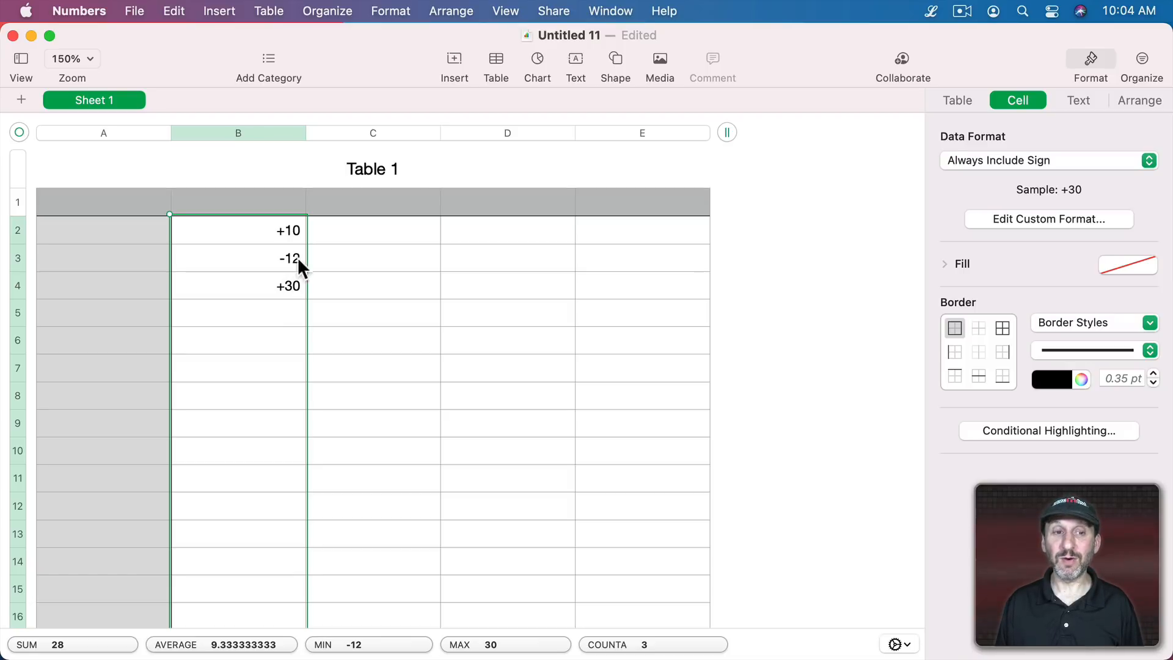
{"action": "mouse_move", "coordinate": [277, 275]}
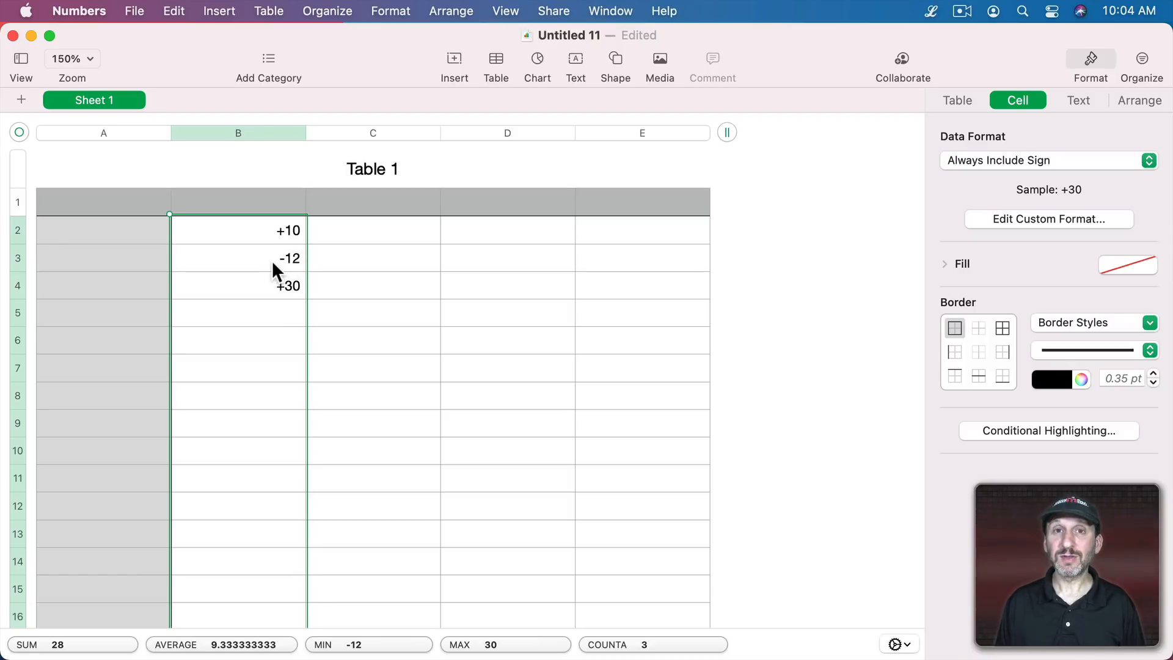
{"action": "mouse_move", "coordinate": [280, 314]}
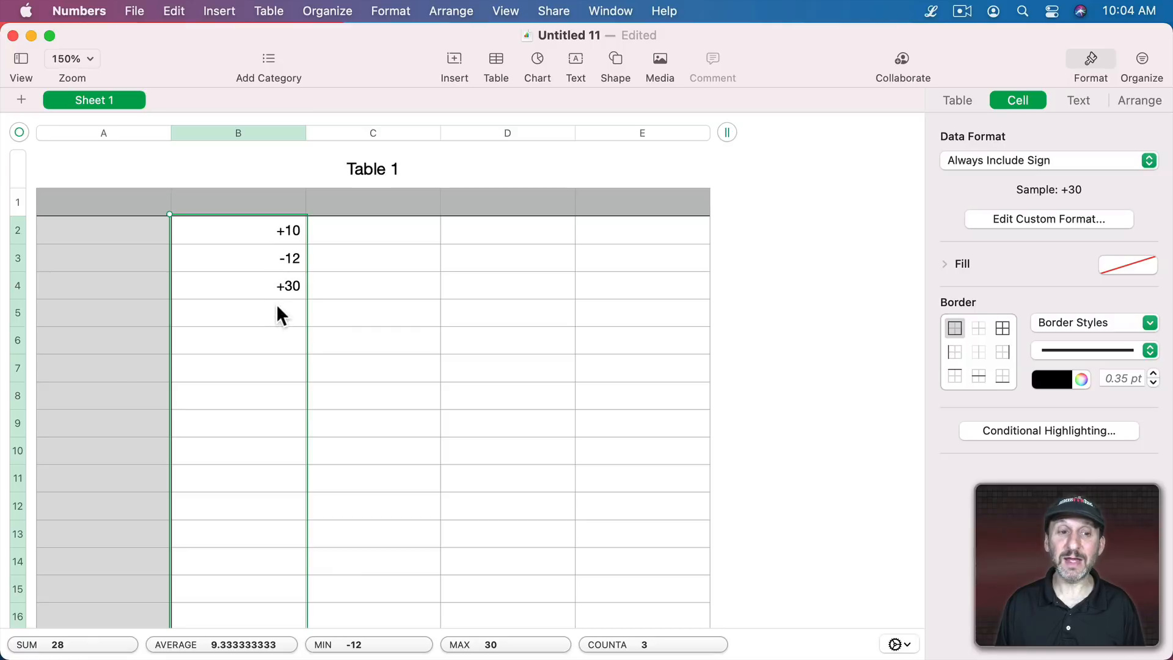
{"action": "type", "text": "0"}
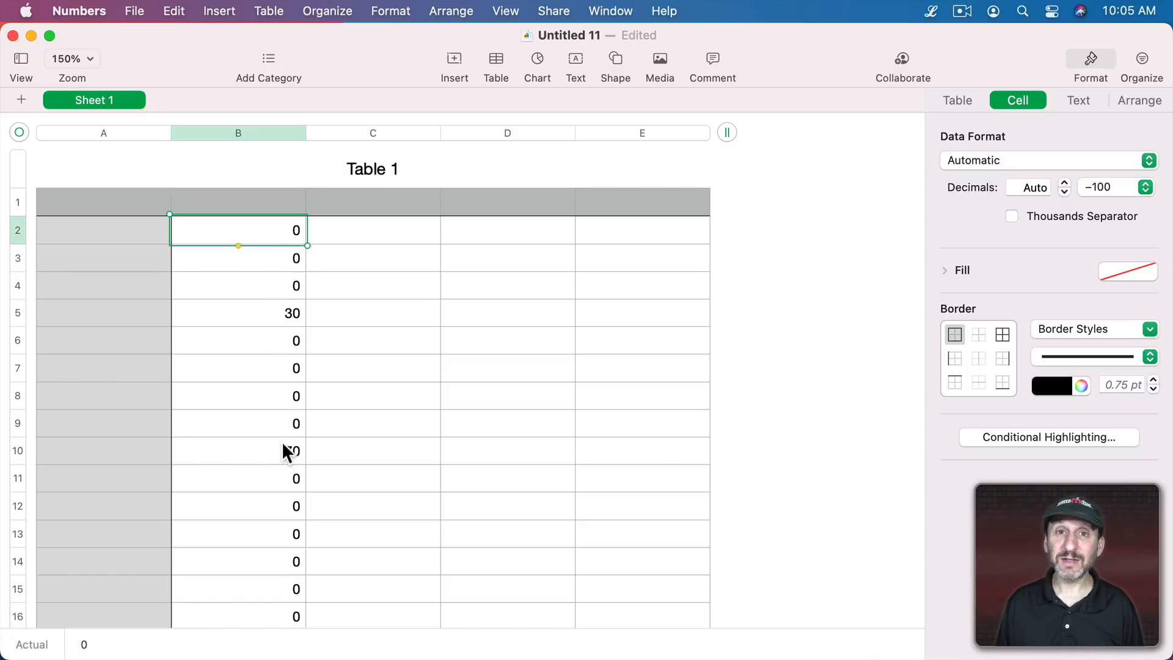
{"action": "left_click", "coordinate": [237, 313]}
{"action": "type", "text": "70"}
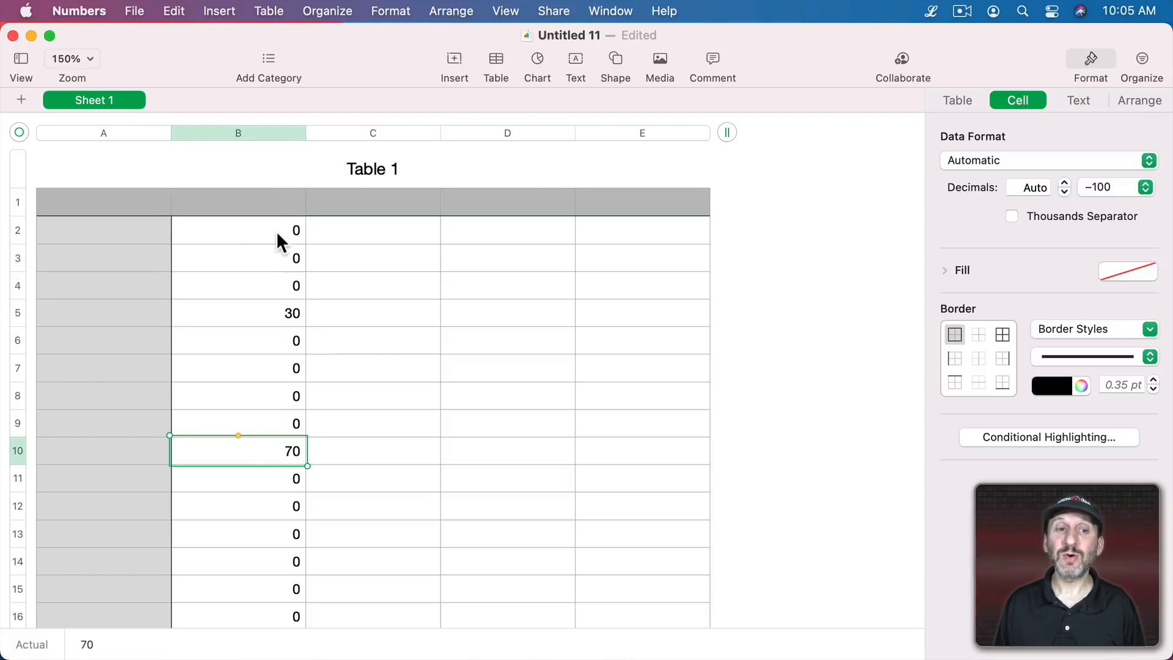
{"action": "left_click", "coordinate": [237, 230]}
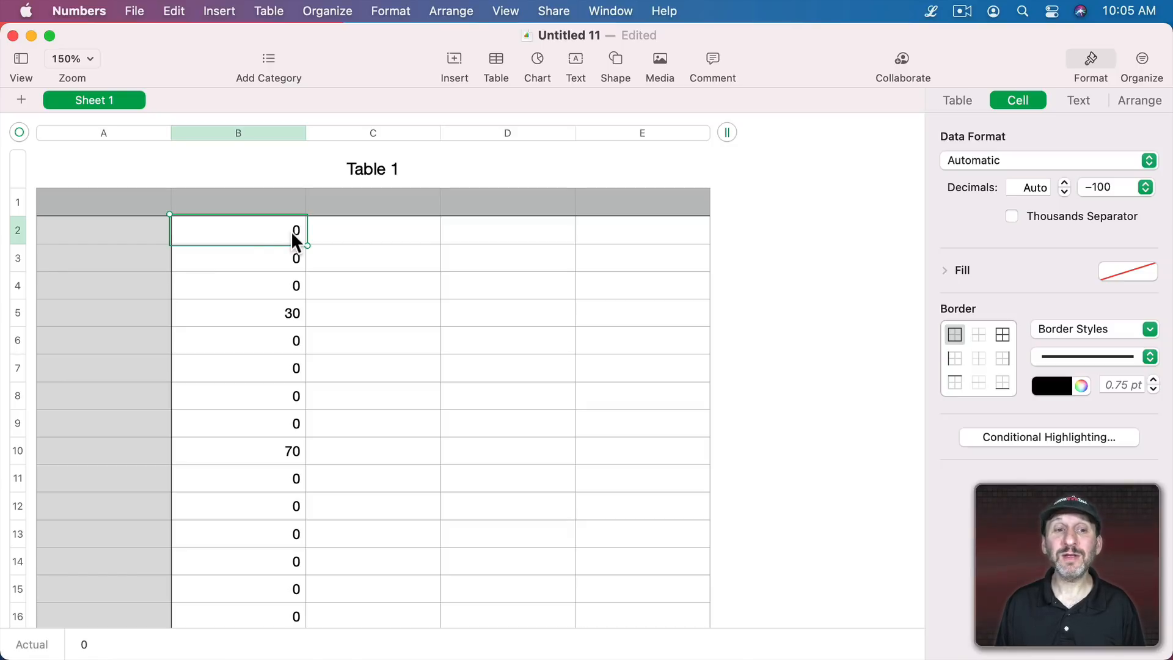
{"action": "mouse_move", "coordinate": [252, 158]}
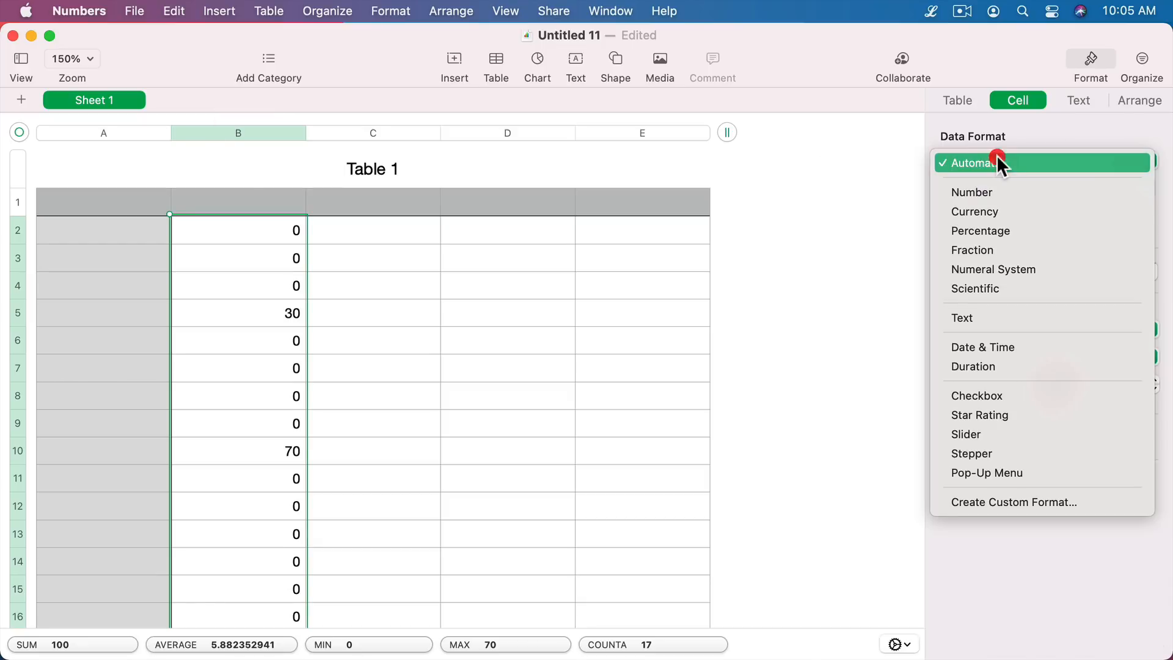
Create and apply a Blank Zero format with a decimal token and an If-equal-0 rule showing nothing
{"action": "left_click", "coordinate": [1014, 502]}
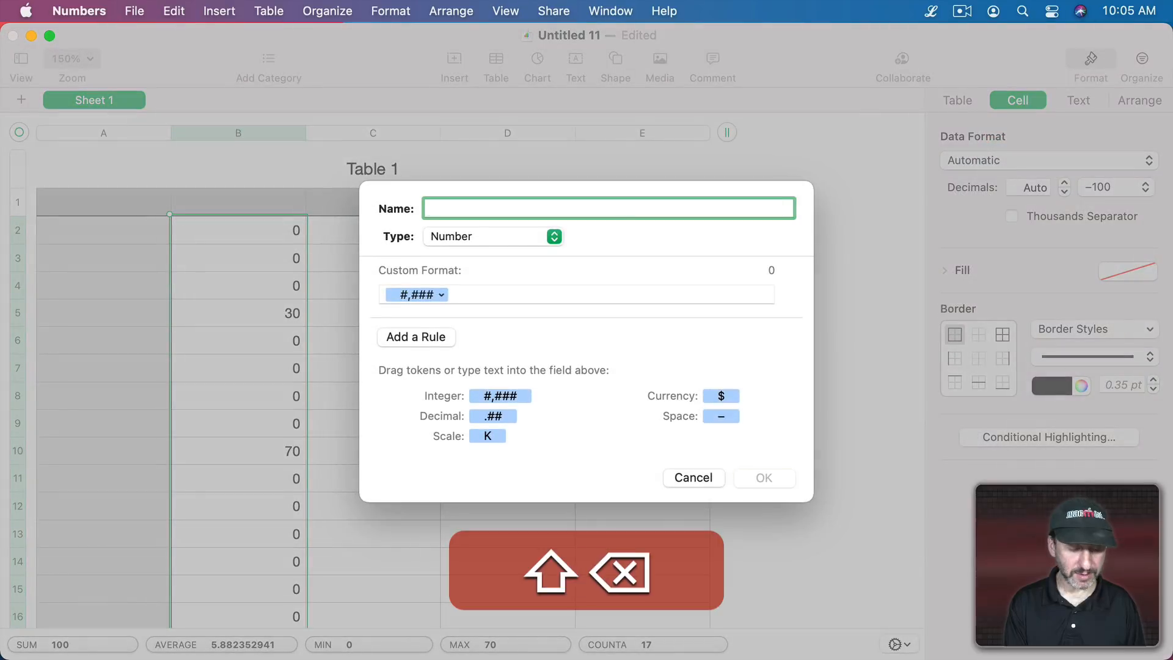
{"action": "type", "text": "Blank Zero"}
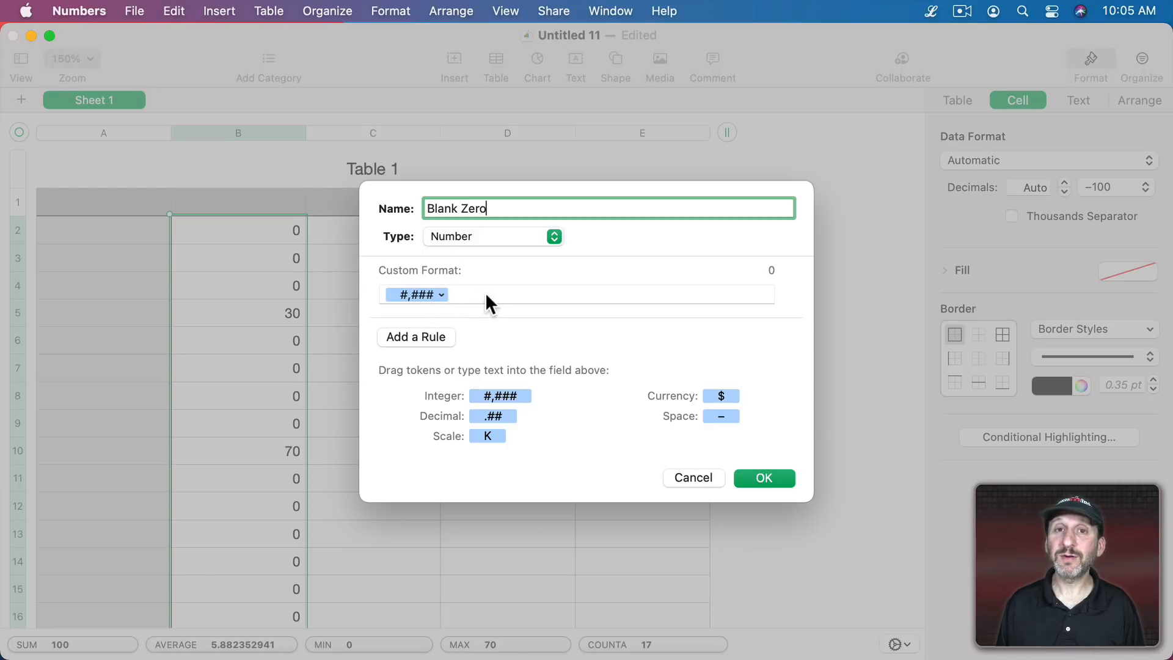
{"action": "left_click_drag", "start_coordinate": [492, 415], "coordinate": [492, 298]}
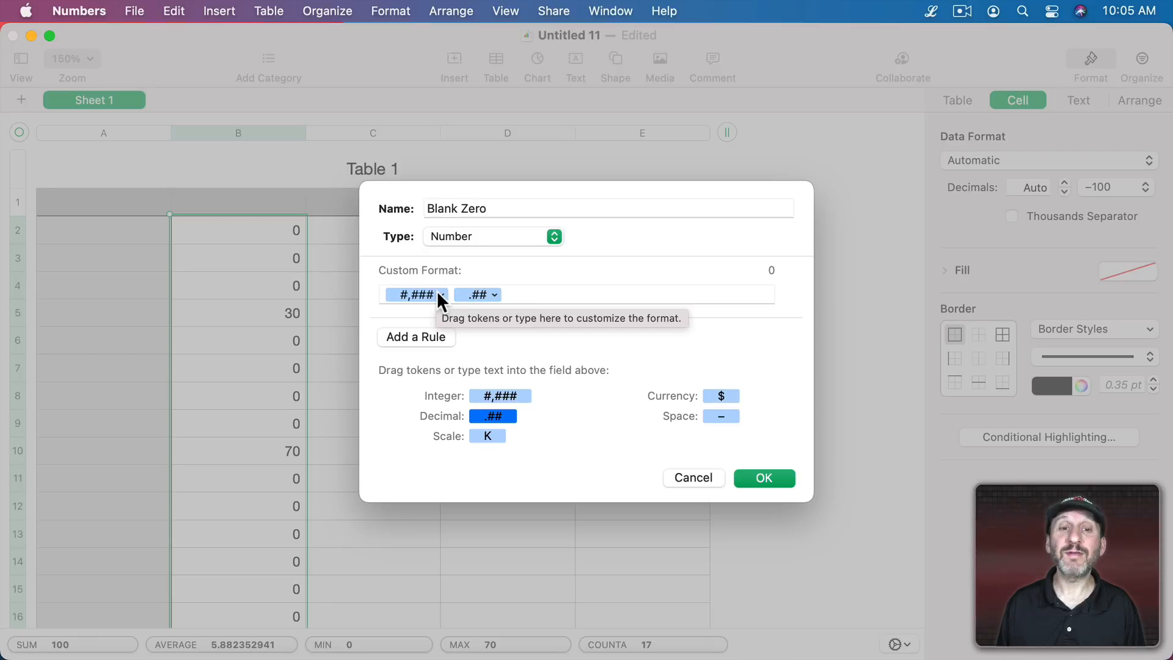
{"action": "mouse_move", "coordinate": [411, 344]}
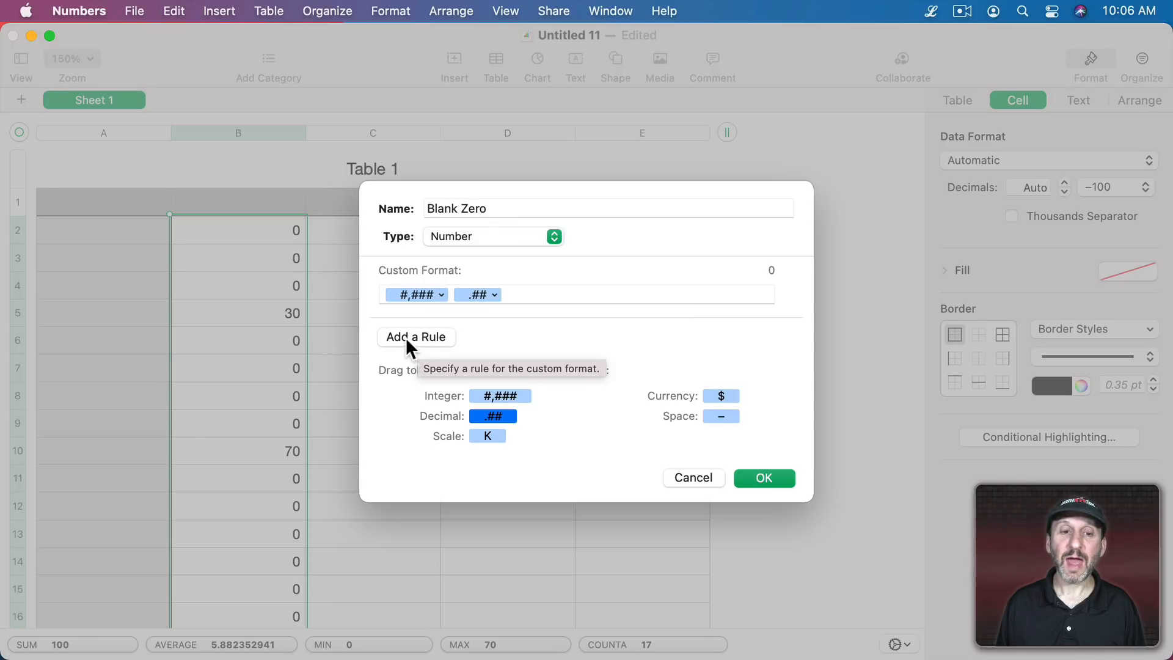
{"action": "left_click", "coordinate": [415, 337]}
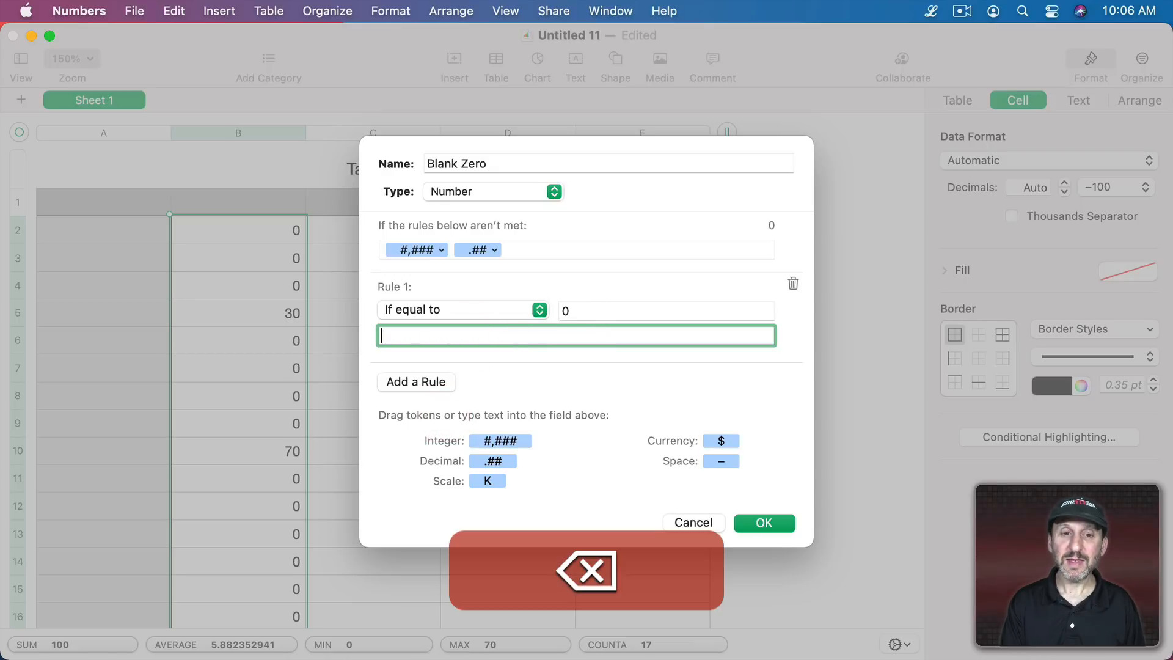
{"action": "left_click", "coordinate": [763, 522]}
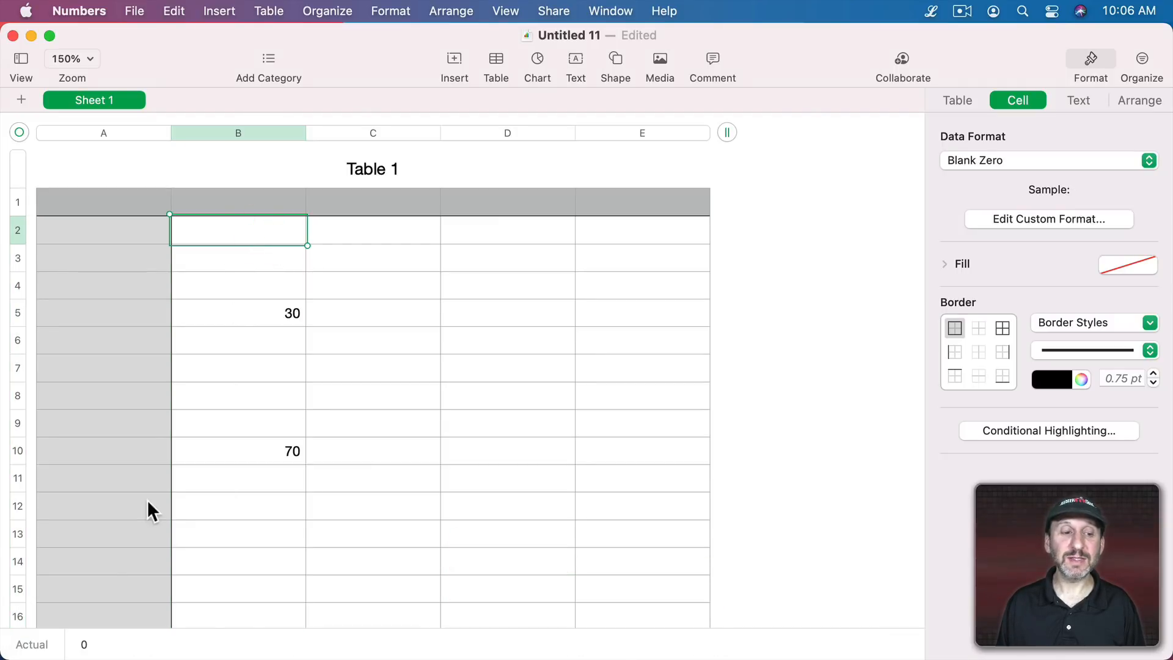
{"action": "mouse_move", "coordinate": [259, 194]}
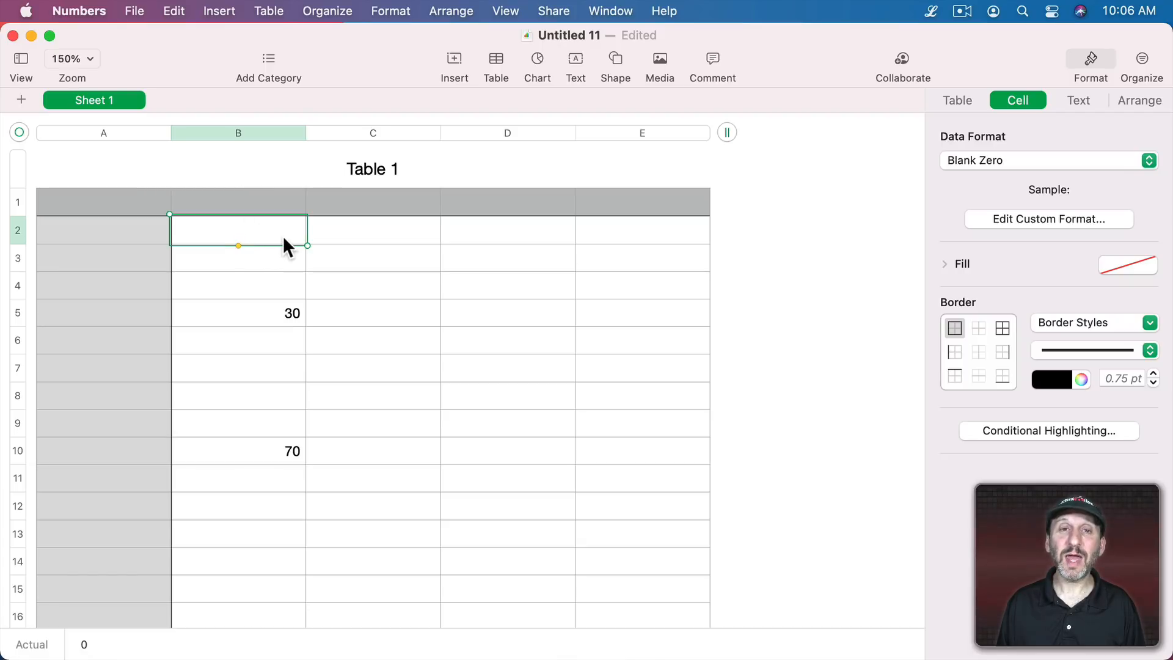
{"action": "left_click", "coordinate": [238, 133]}
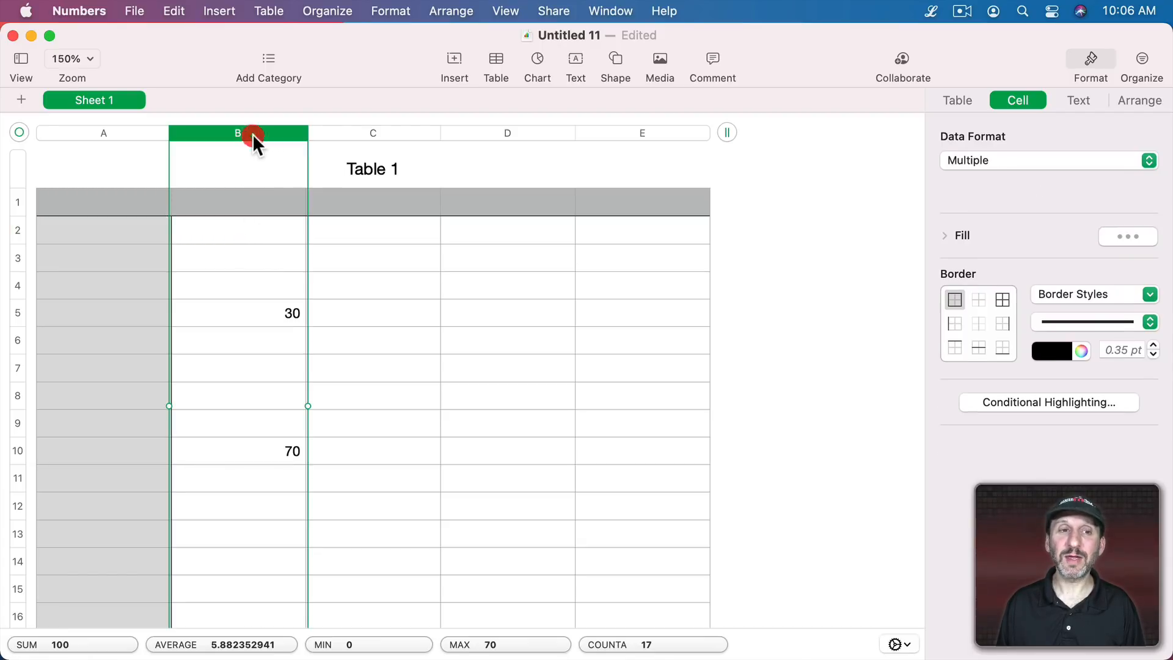
Edit Blank Zero so zero values display as two dashes
{"action": "left_click", "coordinate": [1020, 218]}
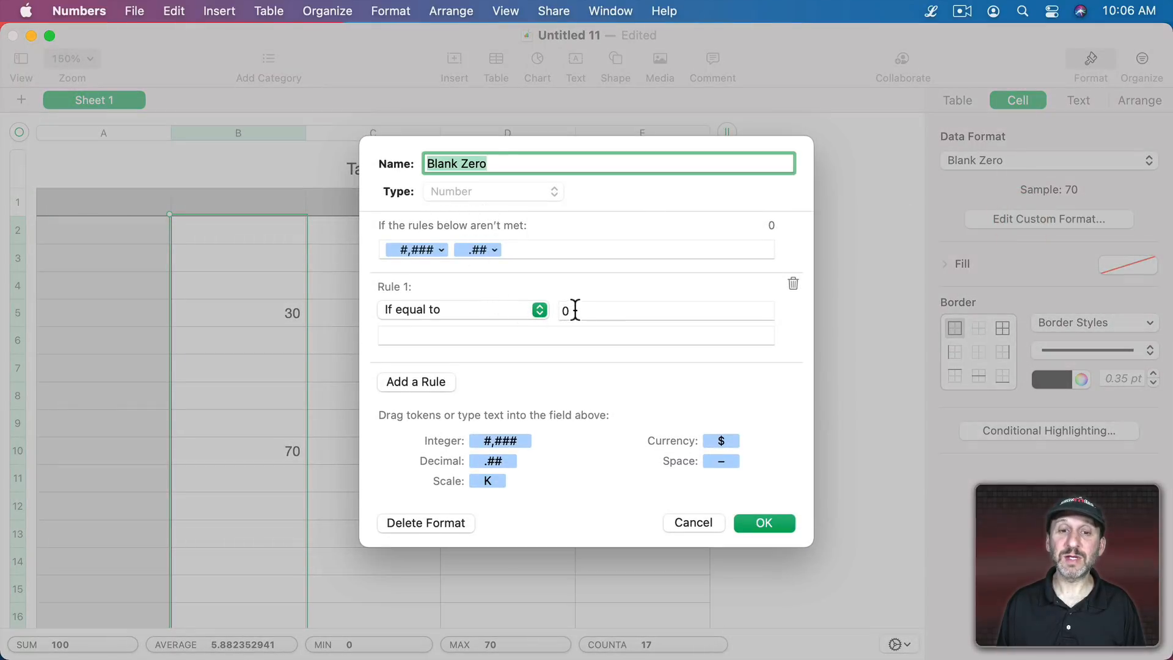
{"action": "left_click", "coordinate": [575, 334]}
{"action": "type", "text": "--"}
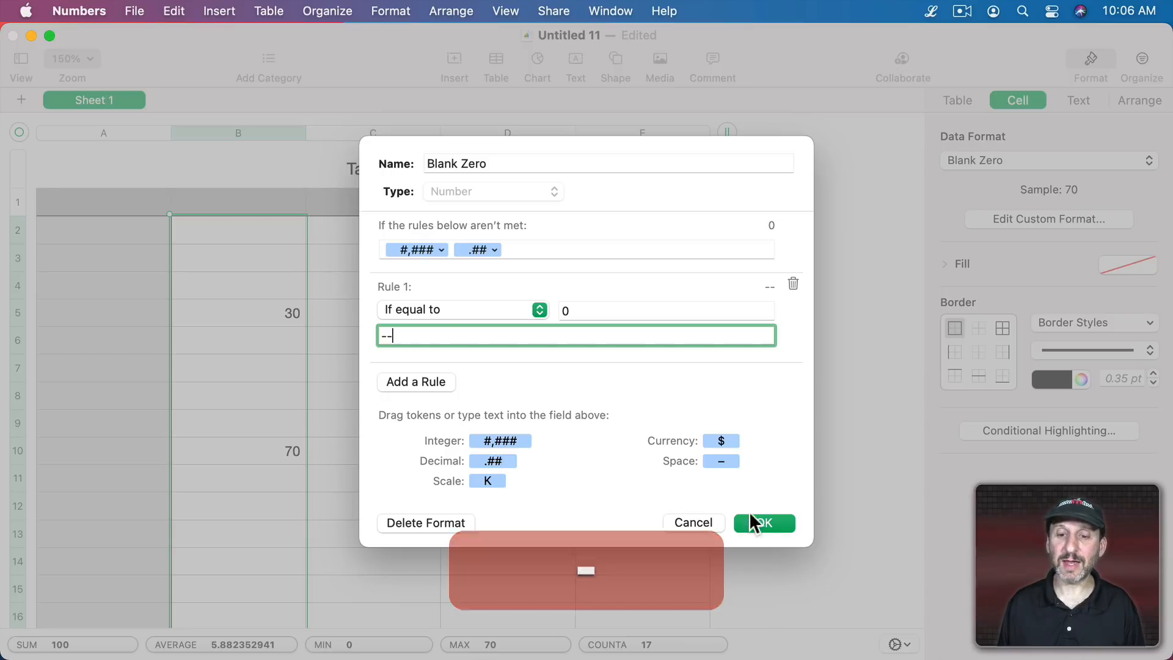
{"action": "left_click", "coordinate": [764, 523]}
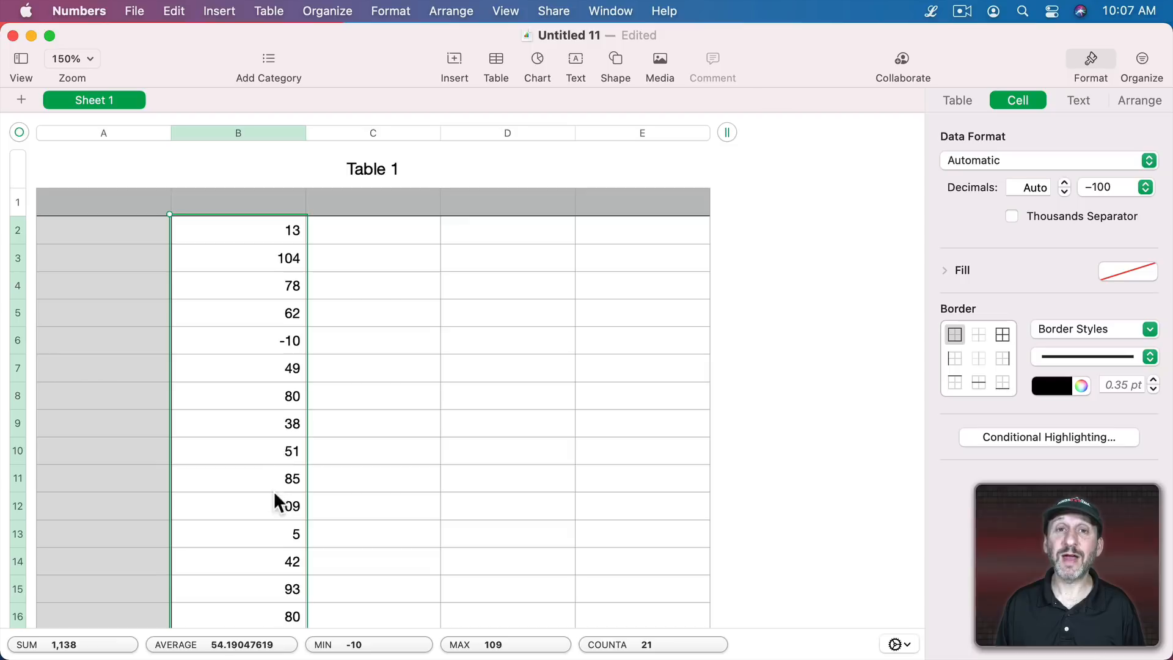
{"action": "mouse_move", "coordinate": [283, 411]}
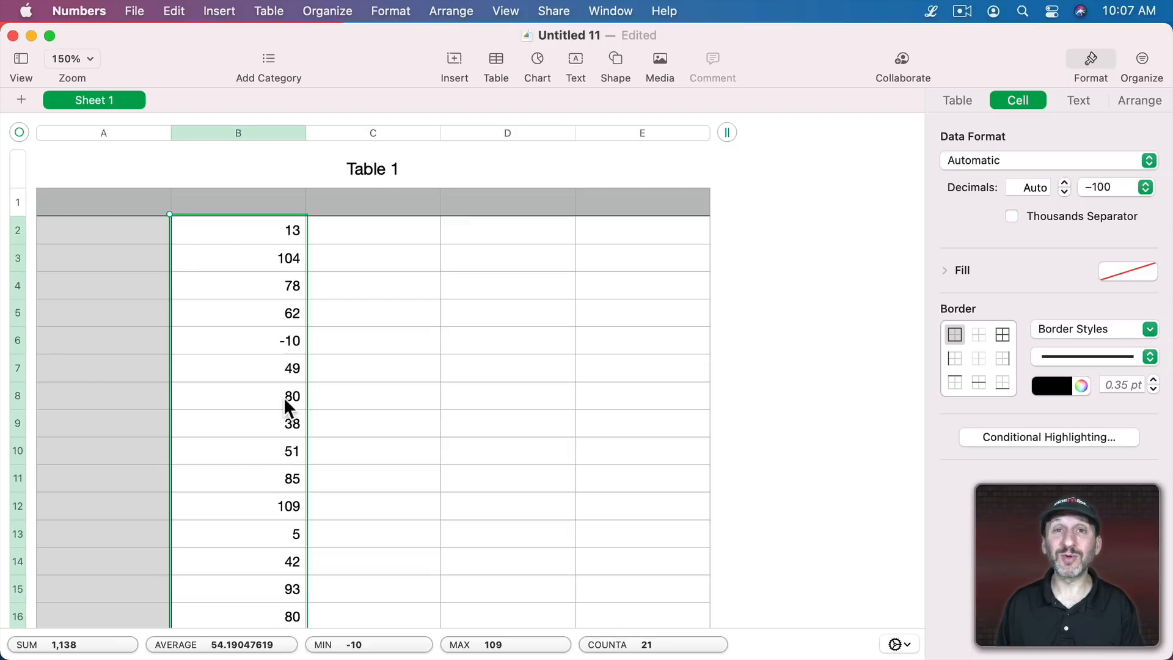
{"action": "mouse_move", "coordinate": [288, 283]}
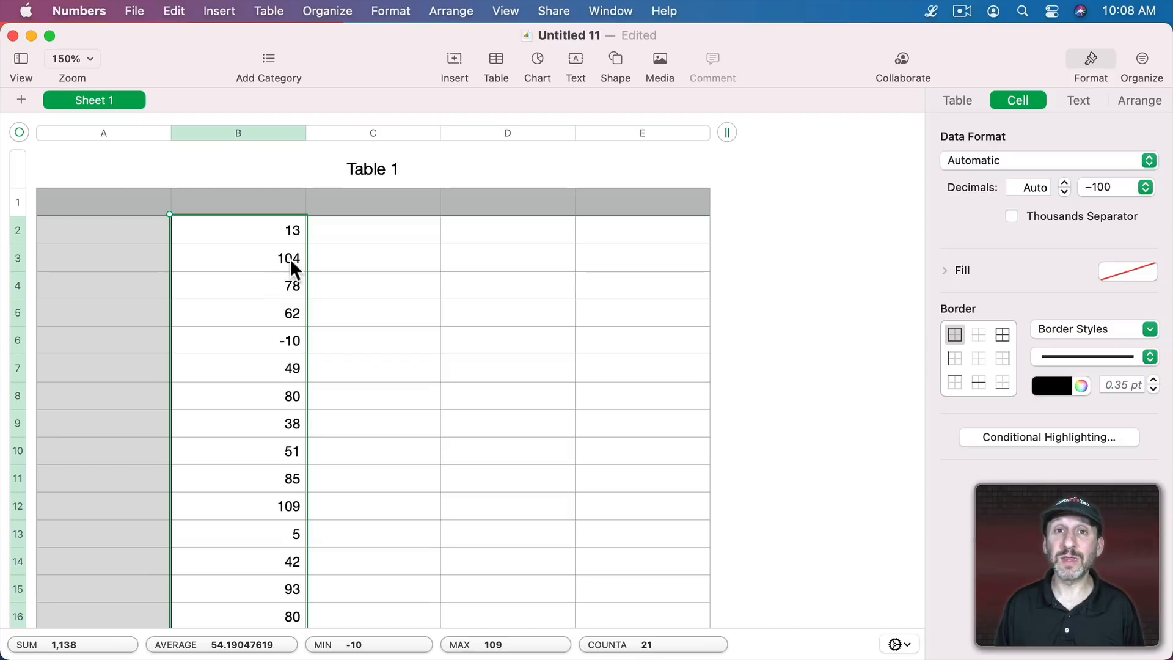
Create a custom format whose first rule shows 'TO LOW!' for negative values
{"action": "left_click", "coordinate": [1048, 160]}
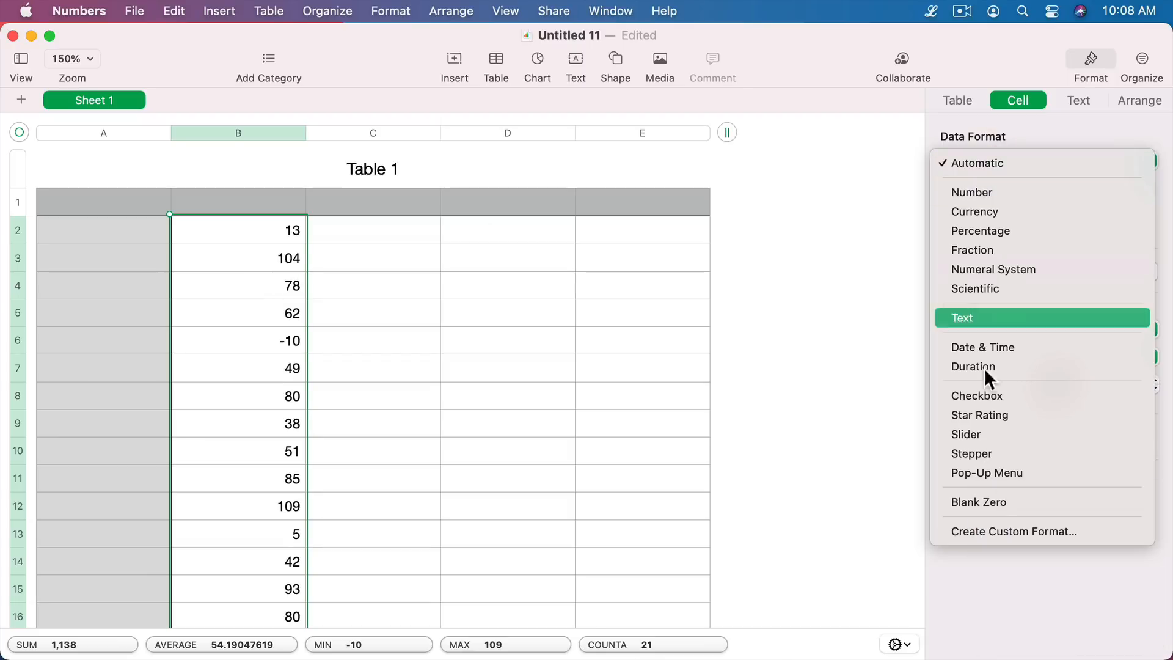
{"action": "left_click", "coordinate": [1014, 531]}
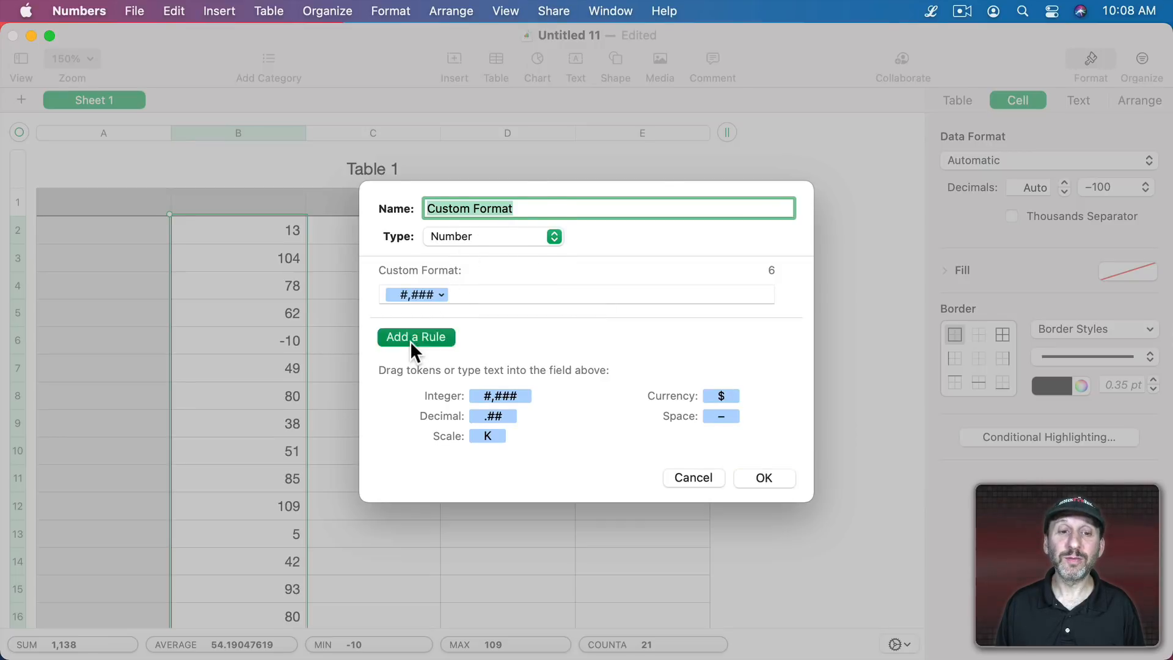
{"action": "left_click", "coordinate": [416, 337]}
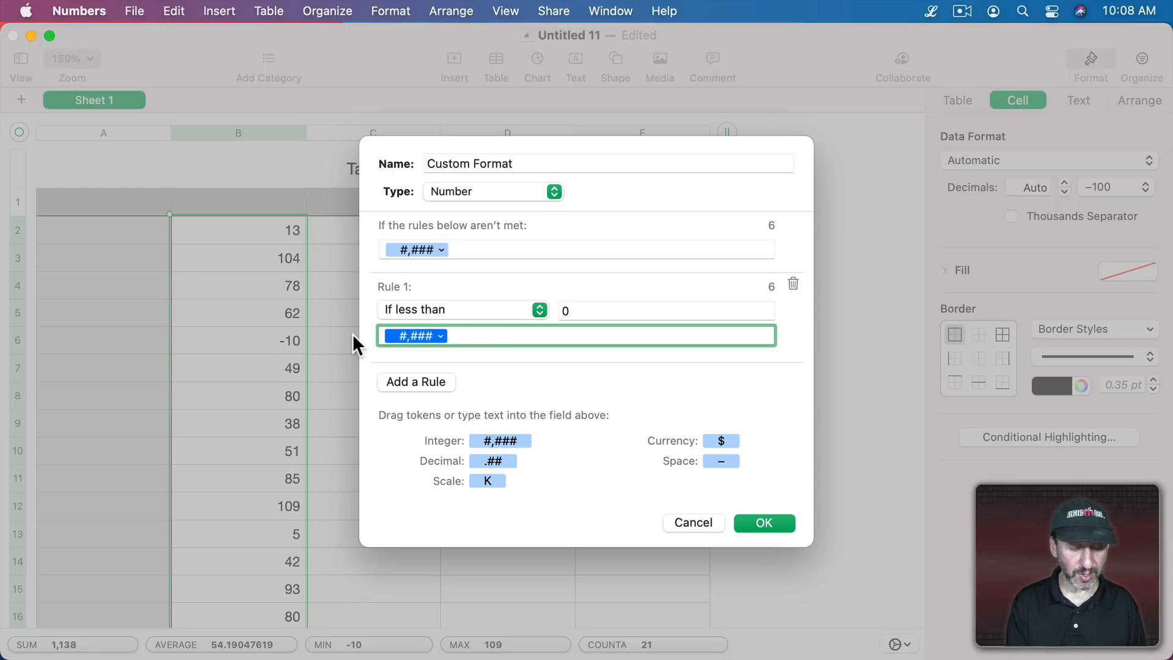
{"action": "type", "text": "TO LOW!"}
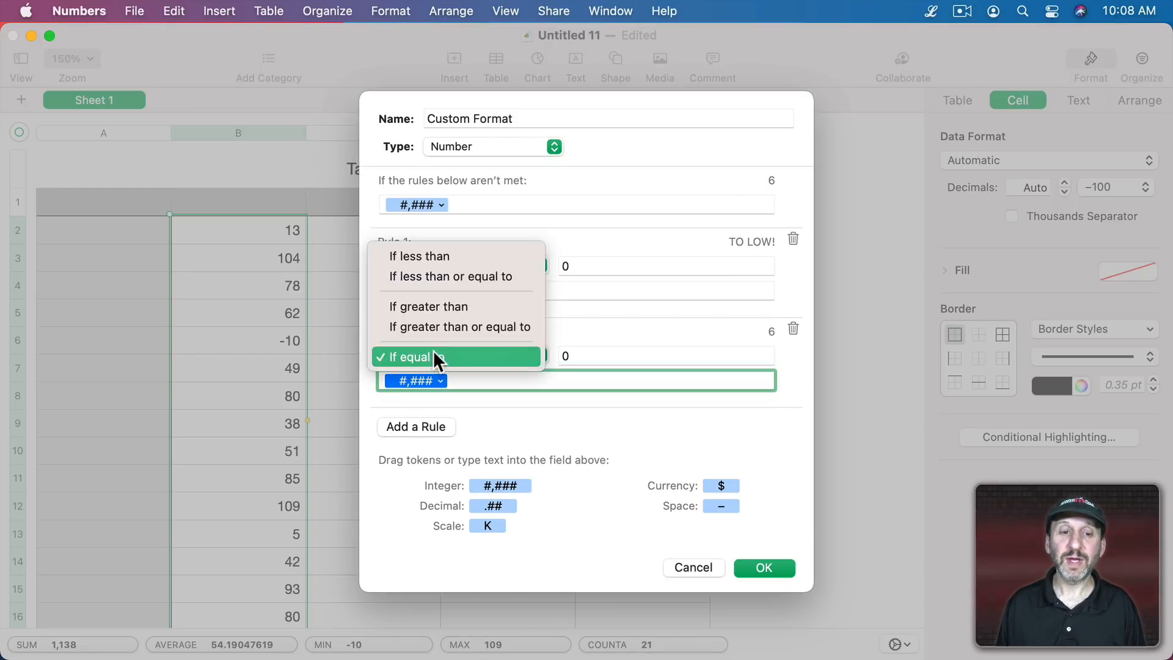
Add a second rule showing 'TO HIGH!' above 100 and apply the format
{"action": "left_click", "coordinate": [421, 256]}
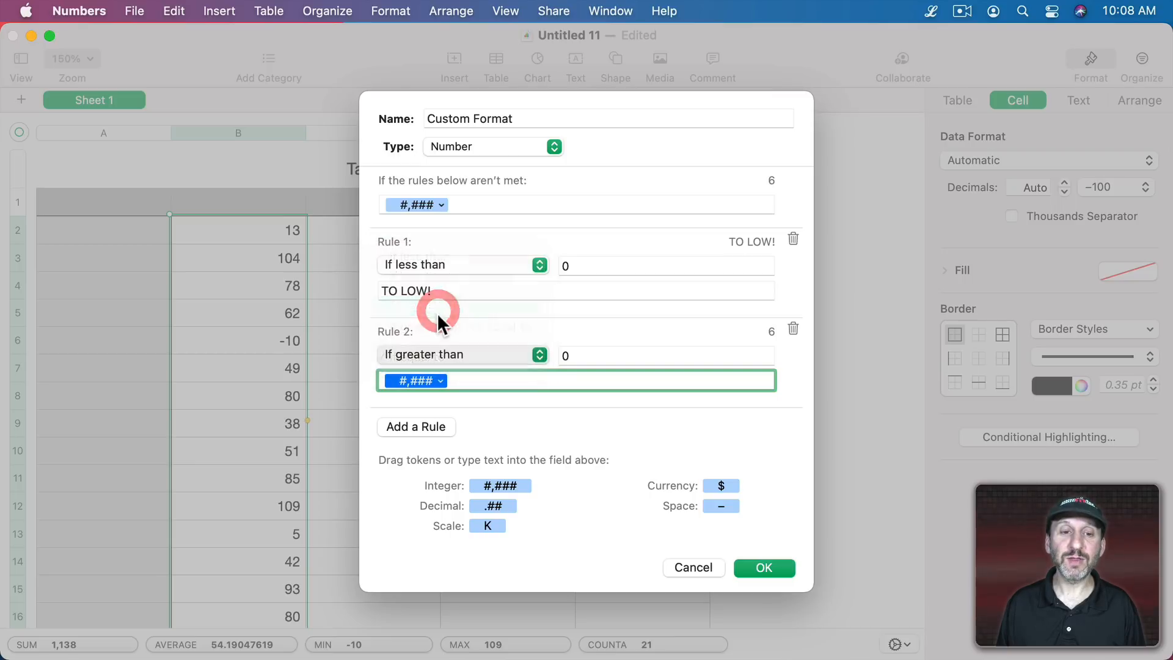
{"action": "type", "text": "100"}
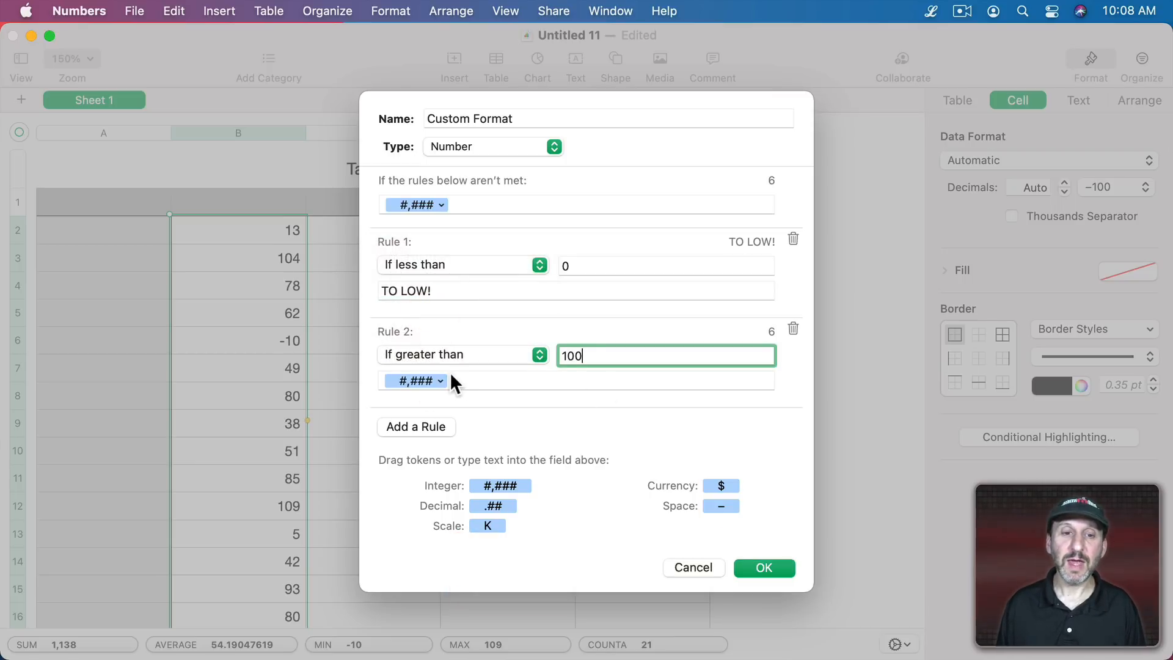
{"action": "type", "text": "TO HIGH"}
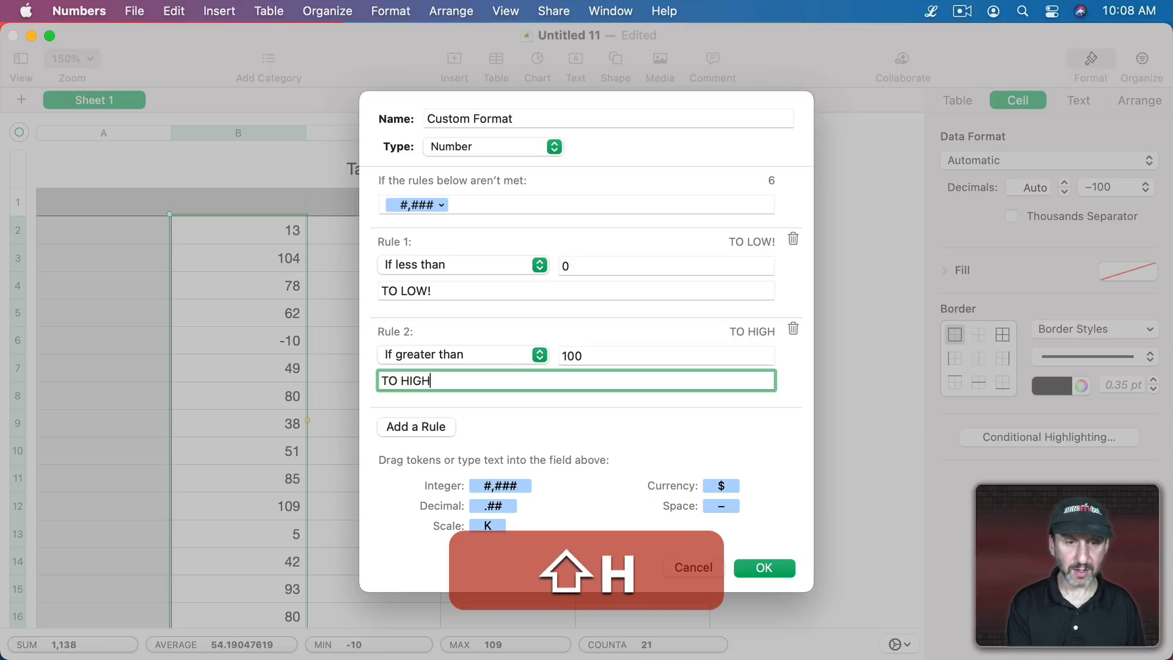
{"action": "left_click", "coordinate": [763, 567]}
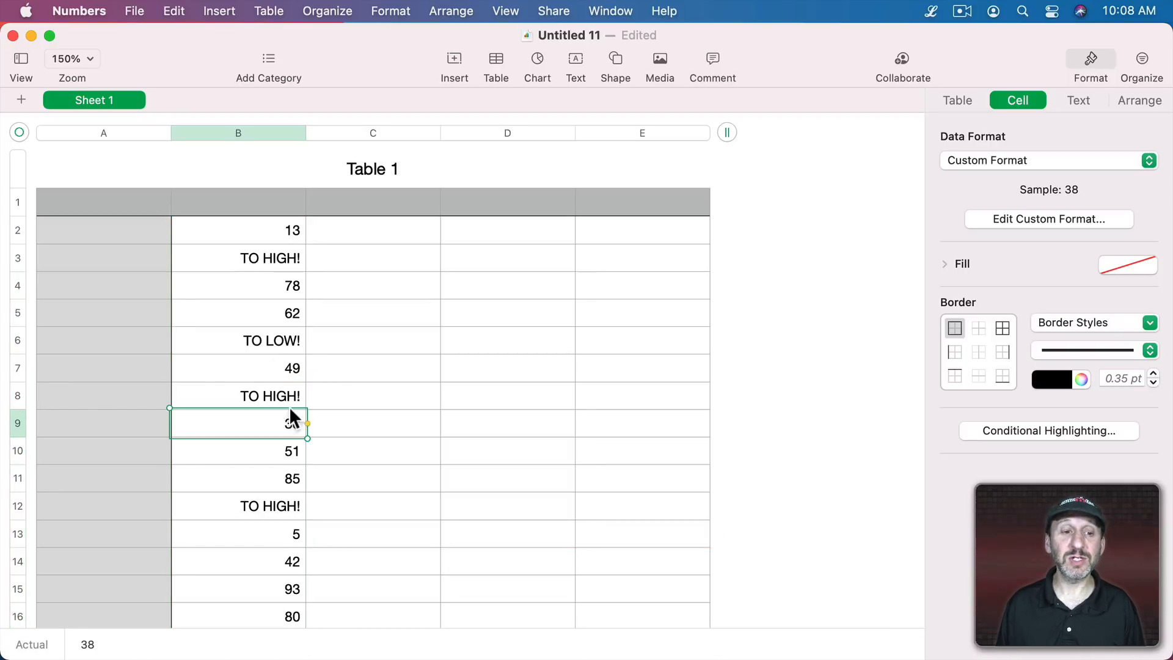
Check that a TO HIGH! cell in column B still stores the actual value 101
{"action": "left_click", "coordinate": [240, 396]}
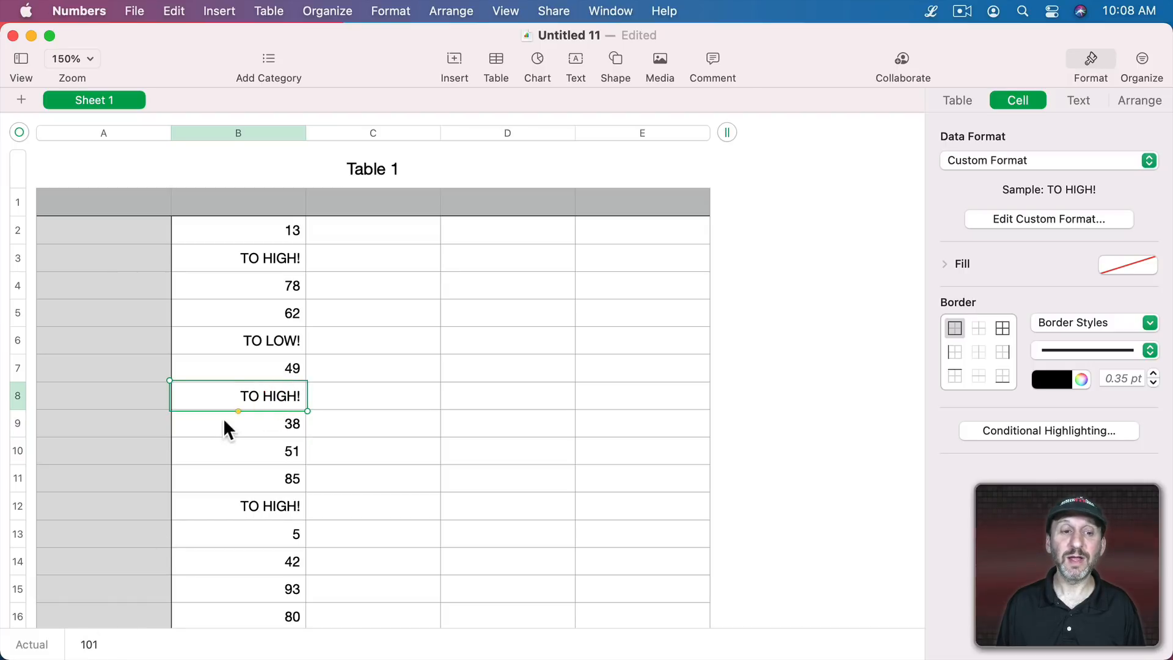
{"action": "mouse_move", "coordinate": [284, 407]}
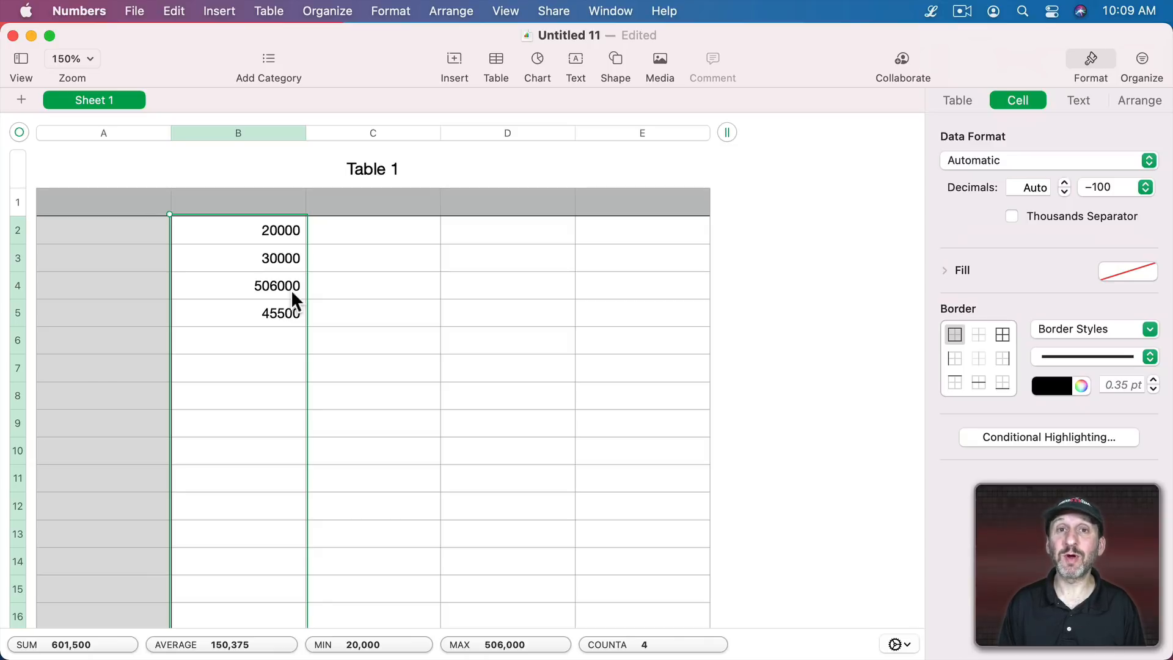
{"action": "mouse_move", "coordinate": [789, 142]}
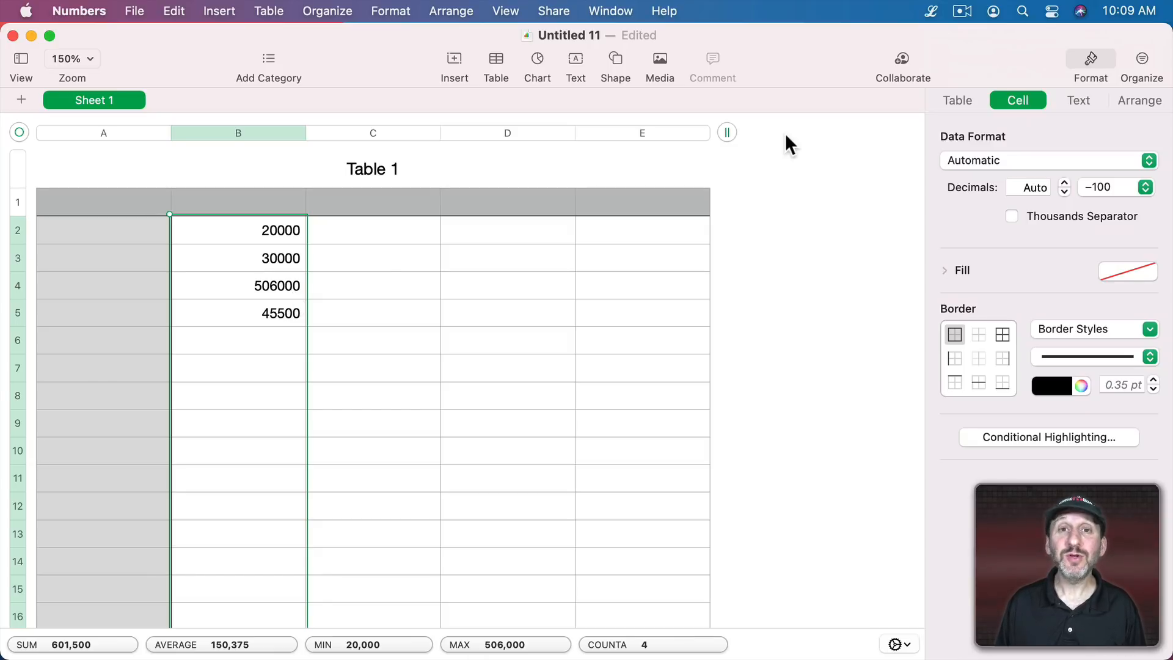
Create custom format K with a Thousands (K) scale after #,### so column B reads 20K, 30K, 506K, 46K
{"action": "left_click", "coordinate": [1049, 161]}
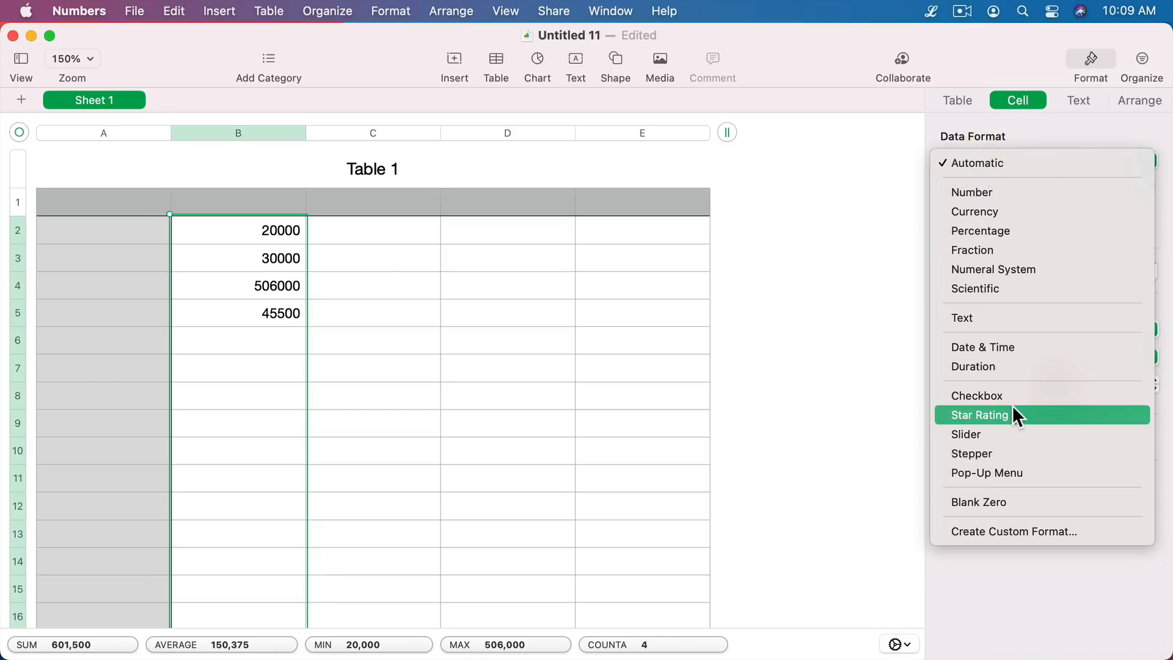
{"action": "left_click", "coordinate": [1014, 532]}
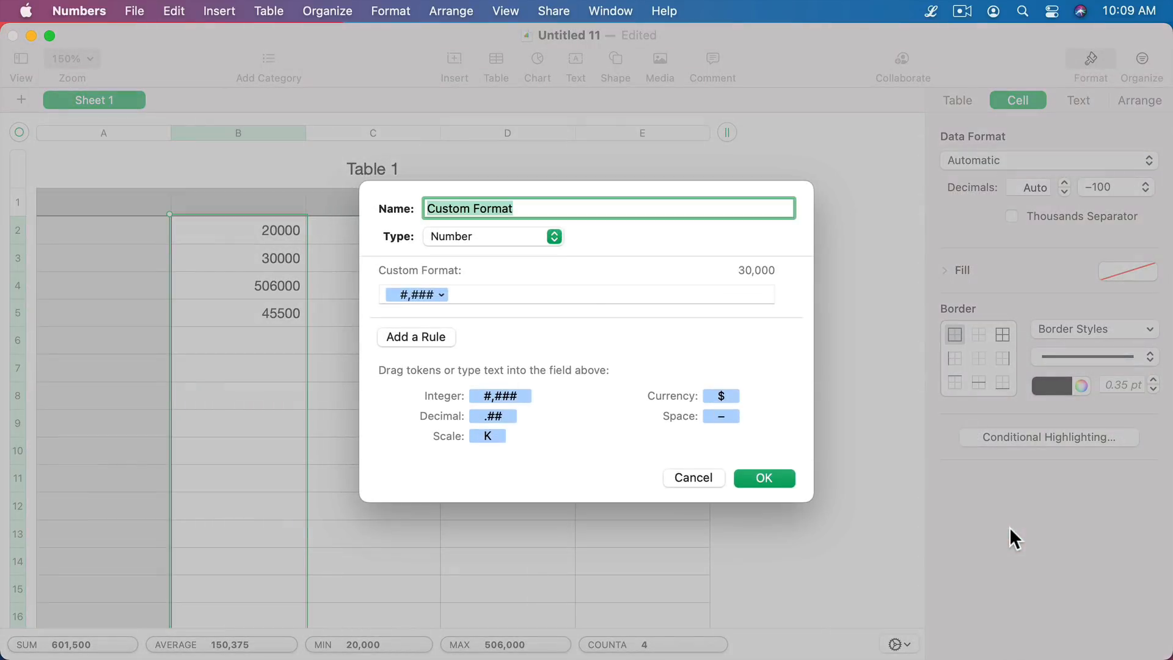
{"action": "type", "text": "K"}
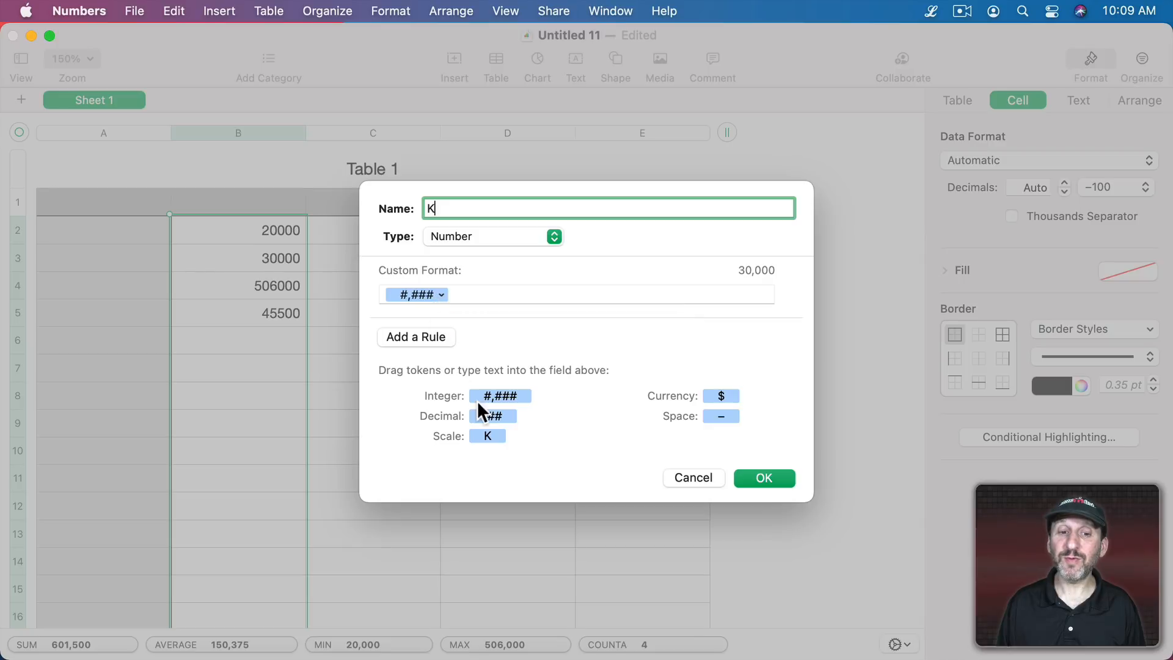
{"action": "left_click_drag", "start_coordinate": [487, 435], "coordinate": [477, 294]}
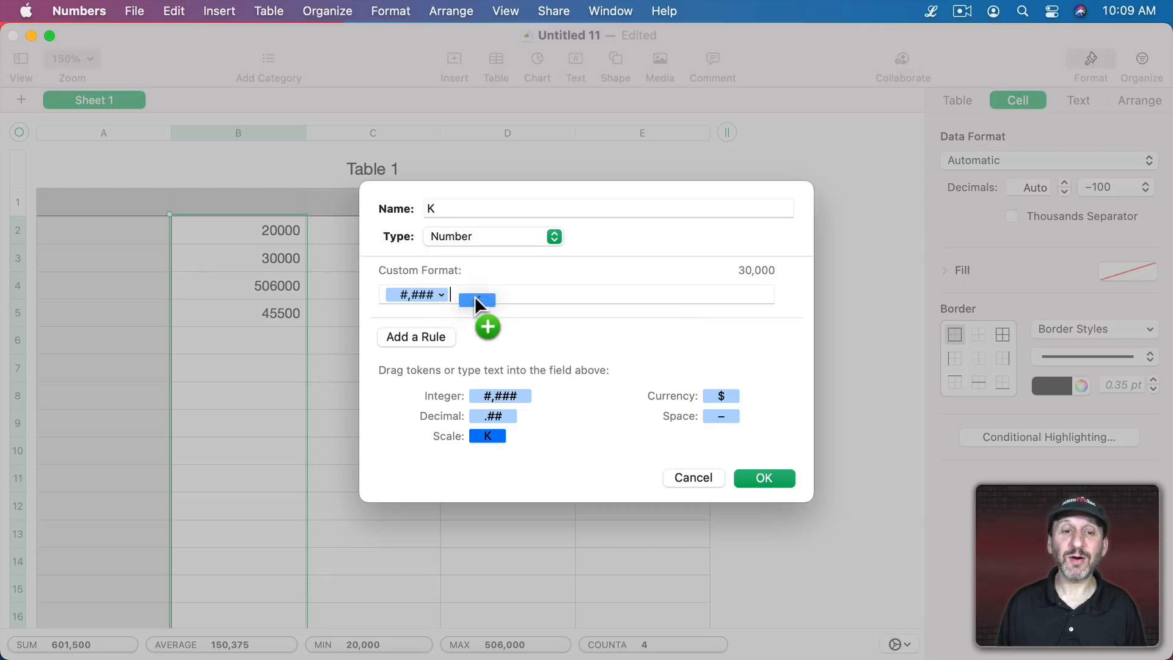
{"action": "left_click", "coordinate": [476, 295]}
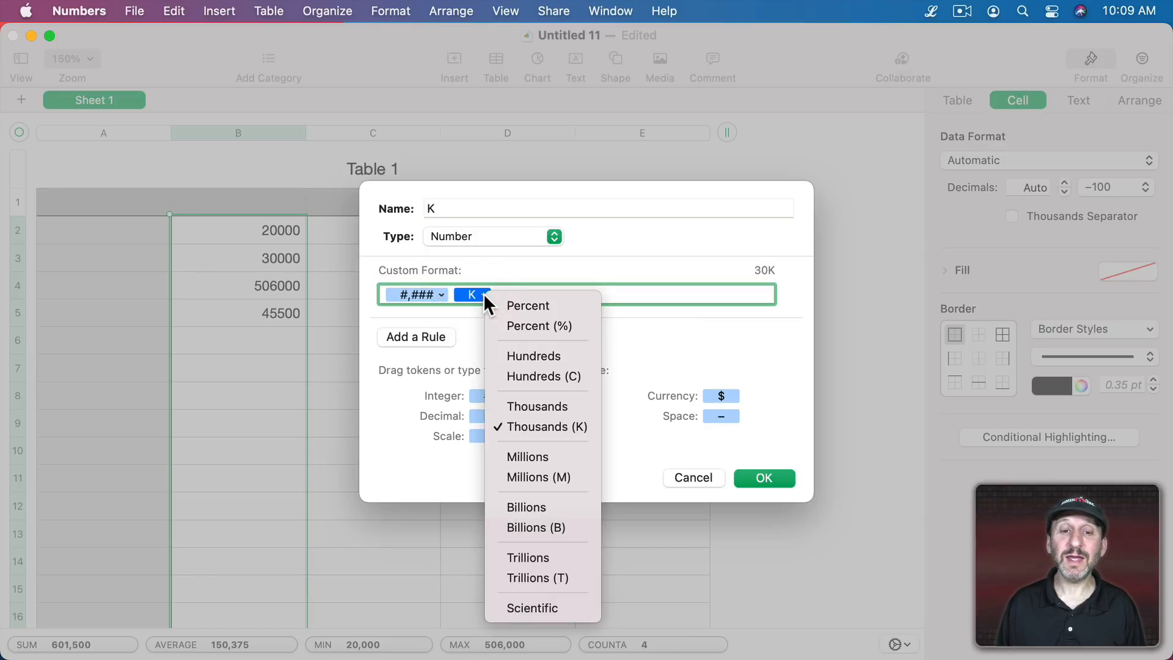
{"action": "mouse_move", "coordinate": [572, 387]}
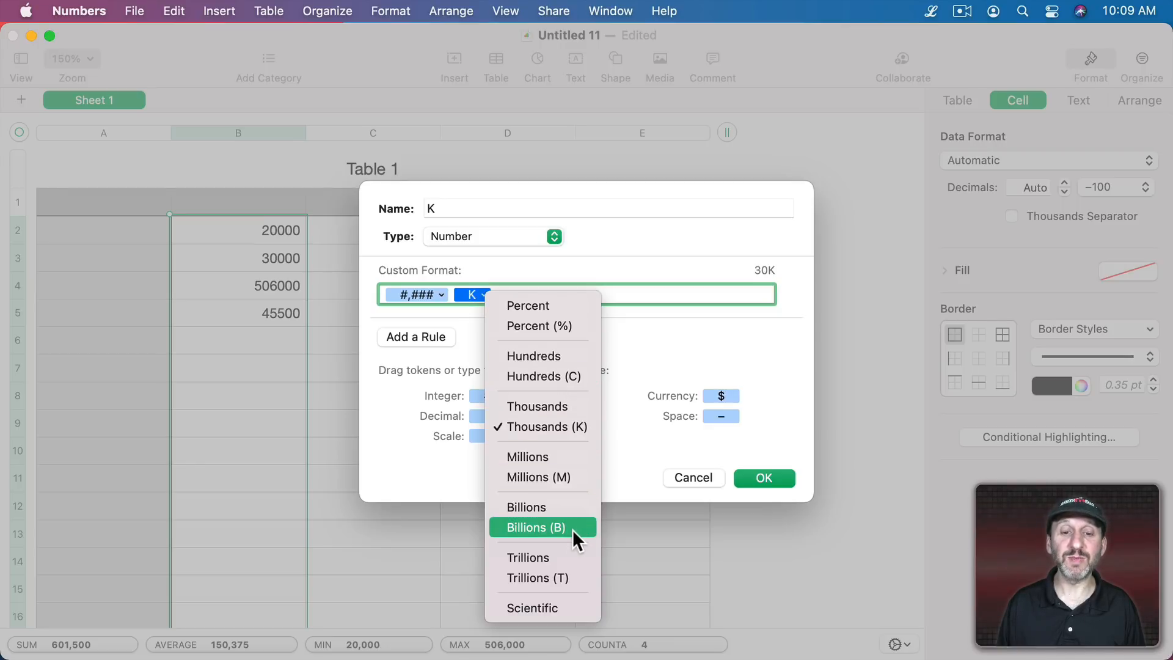
{"action": "mouse_move", "coordinate": [542, 420]}
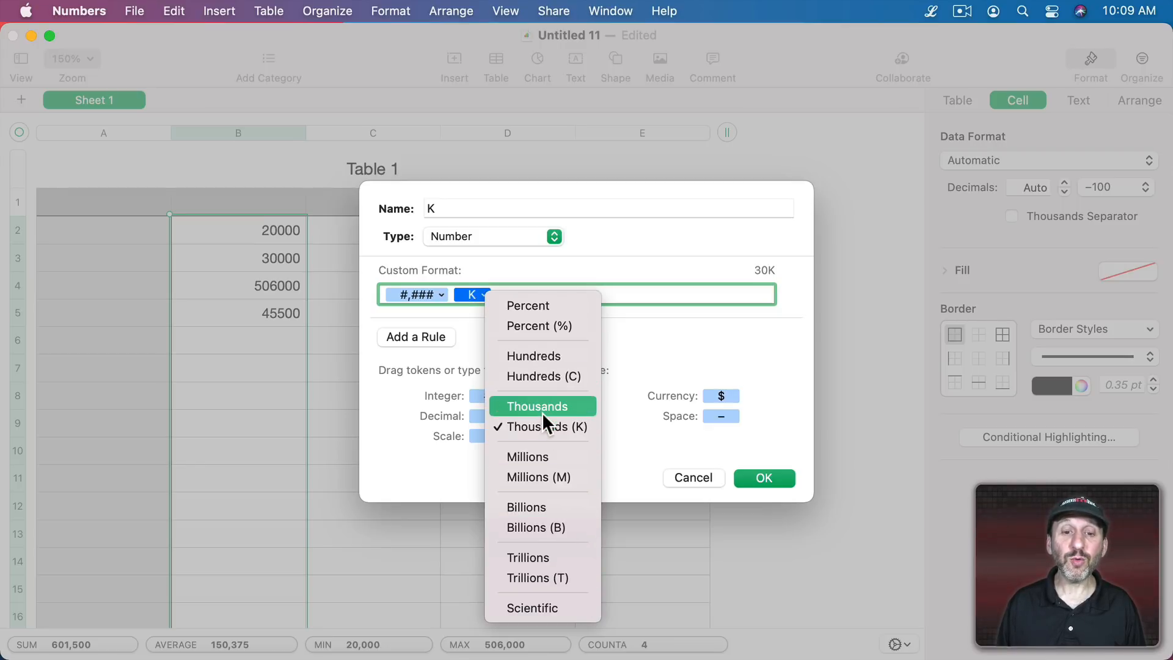
{"action": "mouse_move", "coordinate": [538, 510]}
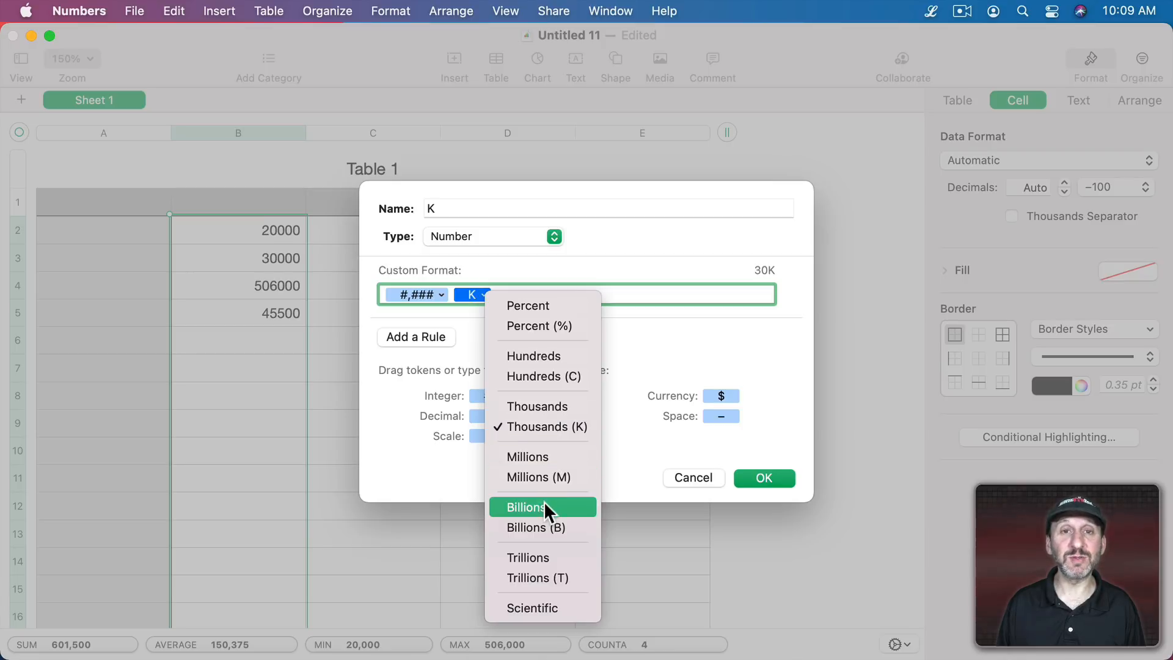
{"action": "mouse_move", "coordinate": [560, 432]}
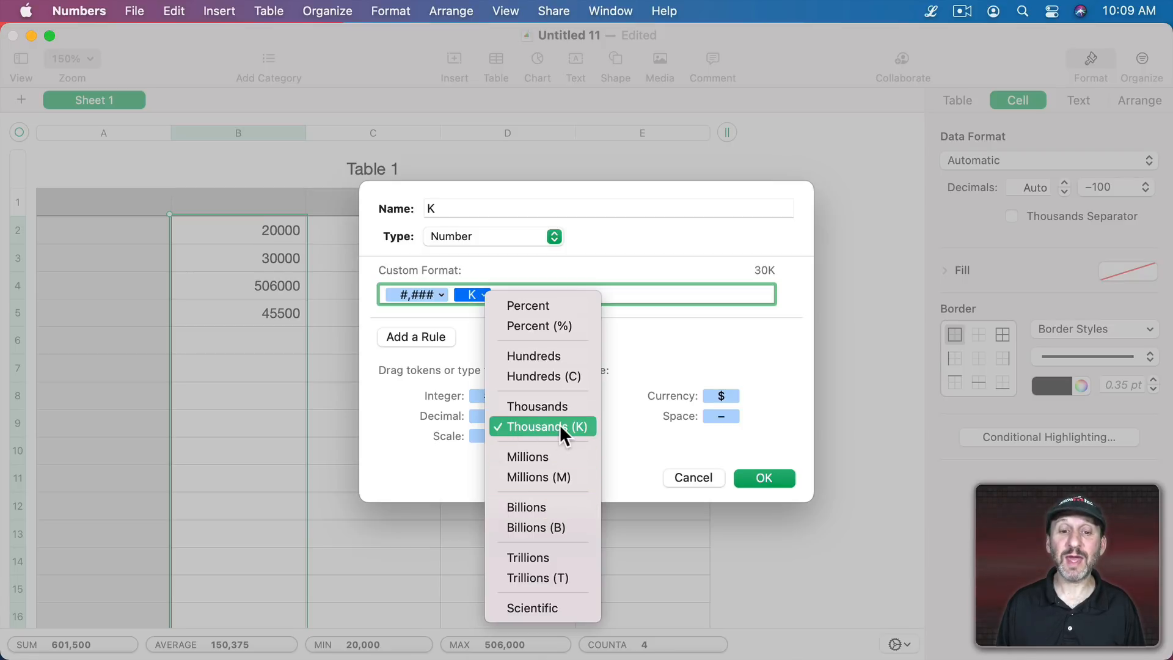
{"action": "left_click", "coordinate": [541, 426]}
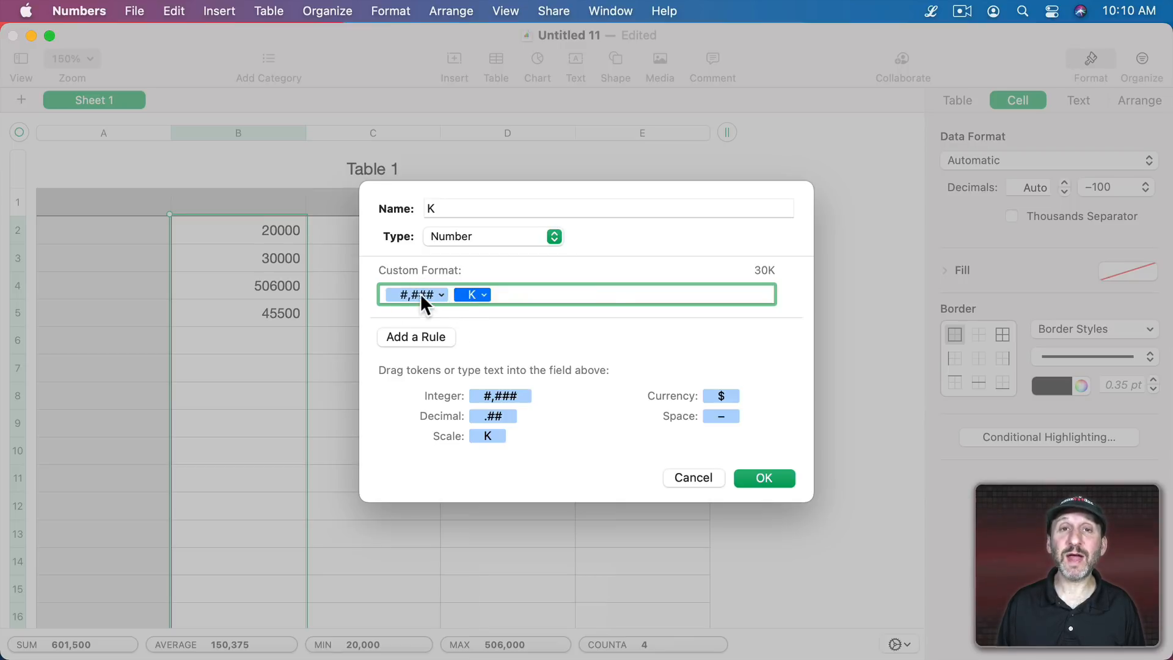
{"action": "left_click", "coordinate": [764, 476]}
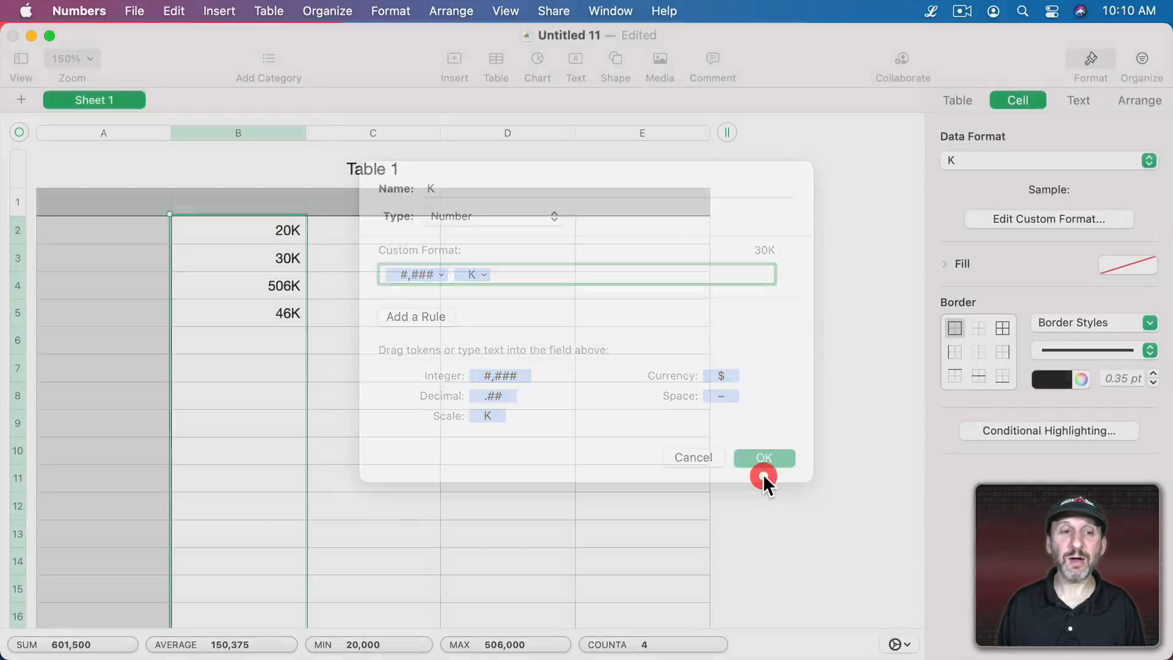
{"action": "left_click", "coordinate": [763, 457]}
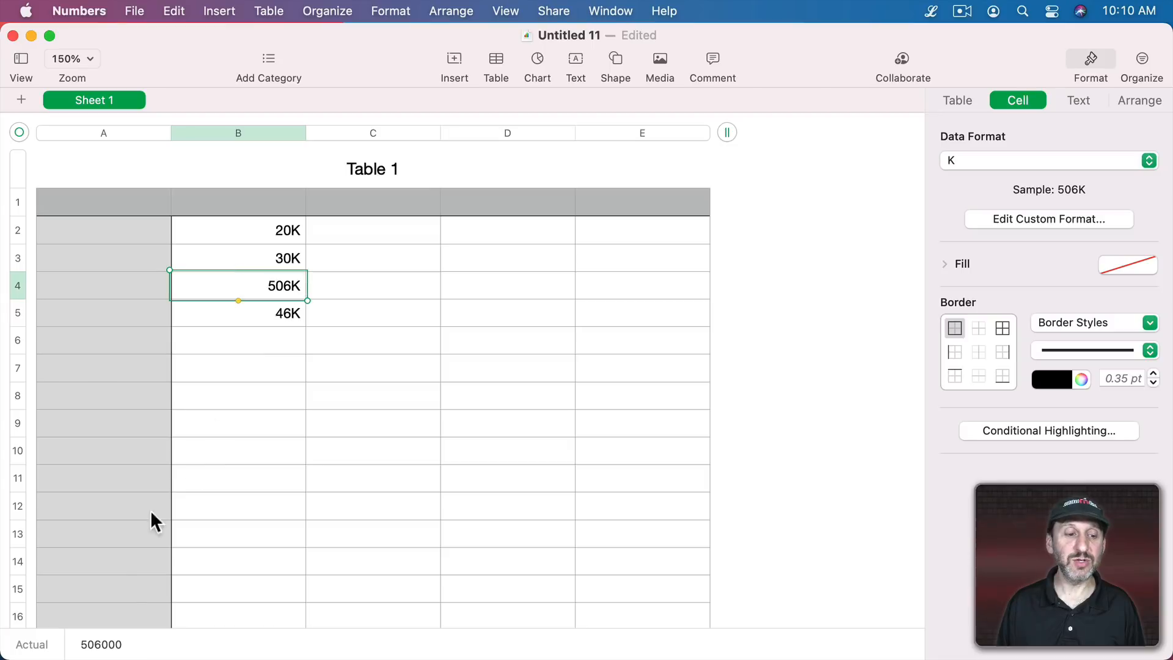
{"action": "mouse_move", "coordinate": [154, 545]}
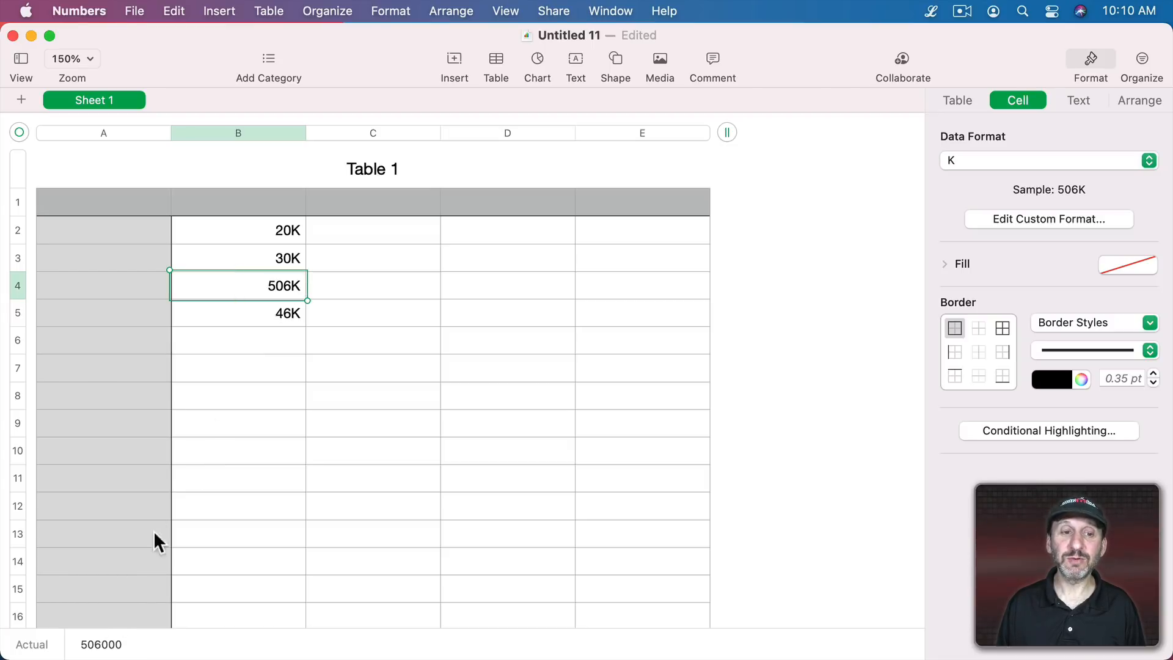
Enter 2000000 below 46K so it shows as 2,000K, then select column B
{"action": "left_click", "coordinate": [239, 312]}
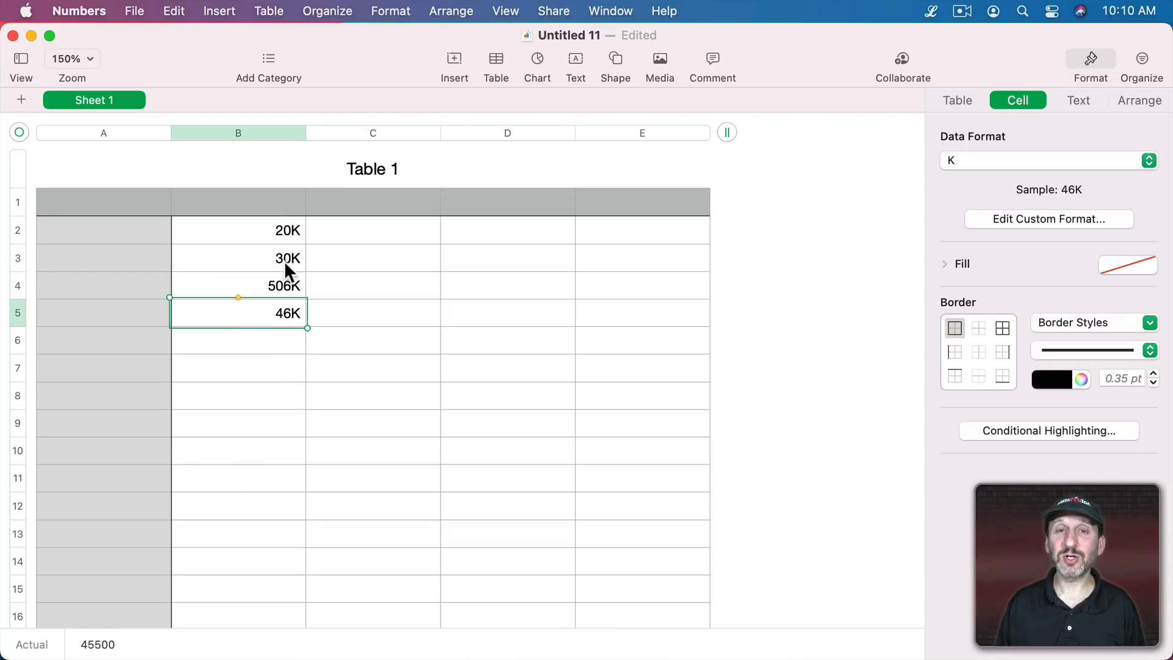
{"action": "left_click", "coordinate": [237, 340]}
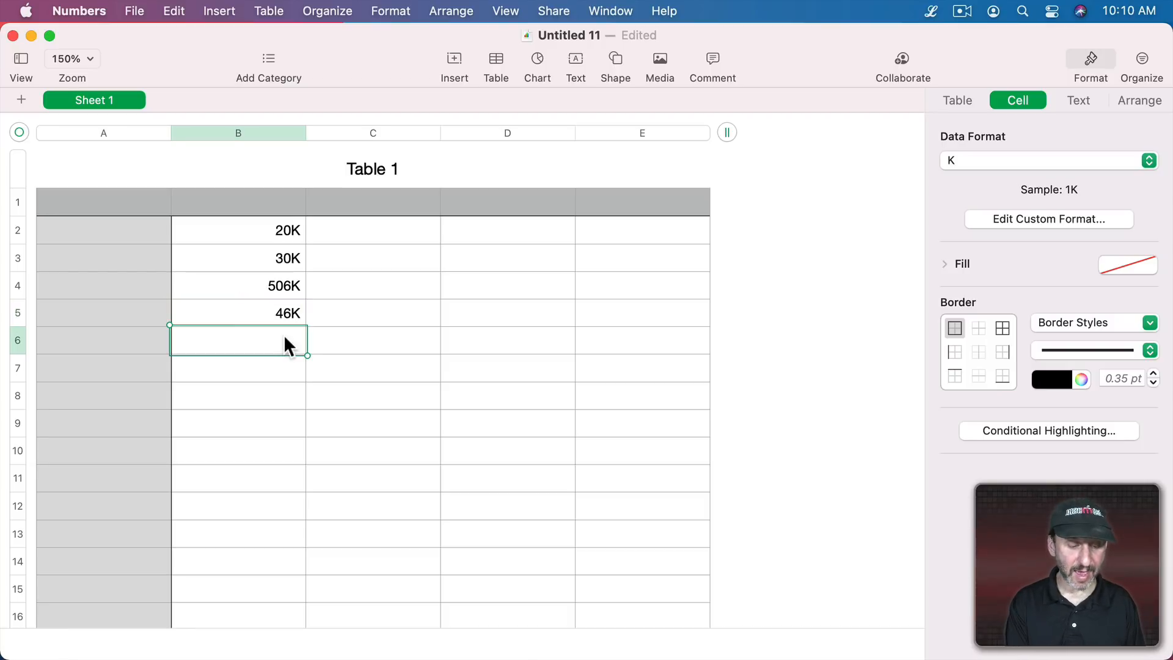
{"action": "type", "text": "2000000"}
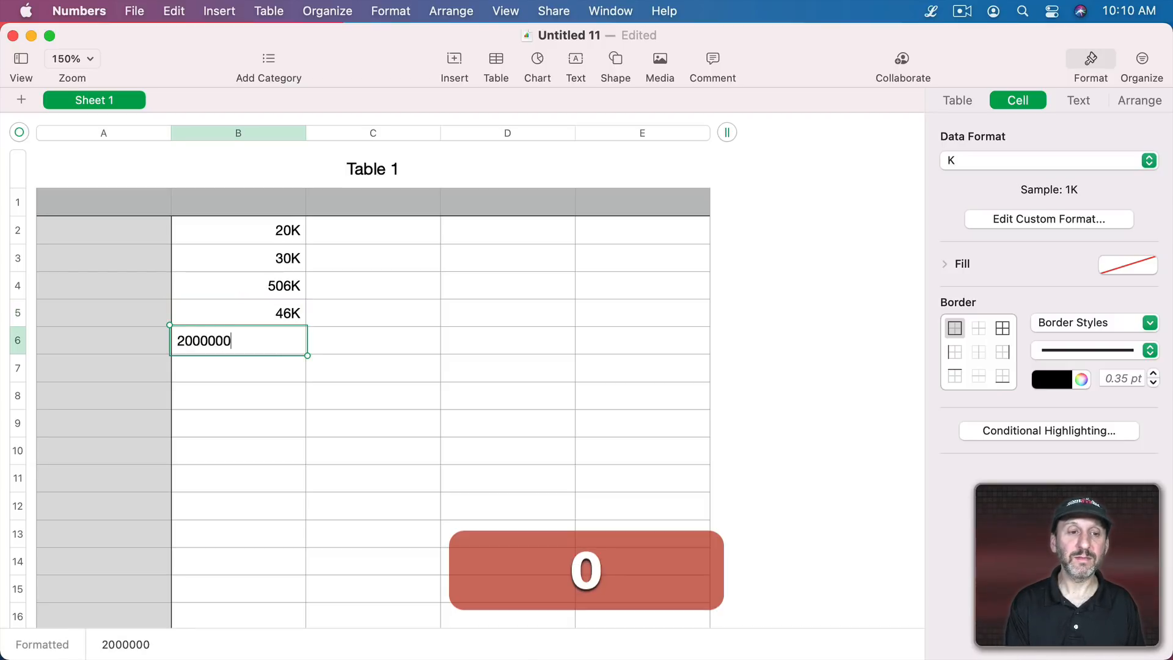
{"action": "key", "text": "Return"}
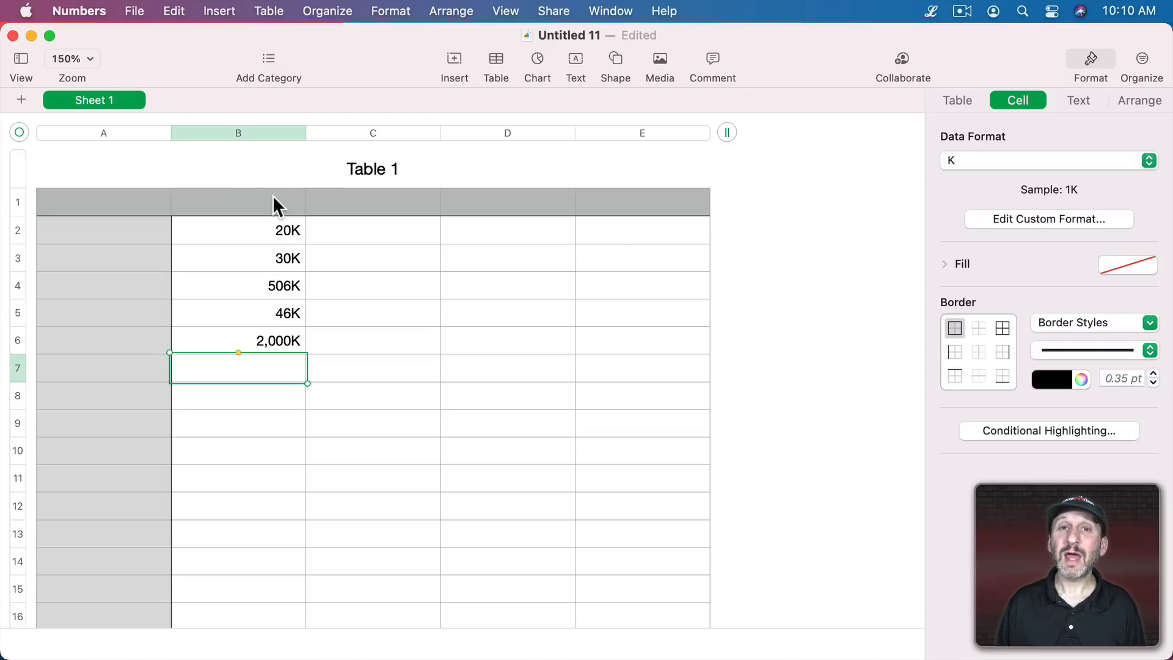
{"action": "mouse_move", "coordinate": [294, 376]}
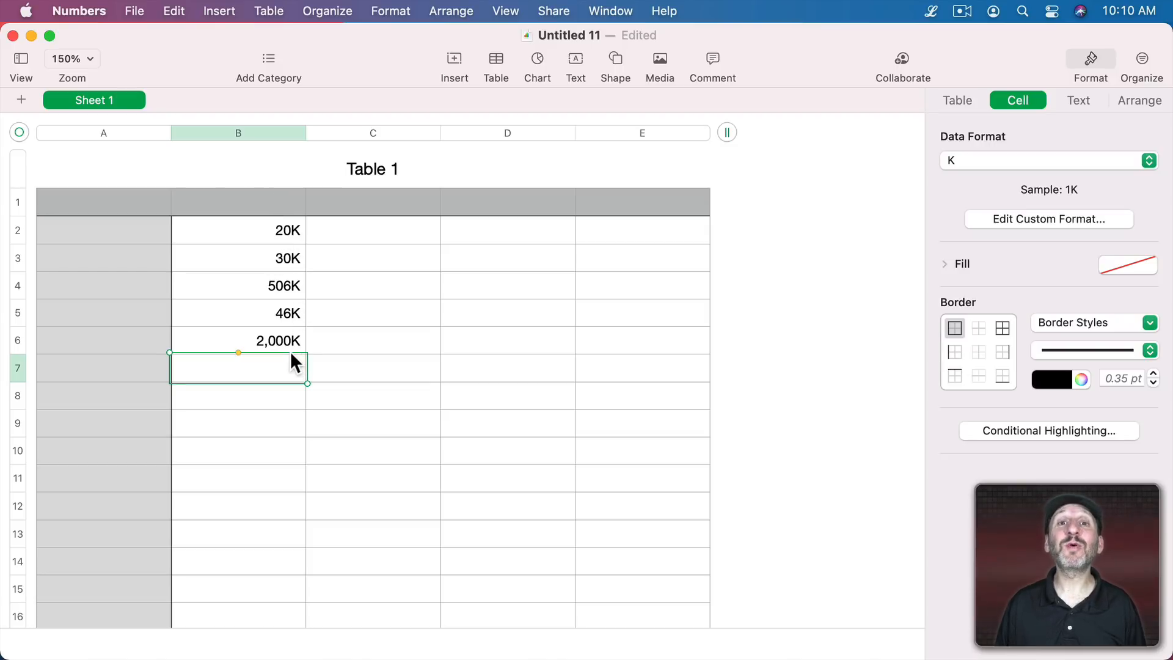
{"action": "left_click", "coordinate": [256, 133]}
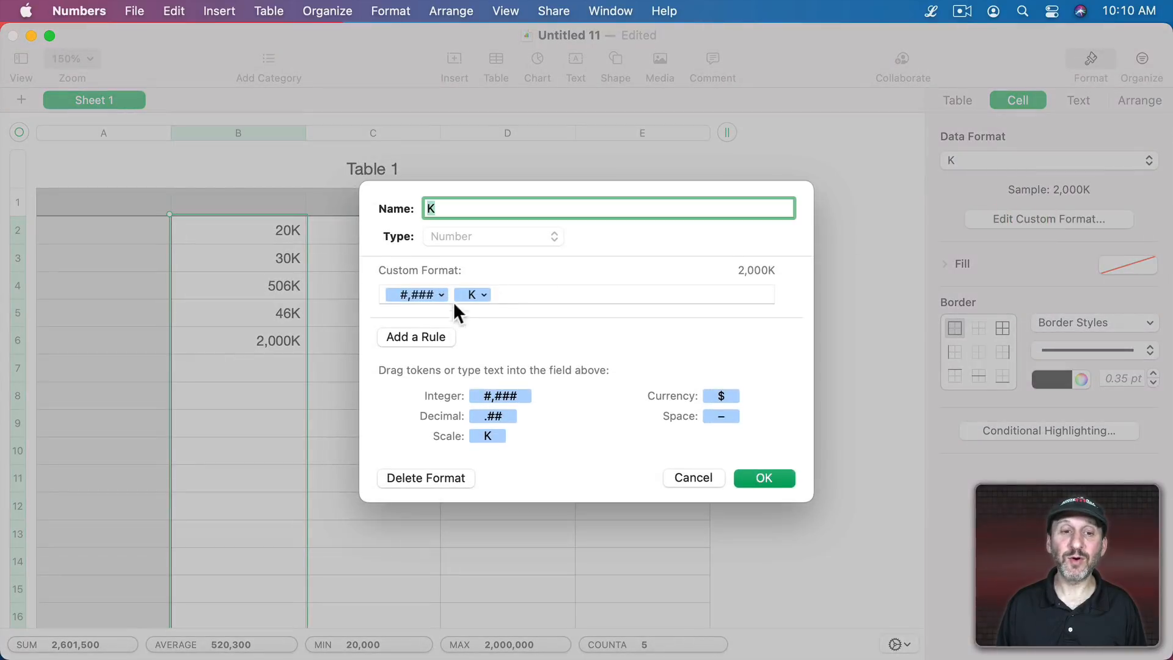
Add a rule to the K format: values ≥ 1,000,000 display in Millions (M), so 2,000K reads 2M
{"action": "left_click", "coordinate": [416, 338]}
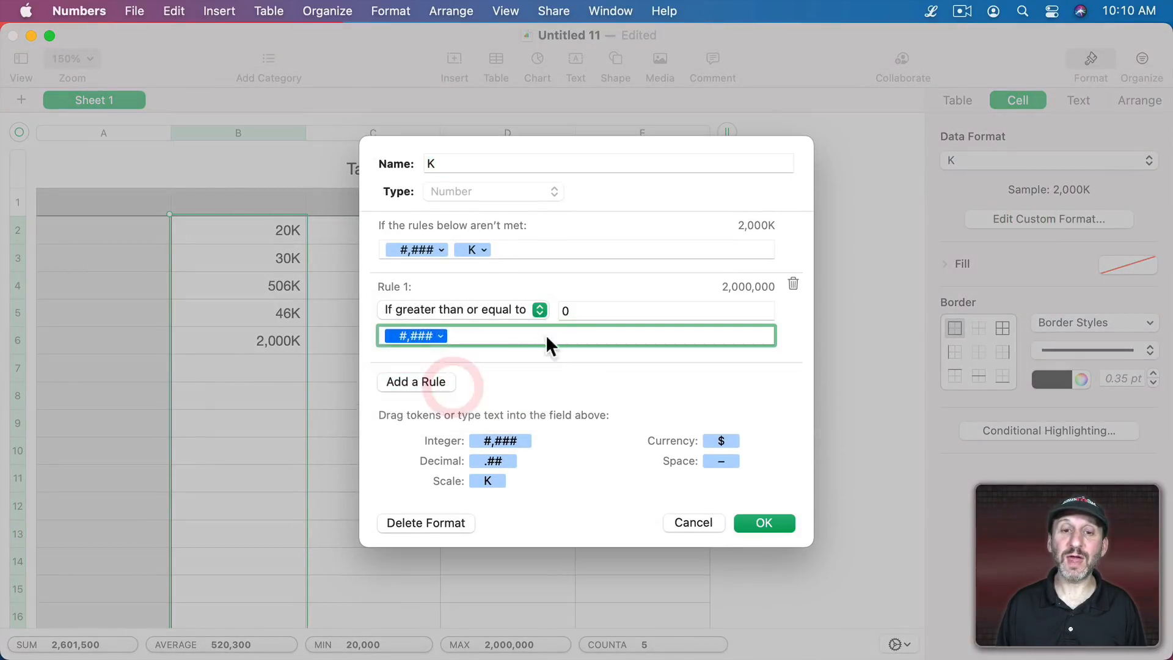
{"action": "type", "text": "1000000"}
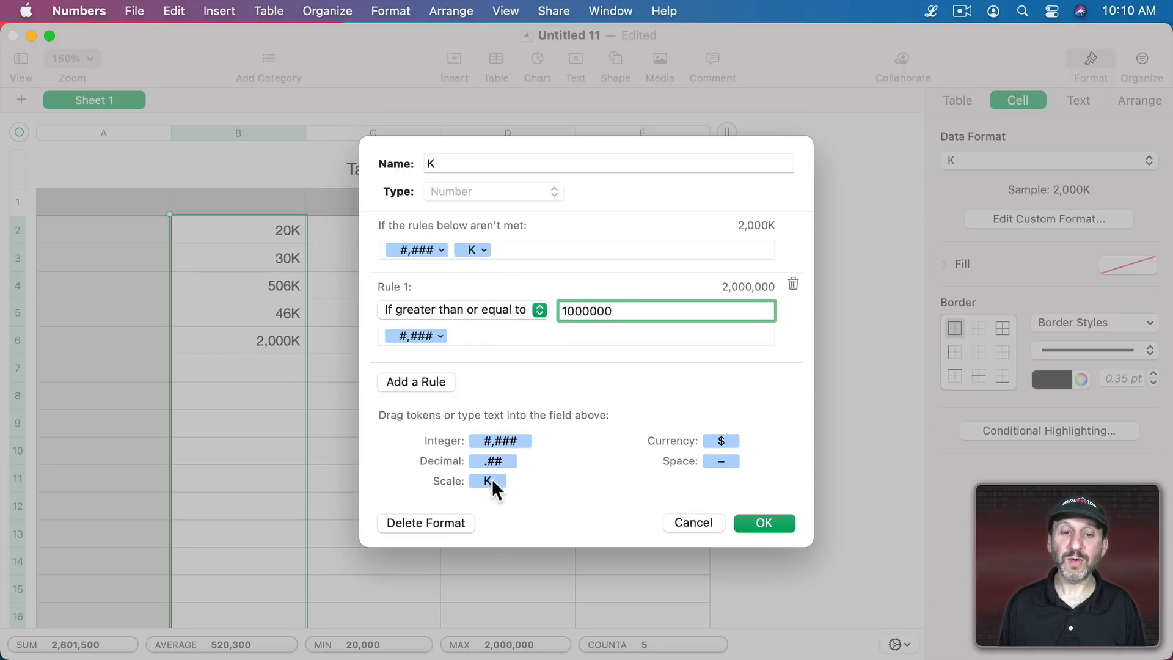
{"action": "left_click", "coordinate": [468, 335]}
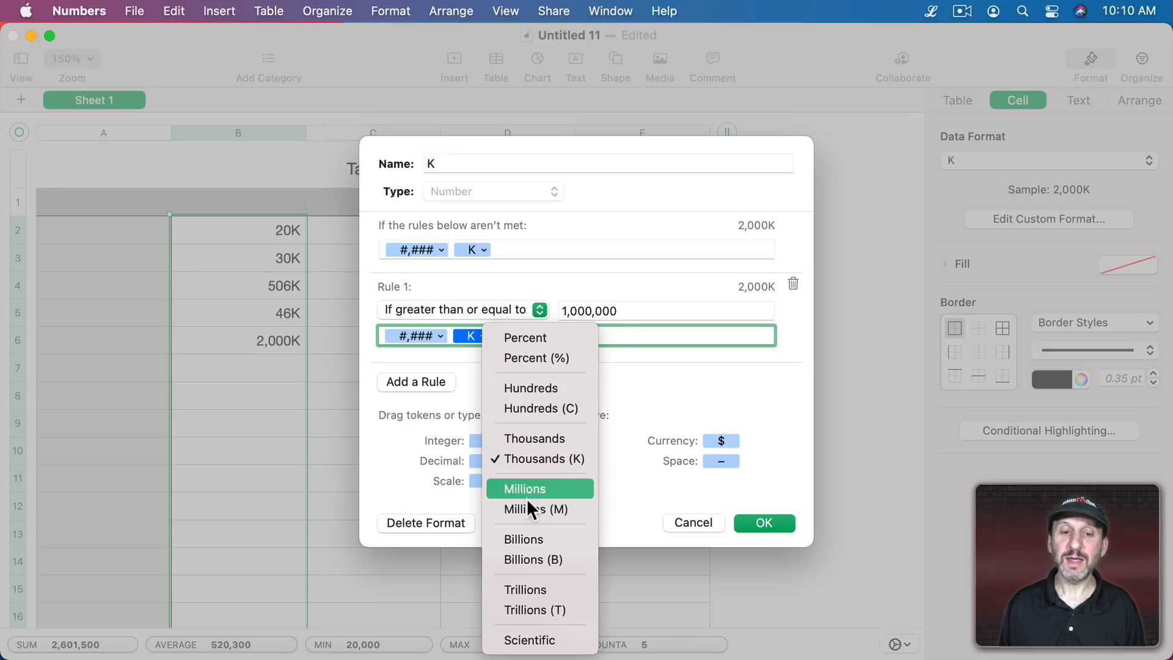
{"action": "left_click", "coordinate": [526, 488]}
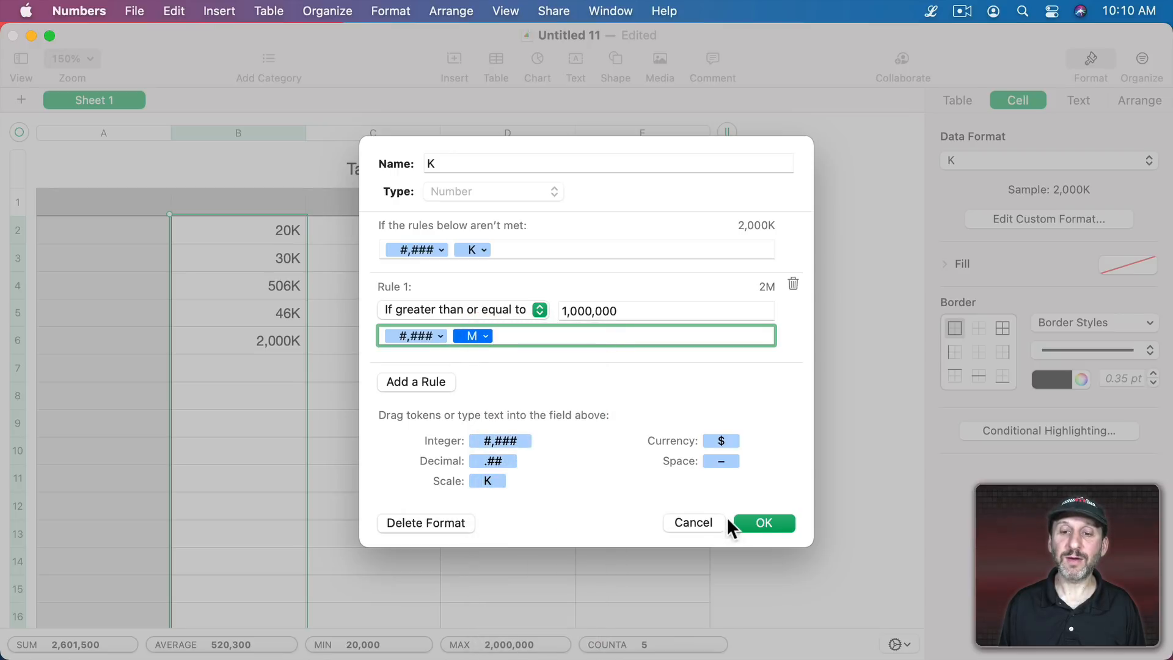
{"action": "left_click", "coordinate": [762, 523]}
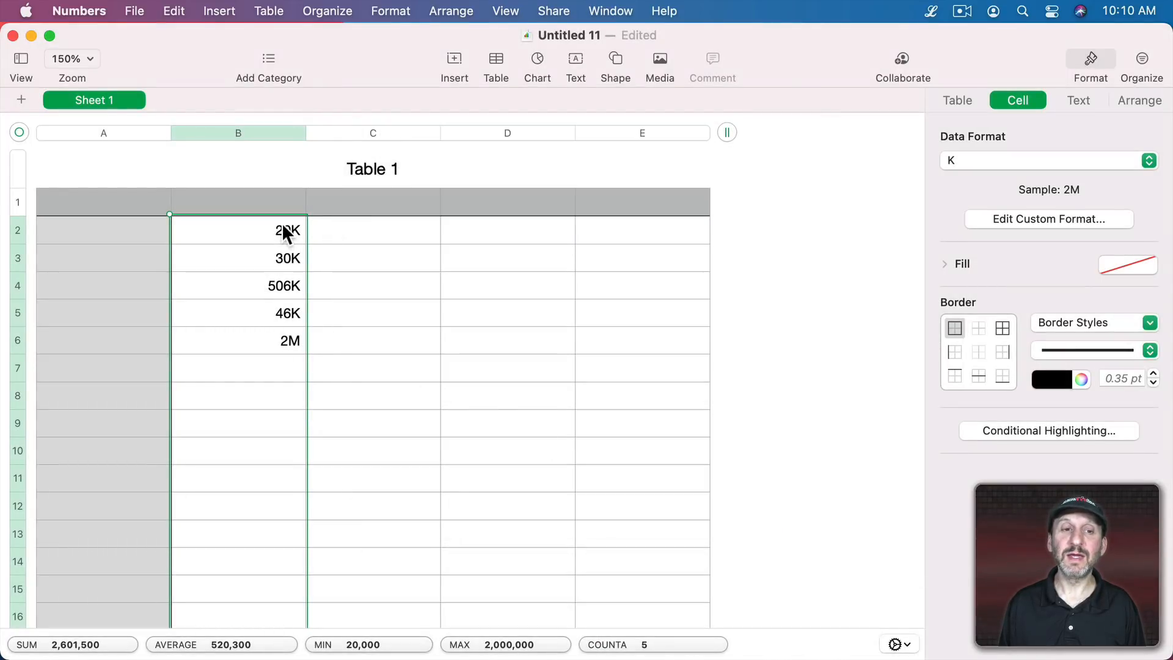
{"action": "mouse_move", "coordinate": [291, 344]}
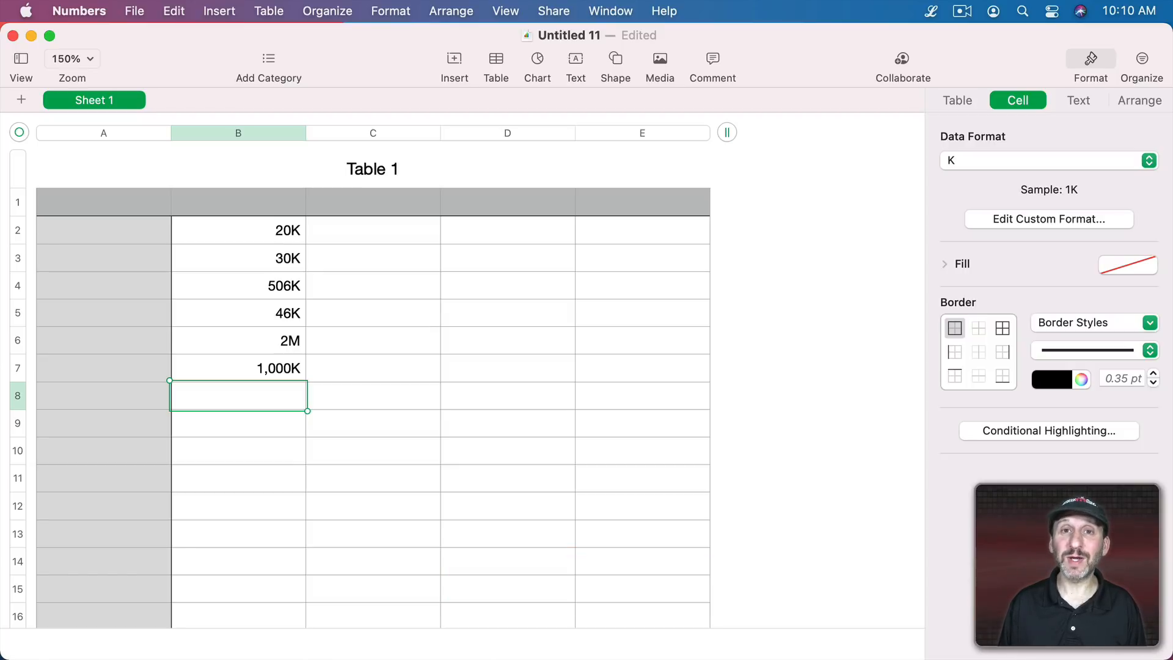
Select column B and reopen the K format's millions threshold for editing
{"action": "left_click", "coordinate": [238, 133]}
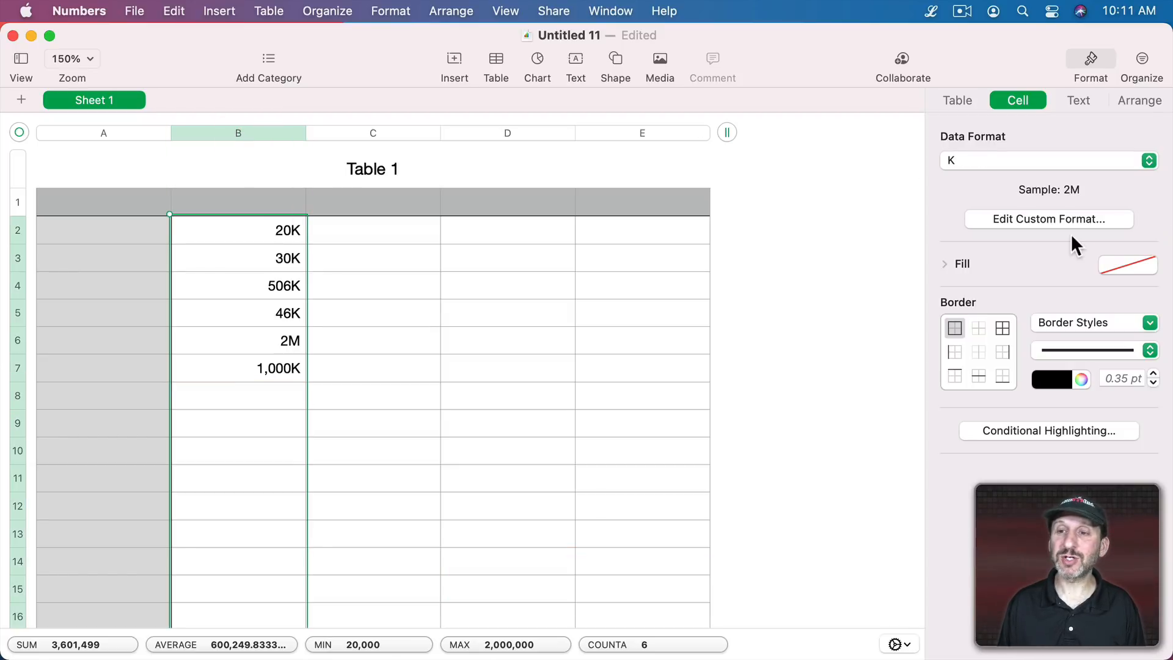
{"action": "left_click", "coordinate": [1048, 219]}
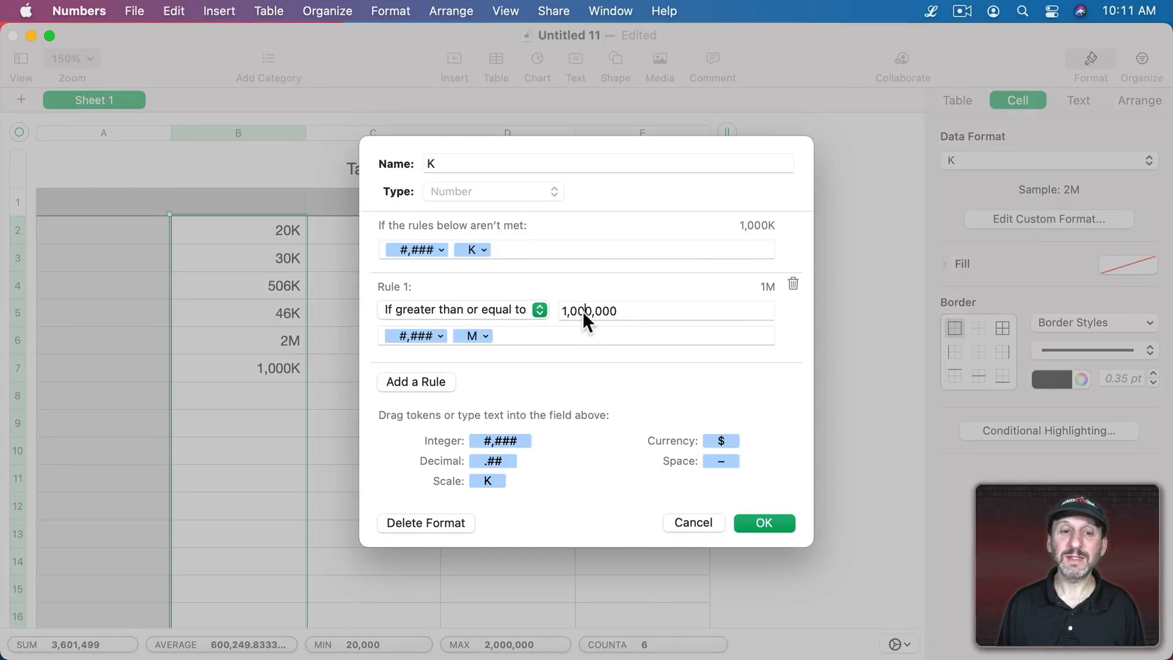
Lower Rule 1's threshold to 999,500 so row 7's 999,999 reads 1M
{"action": "type", "text": "99950"}
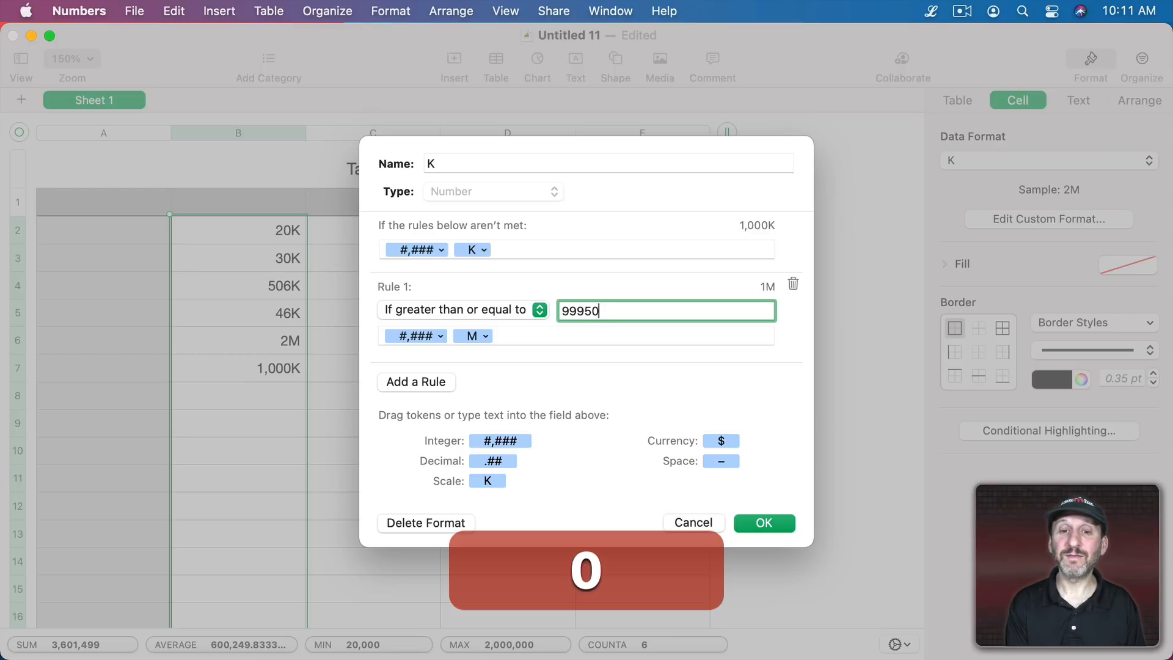
{"action": "left_click", "coordinate": [764, 523]}
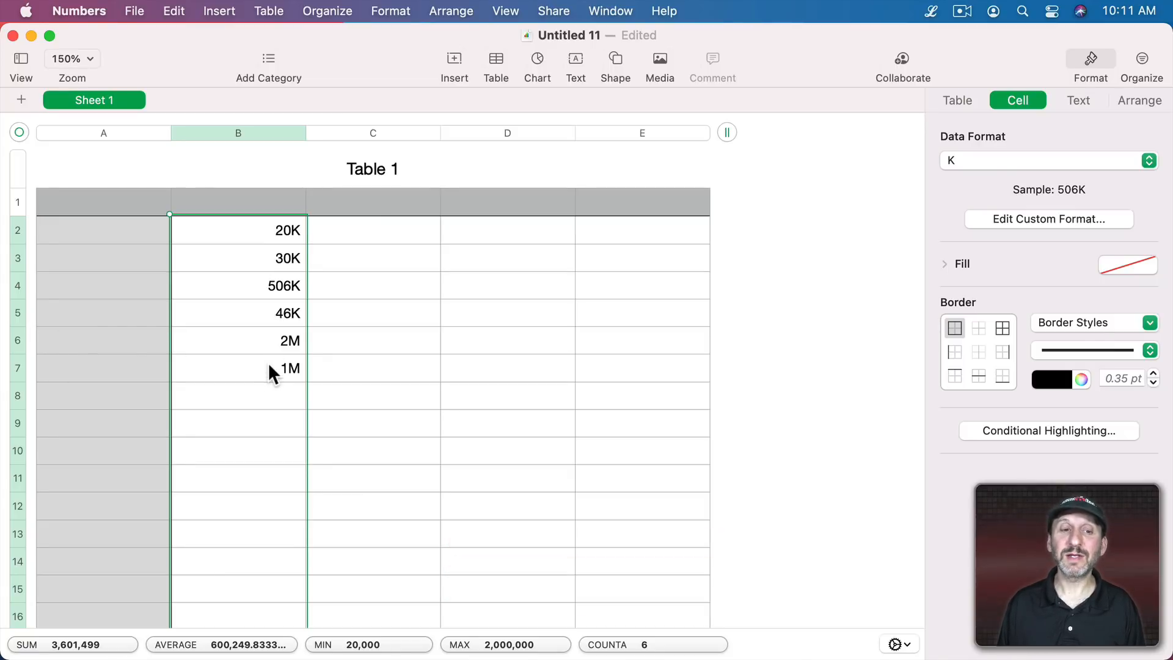
Enter new values in B8–B10 that display as 990K, 6M and 7M
{"action": "type", "text": "990K"}
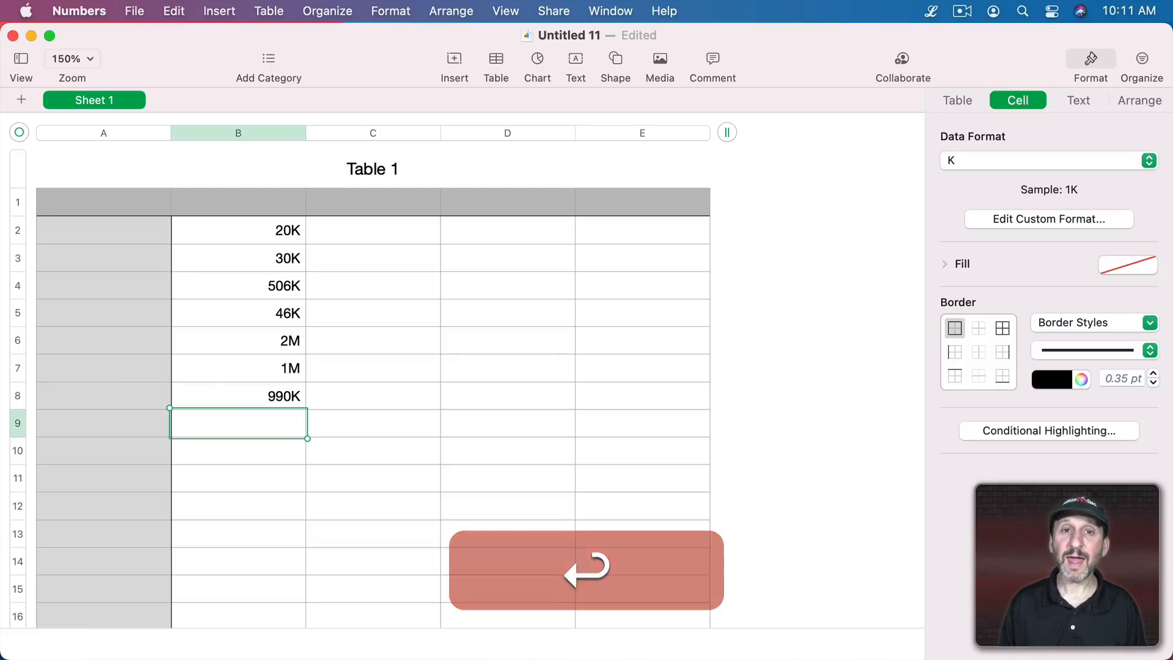
{"action": "type", "text": "600000"}
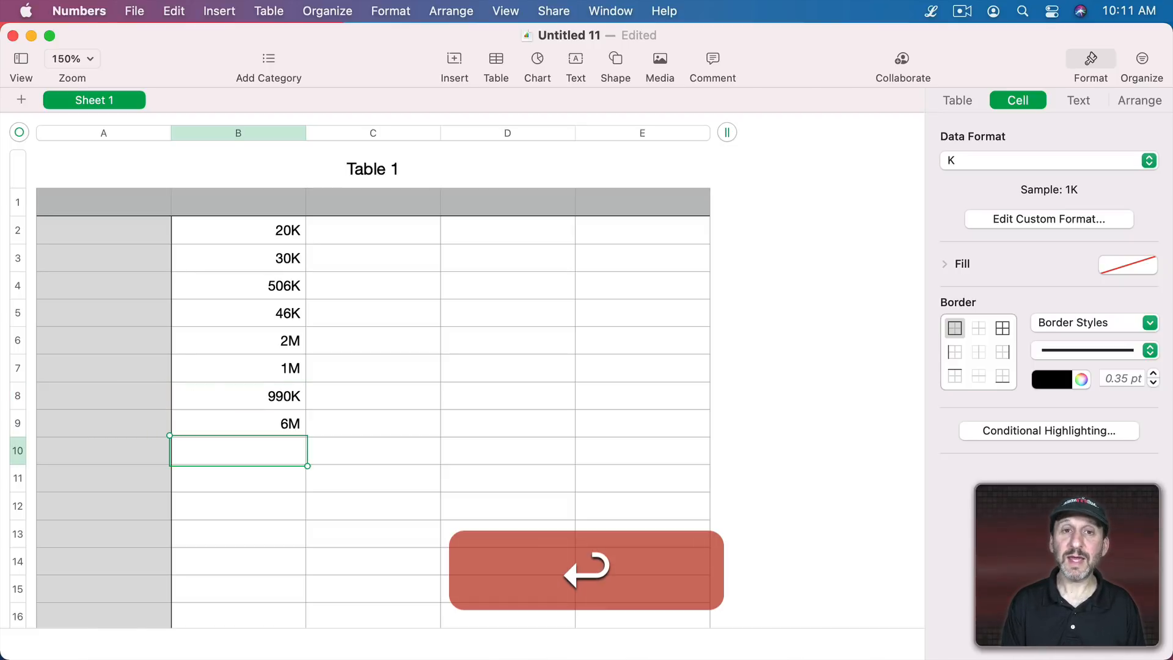
{"action": "type", "text": "65"}
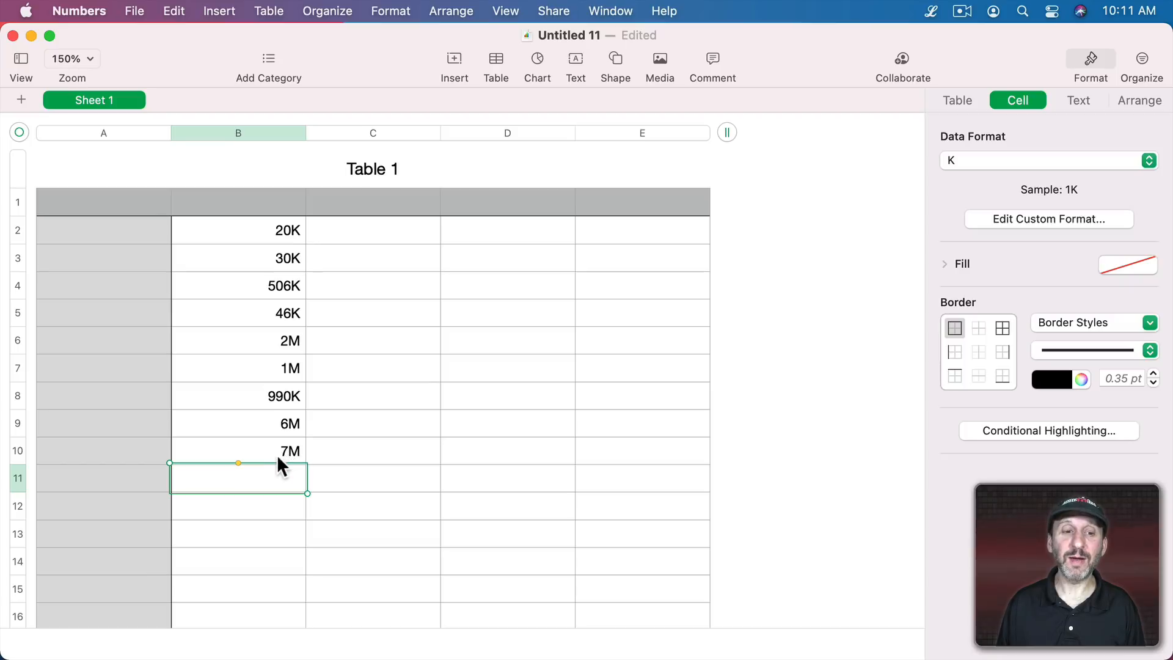
{"action": "mouse_move", "coordinate": [286, 467]}
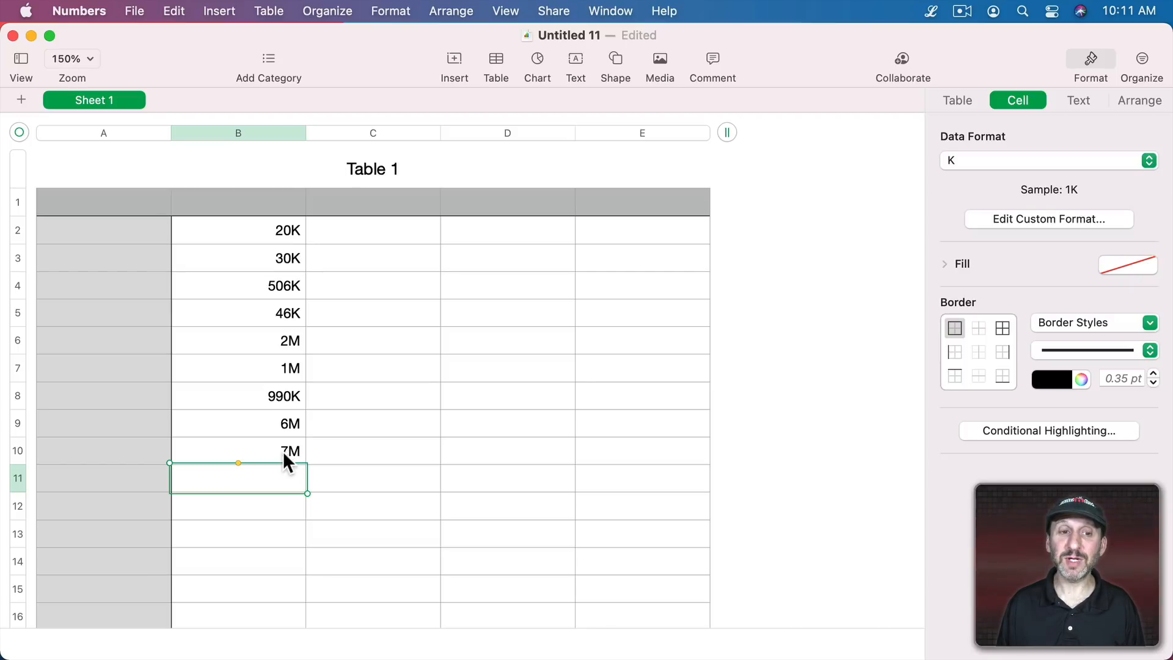
Add a .# decimal to both K/M rules so values read 45.5K and 6.5M
{"action": "left_click", "coordinate": [1045, 220]}
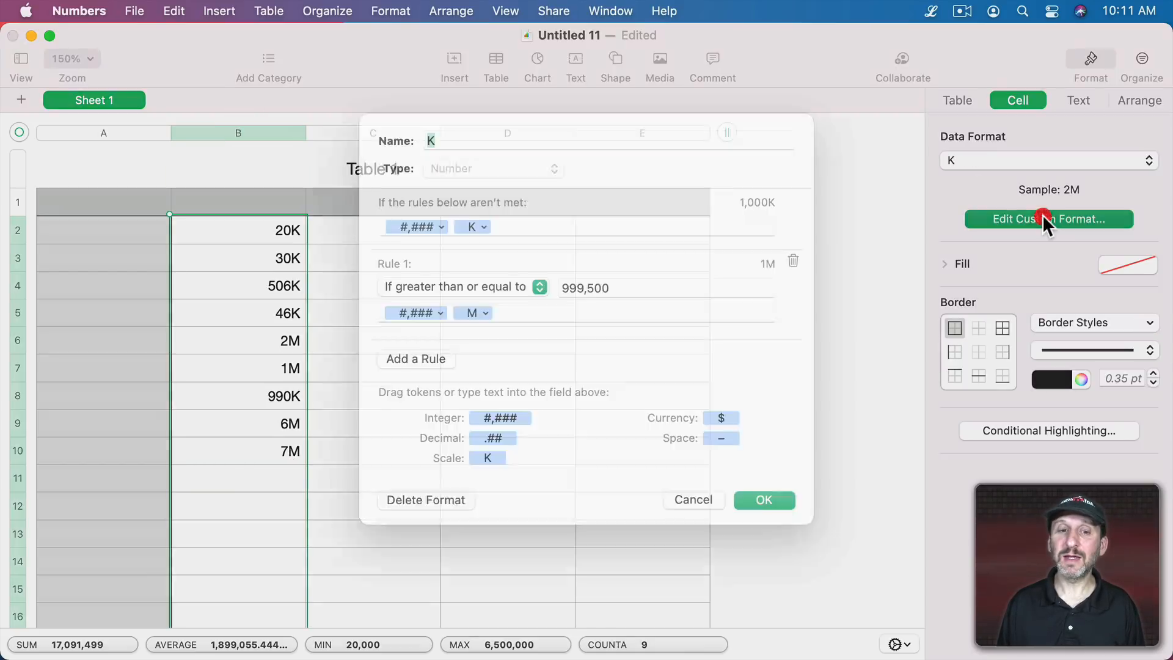
{"action": "left_click", "coordinate": [1048, 219]}
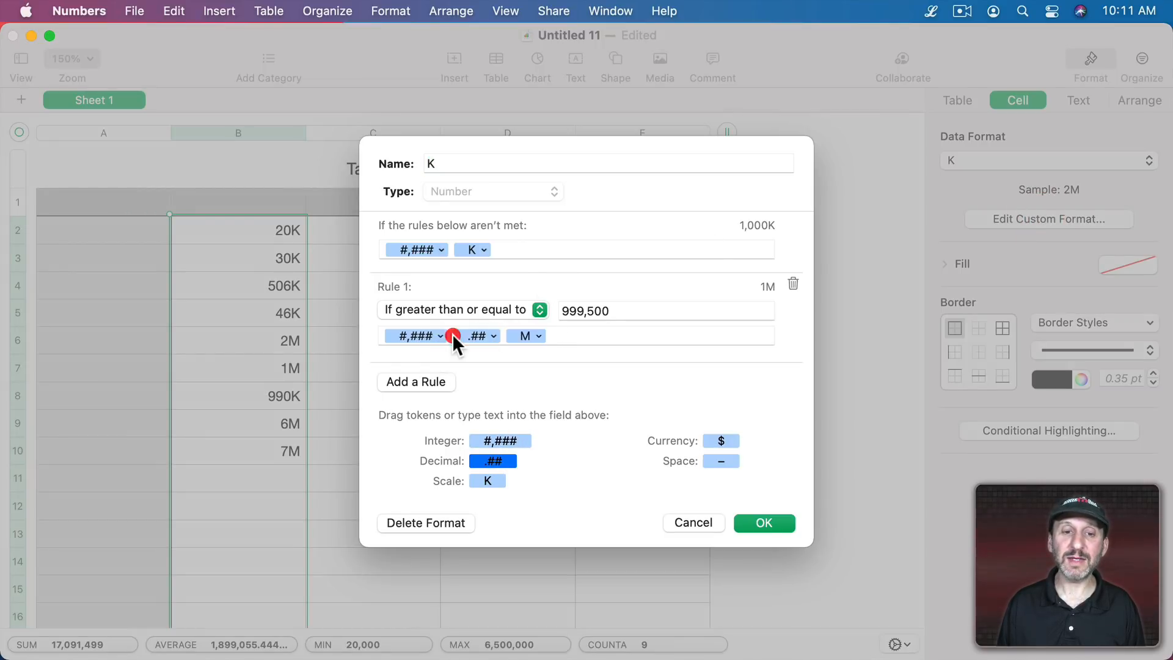
{"action": "left_click", "coordinate": [491, 336]}
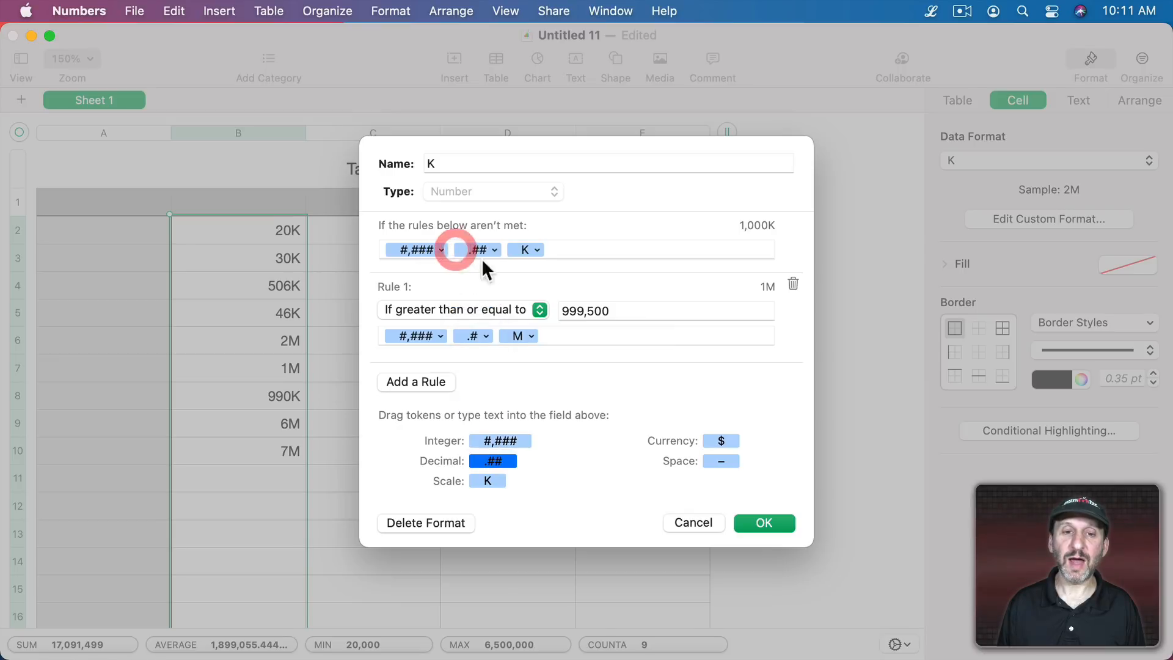
{"action": "left_click", "coordinate": [491, 250]}
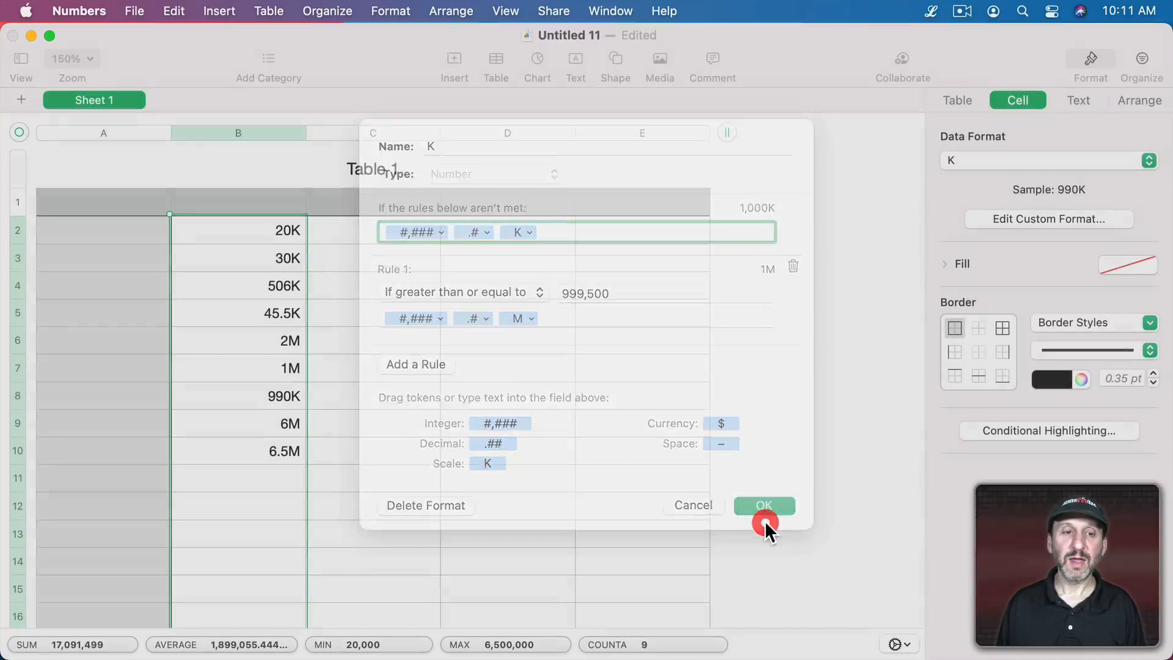
{"action": "left_click", "coordinate": [763, 506]}
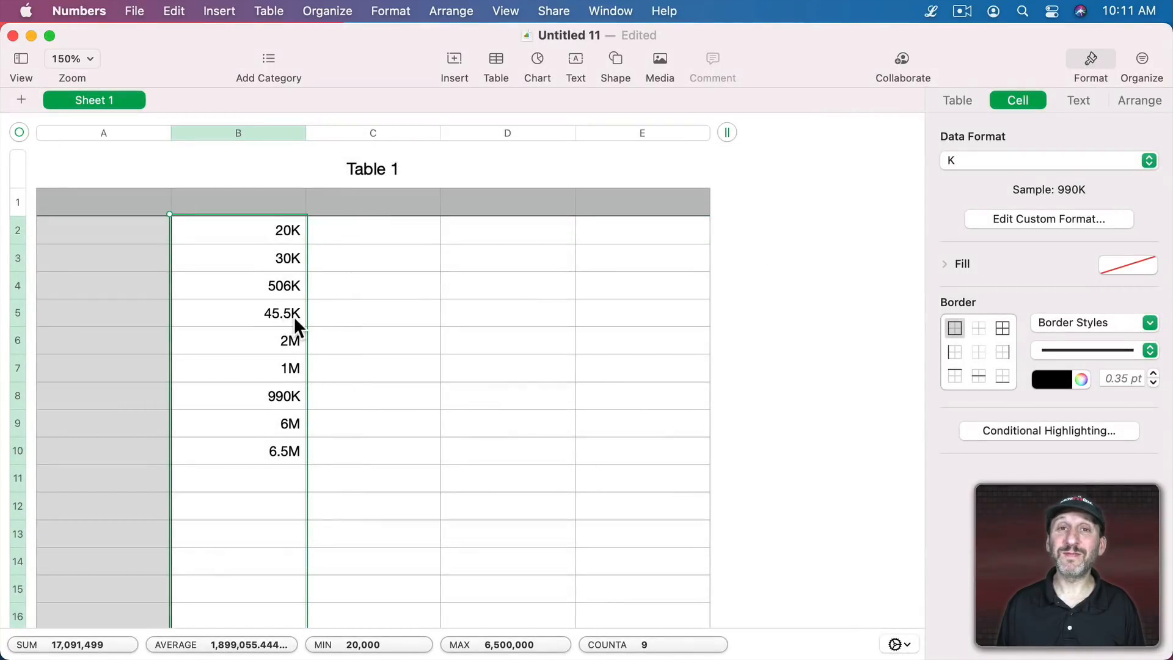
{"action": "mouse_move", "coordinate": [300, 467]}
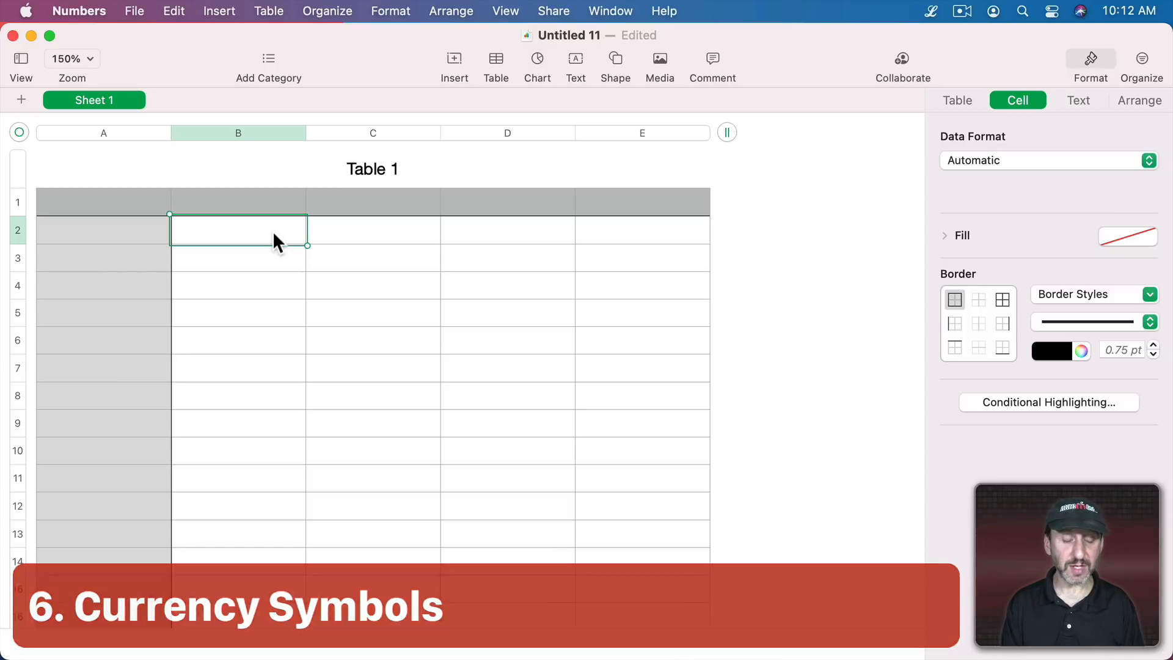
Enter 100 in B2, format it as Currency, try Euro and revert to $100.00, then select C2
{"action": "type", "text": "100"}
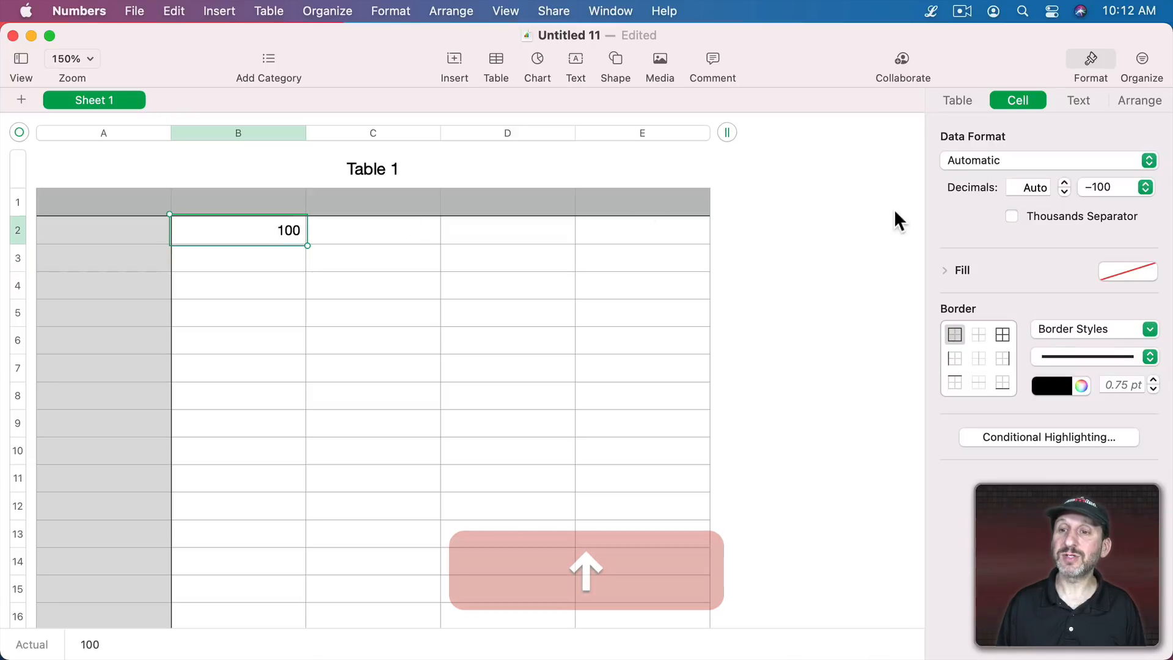
{"action": "left_click", "coordinate": [1048, 161]}
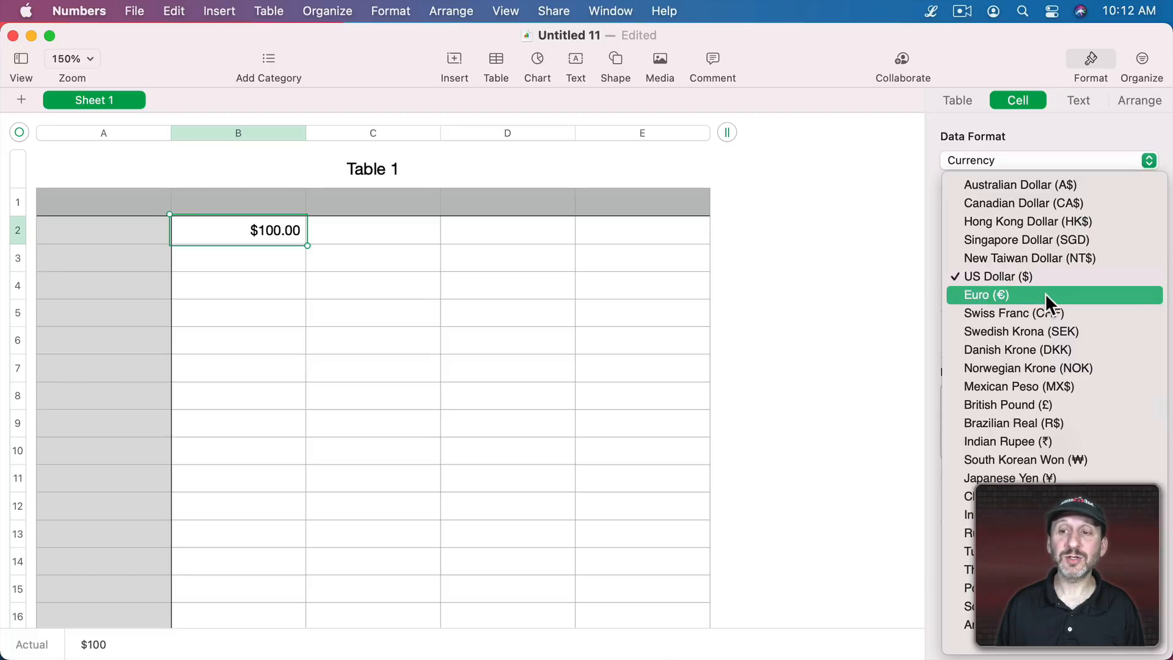
{"action": "left_click", "coordinate": [987, 295]}
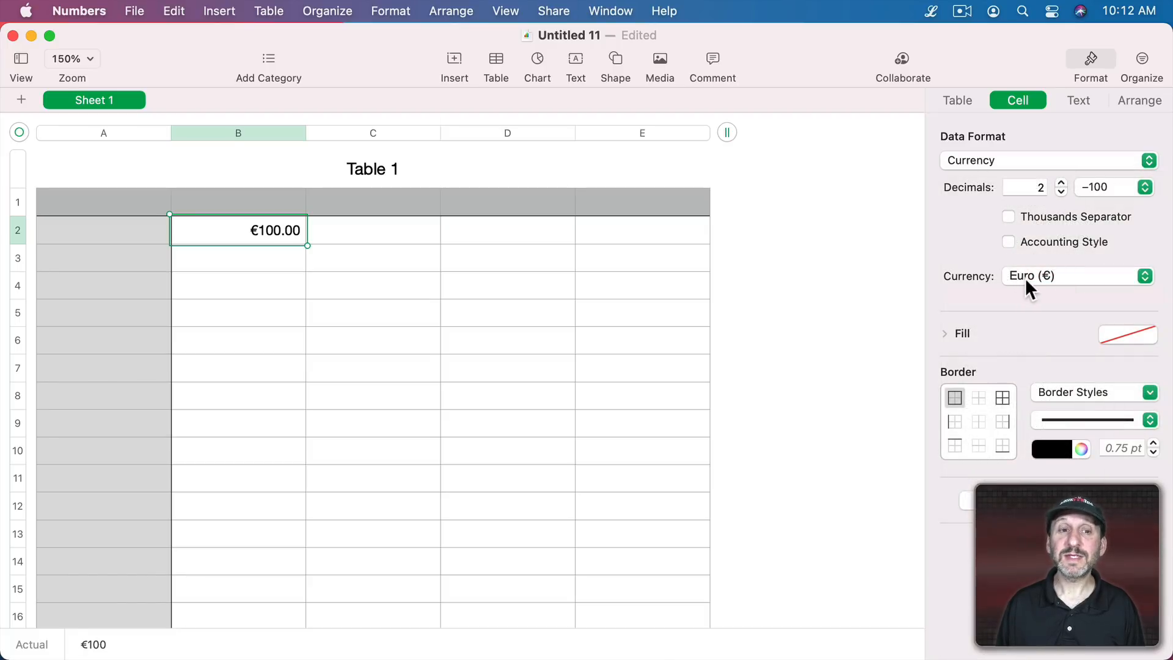
{"action": "mouse_move", "coordinate": [430, 252]}
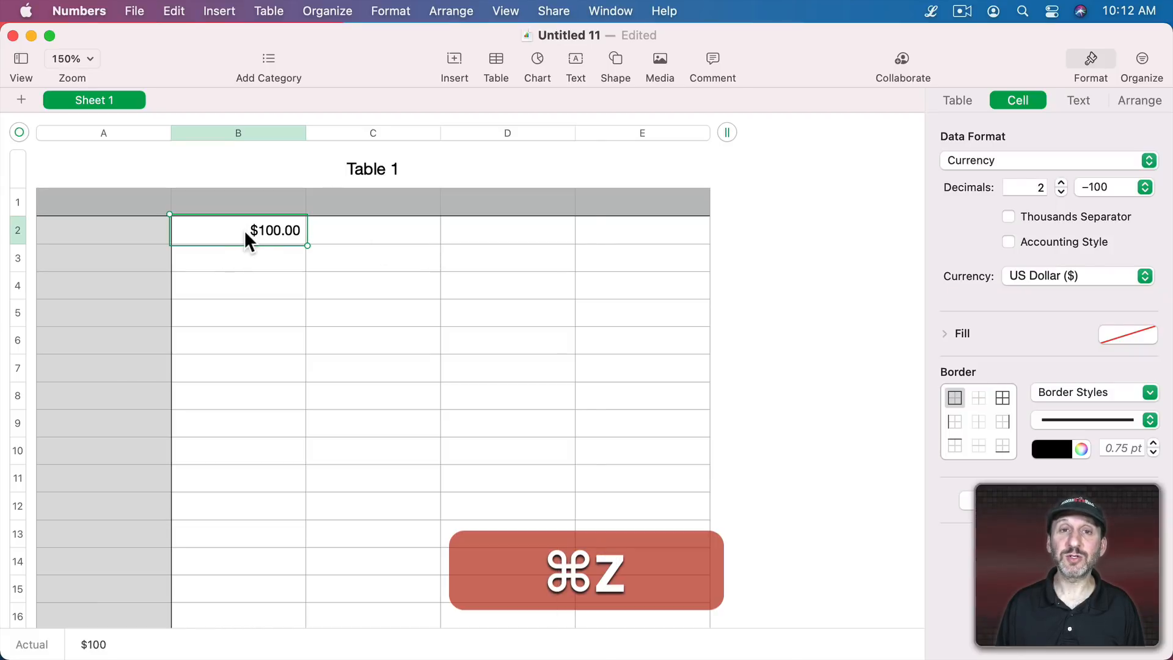
{"action": "left_click", "coordinate": [372, 230]}
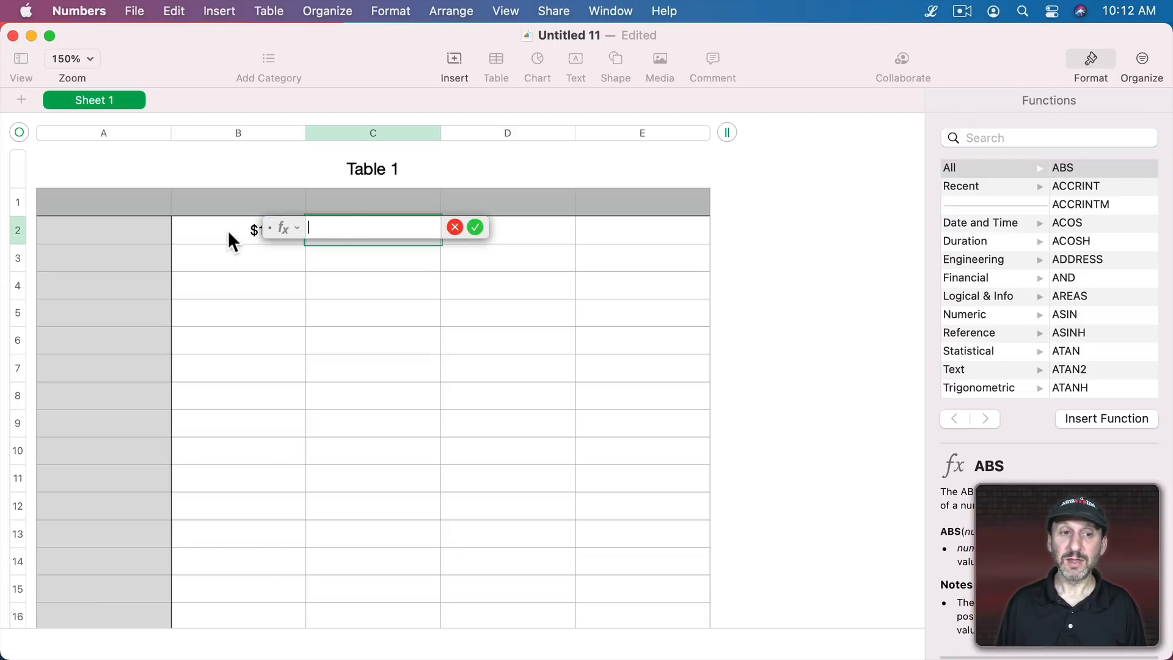
Enter =B2*CURRENCY("USD","EUR") in C2, converting $100.00 to 82.45
{"action": "left_click", "coordinate": [237, 230]}
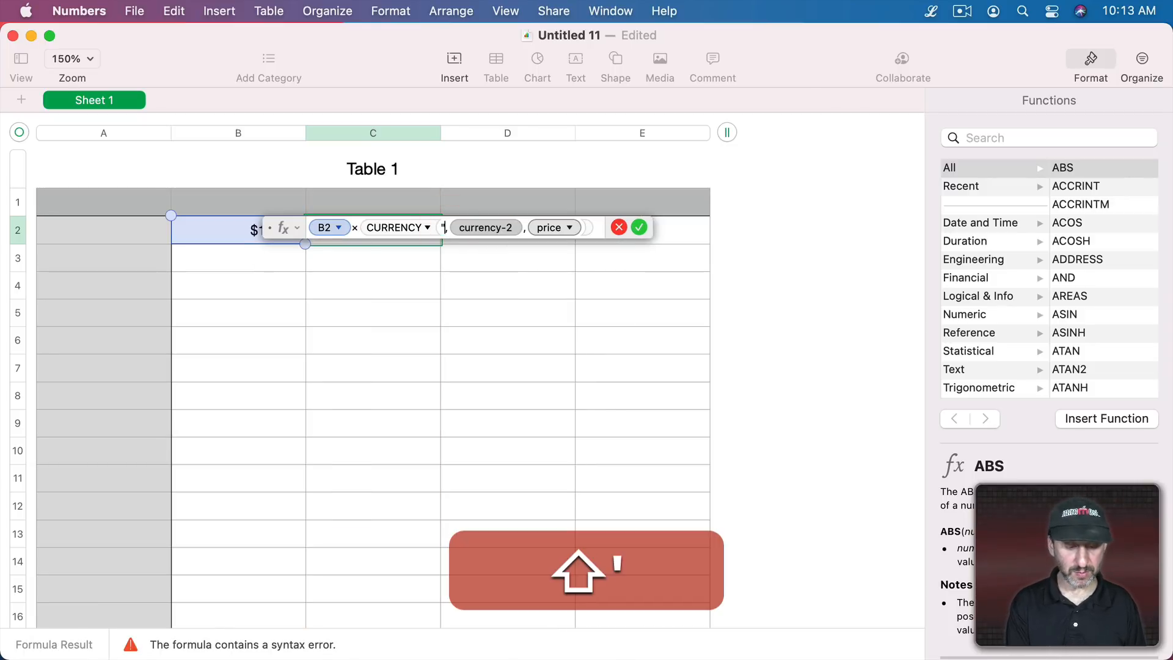
{"action": "type", "text": "\"USD\","}
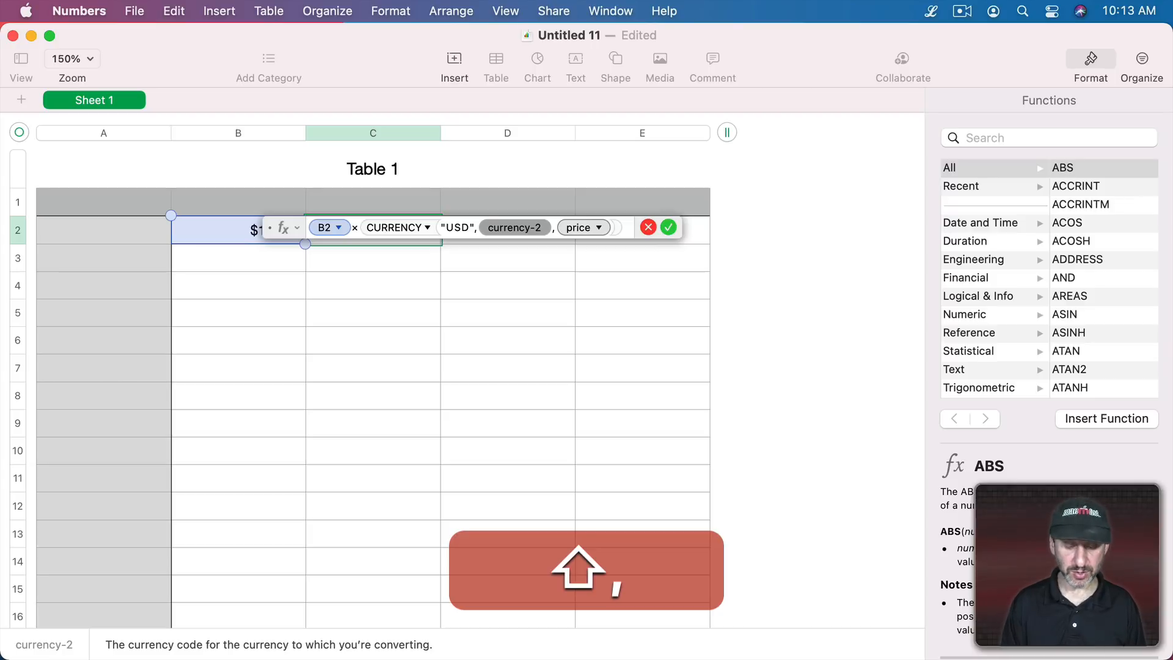
{"action": "type", "text": "\"EUR\""}
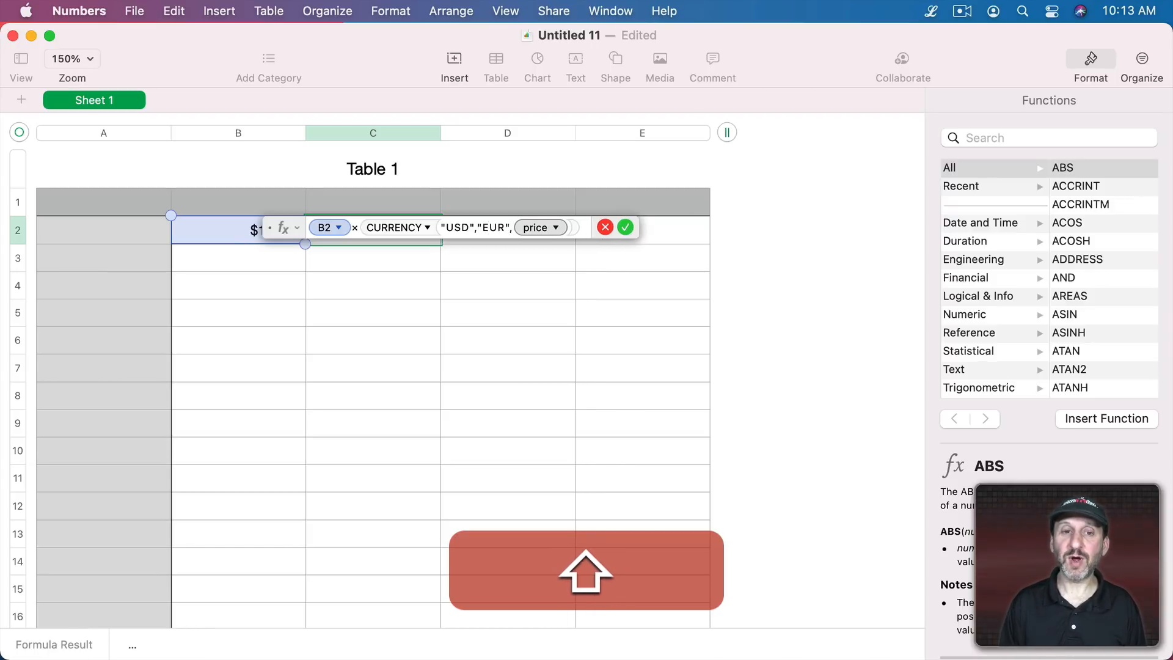
{"action": "left_click", "coordinate": [624, 228]}
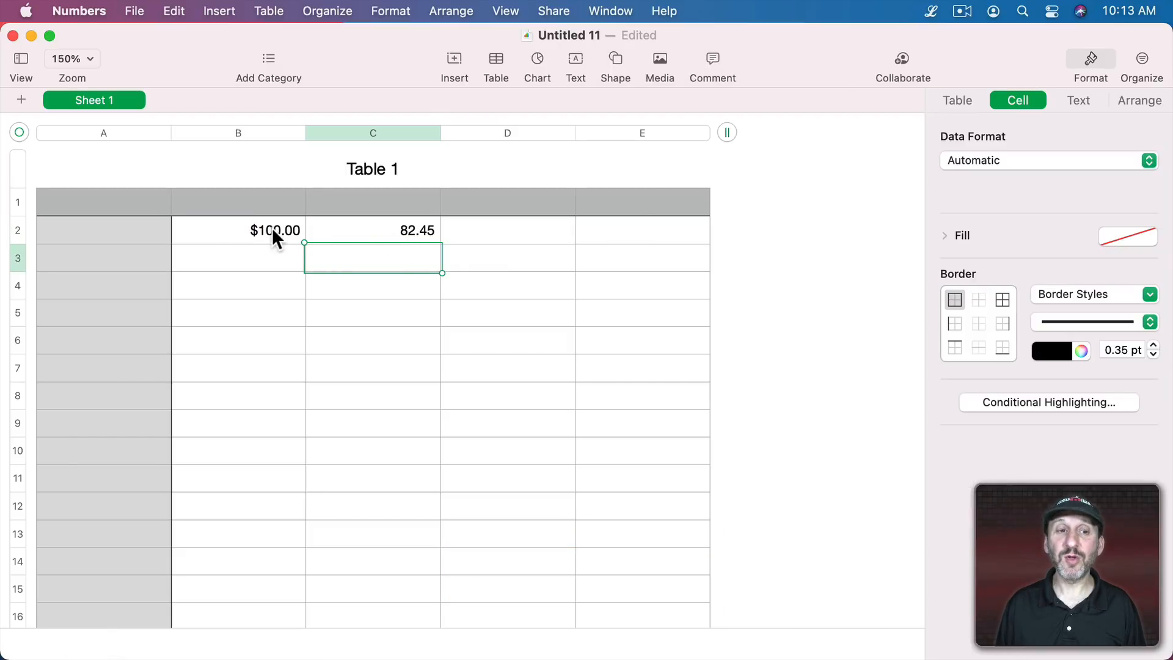
Format the converted amount in C2 as Currency in Euro (€)
{"action": "left_click", "coordinate": [404, 230]}
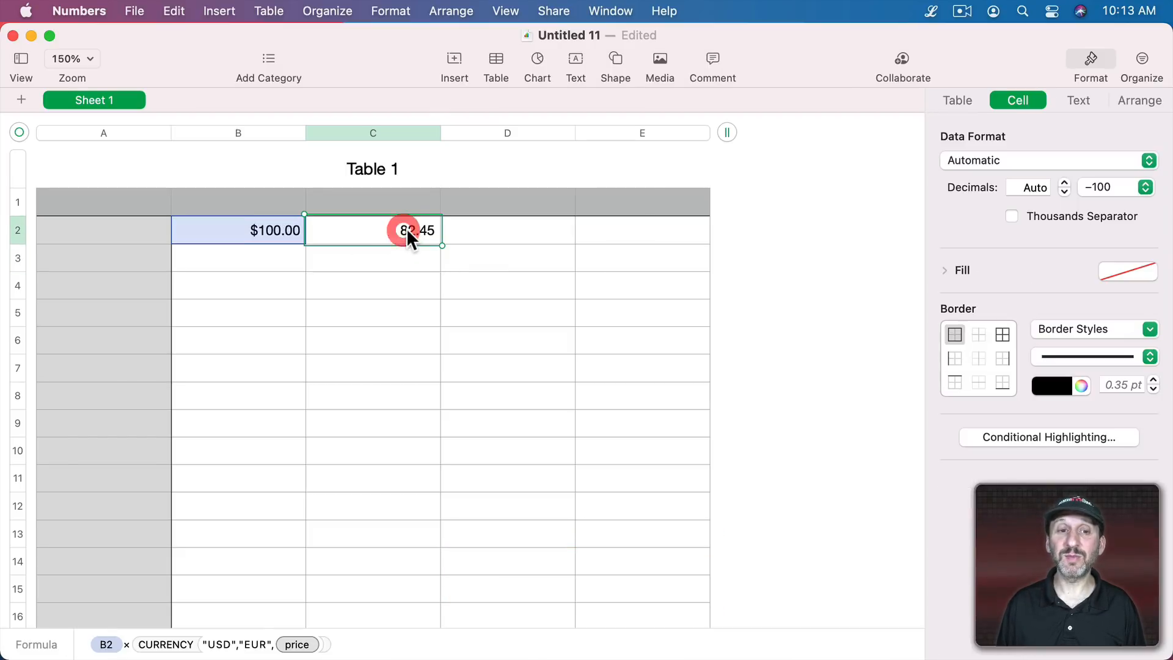
{"action": "left_click", "coordinate": [1048, 161]}
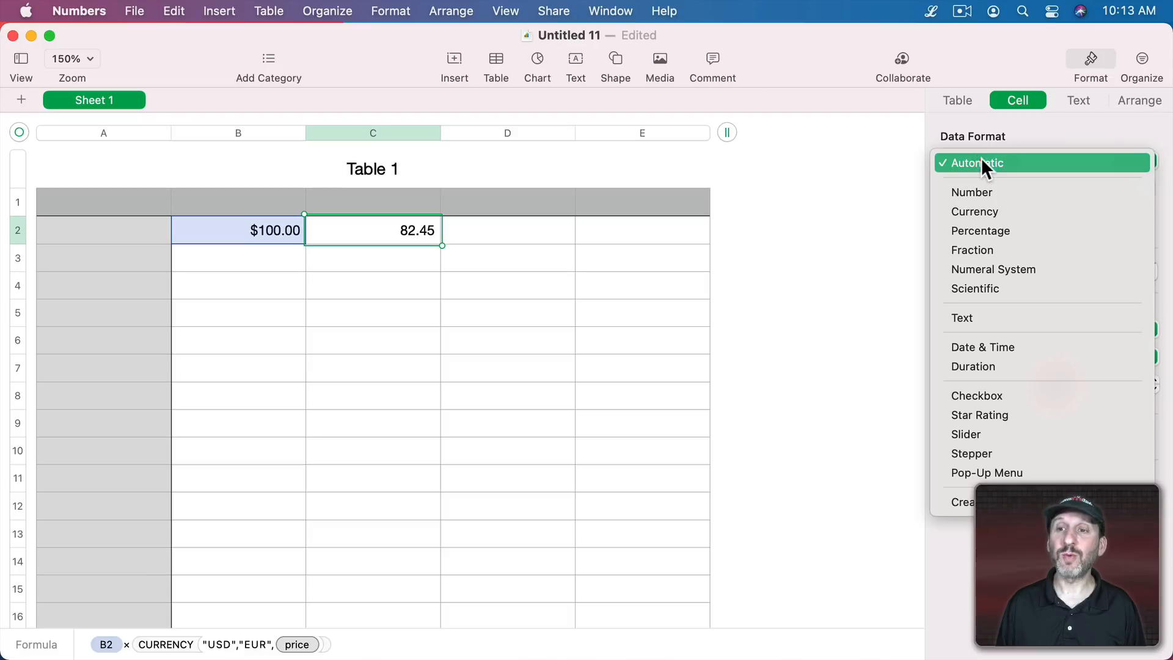
{"action": "left_click", "coordinate": [975, 212]}
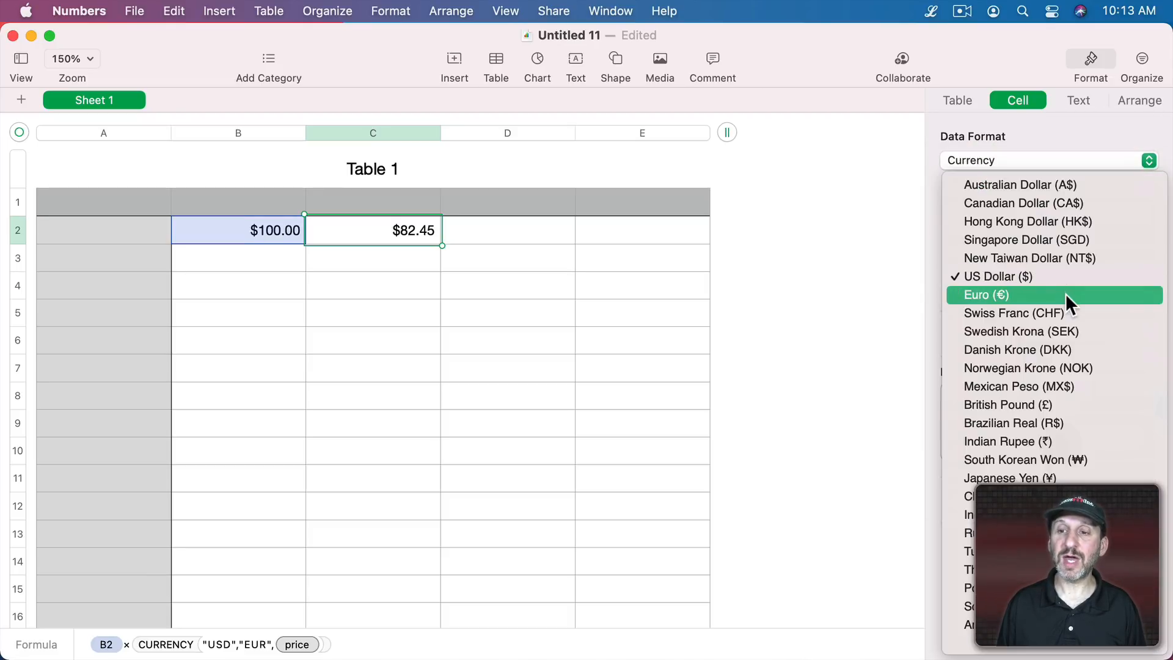
{"action": "left_click", "coordinate": [1009, 294]}
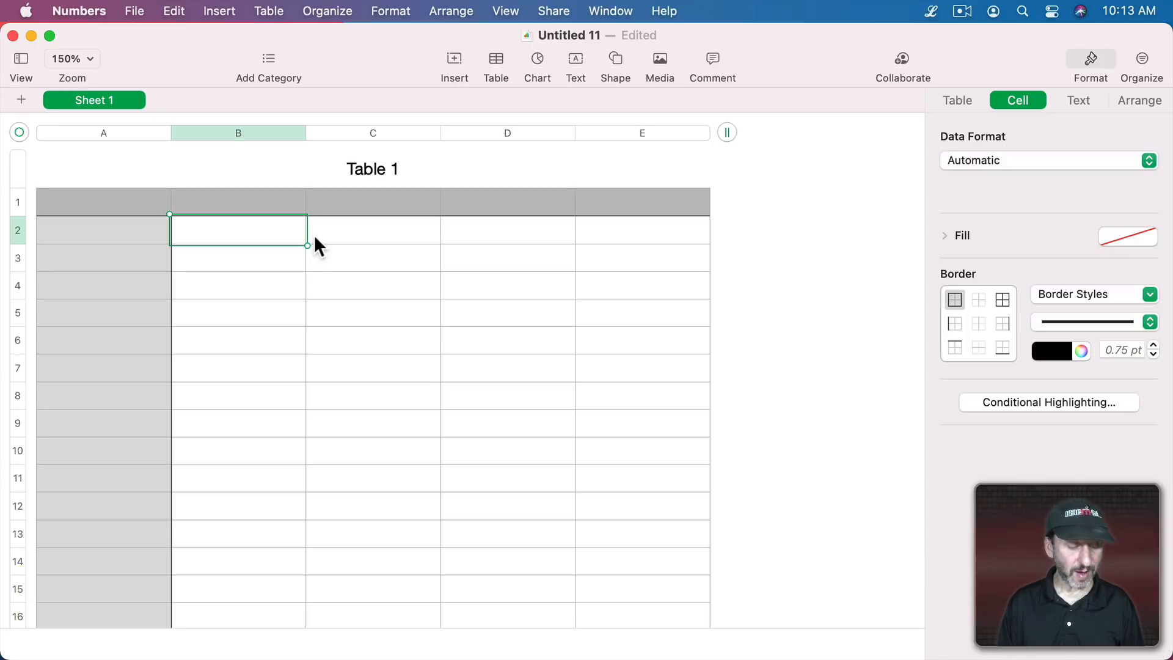
Enter 100h in B2 and format it as a Duration with custom units
{"action": "type", "text": "100h"}
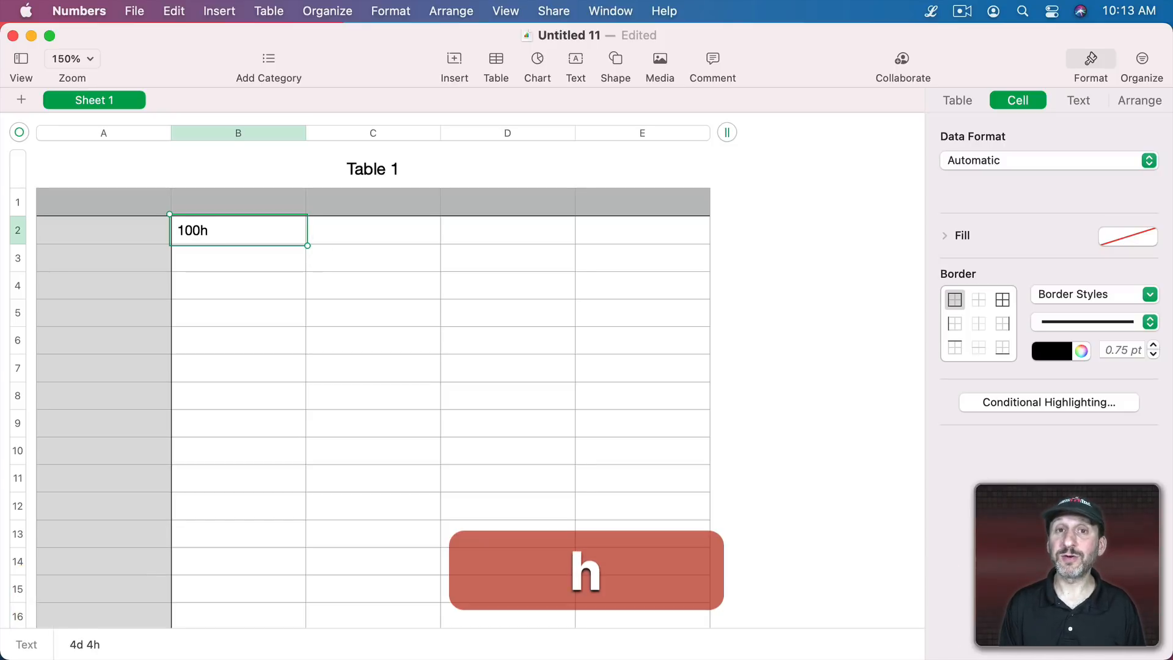
{"action": "key", "text": "Return"}
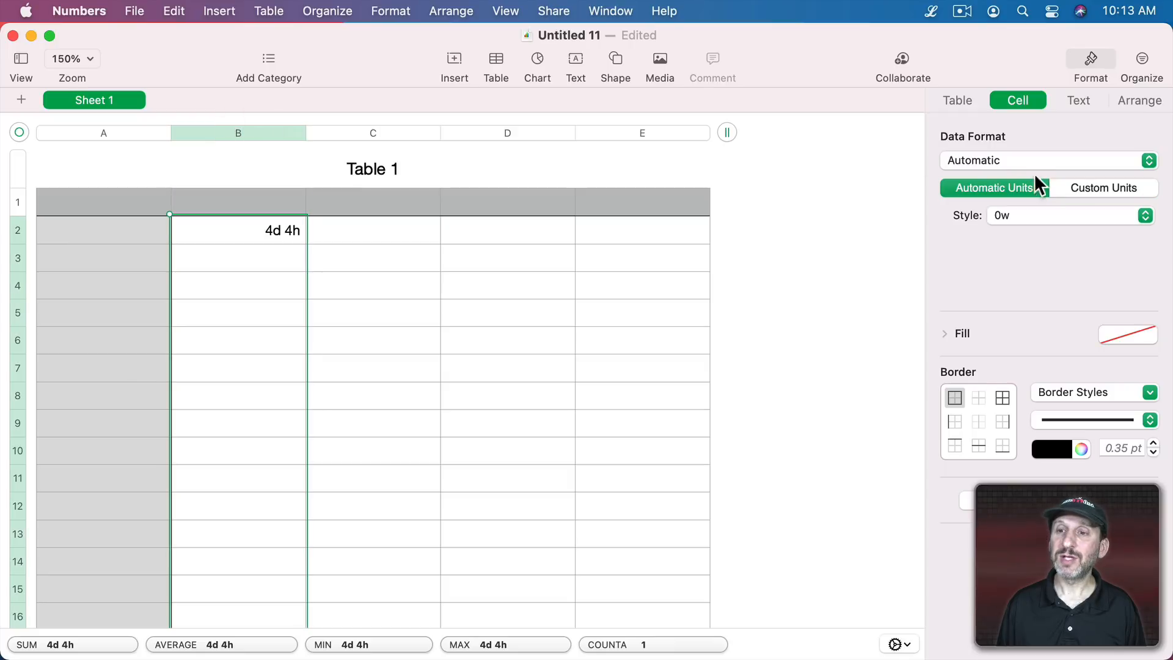
{"action": "left_click", "coordinate": [1048, 161]}
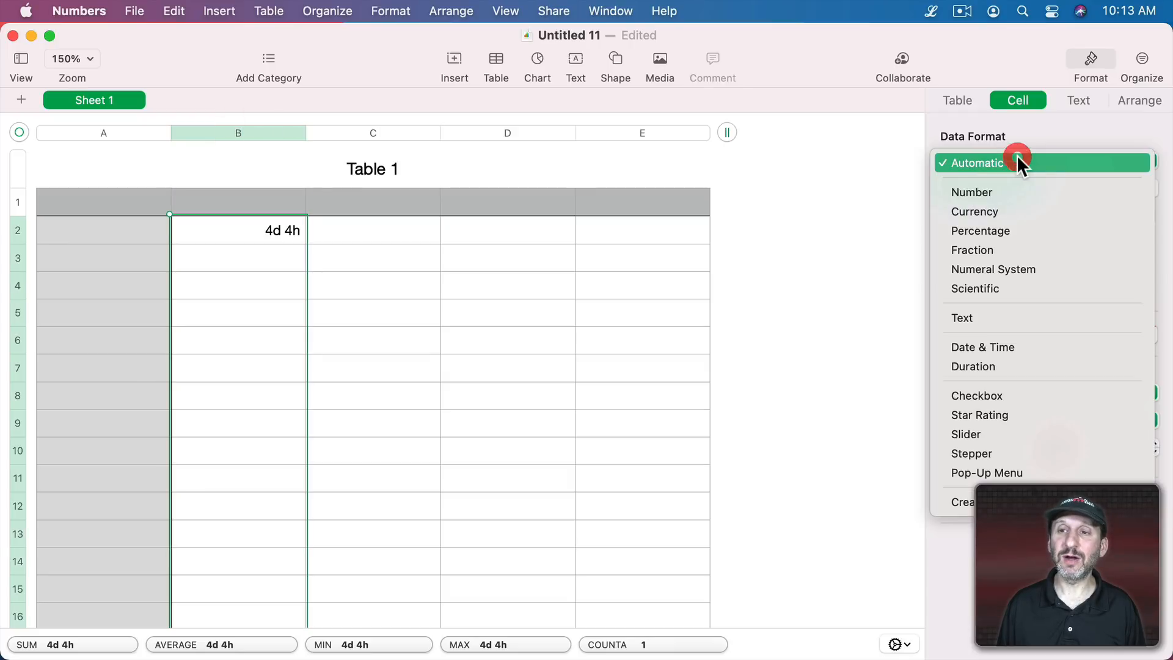
{"action": "mouse_move", "coordinate": [1007, 239]}
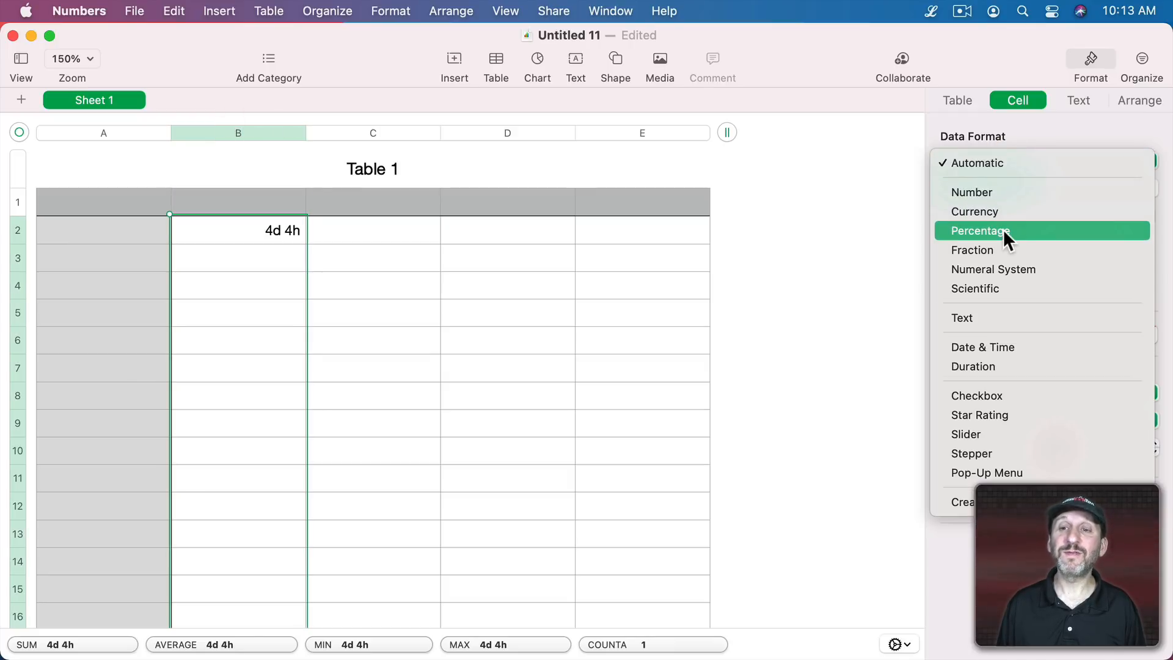
{"action": "left_click", "coordinate": [972, 367]}
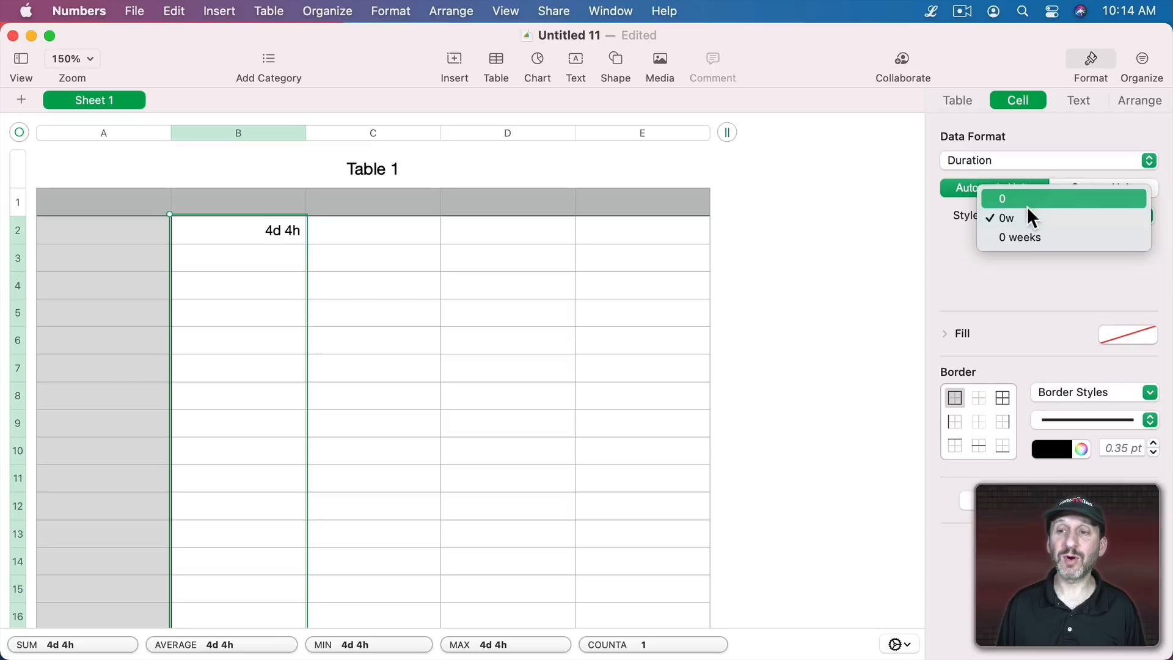
{"action": "mouse_move", "coordinate": [1032, 228]}
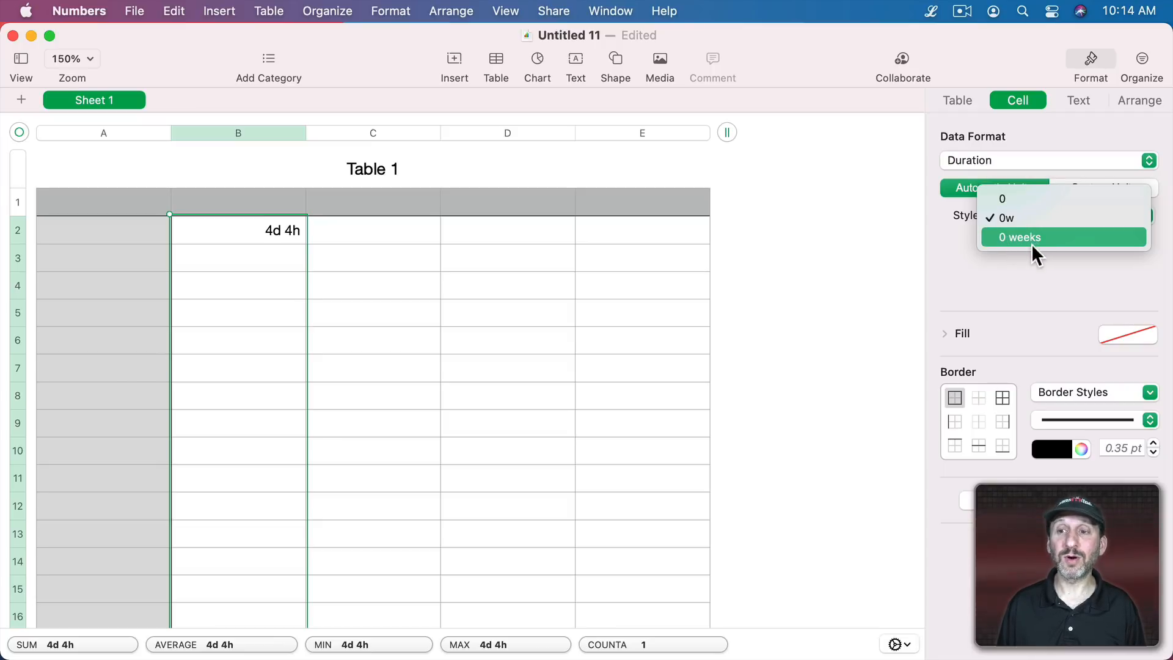
{"action": "left_click", "coordinate": [1104, 188]}
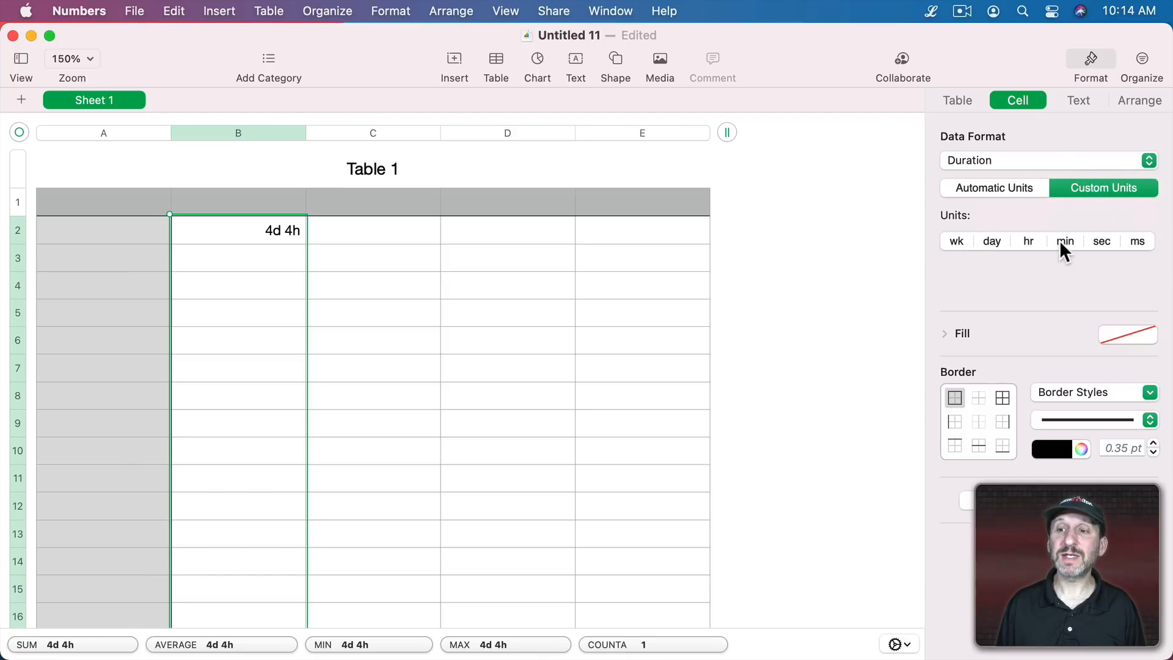
{"action": "mouse_move", "coordinate": [1029, 242]}
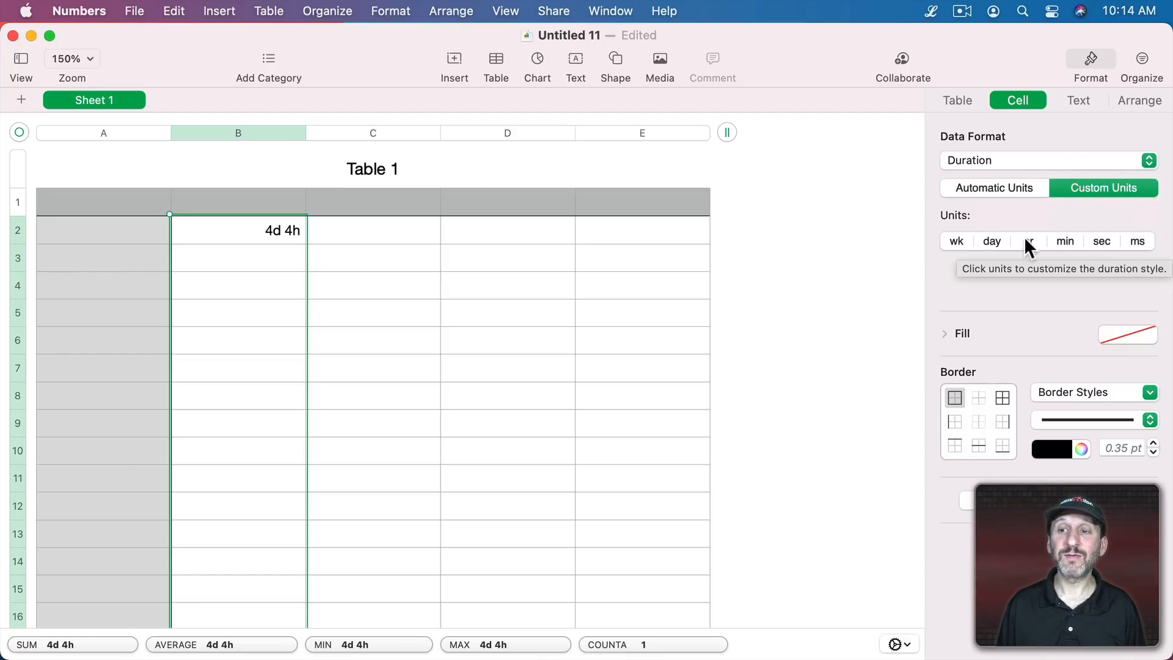
Show the duration in hours with the short 0h style, then add minutes for 100h 0m
{"action": "left_click", "coordinate": [1029, 241]}
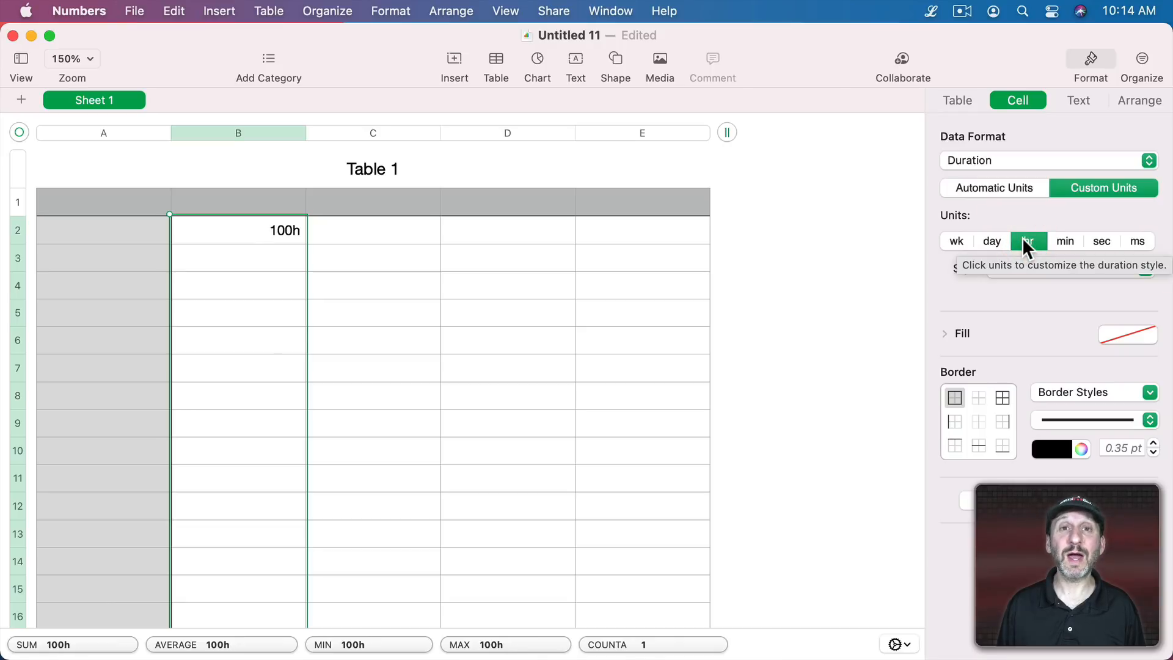
{"action": "left_click", "coordinate": [1029, 241]}
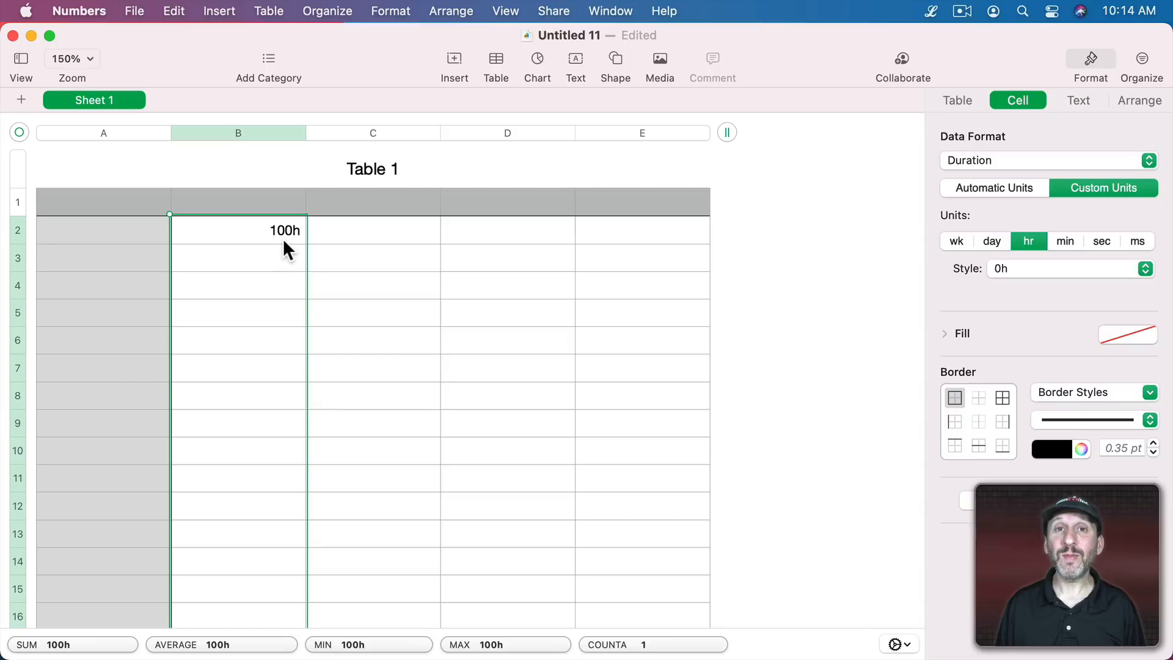
{"action": "left_click", "coordinate": [1070, 268]}
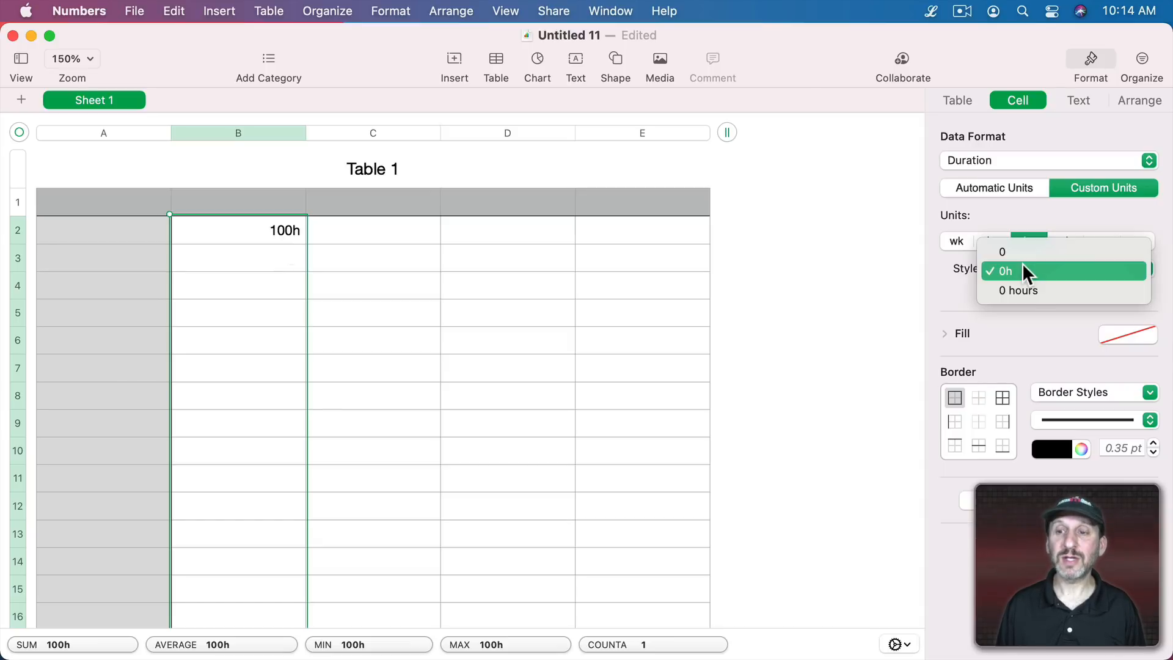
{"action": "left_click", "coordinate": [1005, 271]}
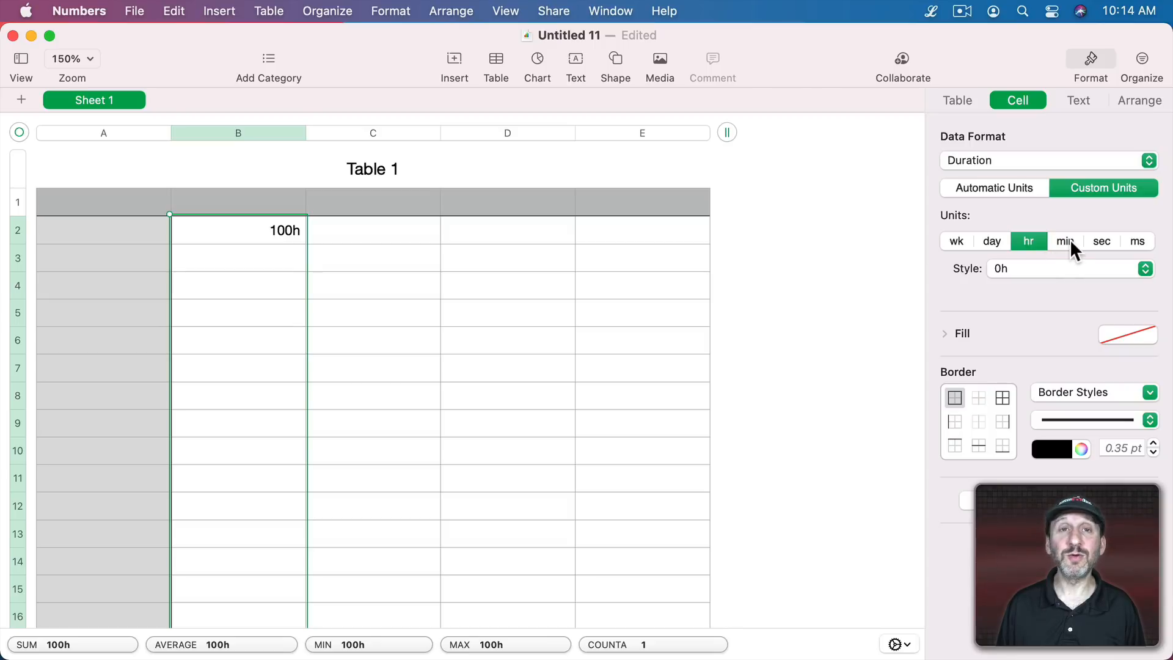
{"action": "left_click", "coordinate": [1065, 241]}
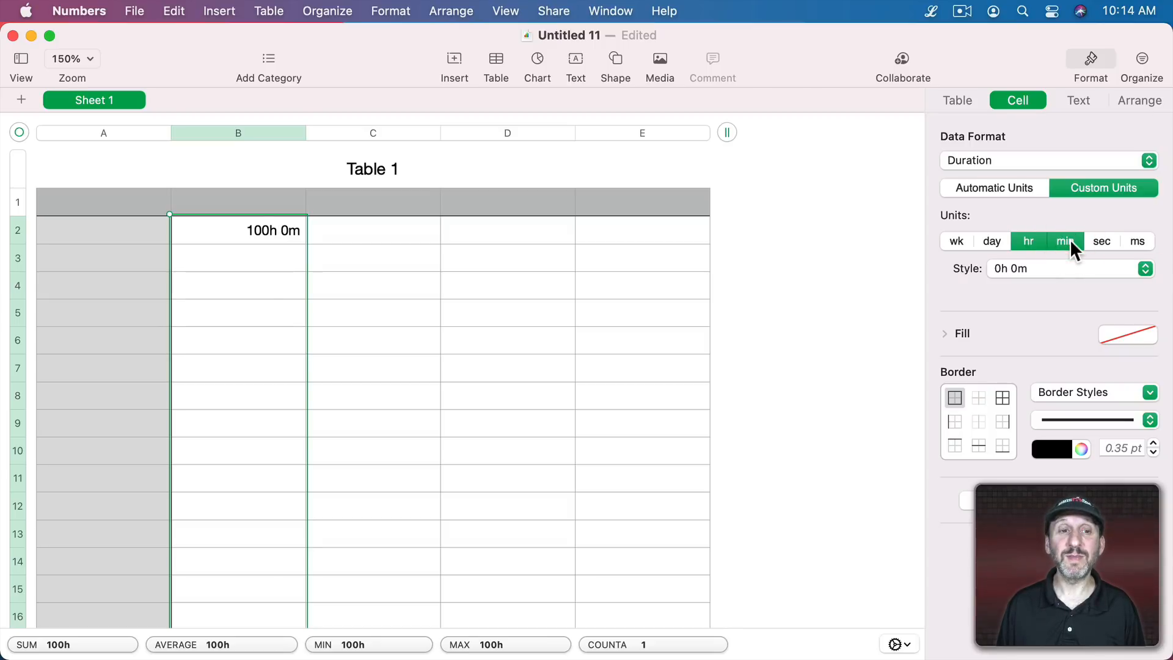
{"action": "left_click", "coordinate": [1029, 241]}
{"action": "type", "text": "6/20/2021"}
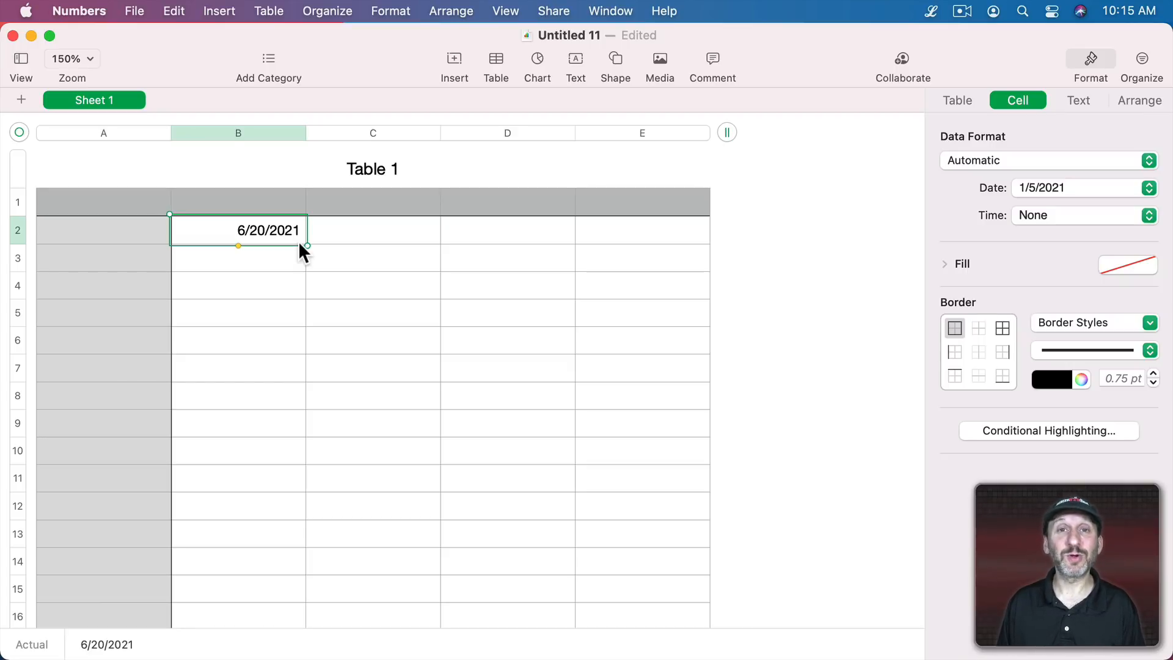
{"action": "mouse_move", "coordinate": [933, 196]}
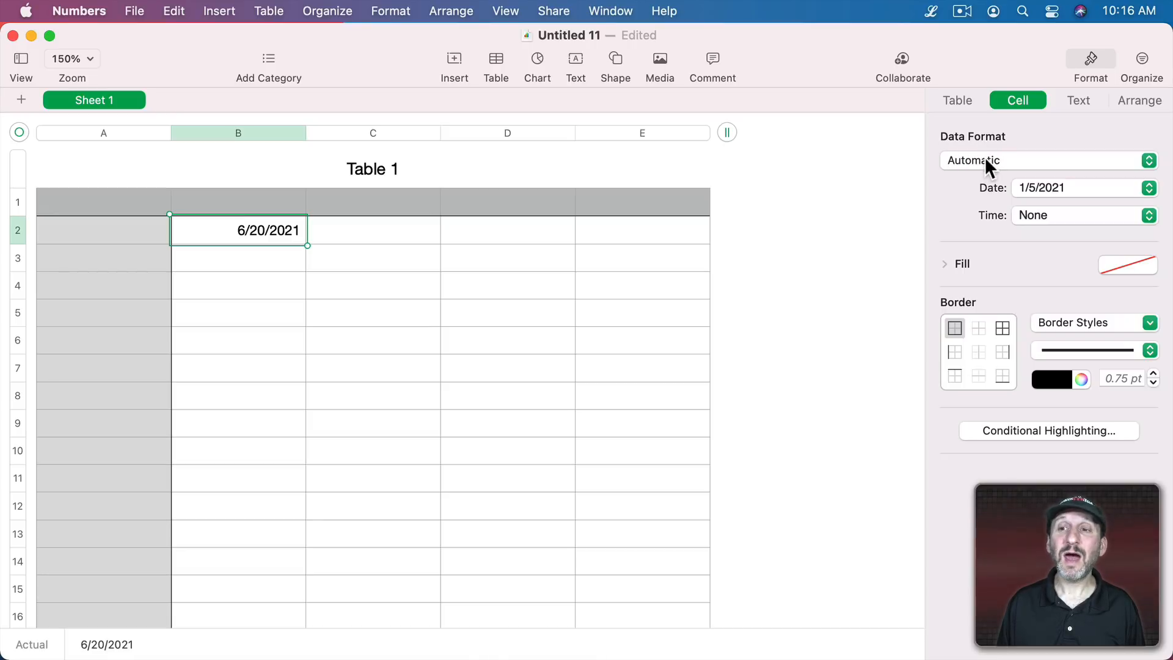
Start a new custom Date & Time format for the 6/20/2021 date in B2
{"action": "left_click", "coordinate": [1048, 162]}
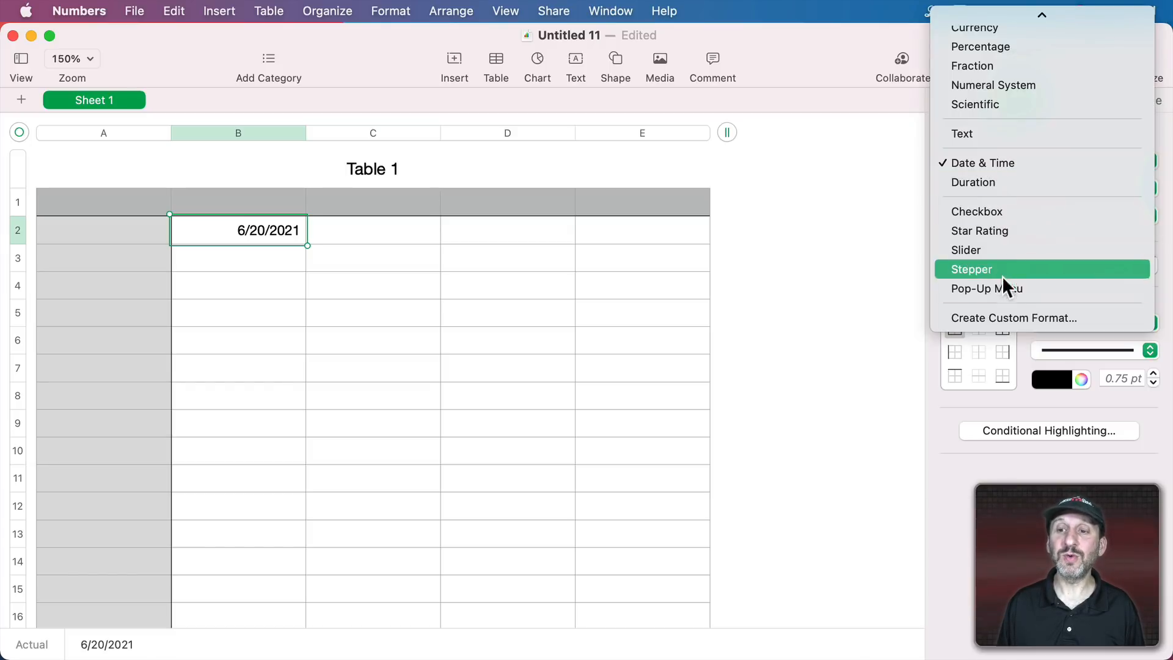
{"action": "left_click", "coordinate": [1014, 318]}
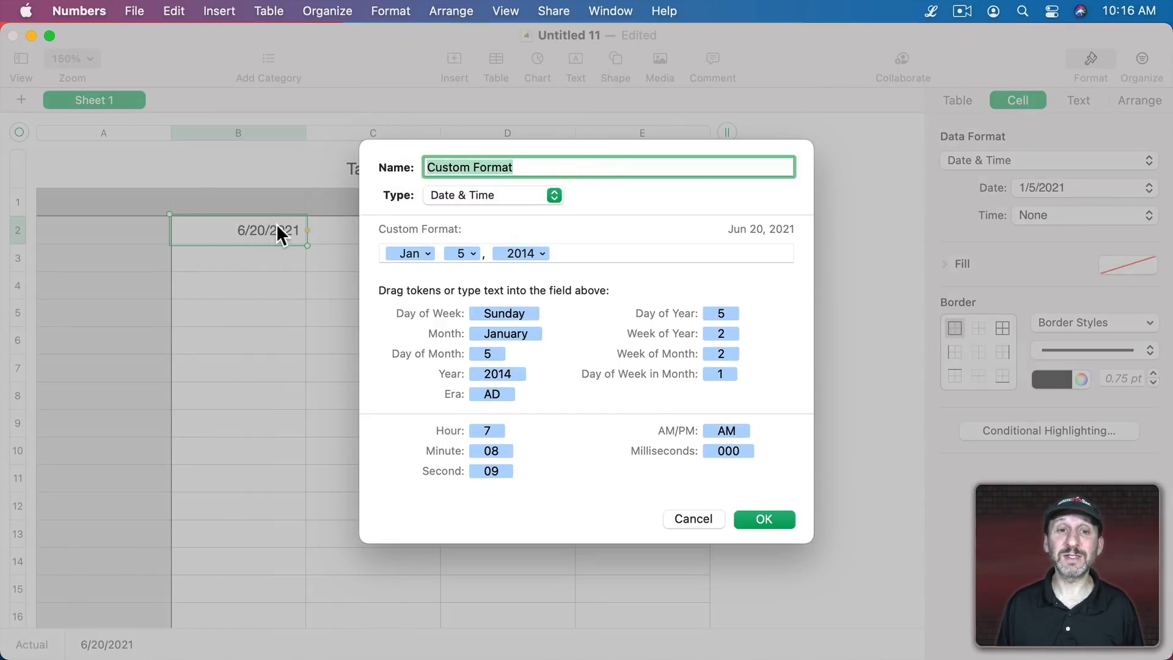
Name the format Day and Year with Year token, dash, Day of Year, so B2 shows 2021-171
{"action": "type", "text": "Day and Year"}
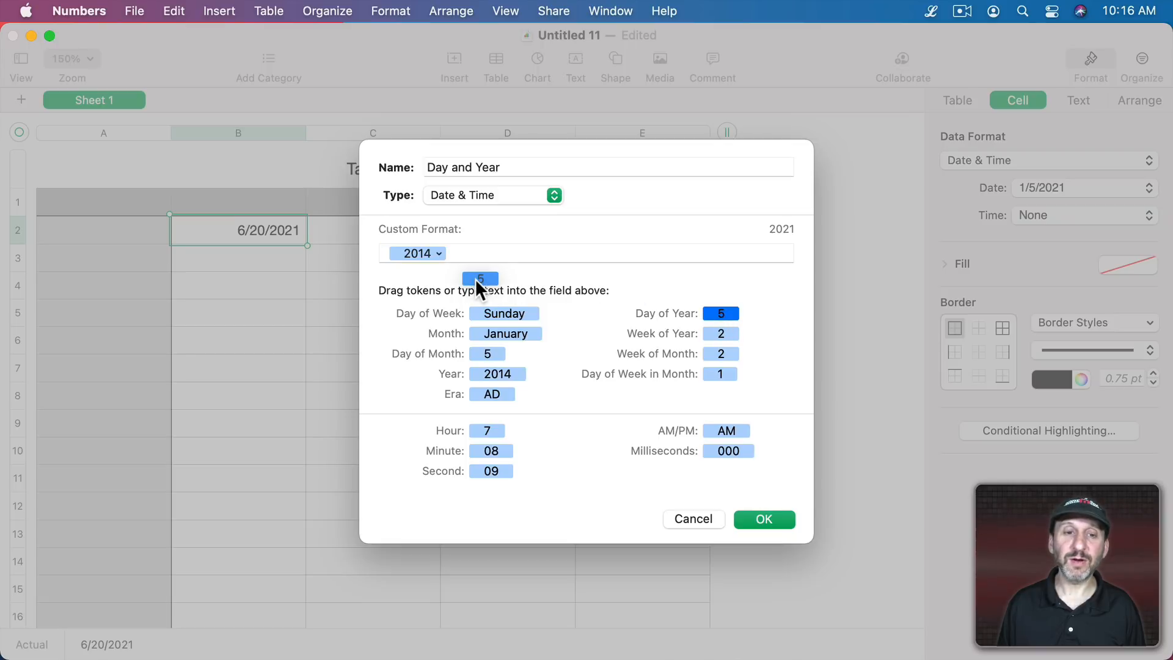
{"action": "left_click_drag", "start_coordinate": [479, 279], "coordinate": [471, 253]}
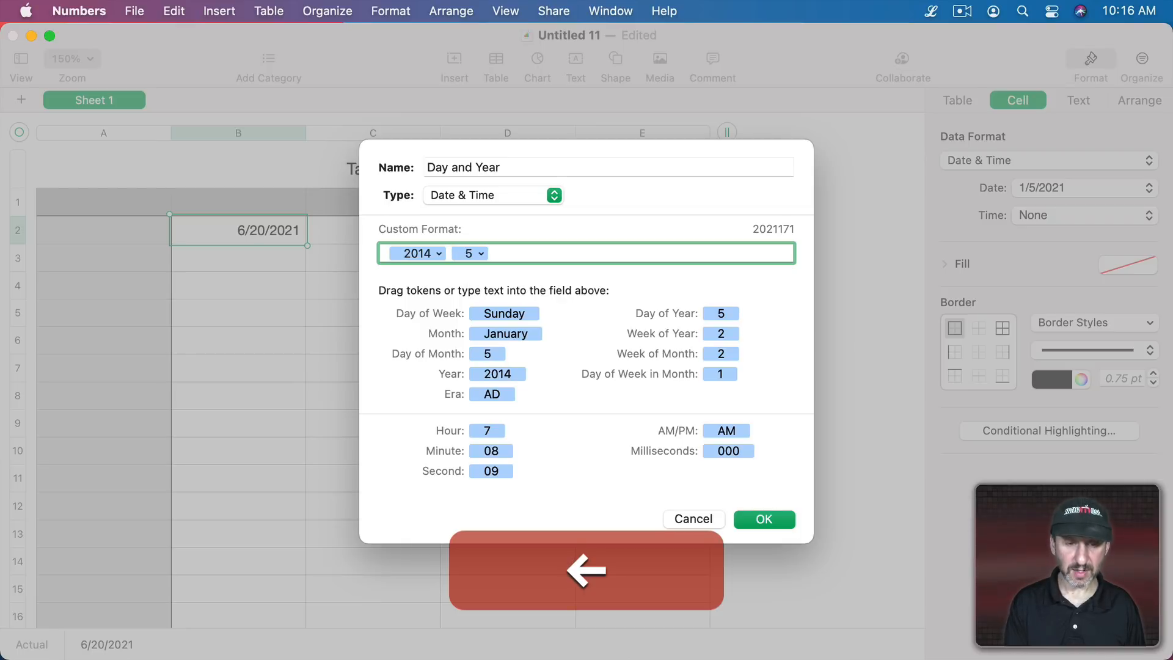
{"action": "left_click", "coordinate": [764, 518]}
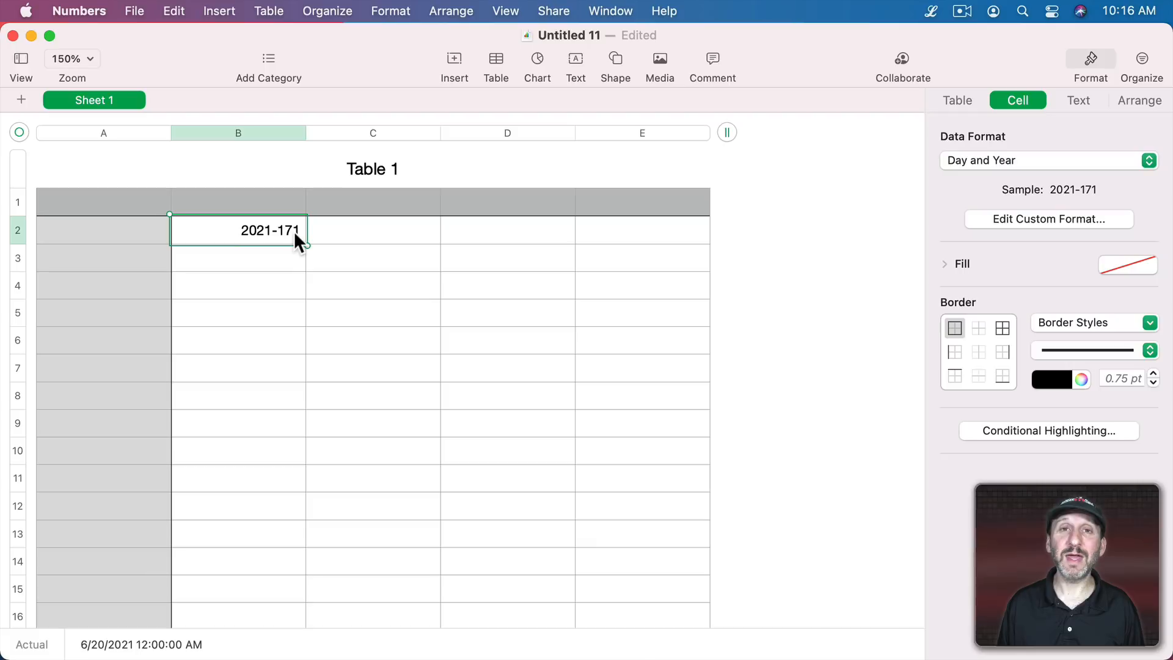
{"action": "mouse_move", "coordinate": [271, 249]}
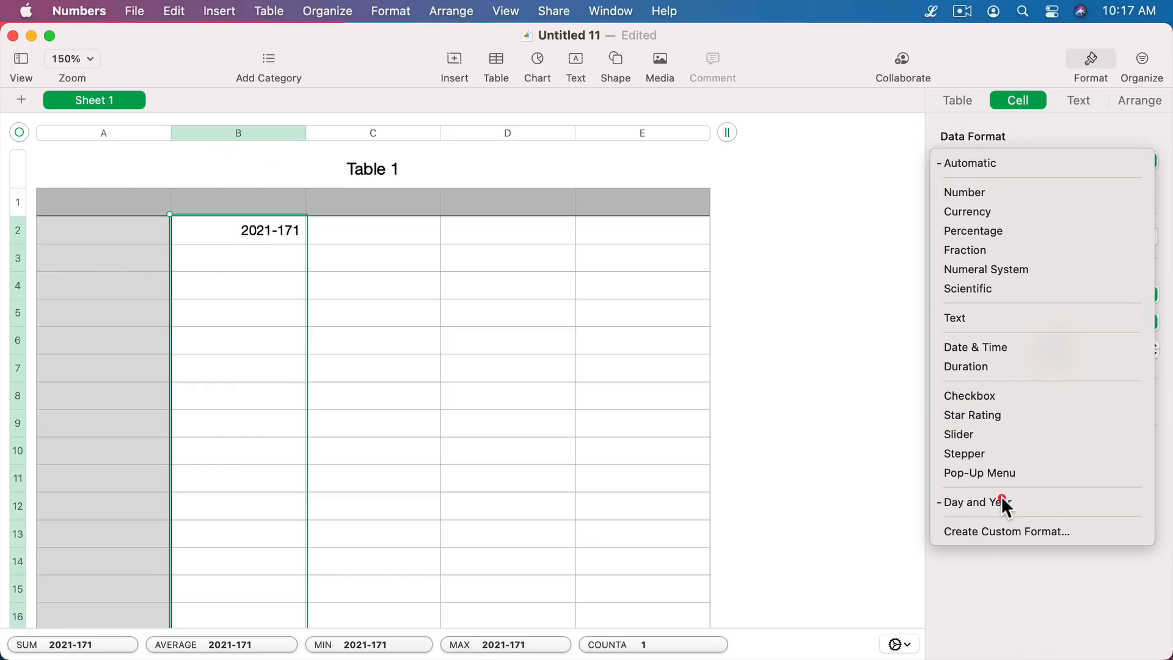
Apply Day and Year to column B and enter 7/1/2021 in B3, shown as 2021-182
{"action": "left_click", "coordinate": [980, 502]}
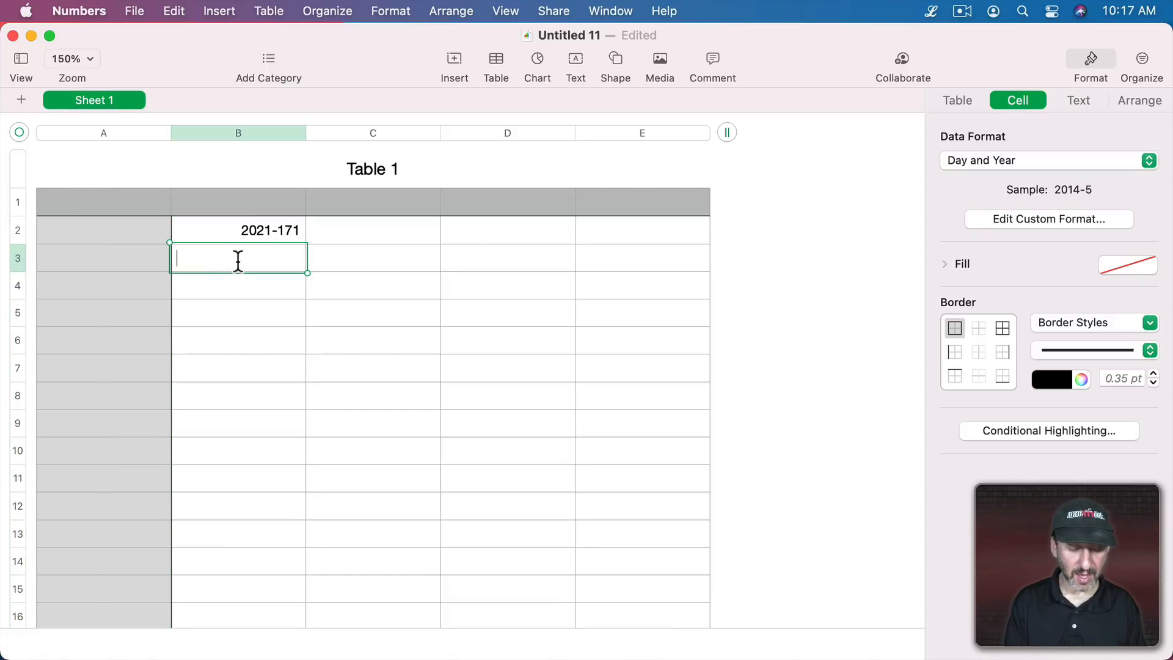
{"action": "type", "text": "7/1"}
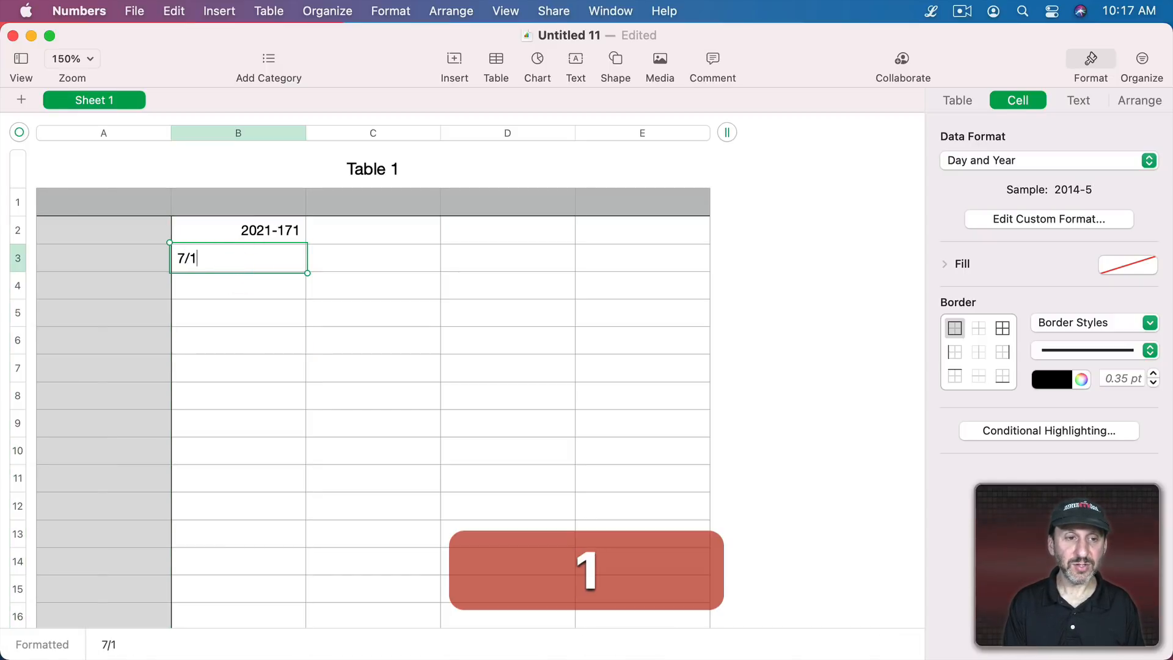
{"action": "type", "text": "/2021-182"}
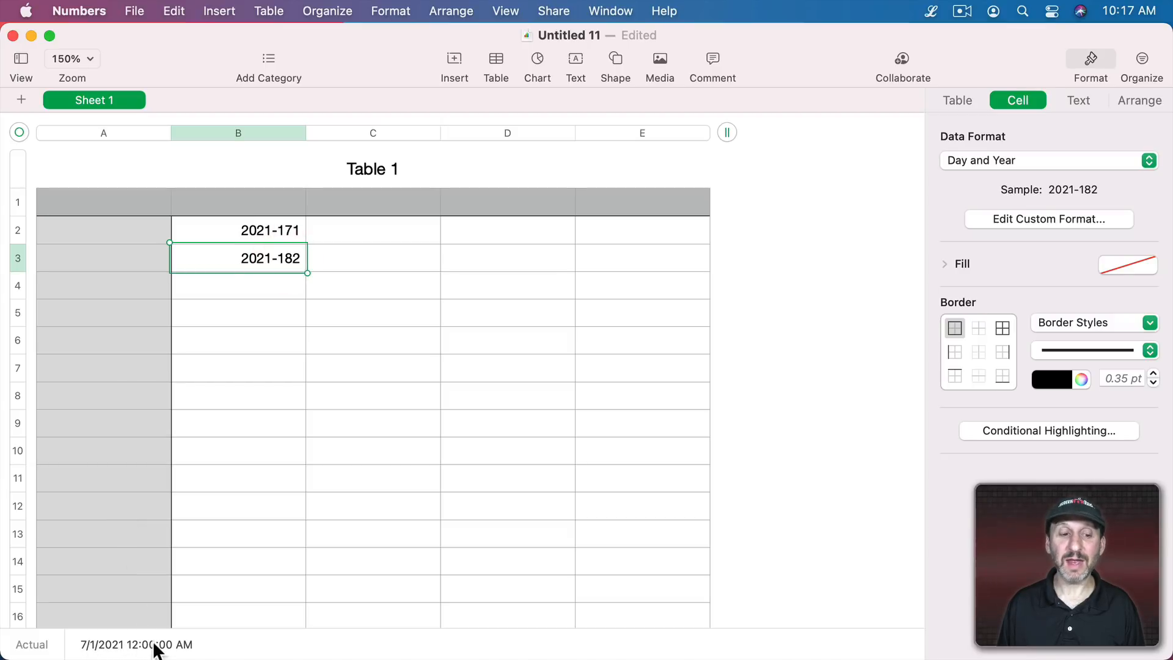
{"action": "mouse_move", "coordinate": [247, 268]}
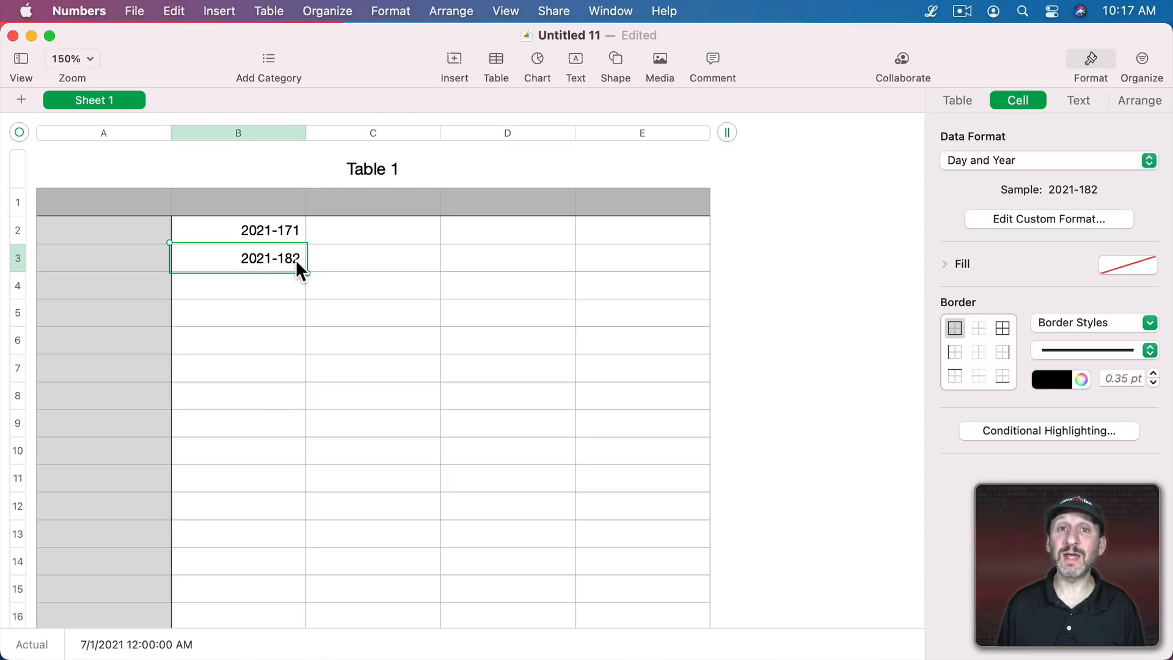
{"action": "left_click", "coordinate": [1048, 218]}
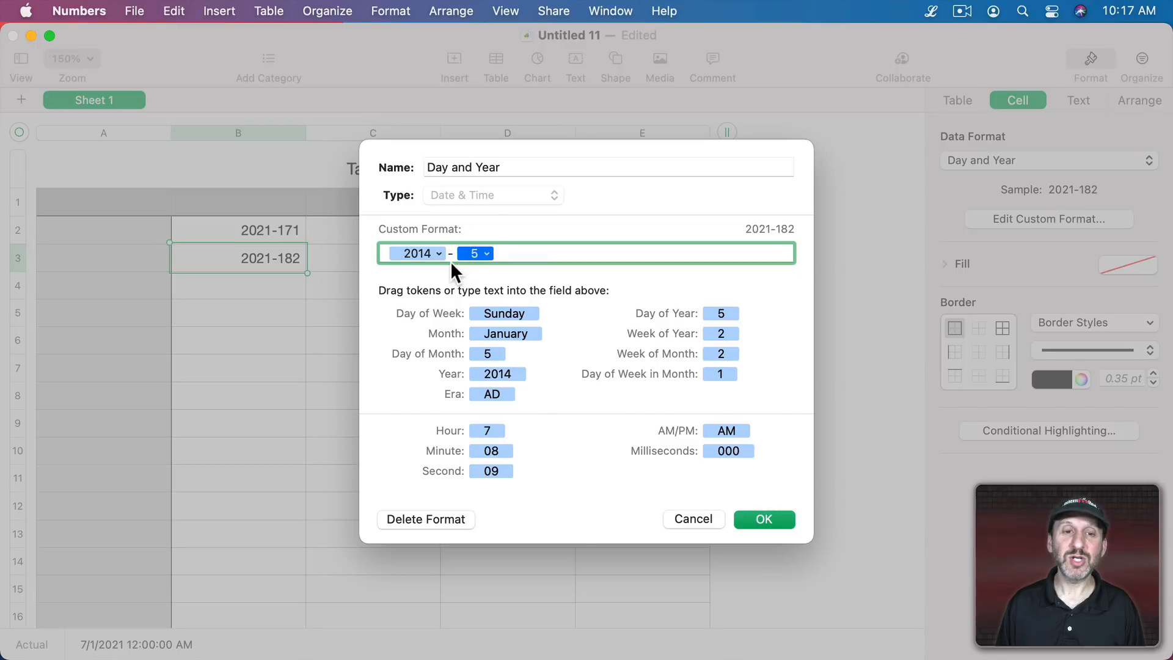
Add Year: and Day: text labels so column B reads Year: 2021 Day: 182
{"action": "type", "text": "Year:"}
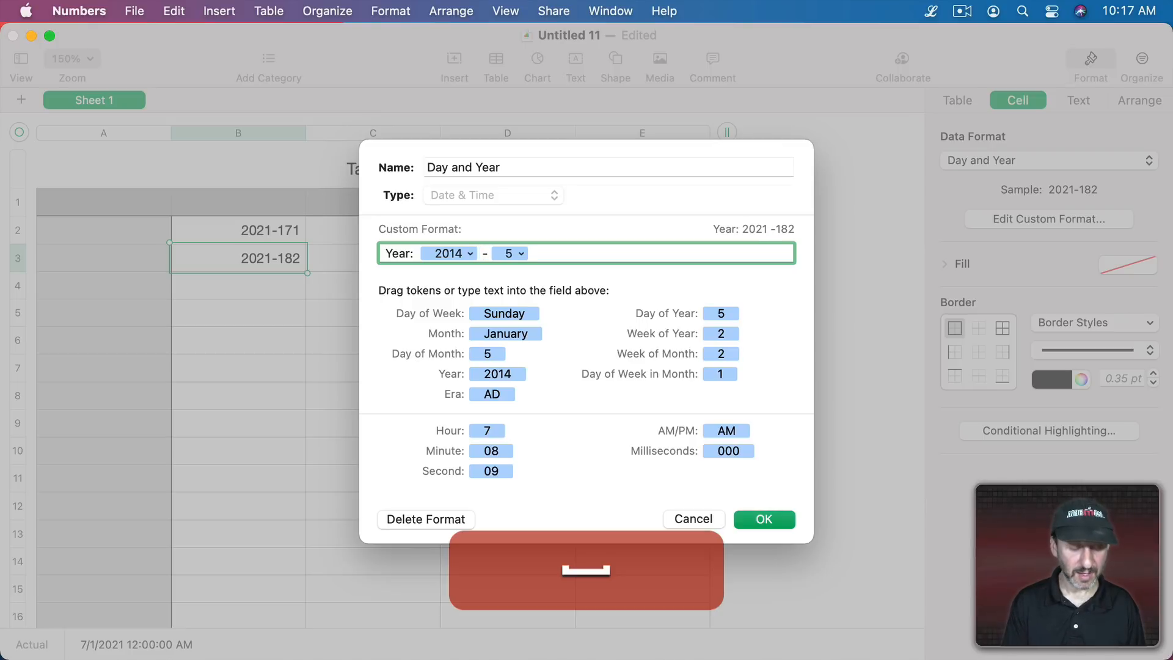
{"action": "type", "text": "Day:"}
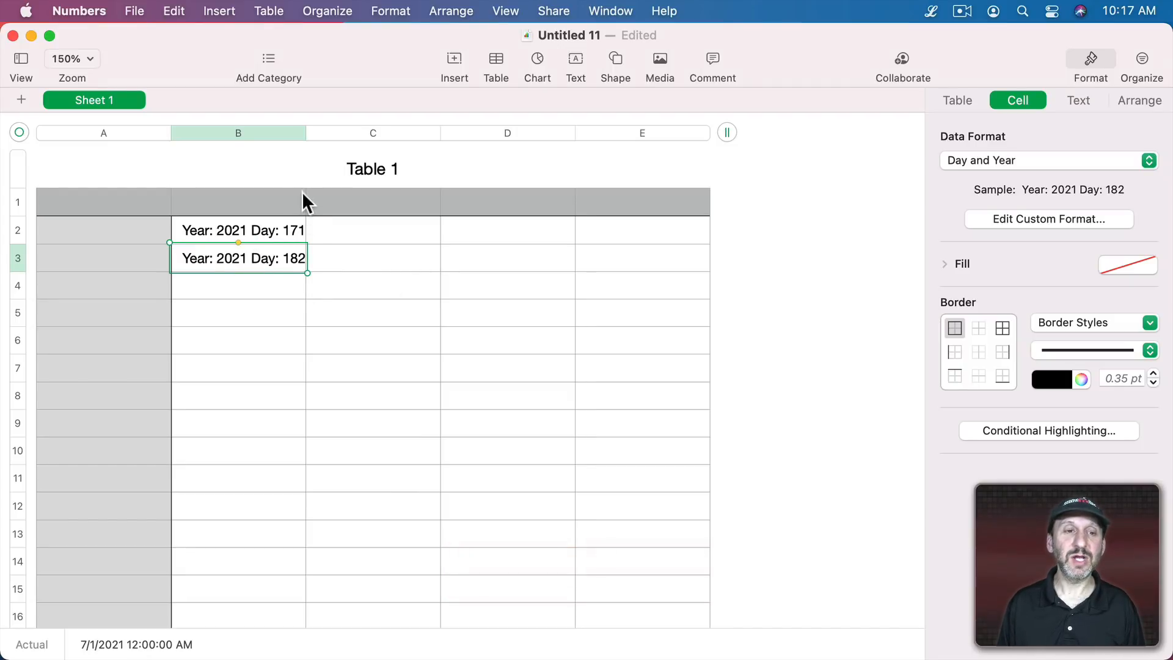
{"action": "mouse_move", "coordinate": [263, 281]}
{"action": "type", "text": "Gary"}
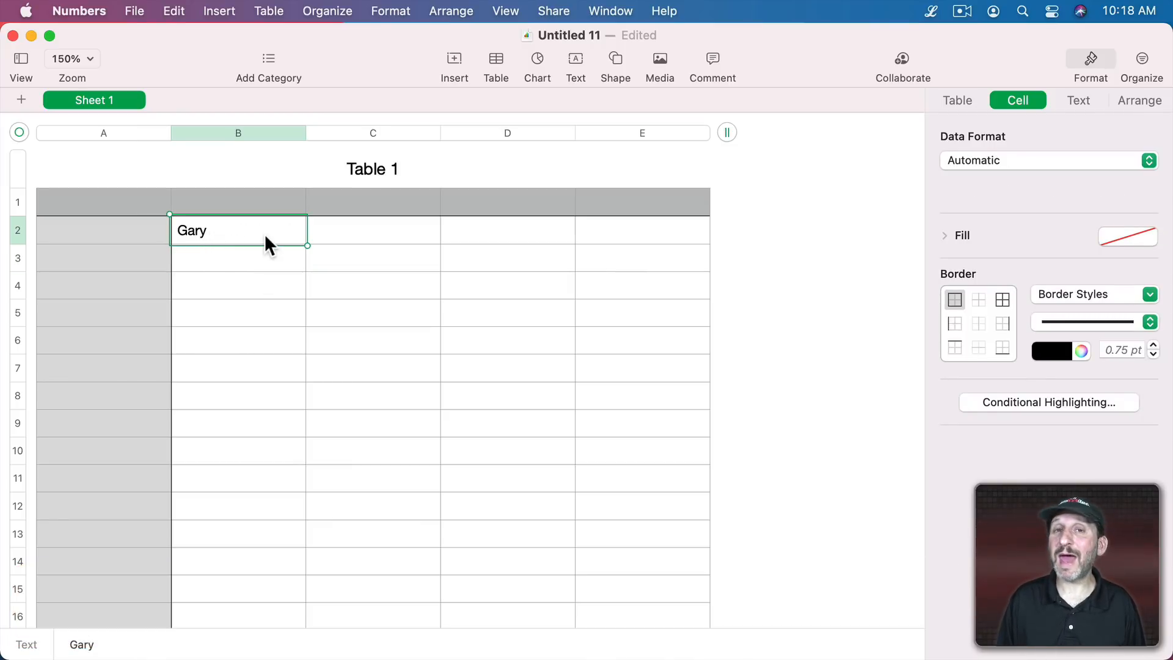
{"action": "mouse_move", "coordinate": [1068, 163]}
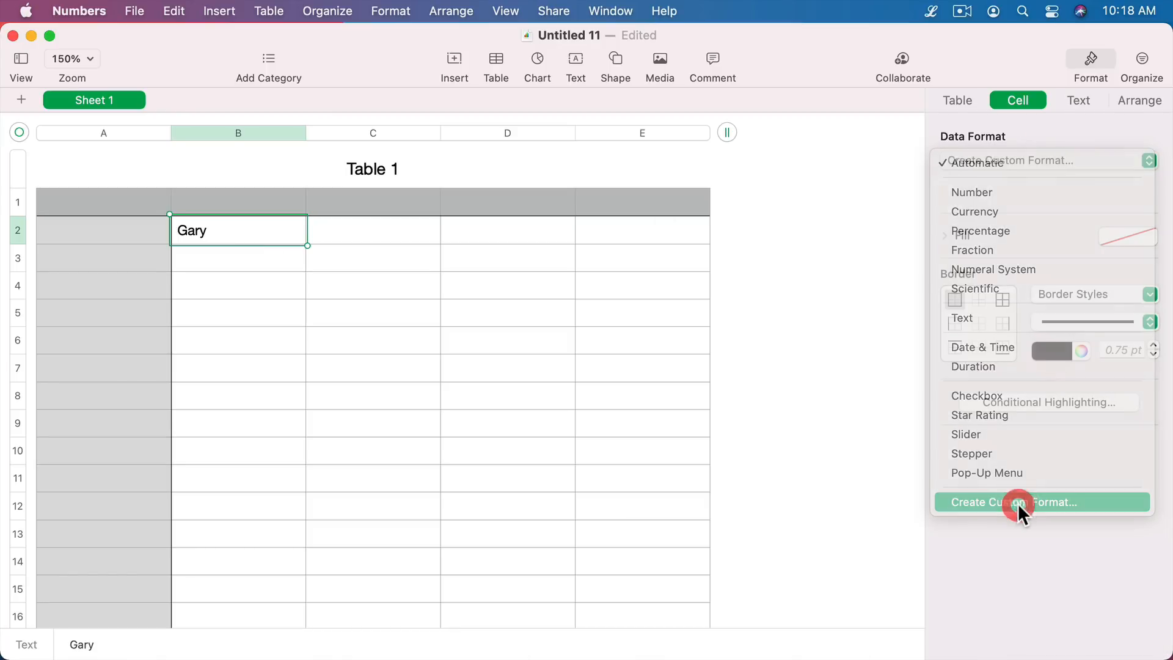
Create a Text format Brackets Around Text with [ ] around the token, so B2 shows [Gary]
{"action": "left_click", "coordinate": [1014, 502]}
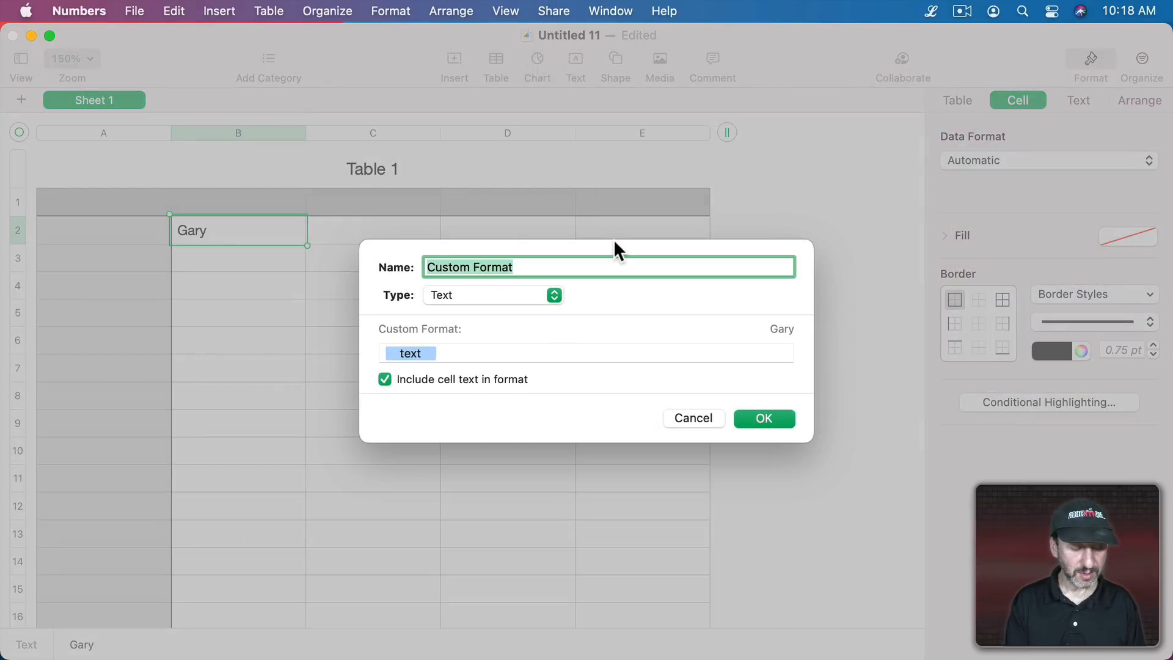
{"action": "type", "text": "Brackets Around Te"}
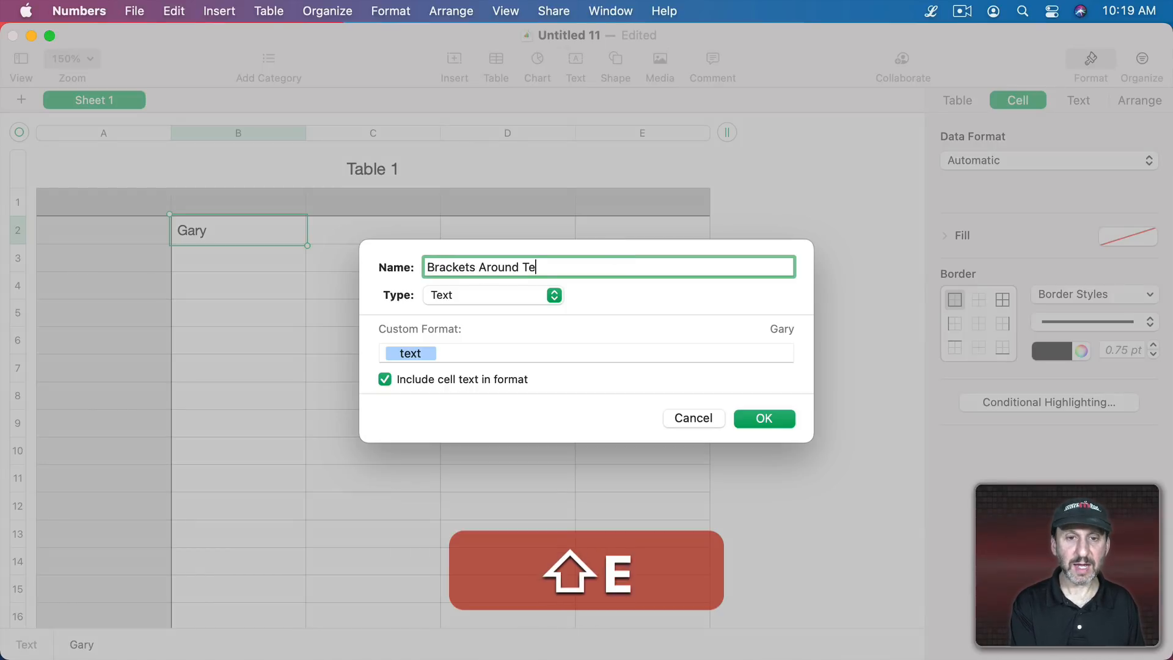
{"action": "left_click", "coordinate": [554, 295]}
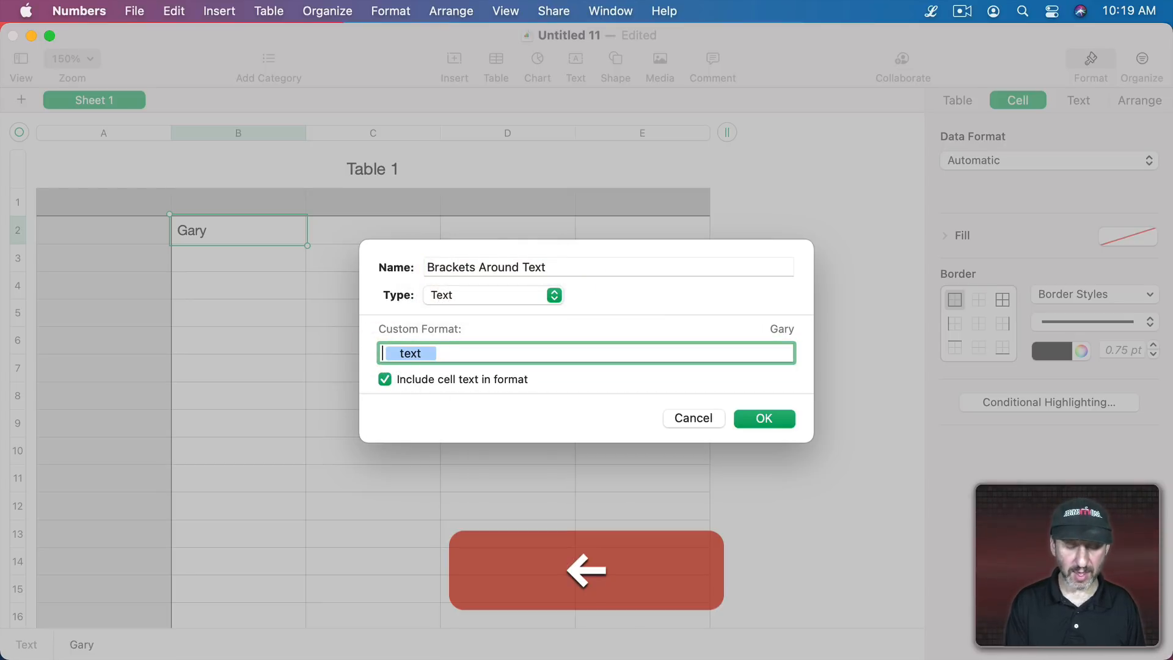
{"action": "type", "text": "[]"}
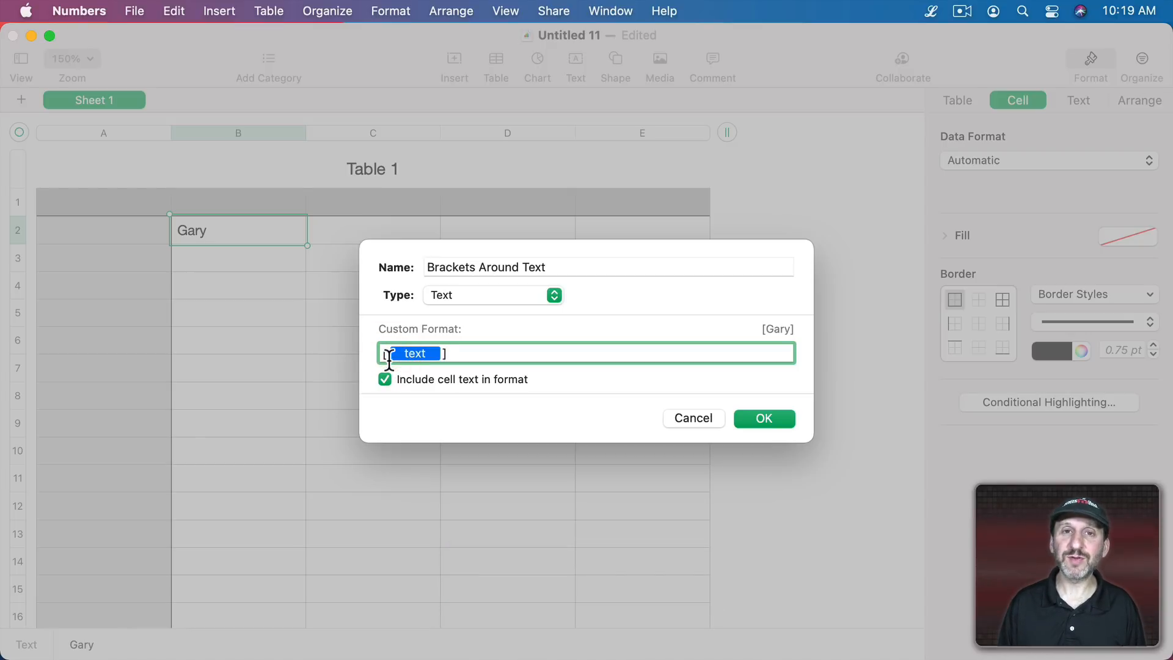
{"action": "type", "text": "Name"}
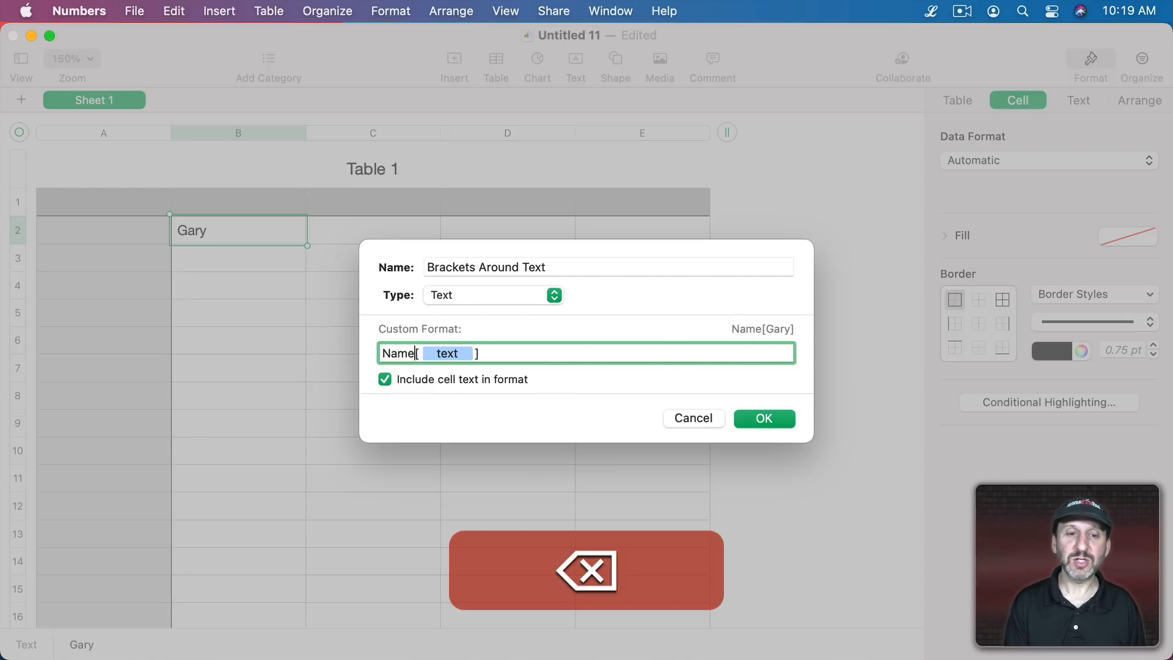
{"action": "left_click", "coordinate": [763, 418]}
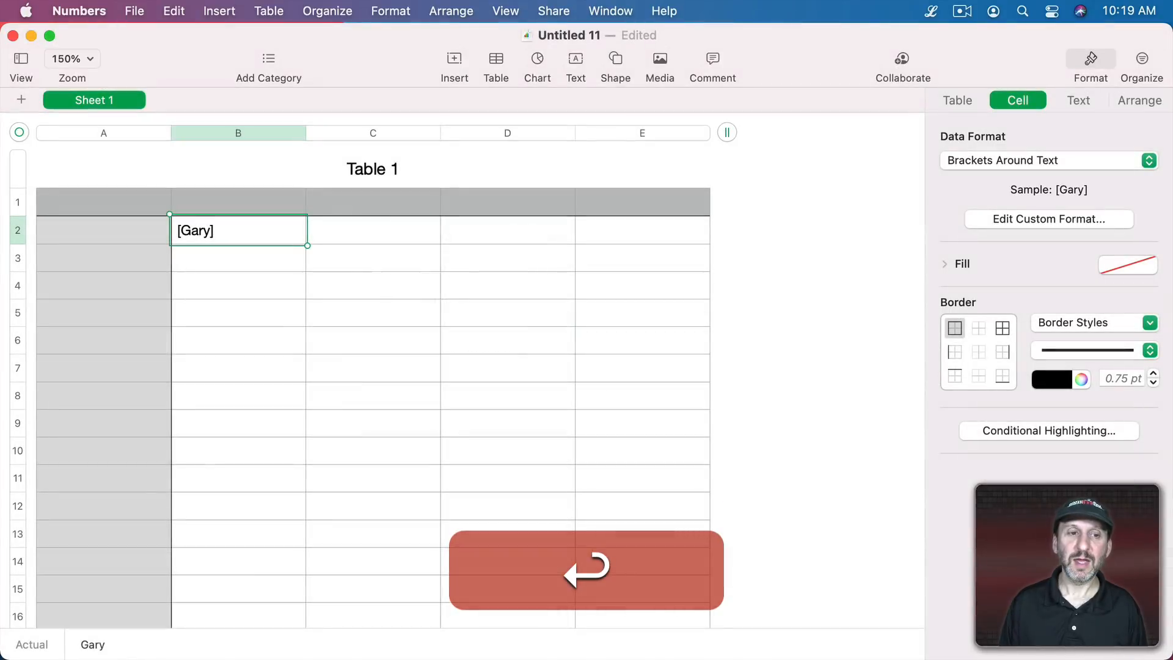
{"action": "left_click", "coordinate": [246, 133]}
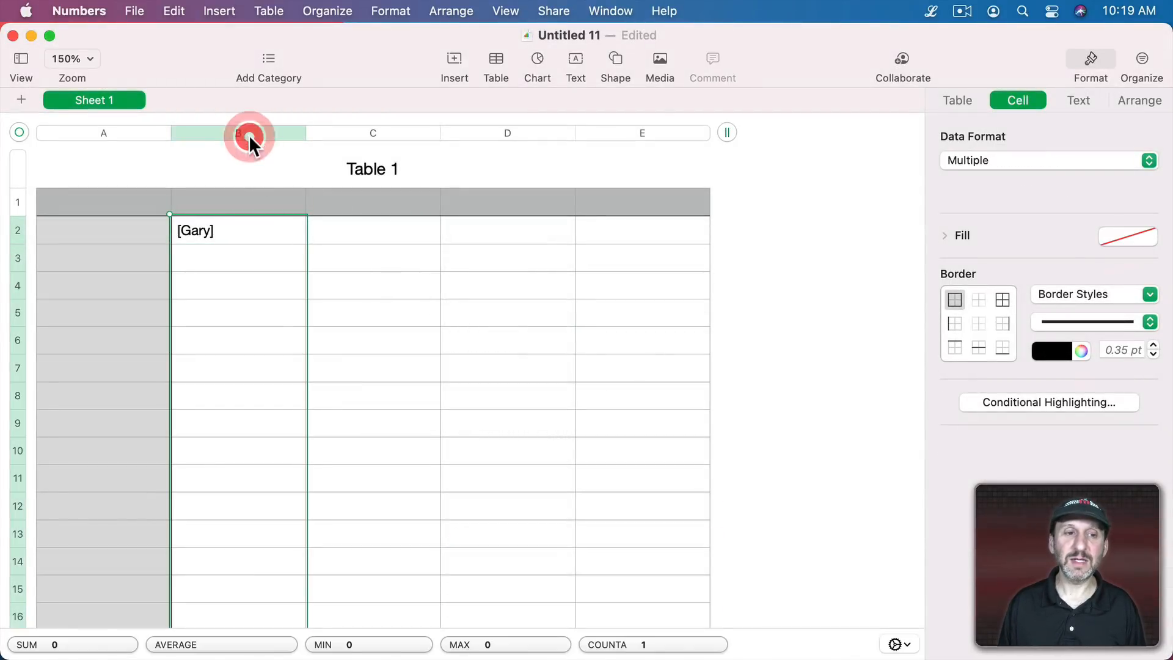
Clear column B and set up Red, Green and Blue column headers
{"action": "left_click", "coordinate": [1049, 161]}
{"action": "type", "text": "Red"}
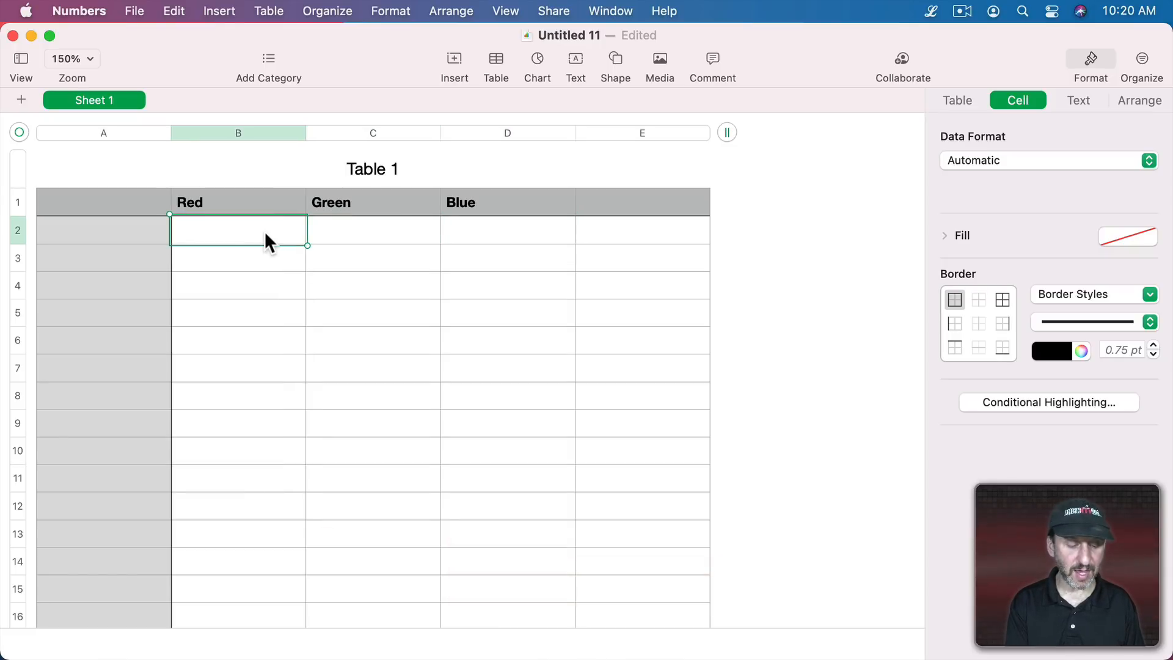
Enter Green 127 in C2 and Blue 63 in D2
{"action": "type", "text": "12"}
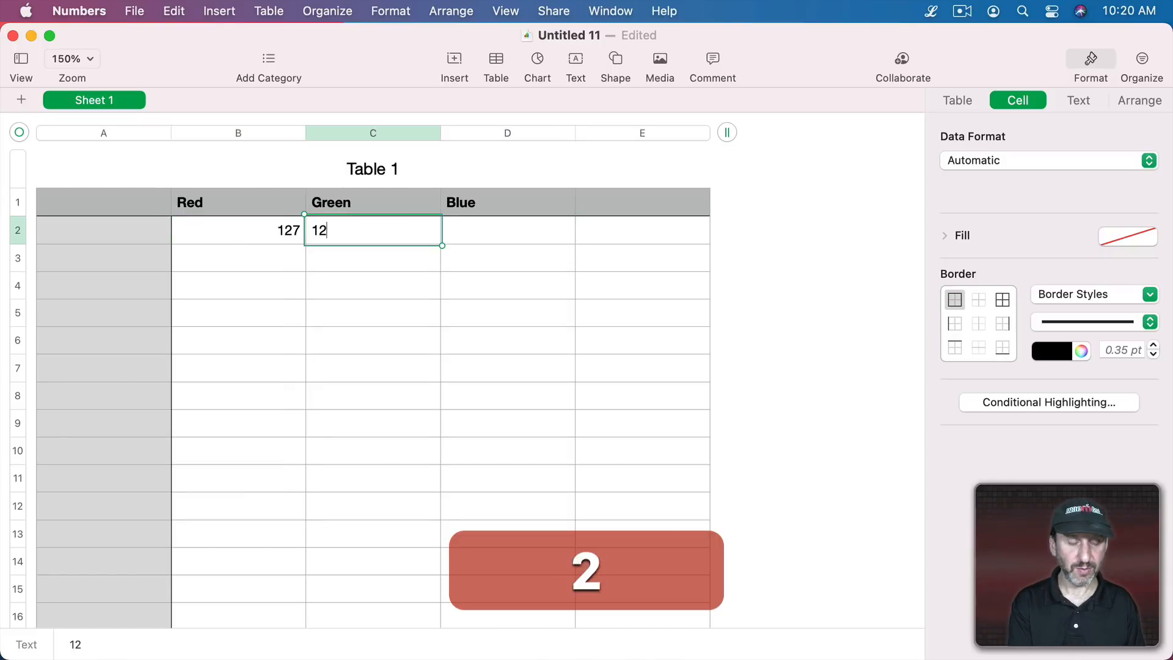
{"action": "type", "text": "63"}
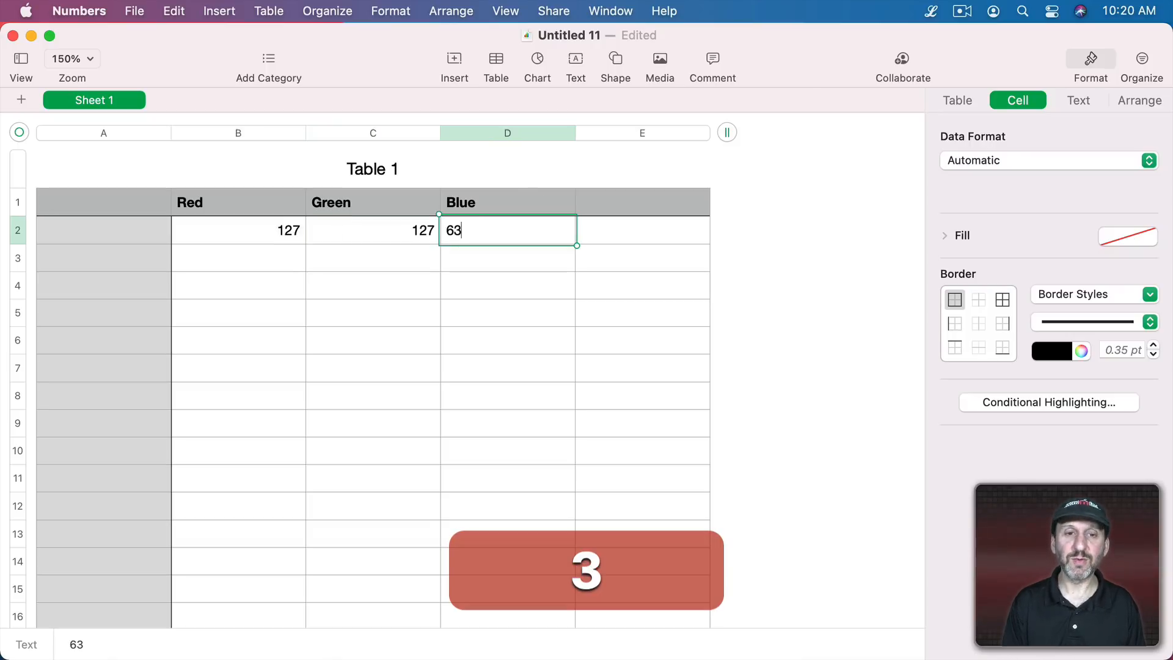
{"action": "key", "text": "Tab"}
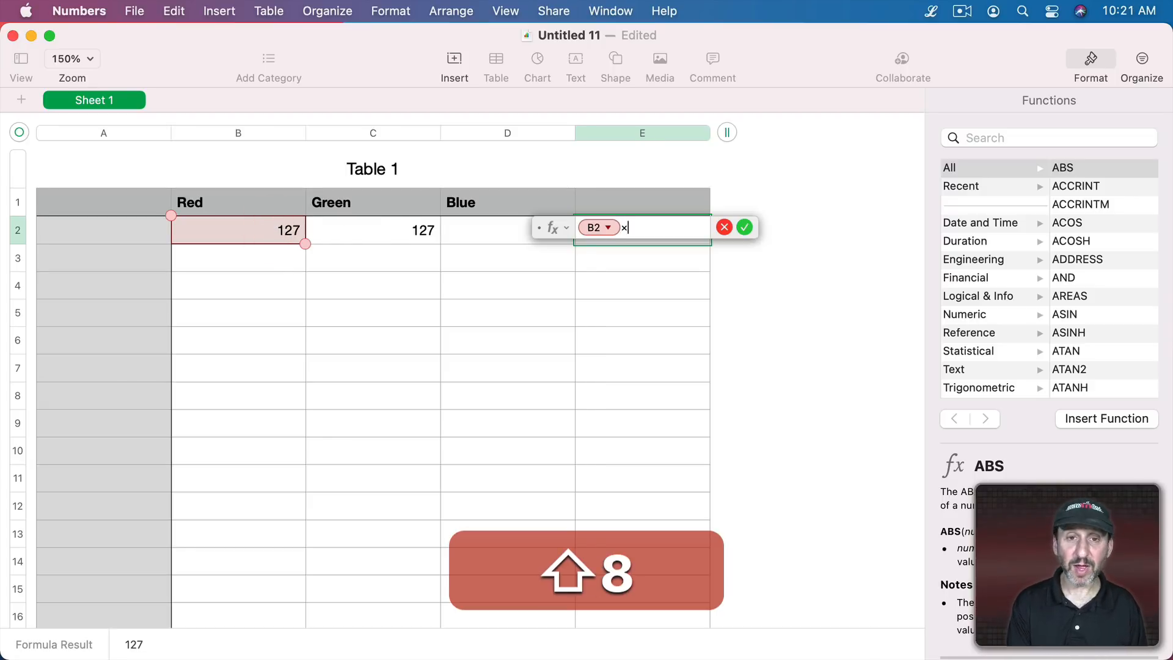
Enter =B2×2^16+C2×2^8+D2 in E2 to combine the colours into 8355647
{"action": "type", "text": "2^16"}
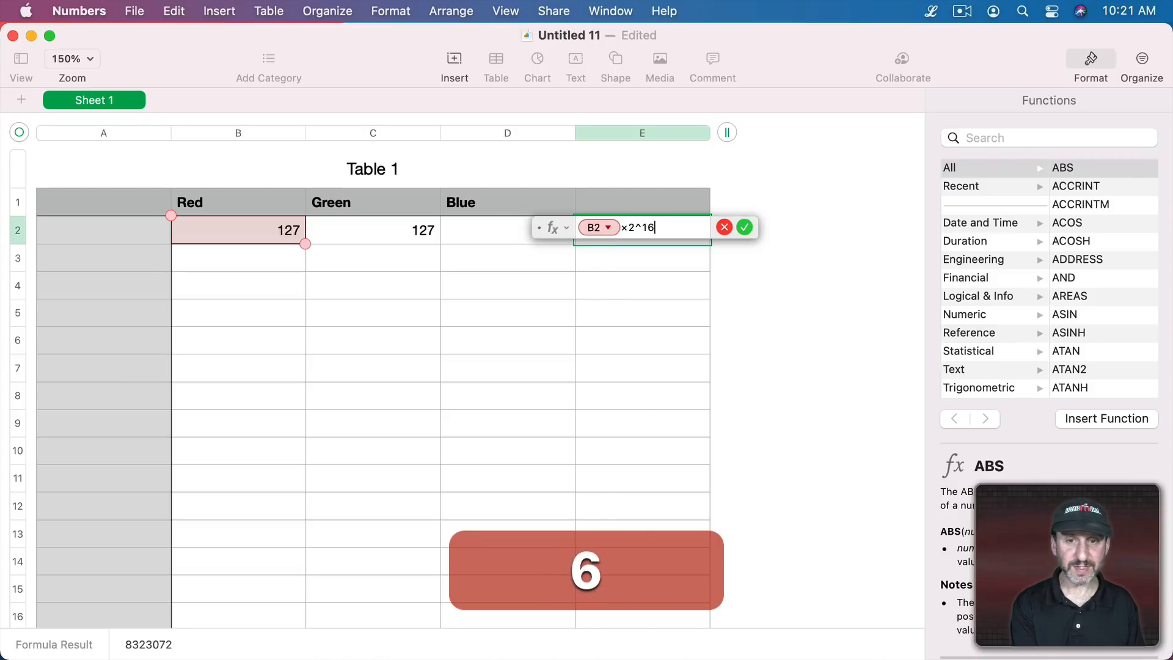
{"action": "left_click", "coordinate": [373, 230]}
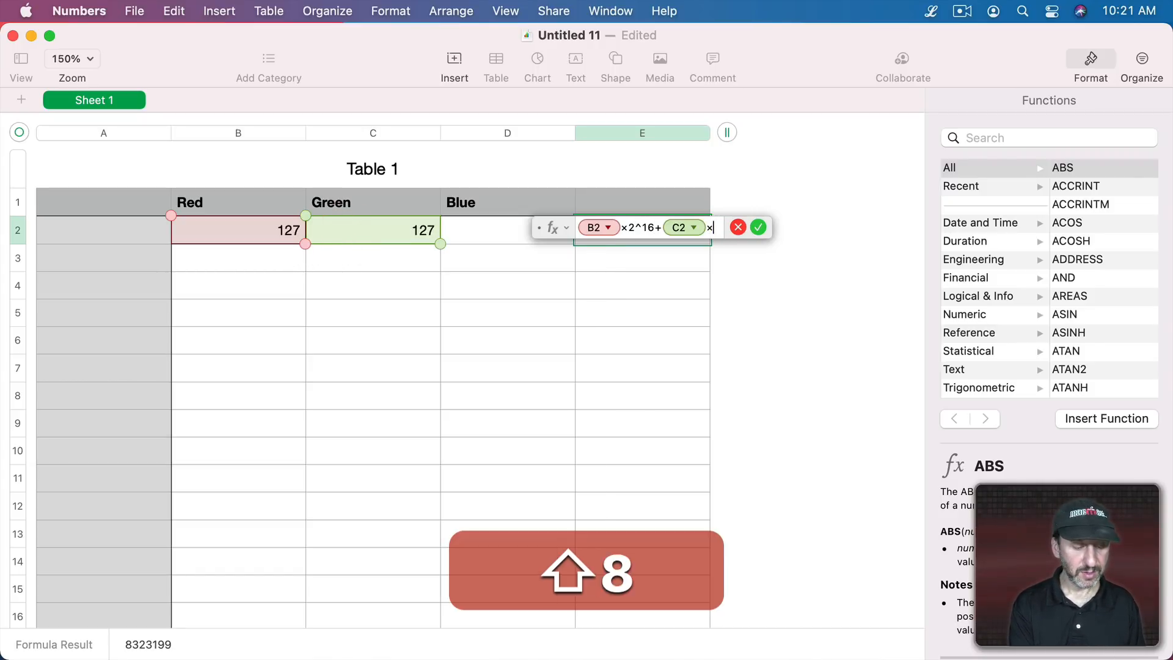
{"action": "type", "text": "^8"}
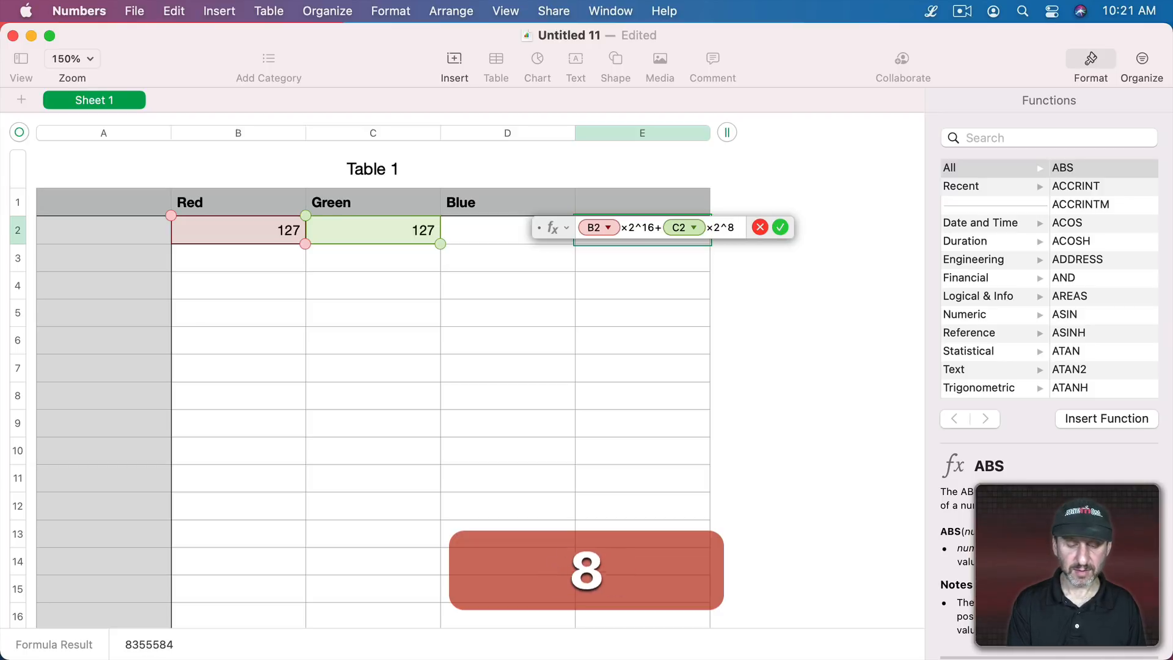
{"action": "left_click", "coordinate": [507, 230]}
{"action": "type", "text": "63"}
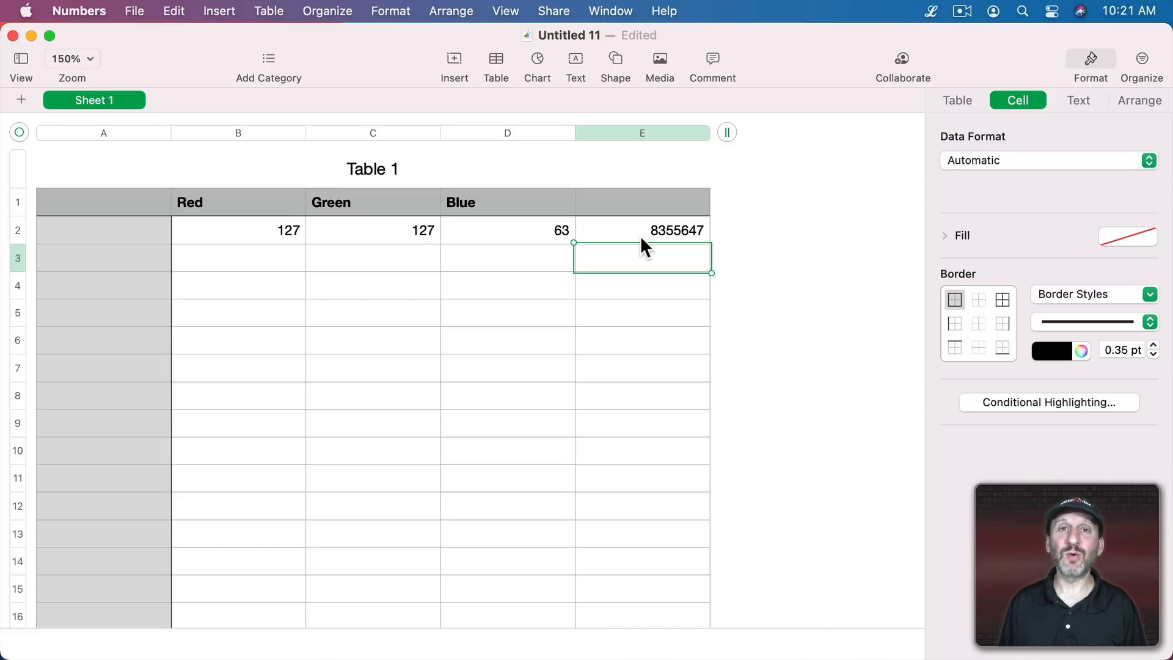
{"action": "mouse_move", "coordinate": [629, 237]}
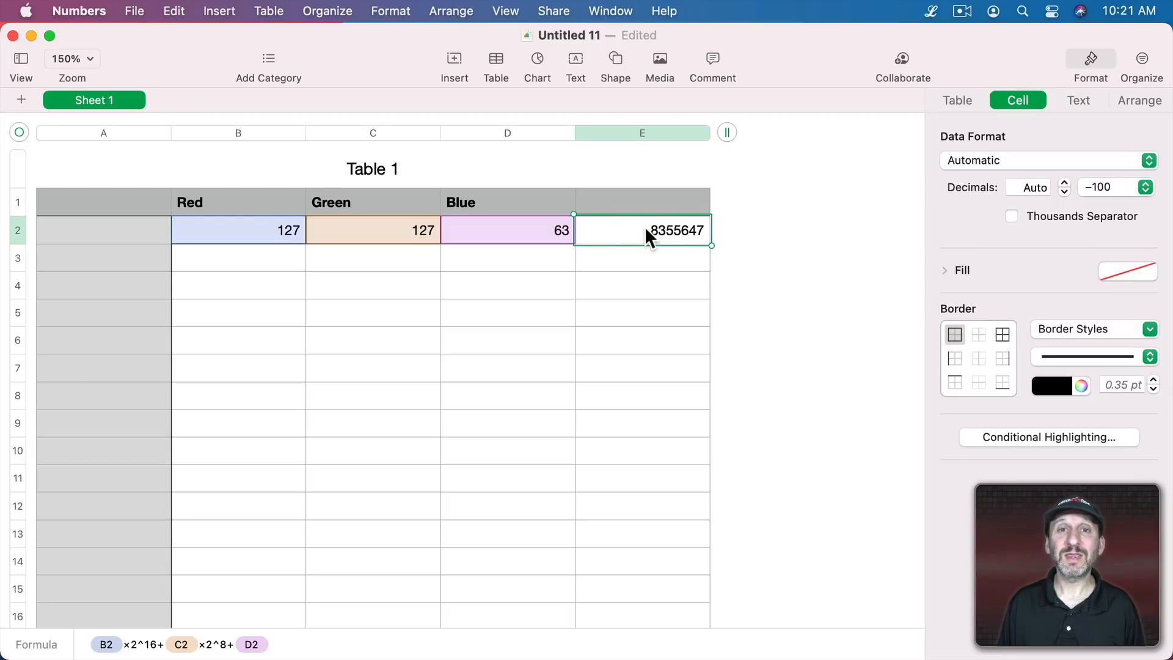
Format E2 as Numeral System base 16 with 6 places, showing 7F7F3F
{"action": "left_click", "coordinate": [1048, 161]}
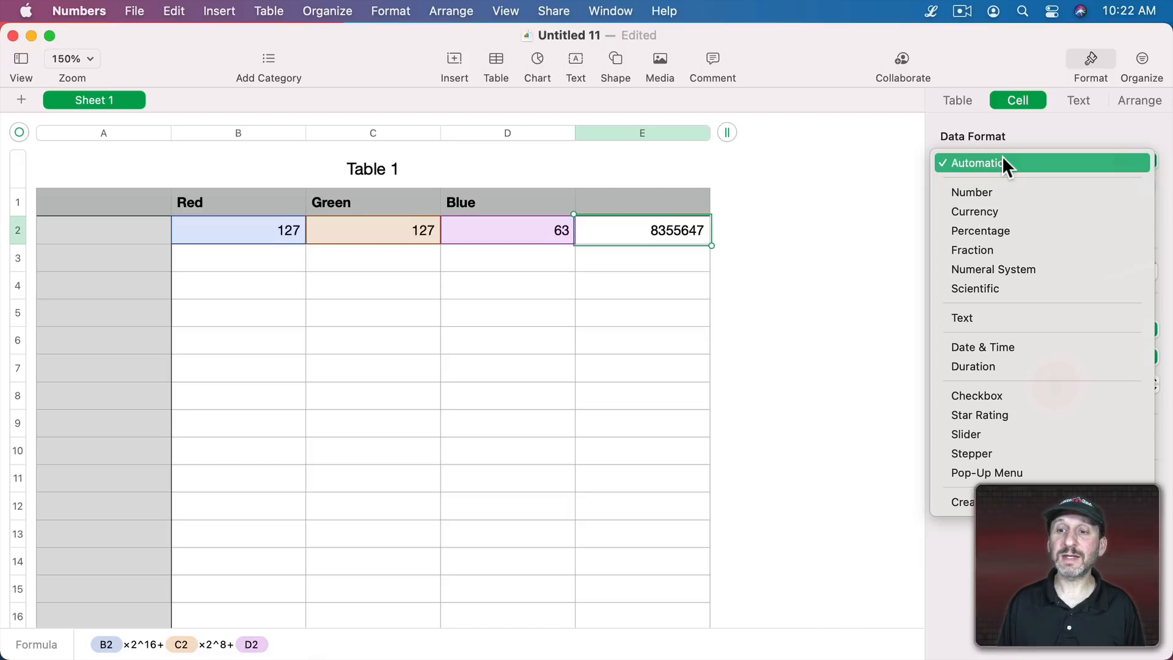
{"action": "left_click", "coordinate": [993, 268]}
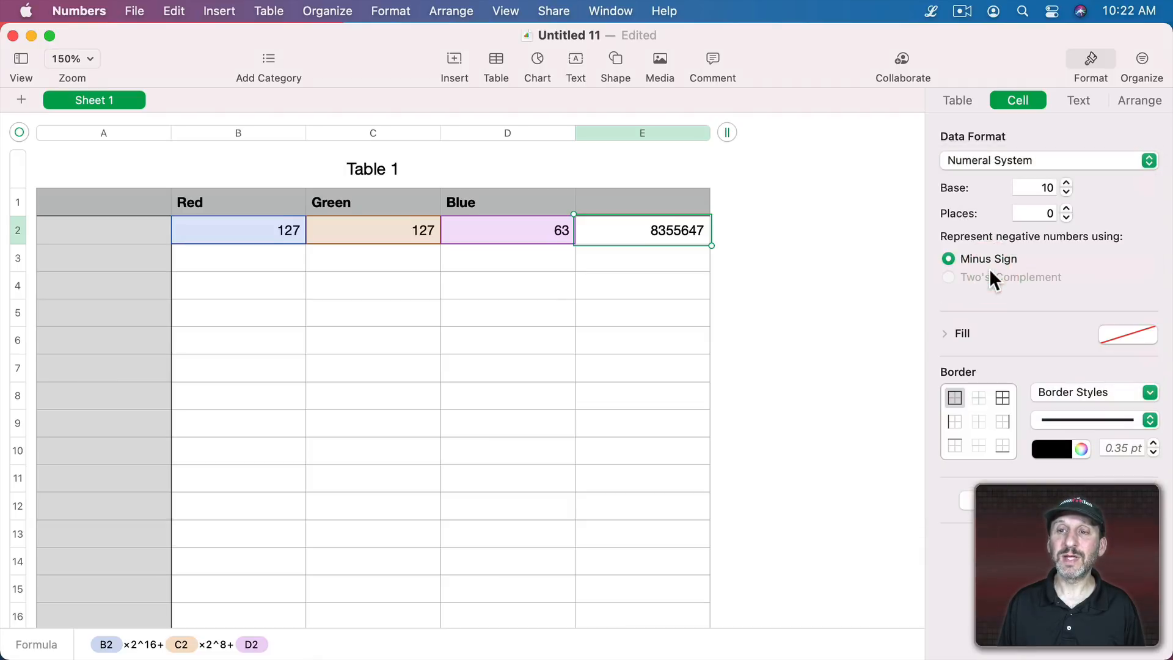
{"action": "left_click", "coordinate": [1065, 184]}
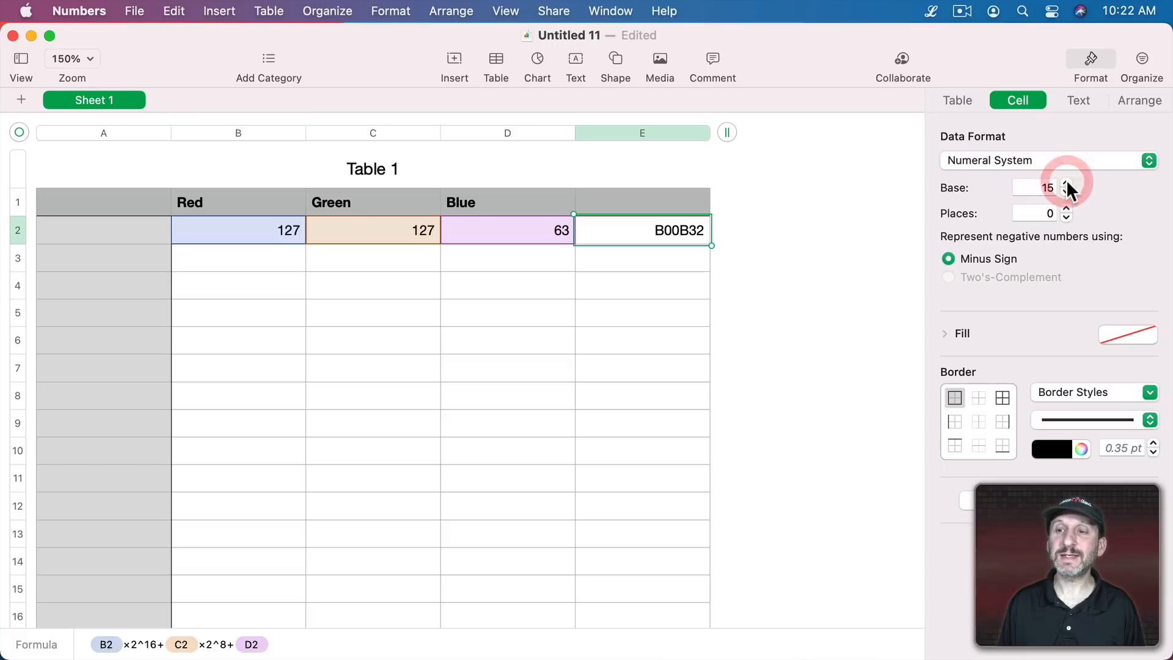
{"action": "left_click", "coordinate": [1065, 183]}
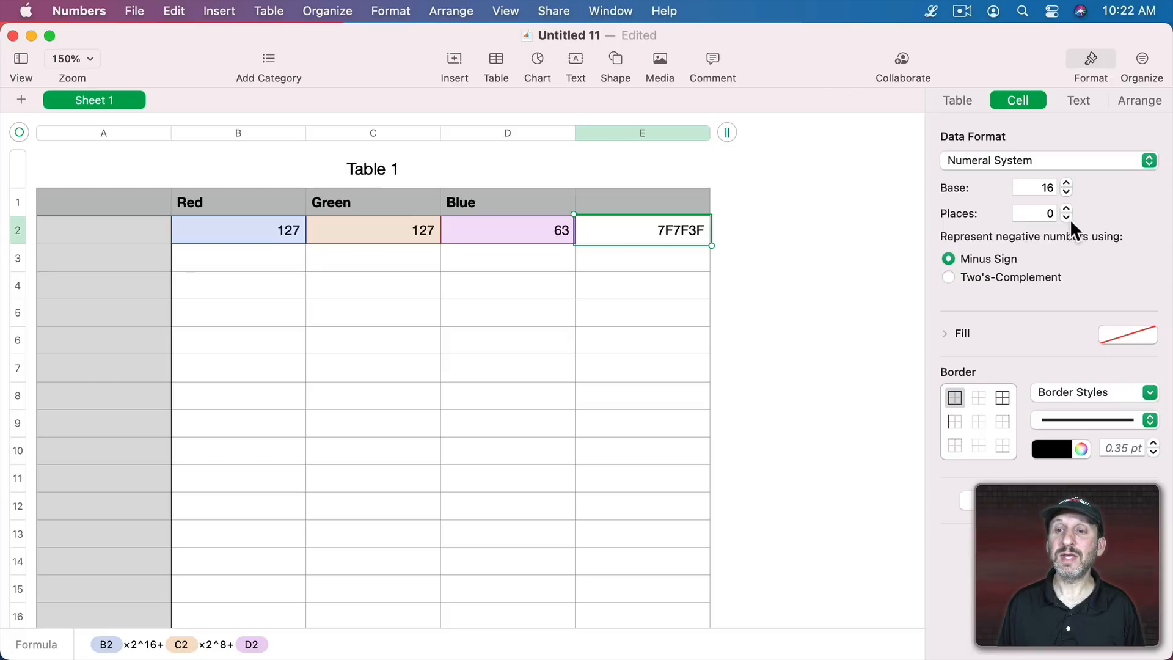
{"action": "left_click", "coordinate": [1067, 209]}
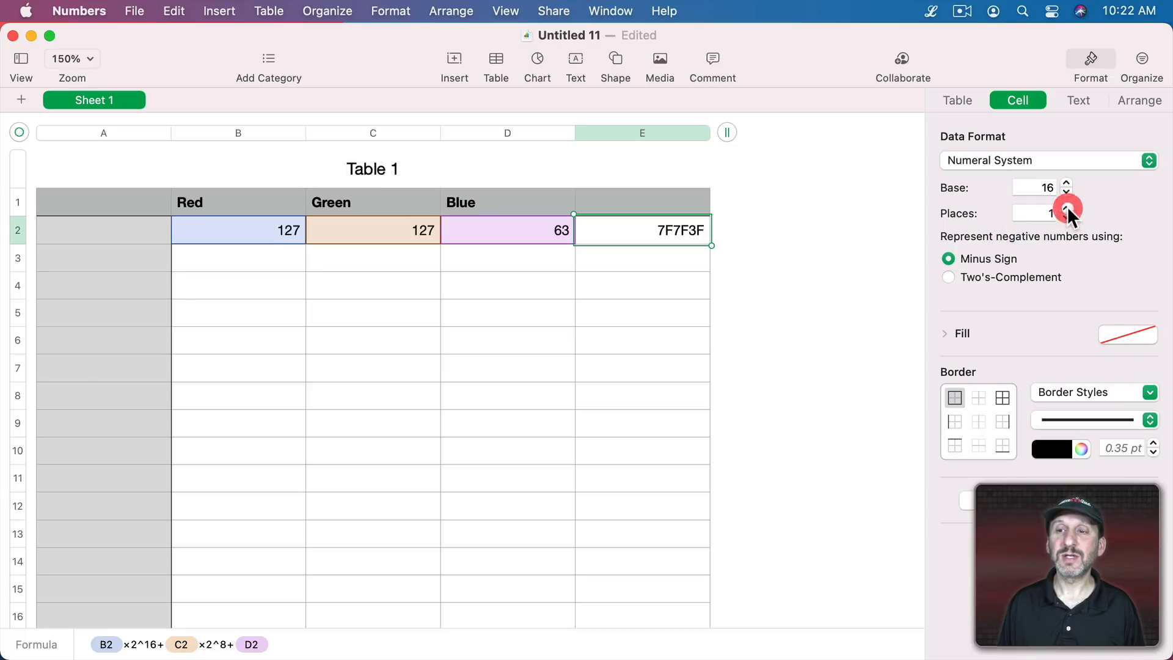
{"action": "left_click", "coordinate": [1068, 210]}
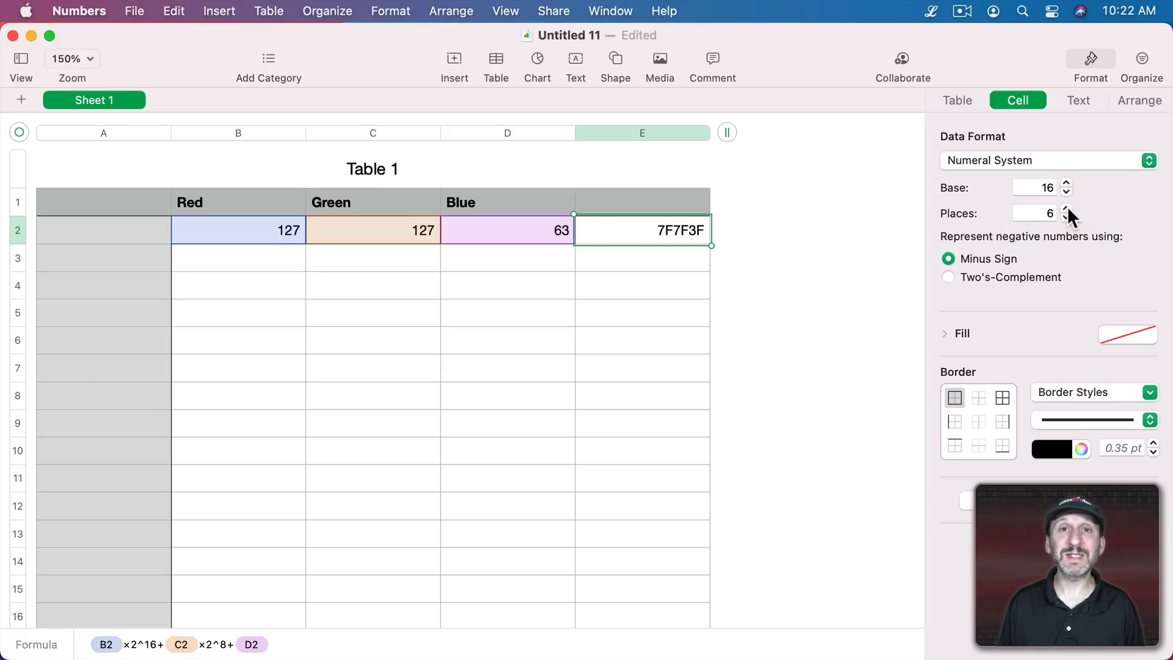
{"action": "left_click", "coordinate": [643, 257]}
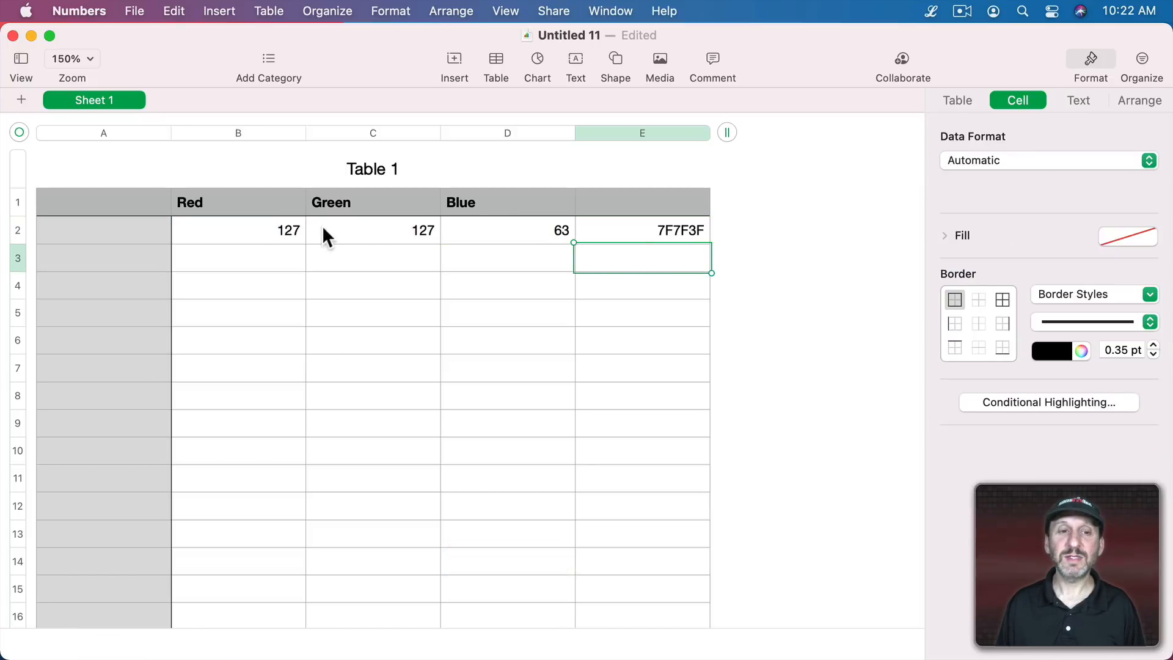
Replace the table with a Size column of 5, 6.5, 7.25, 8.5, 9.75 and 22.25
{"action": "left_click", "coordinate": [272, 230]}
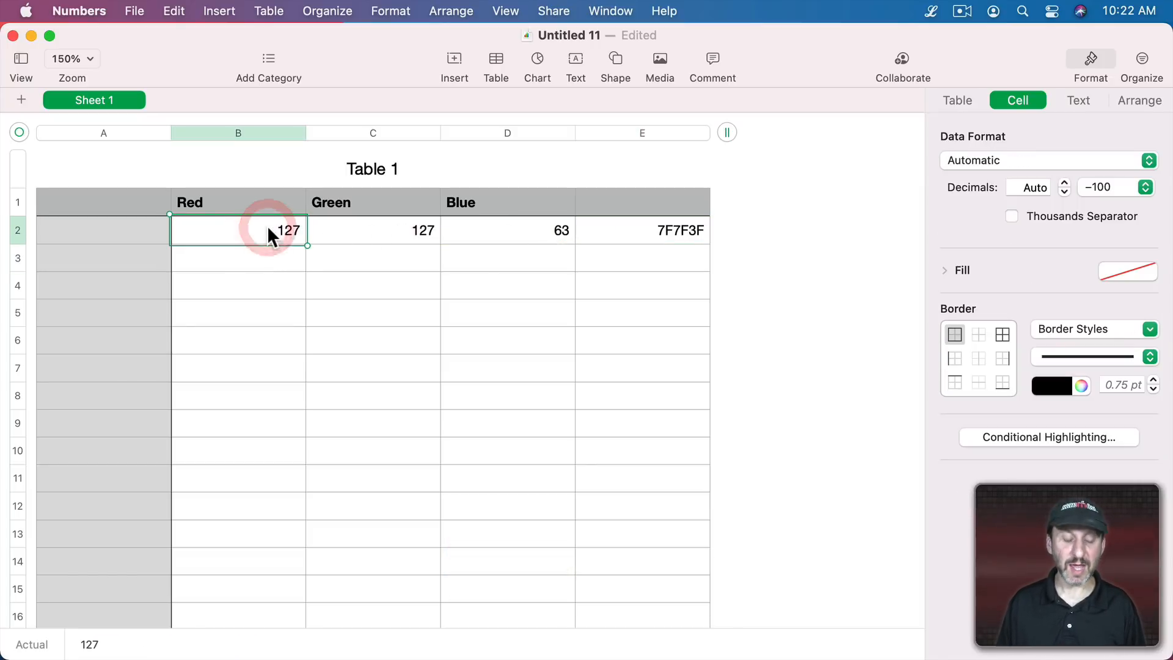
{"action": "key", "text": "Tab"}
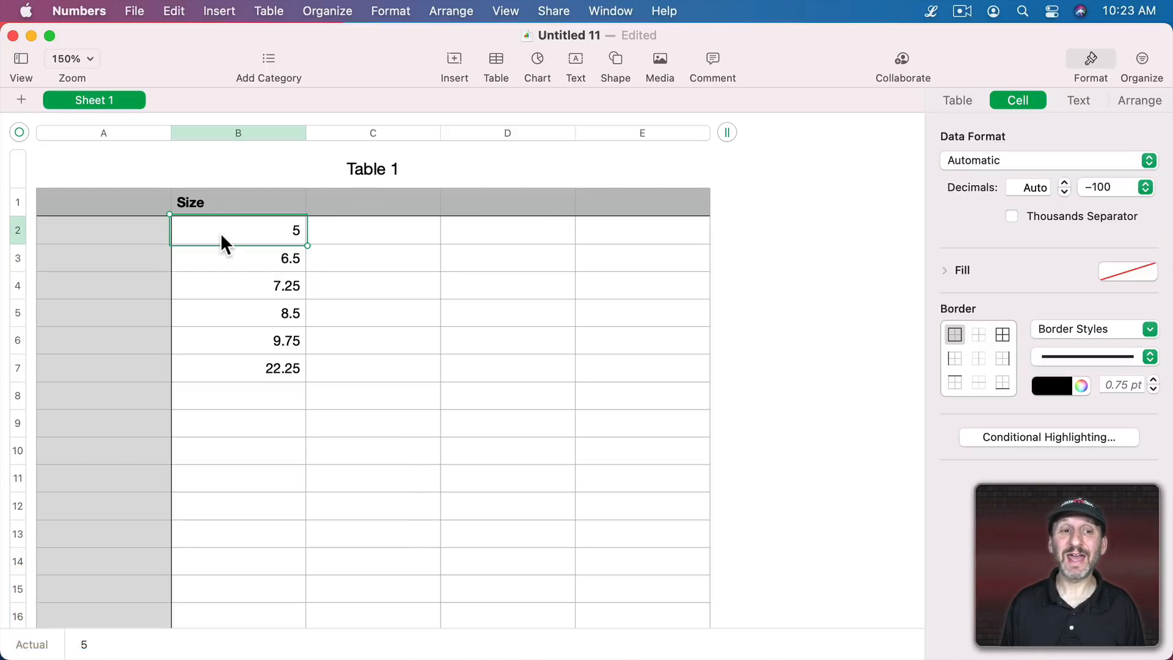
{"action": "mouse_move", "coordinate": [296, 411]}
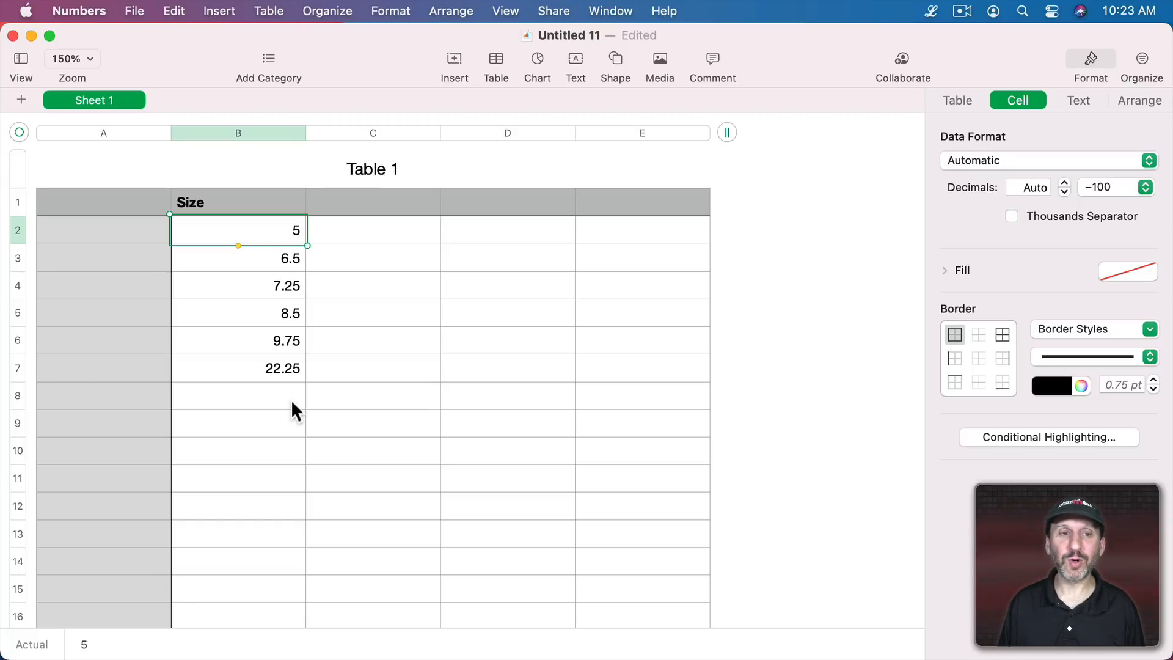
{"action": "mouse_move", "coordinate": [237, 212]}
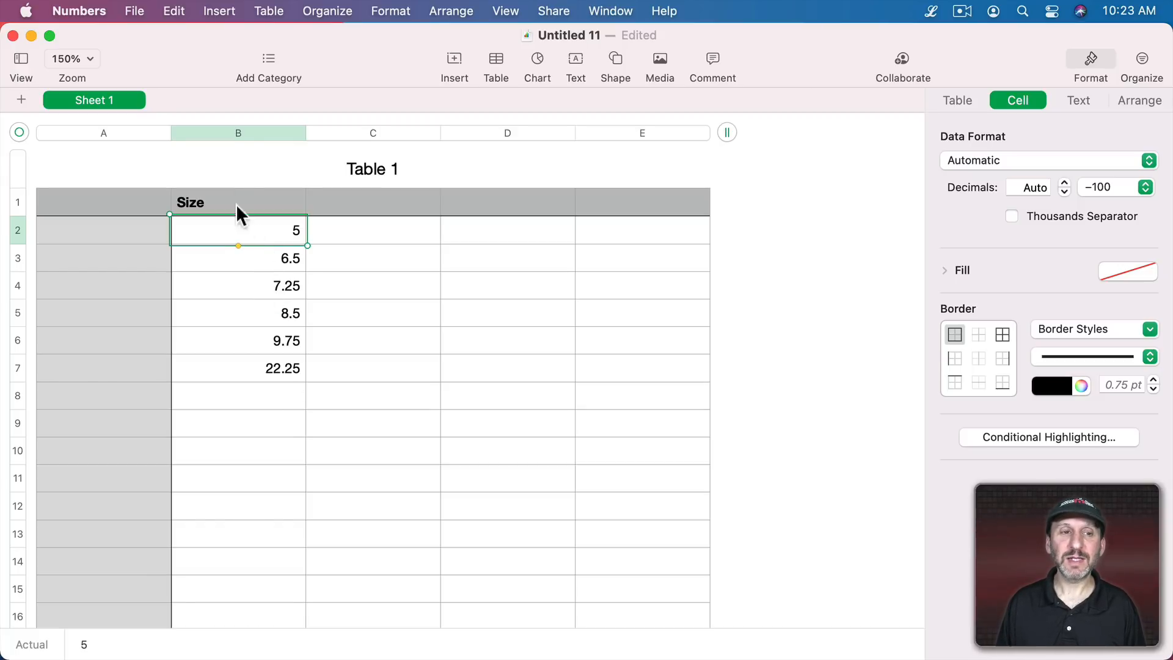
Apply the Fraction format to column B so 6.5 reads 6 1/2 and 22.25 reads 22 1/4
{"action": "left_click", "coordinate": [1048, 161]}
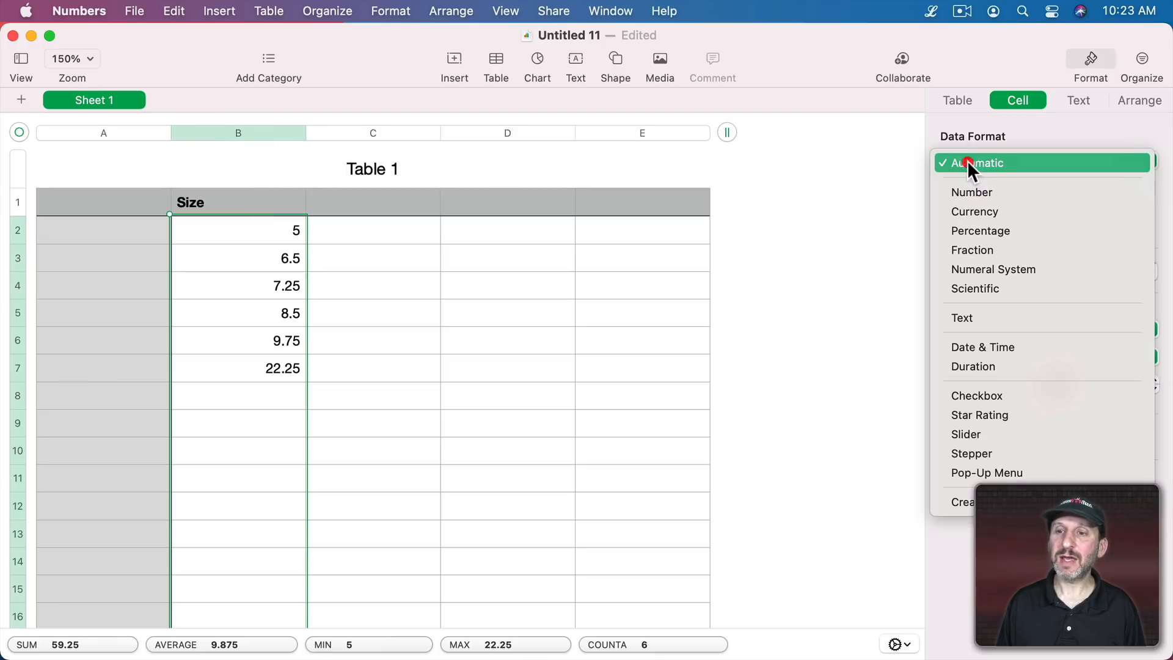
{"action": "left_click", "coordinate": [972, 249]}
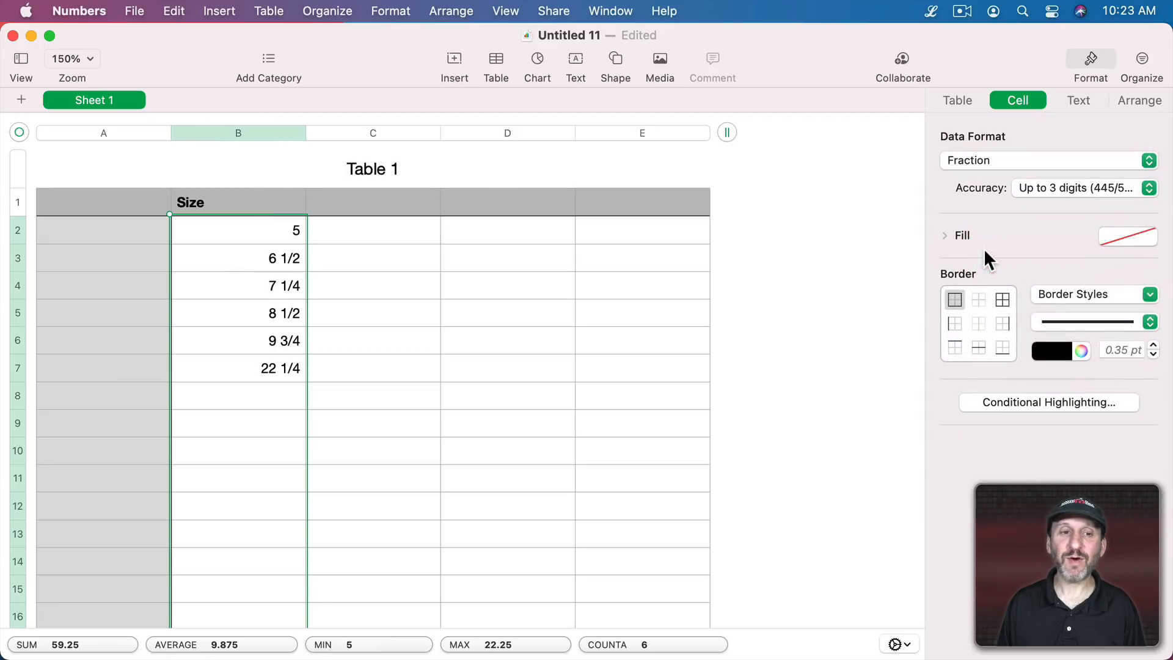
{"action": "mouse_move", "coordinate": [777, 259]}
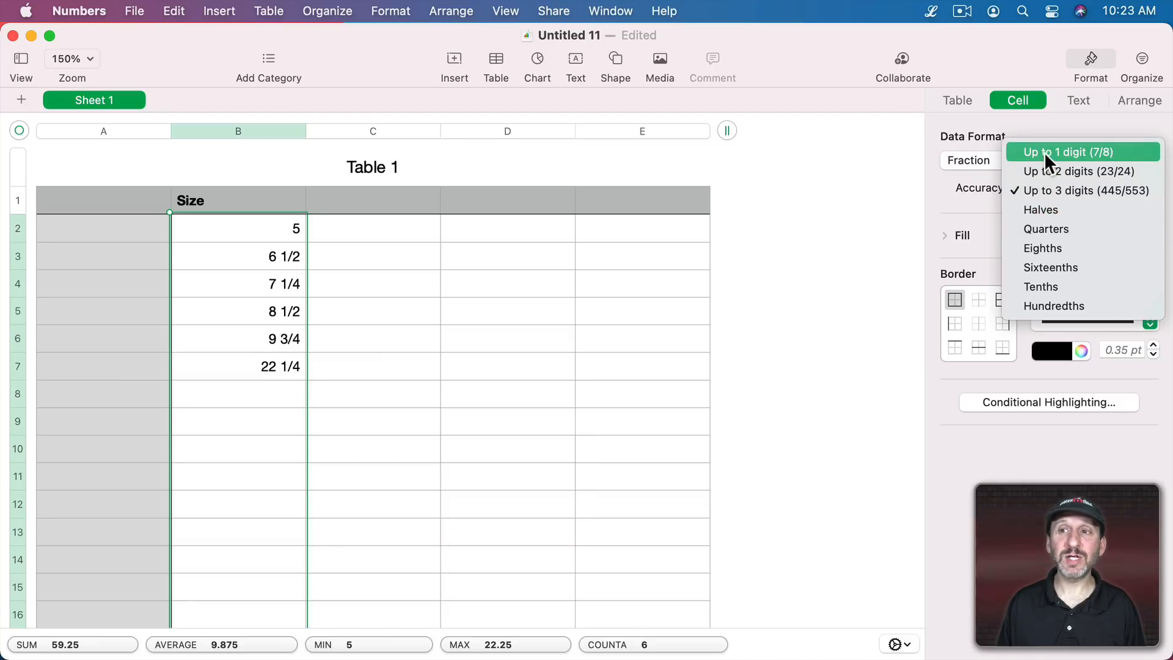
{"action": "mouse_move", "coordinate": [1114, 177]}
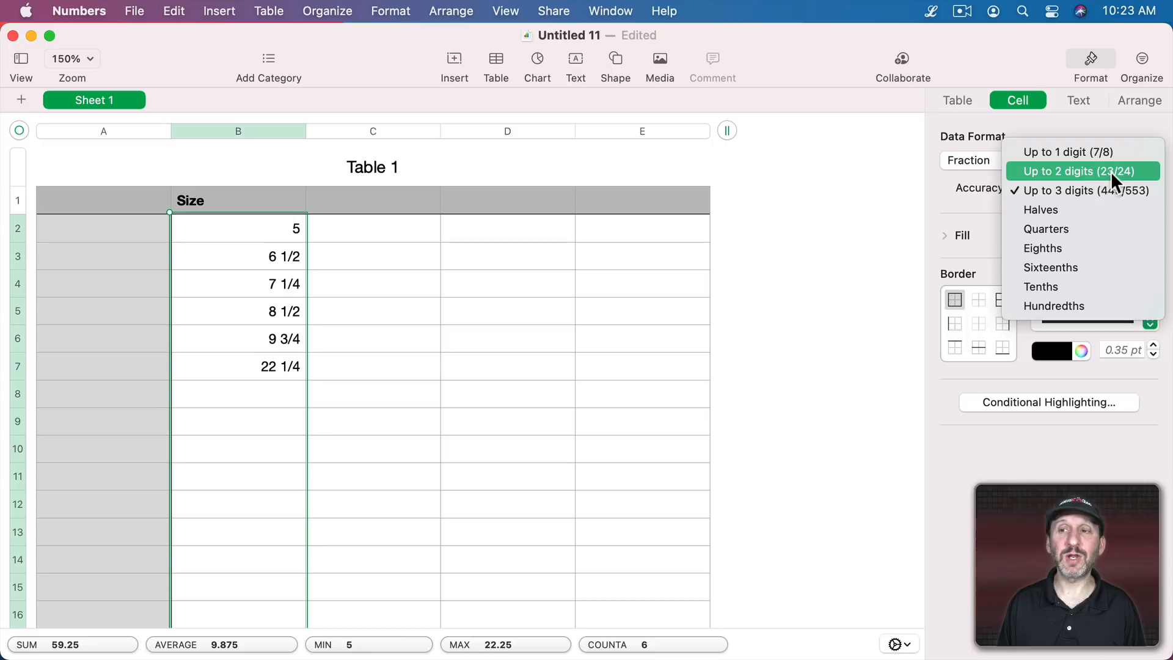
{"action": "mouse_move", "coordinate": [1061, 229]}
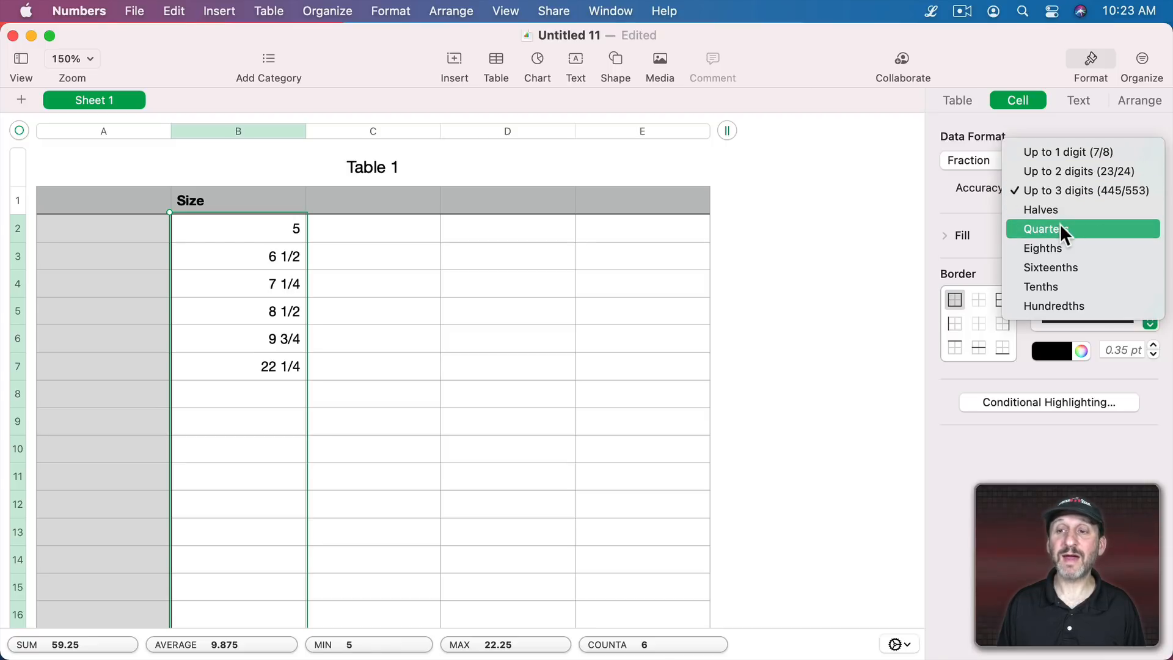
{"action": "mouse_move", "coordinate": [1066, 171]}
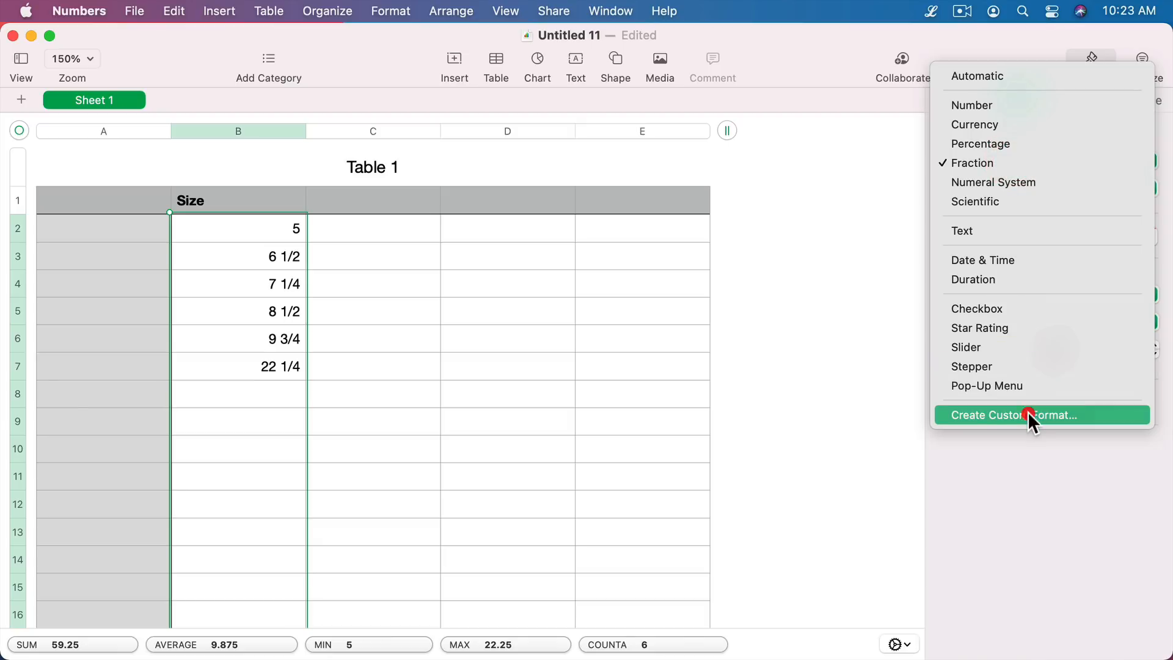
Start a custom format with the ½ fraction token rounding to quarters, preview showing 221/4
{"action": "left_click", "coordinate": [1029, 415]}
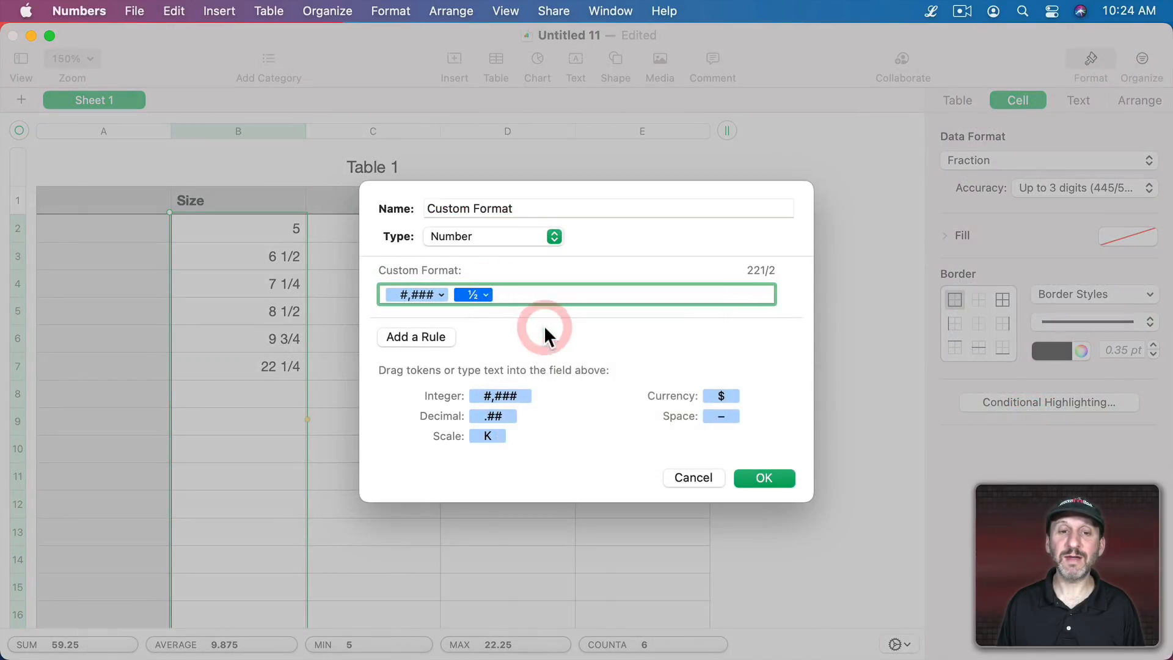
{"action": "left_click", "coordinate": [472, 294]}
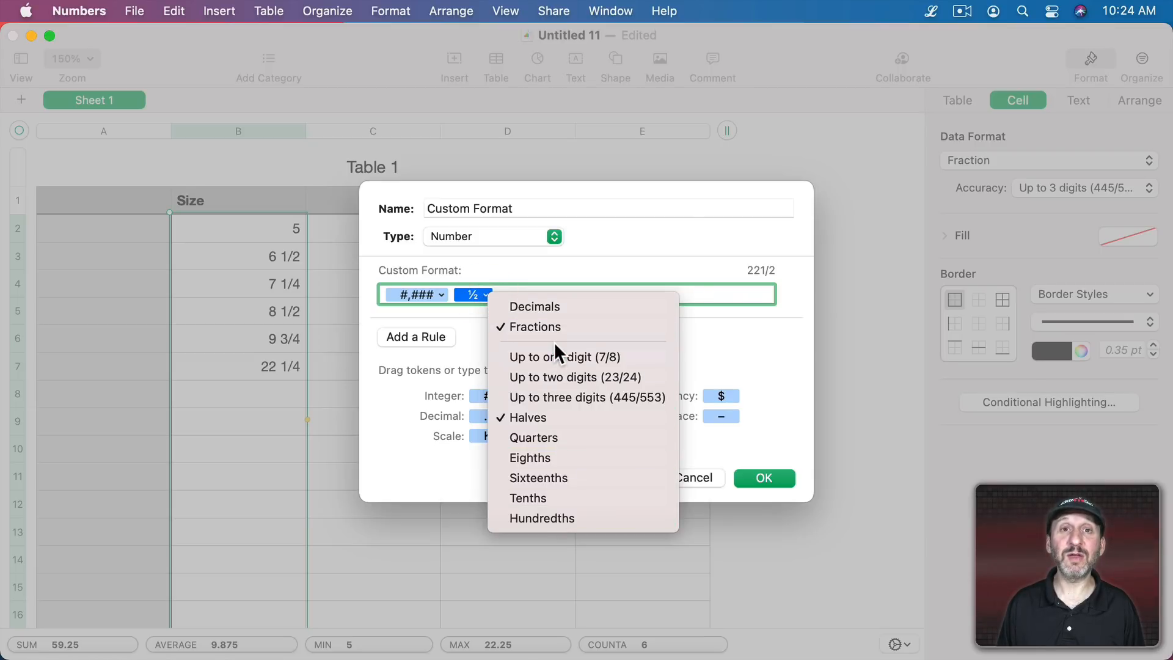
{"action": "mouse_move", "coordinate": [546, 357]}
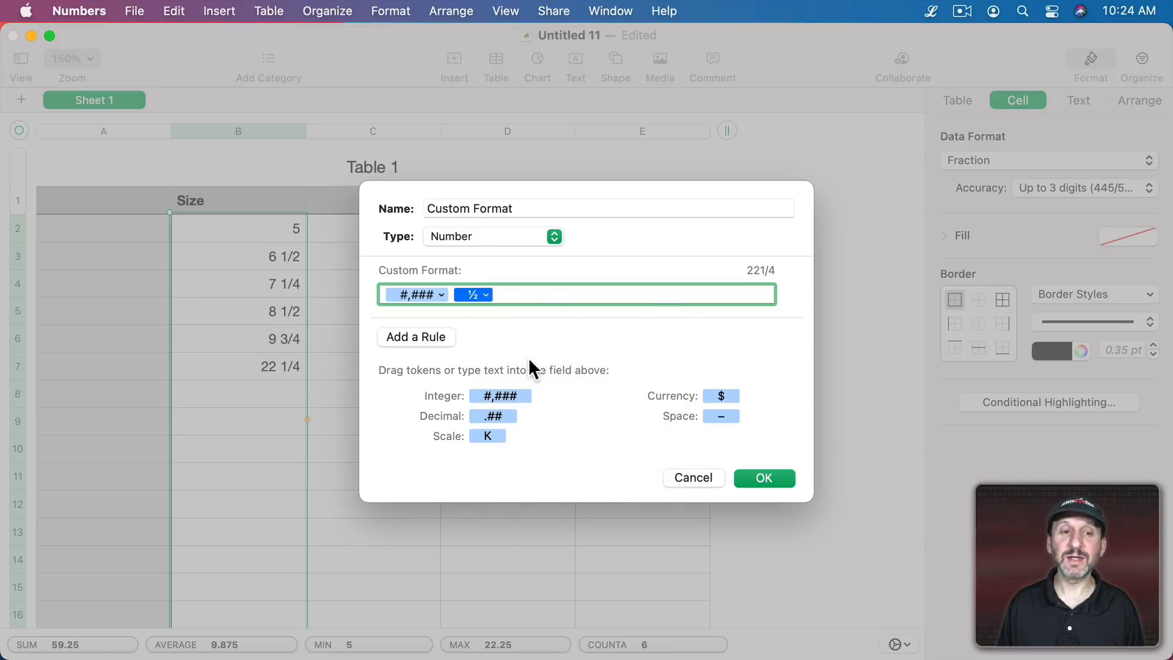
{"action": "left_click", "coordinate": [509, 295]}
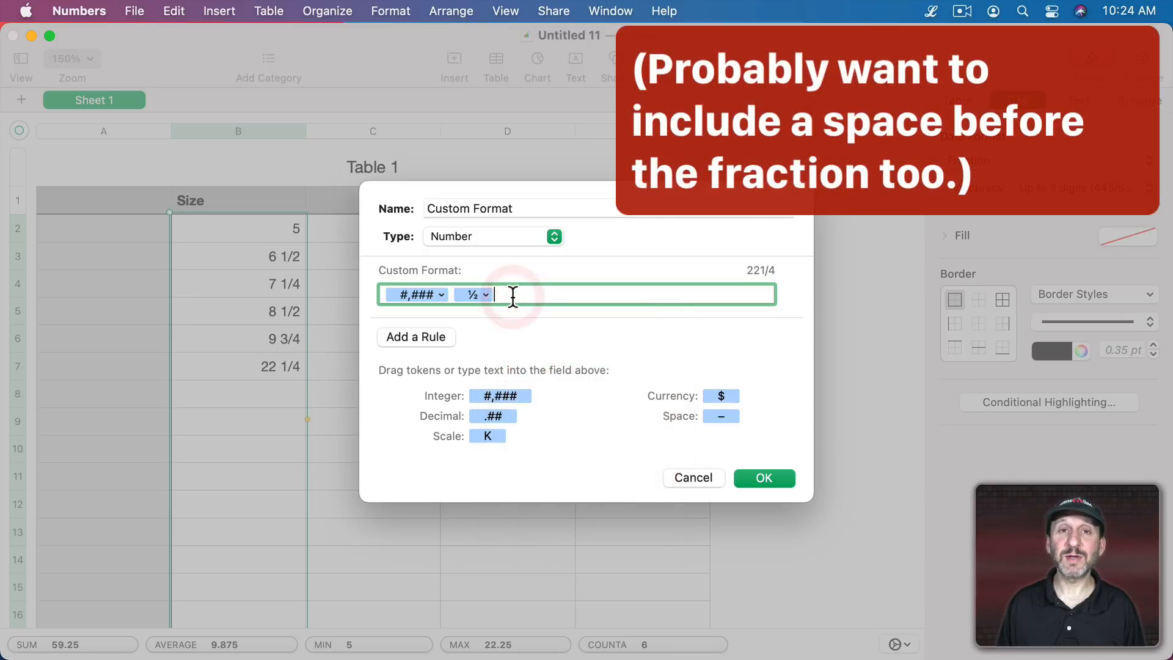